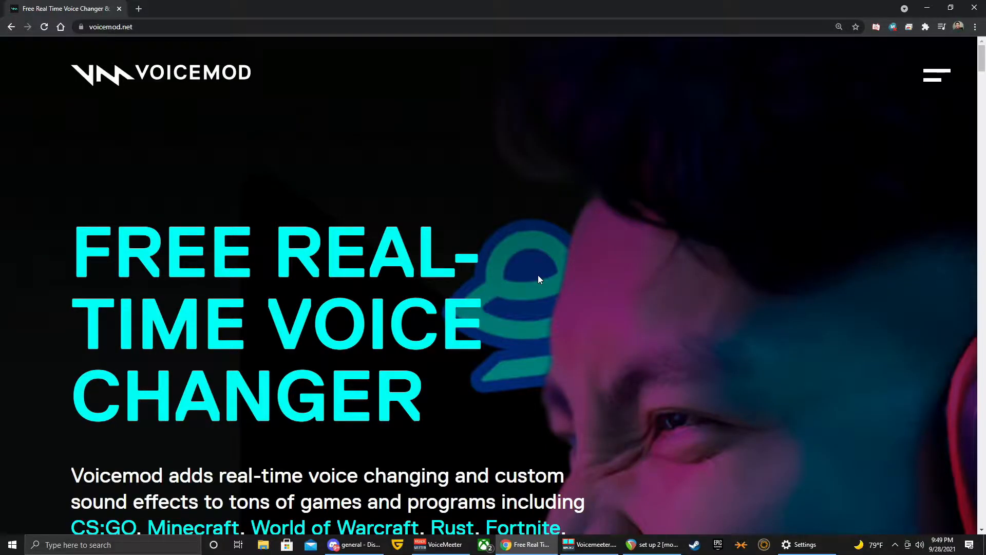
mouse_move(105, 44)
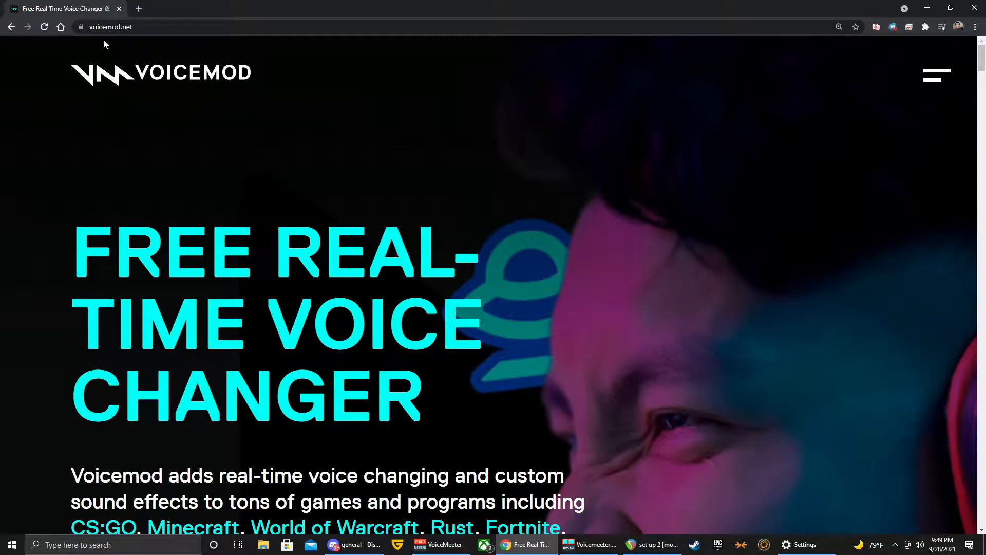
Scroll down the voicemod.net homepage to the footer's Let's Connect social icons.
scroll("down", 3)
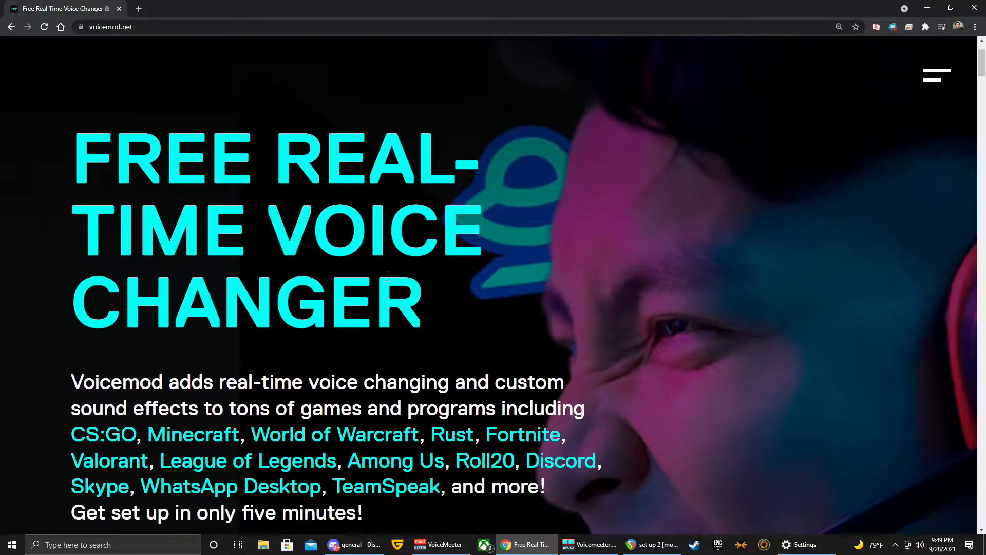
scroll("down", 3)
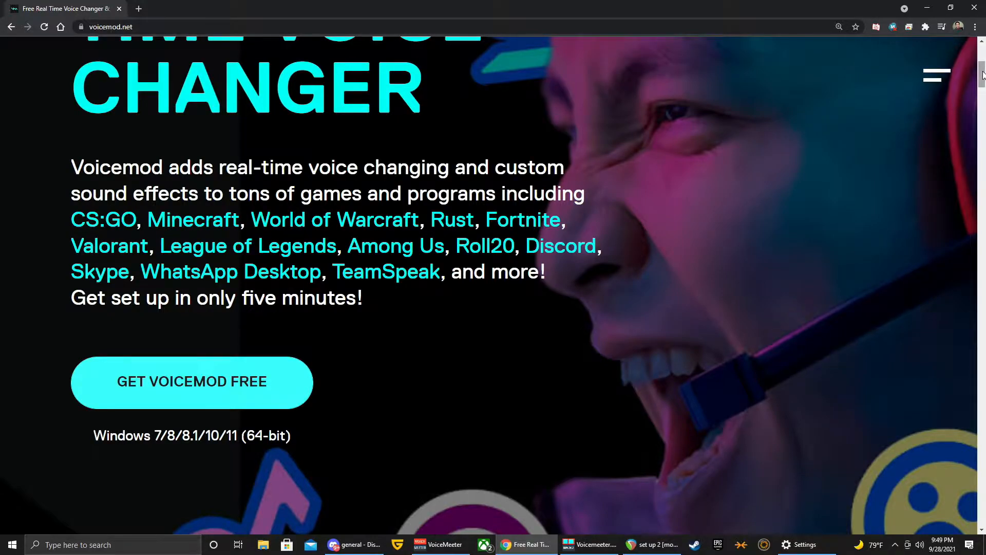
scroll("down", 3)
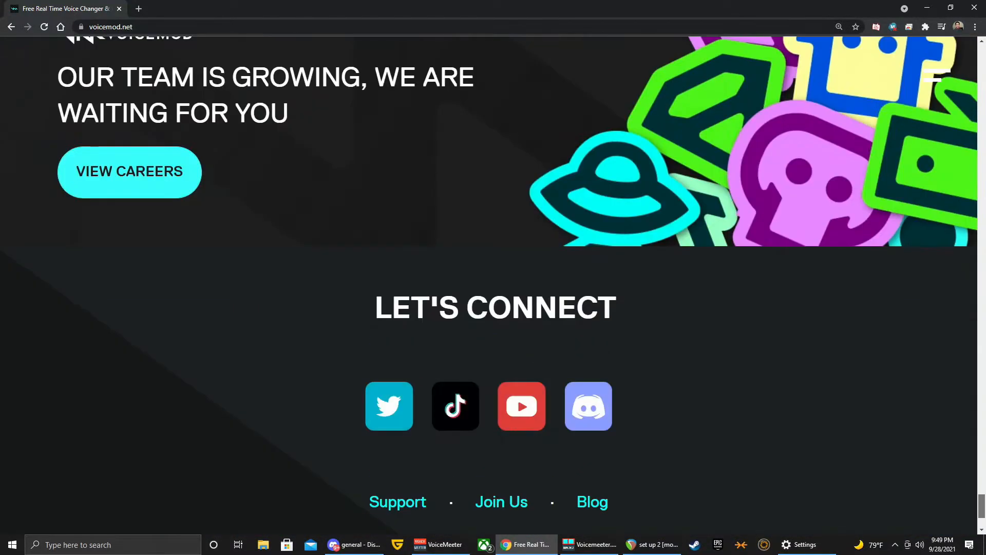
mouse_move(697, 385)
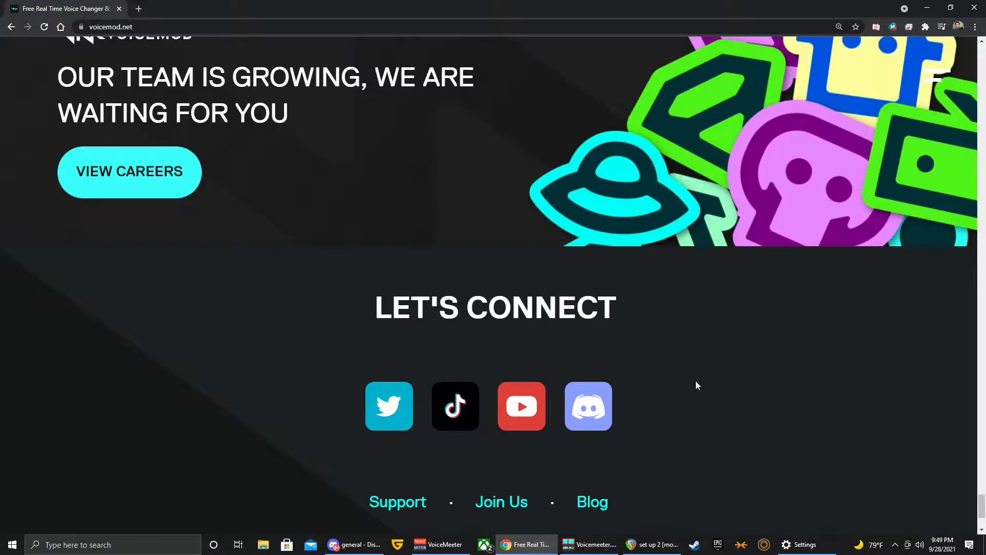
mouse_move(575, 523)
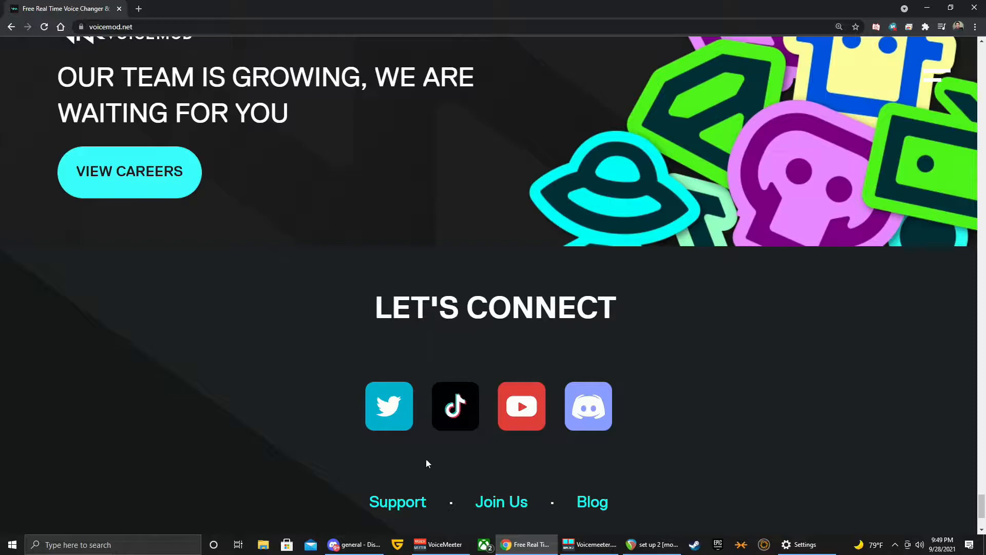
mouse_move(434, 487)
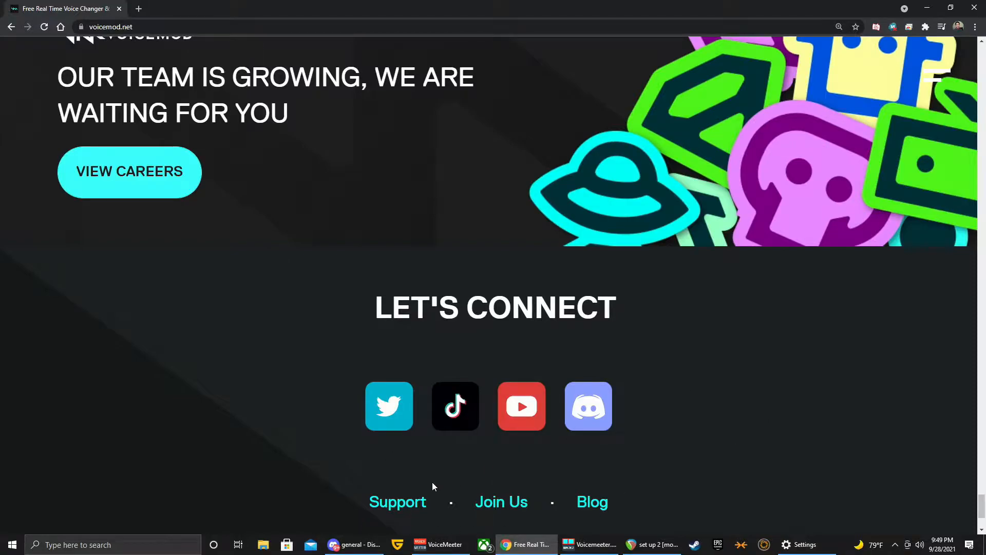
mouse_move(607, 320)
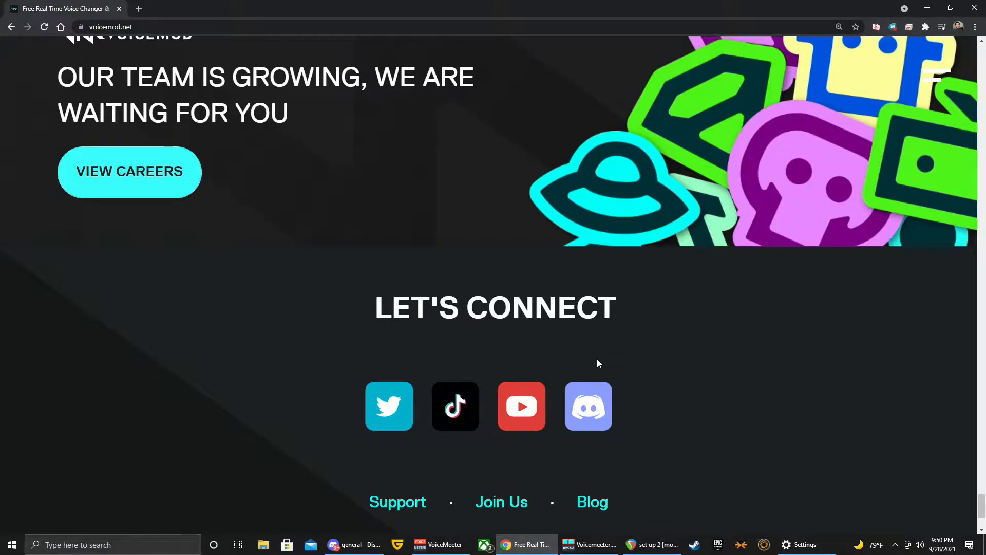
mouse_move(604, 364)
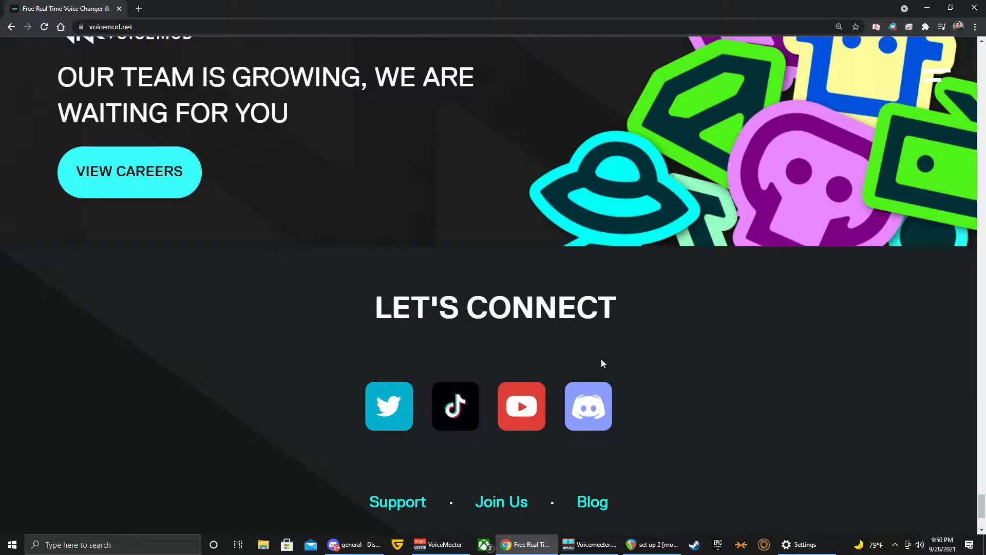
mouse_move(569, 356)
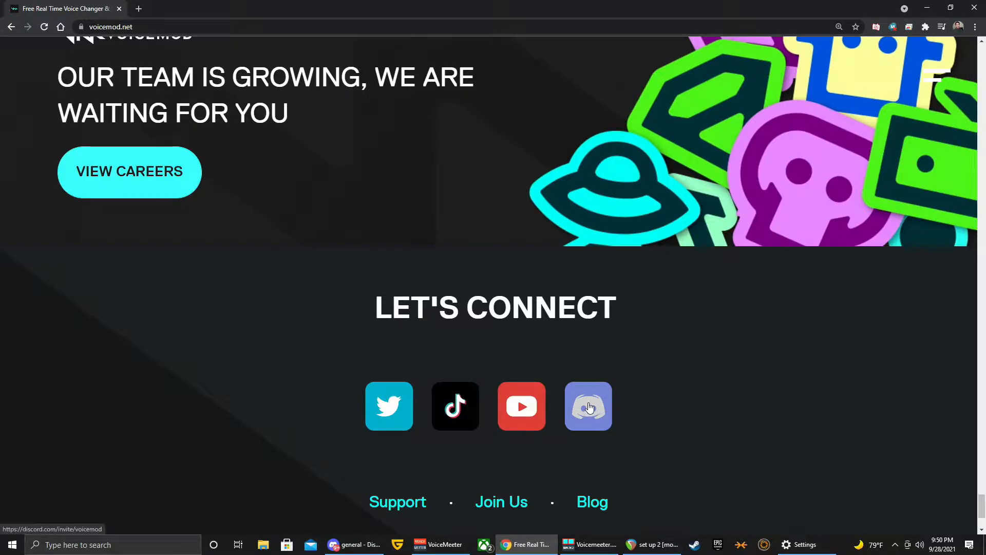
mouse_move(661, 426)
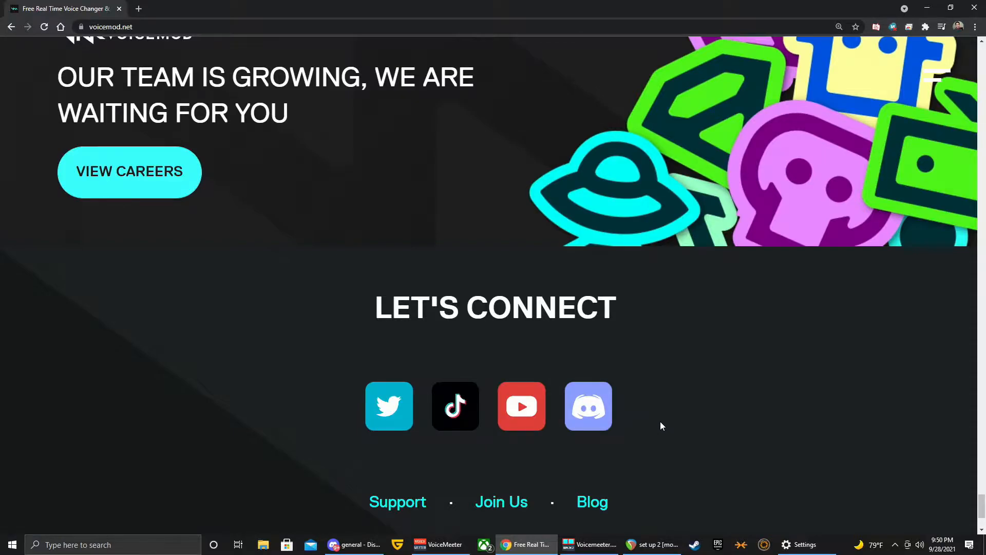
mouse_move(660, 421)
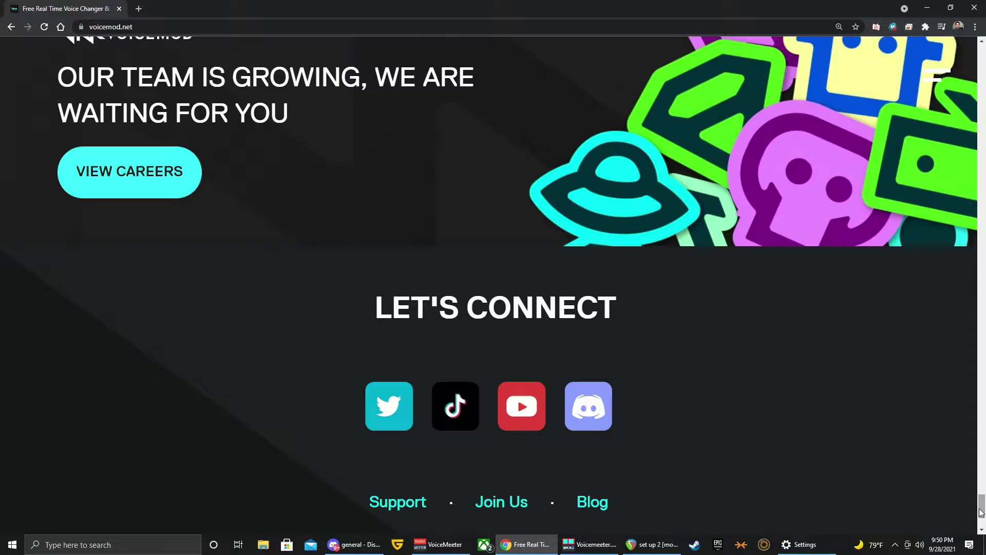
Scroll back to the homepage's download offer and choose GET VOICEMOD FREE.
scroll("up", 3)
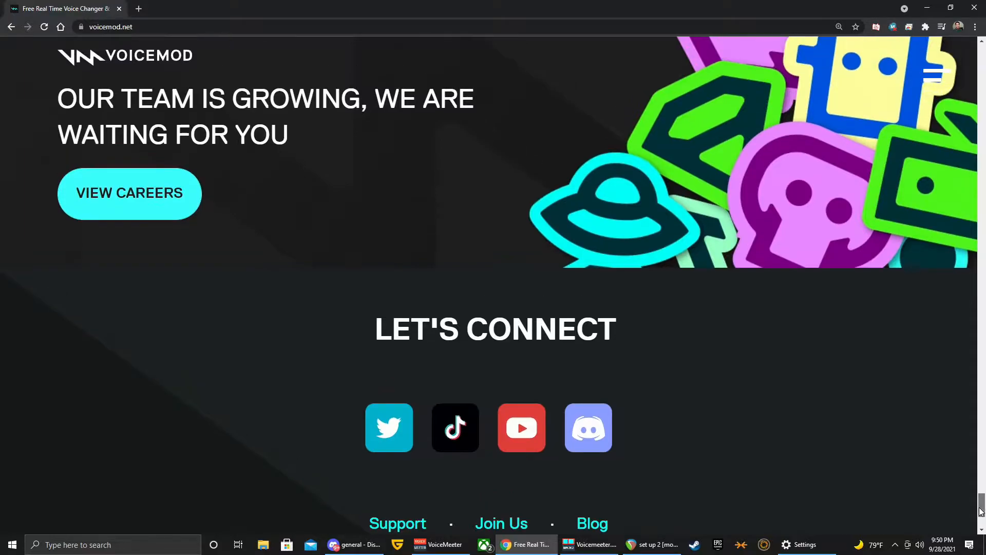
scroll("up", 3)
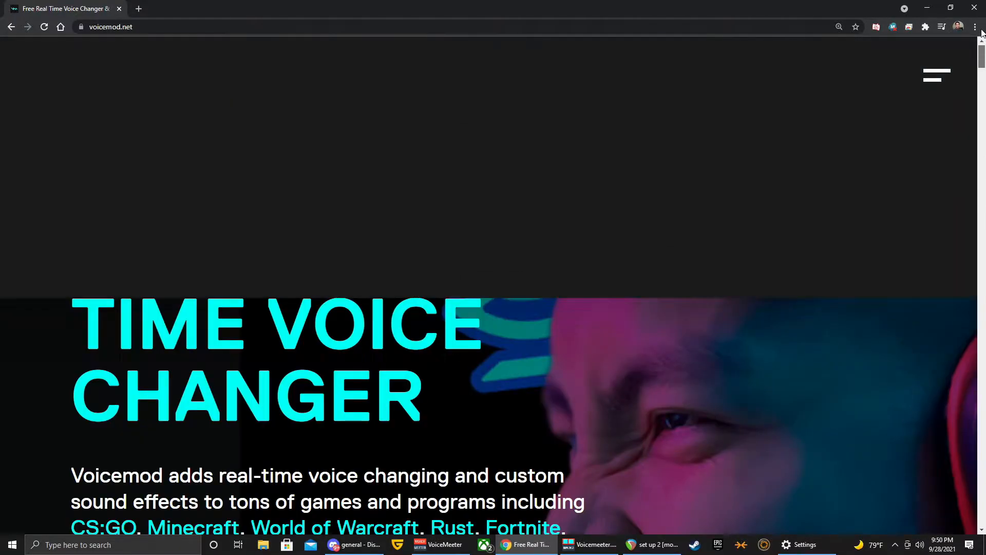
scroll("down", 3)
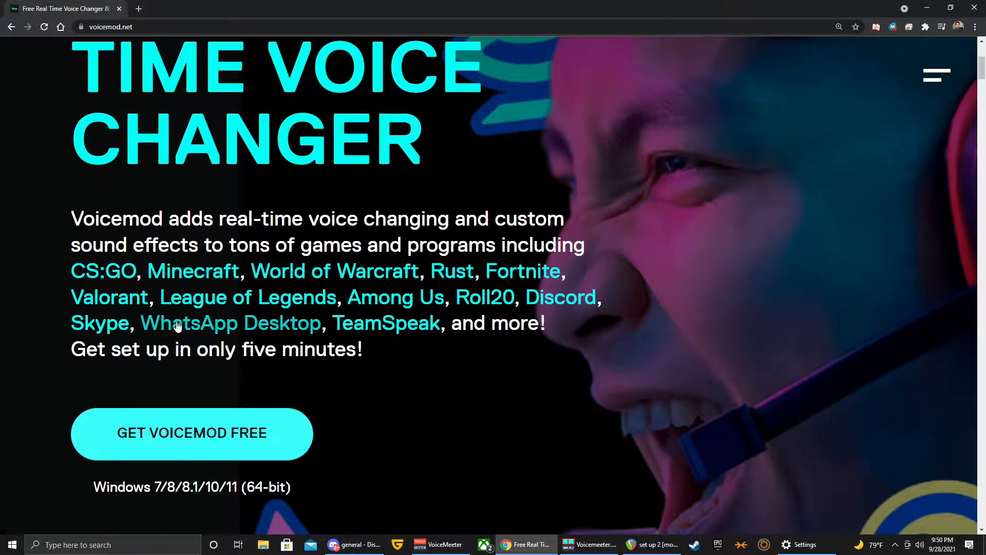
mouse_move(181, 424)
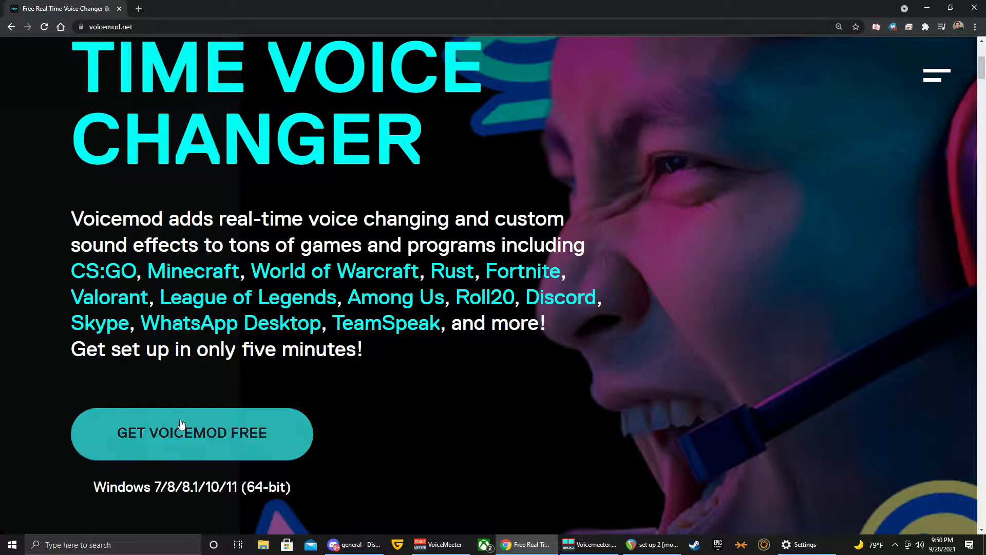
mouse_move(443, 487)
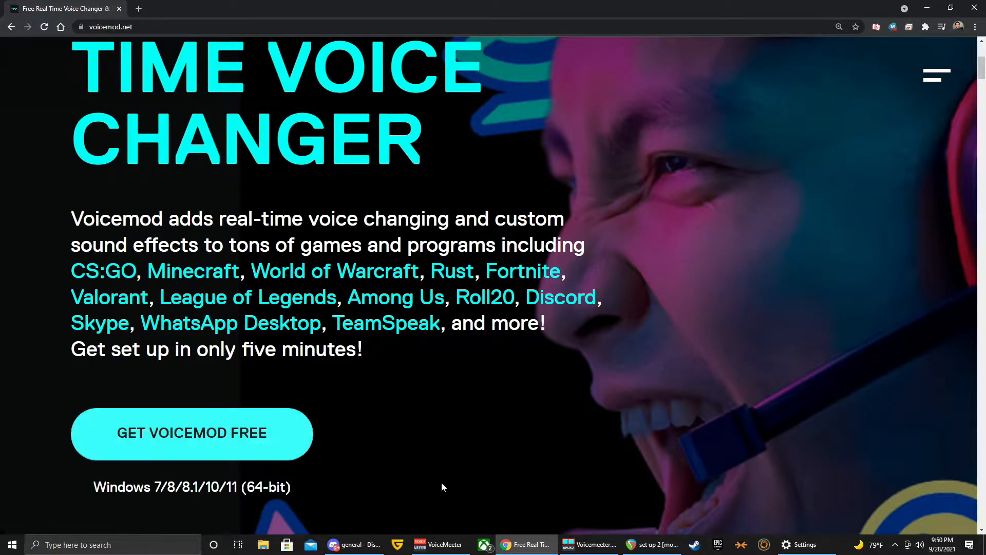
left_click(192, 433)
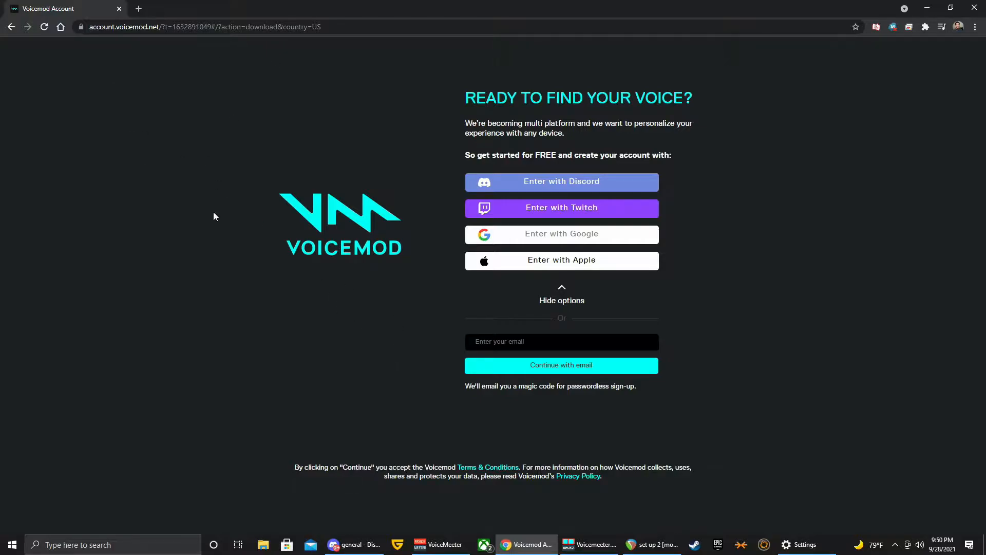
mouse_move(515, 187)
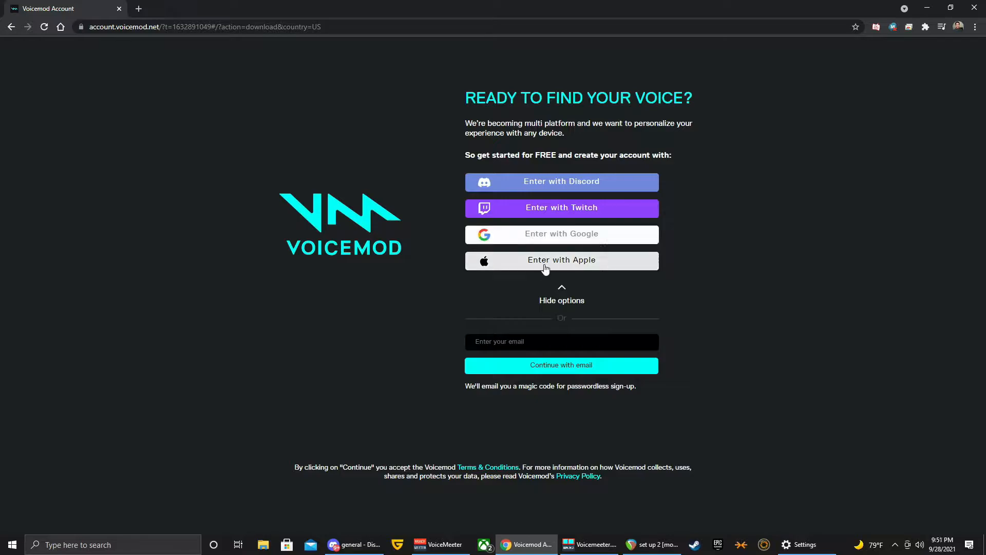
mouse_move(531, 397)
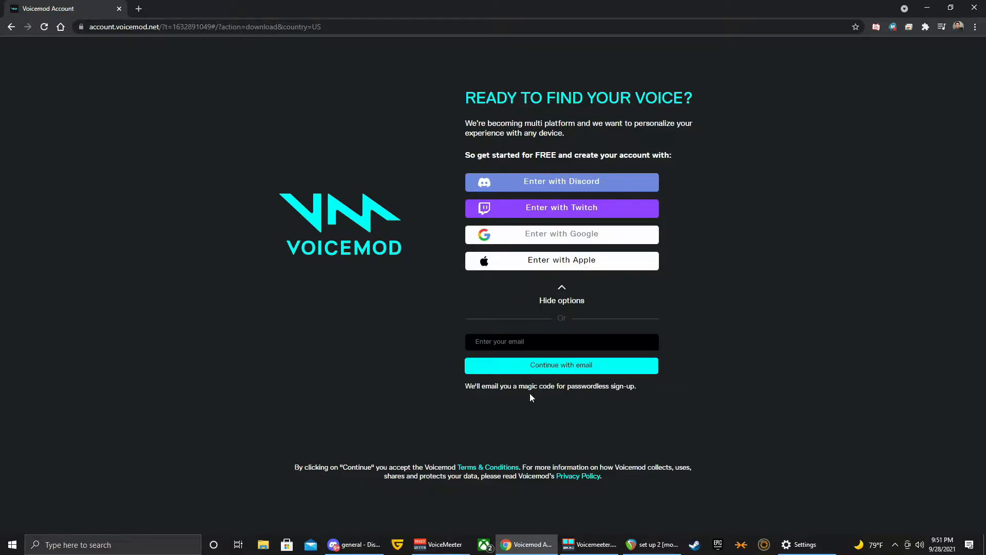
mouse_move(173, 107)
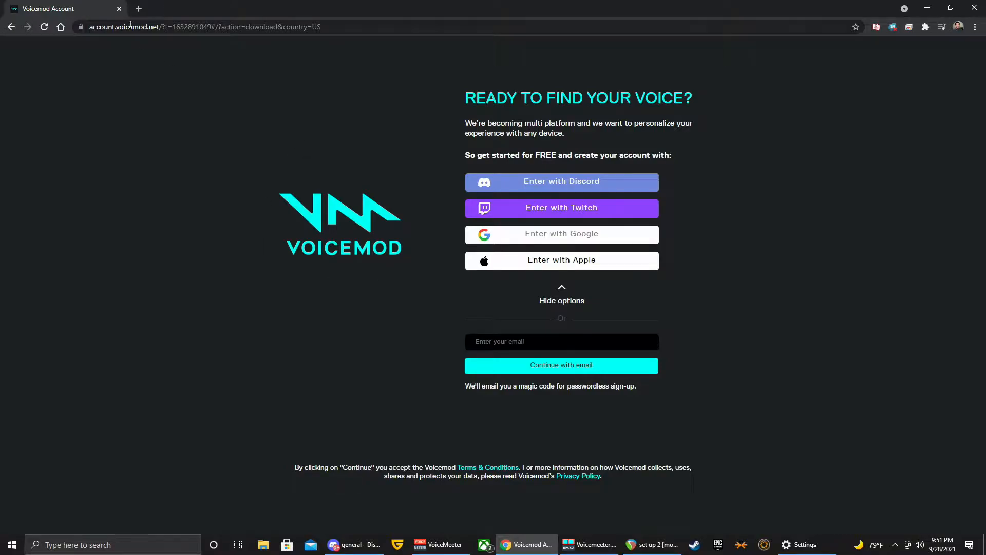
mouse_move(341, 308)
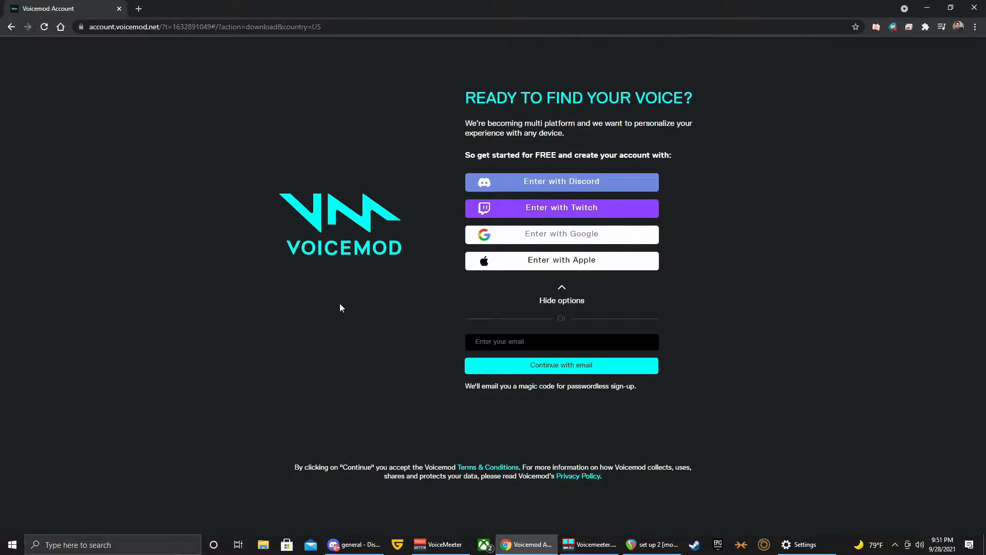
mouse_move(348, 311)
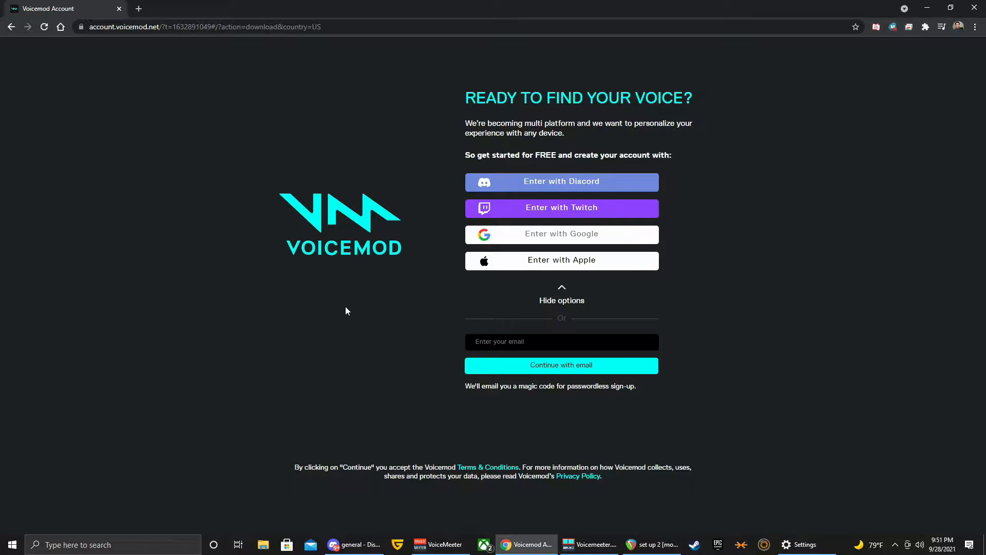
mouse_move(295, 344)
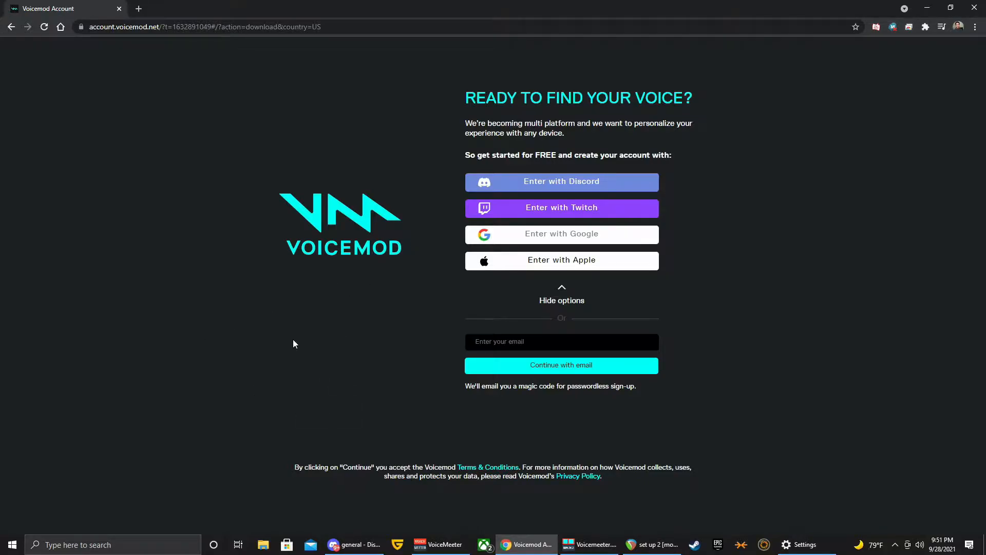
mouse_move(343, 299)
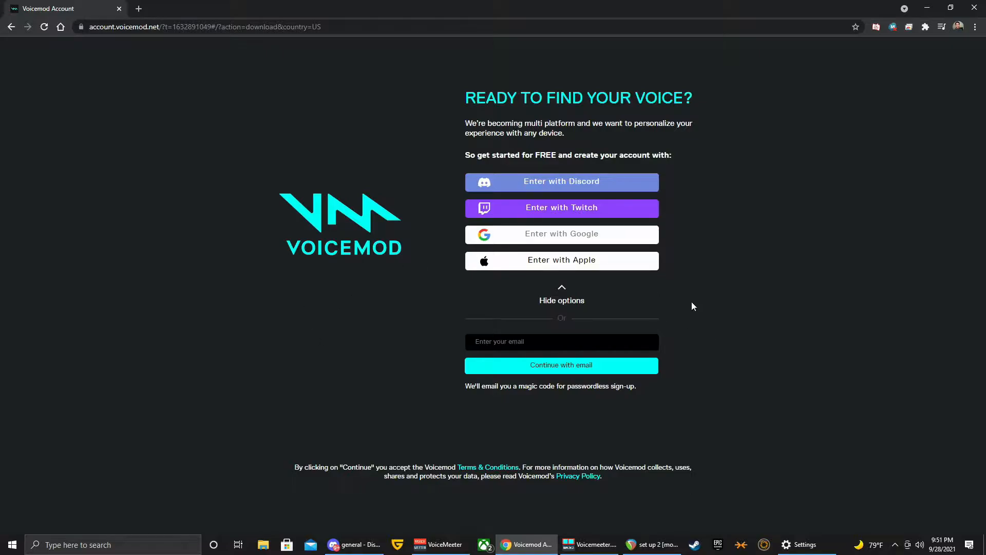
mouse_move(382, 290)
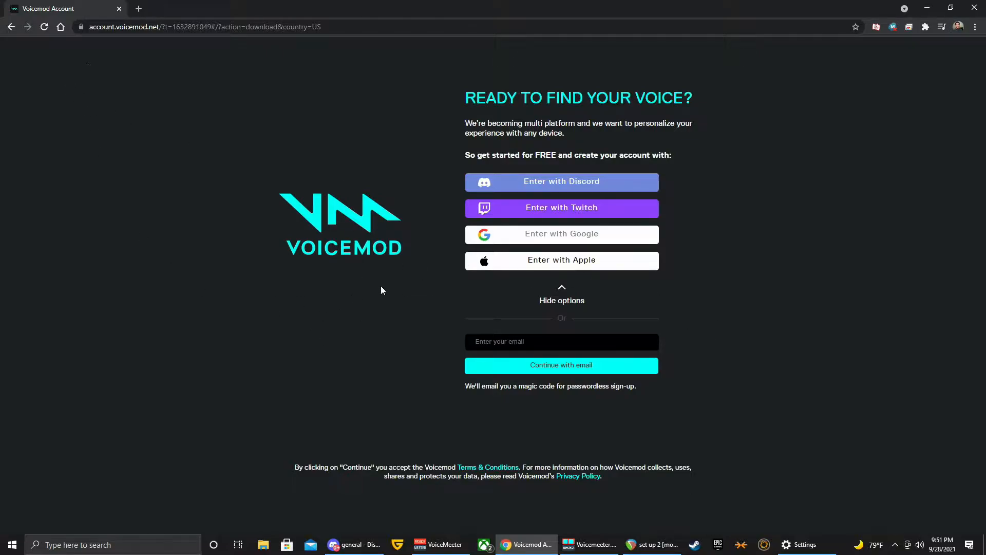
mouse_move(326, 271)
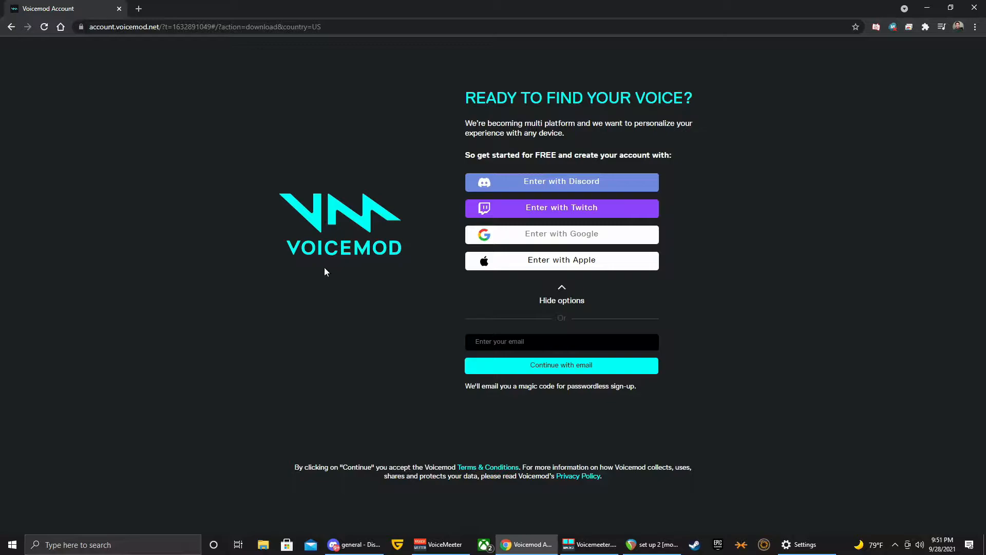
mouse_move(244, 250)
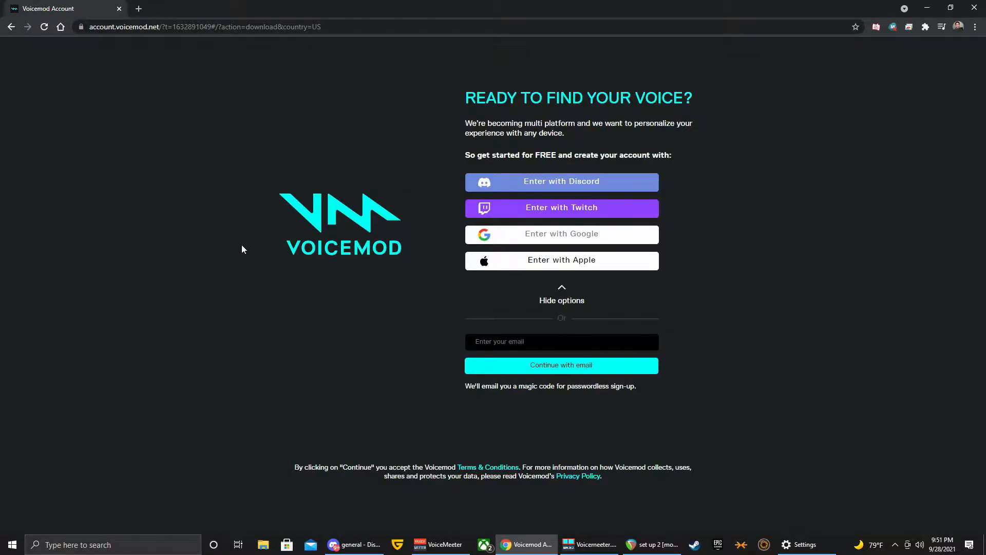
mouse_move(320, 282)
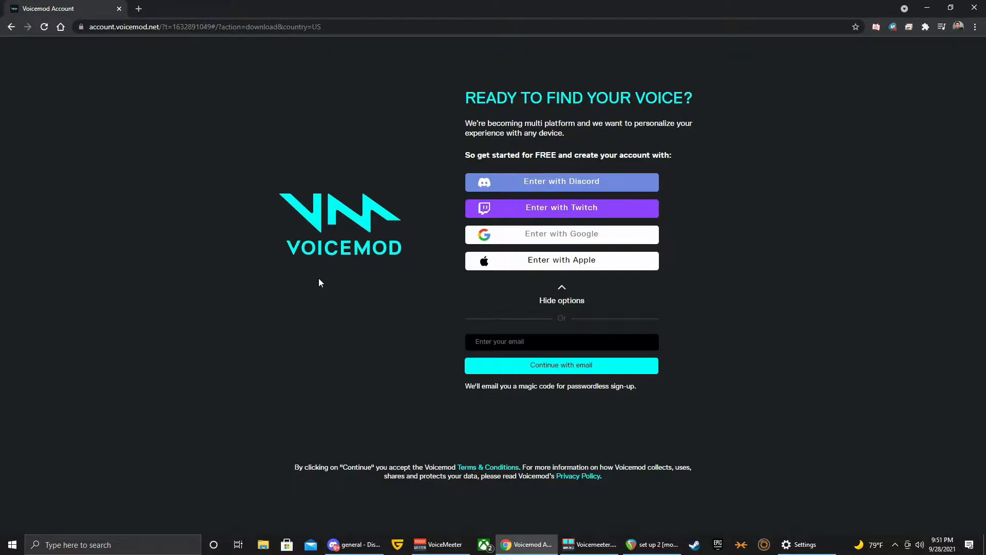
mouse_move(351, 242)
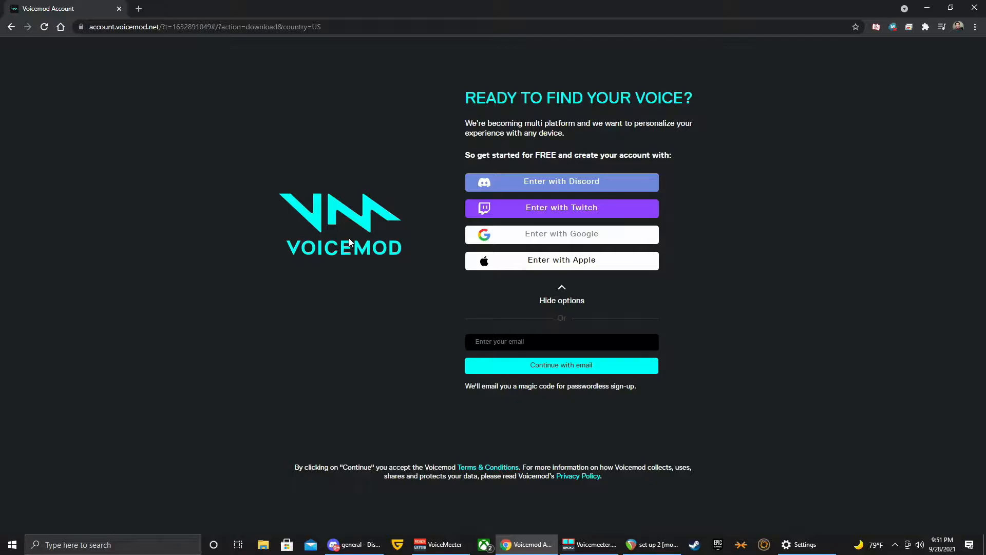
mouse_move(289, 190)
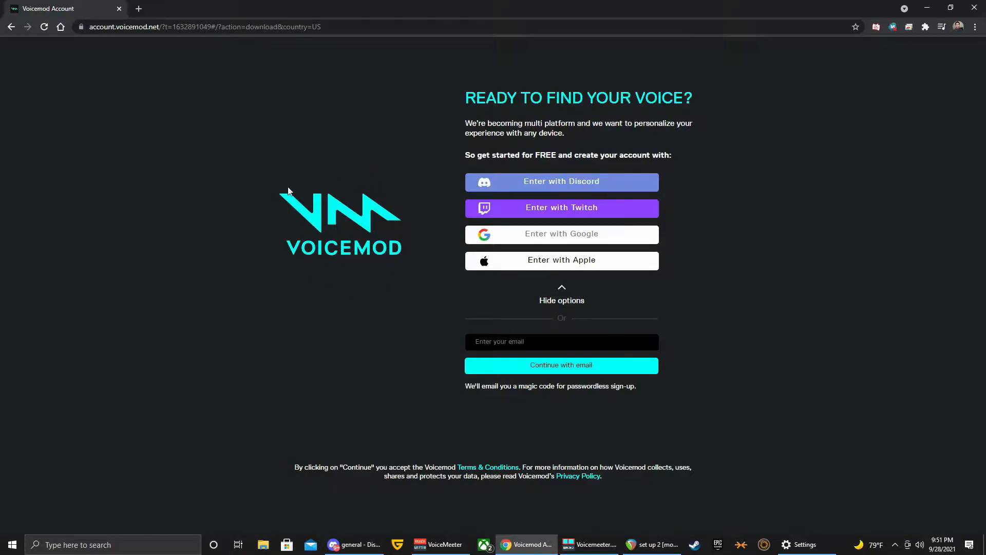
mouse_move(576, 147)
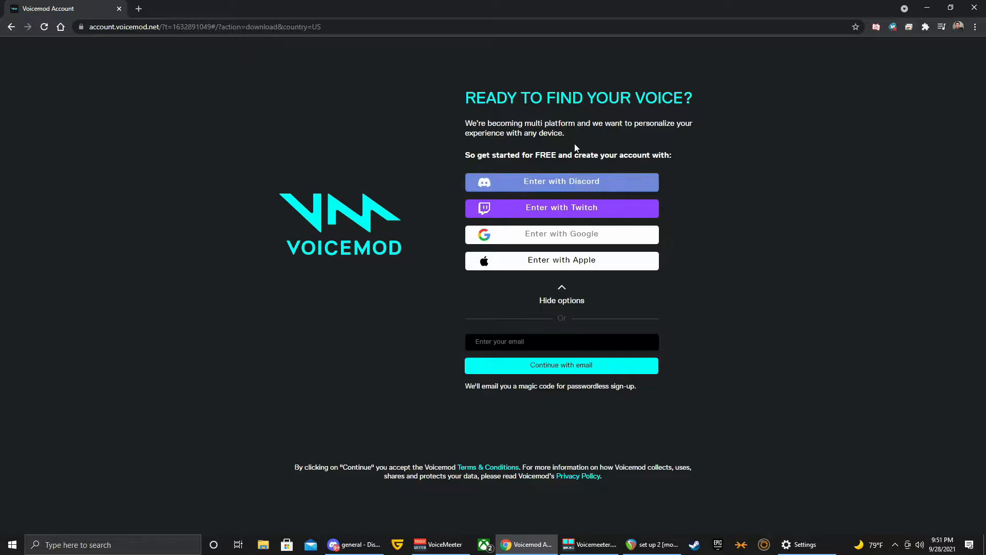
mouse_move(592, 226)
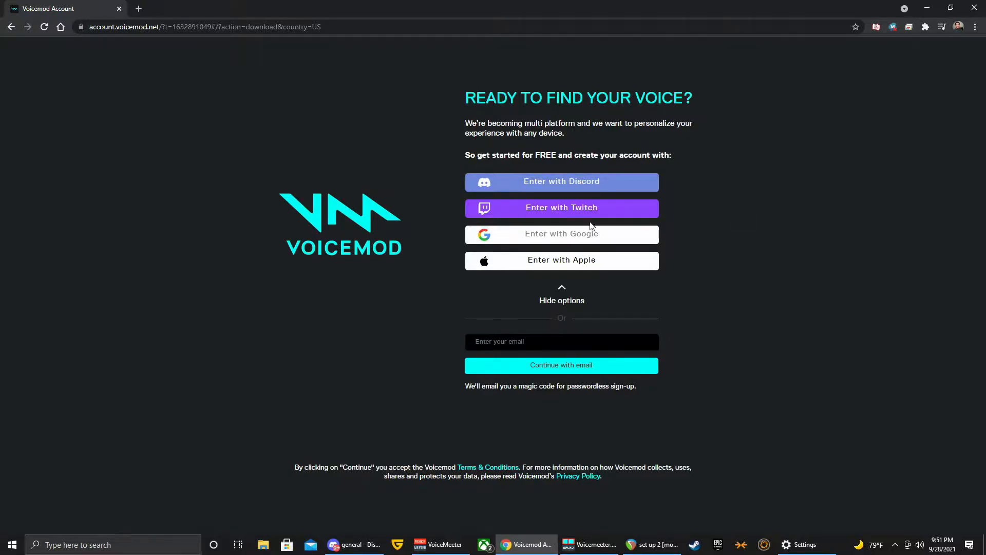
mouse_move(667, 191)
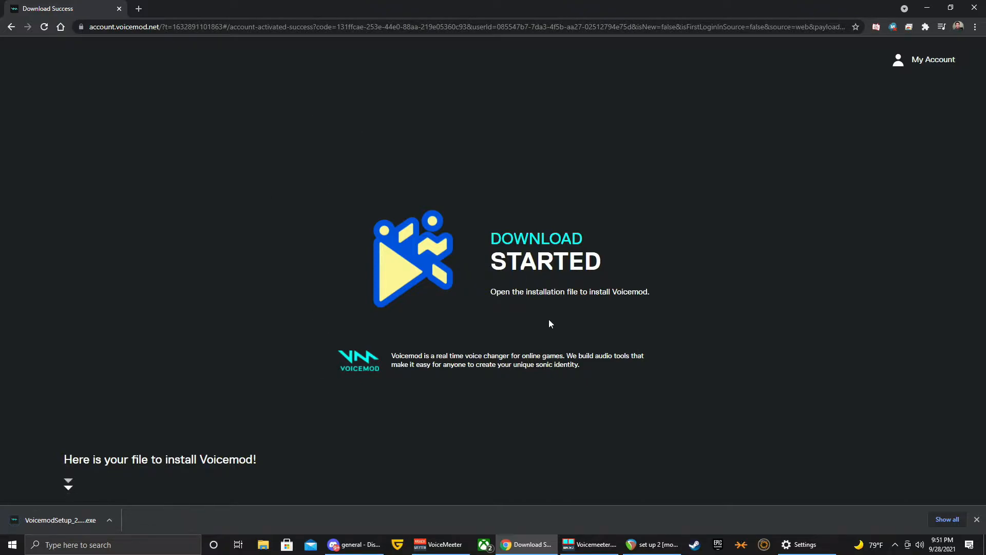
mouse_move(391, 282)
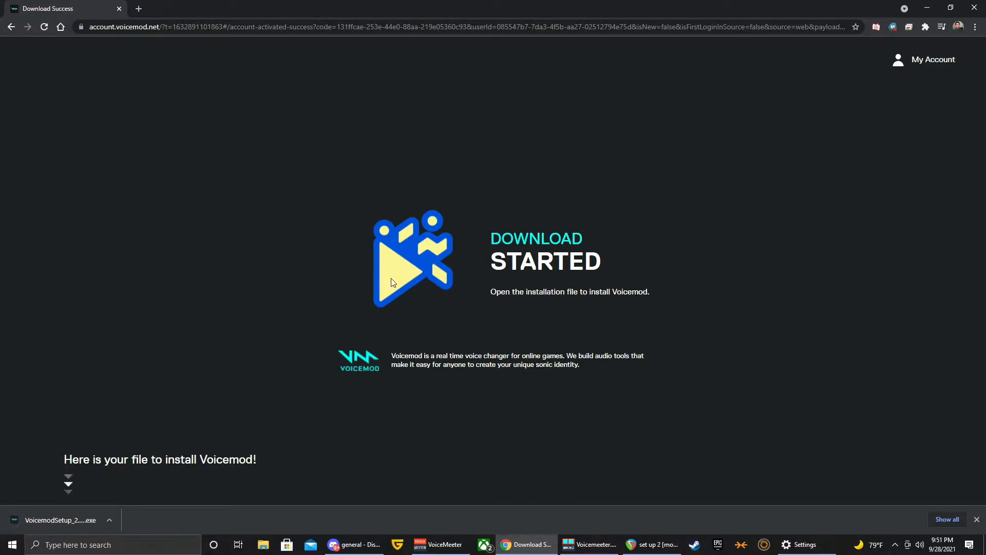
mouse_move(297, 273)
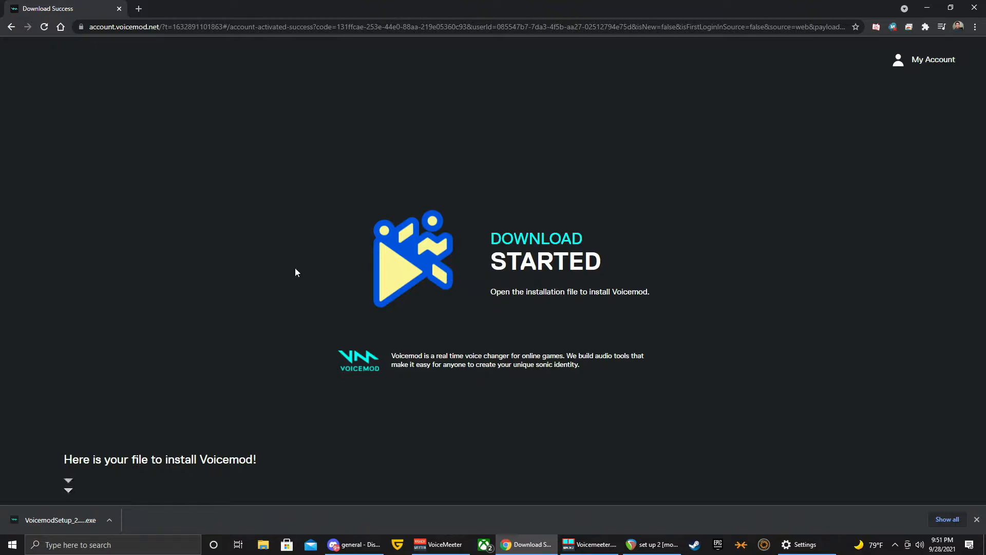
mouse_move(260, 304)
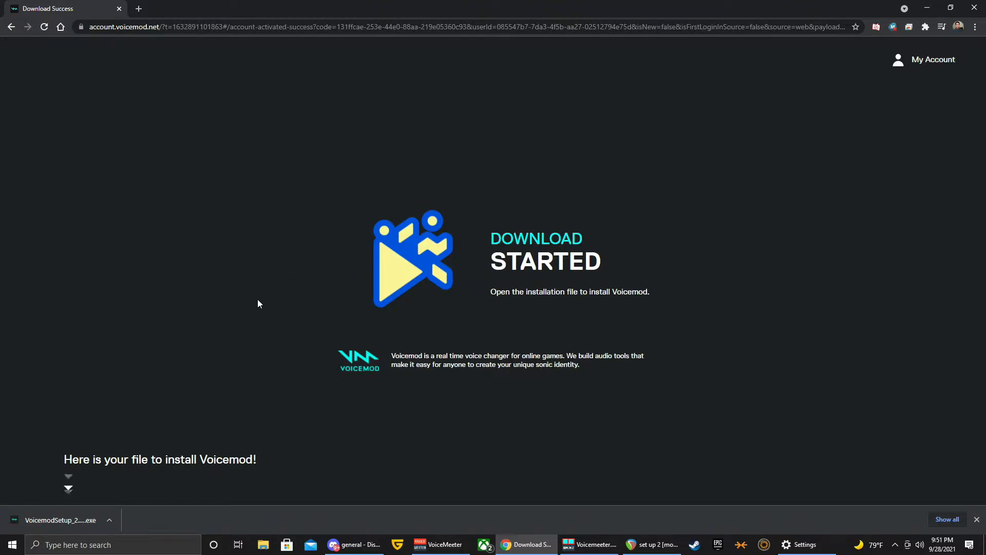
mouse_move(295, 179)
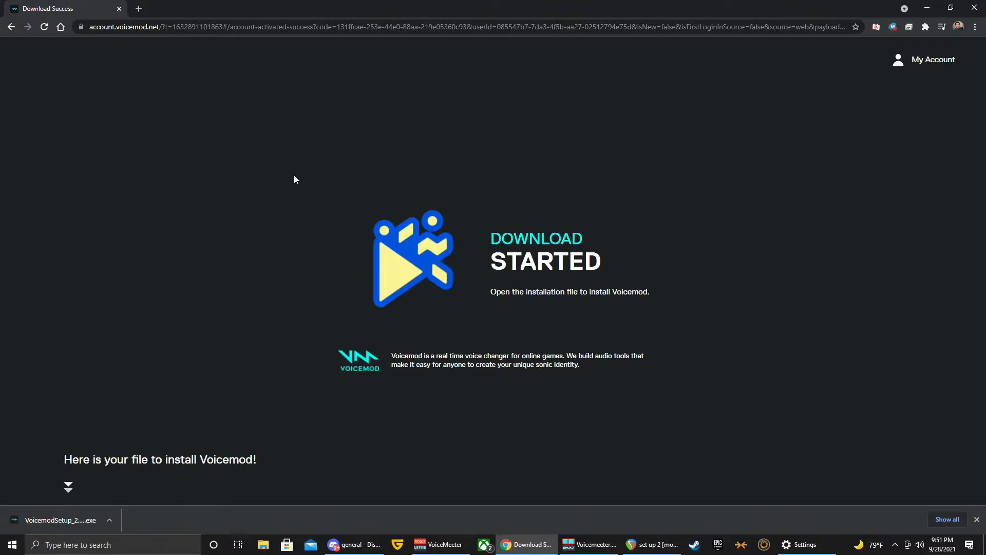
mouse_move(475, 180)
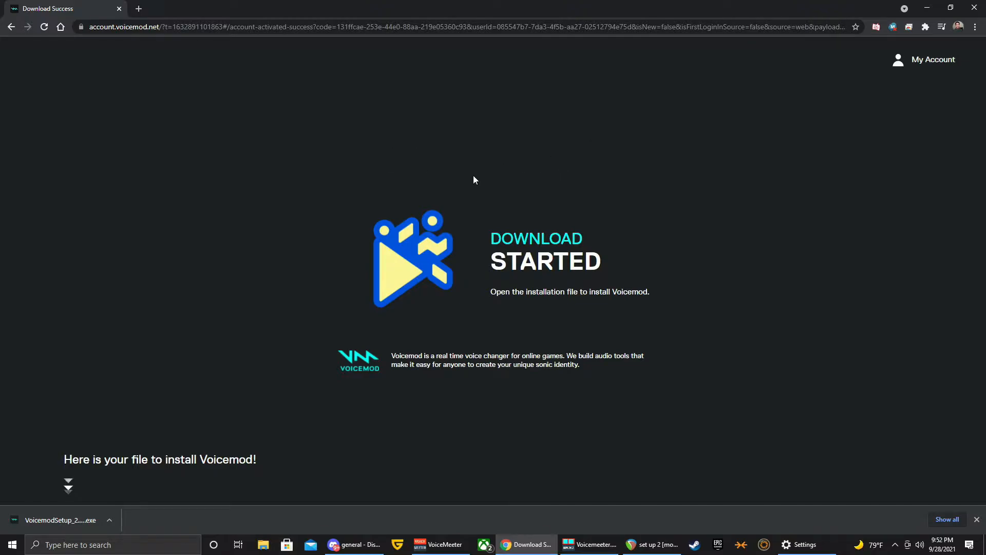
mouse_move(390, 173)
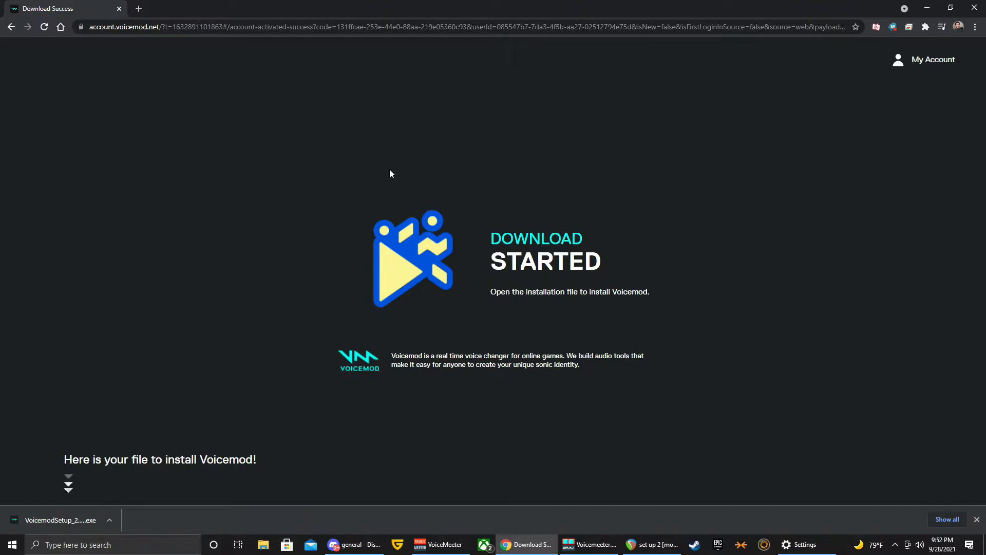
mouse_move(348, 171)
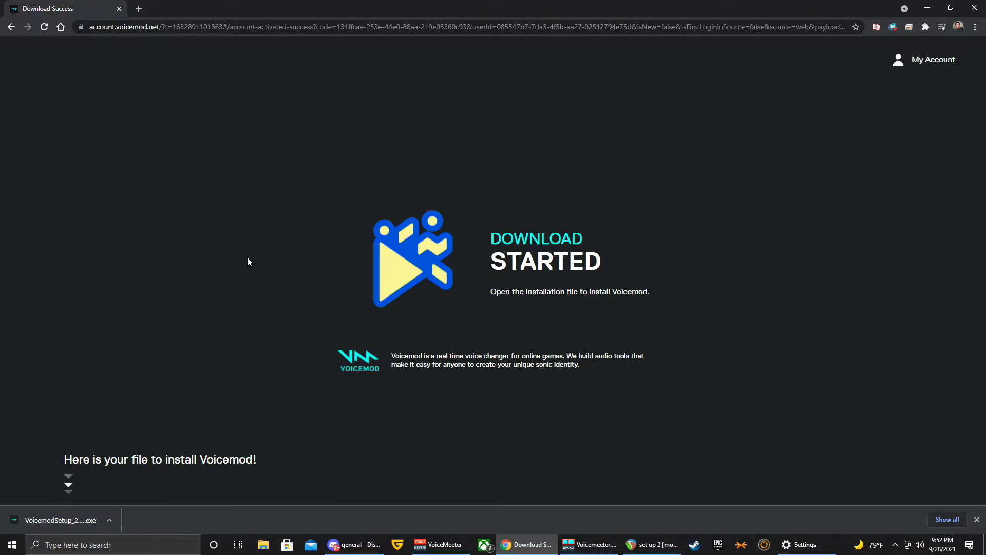
mouse_move(560, 310)
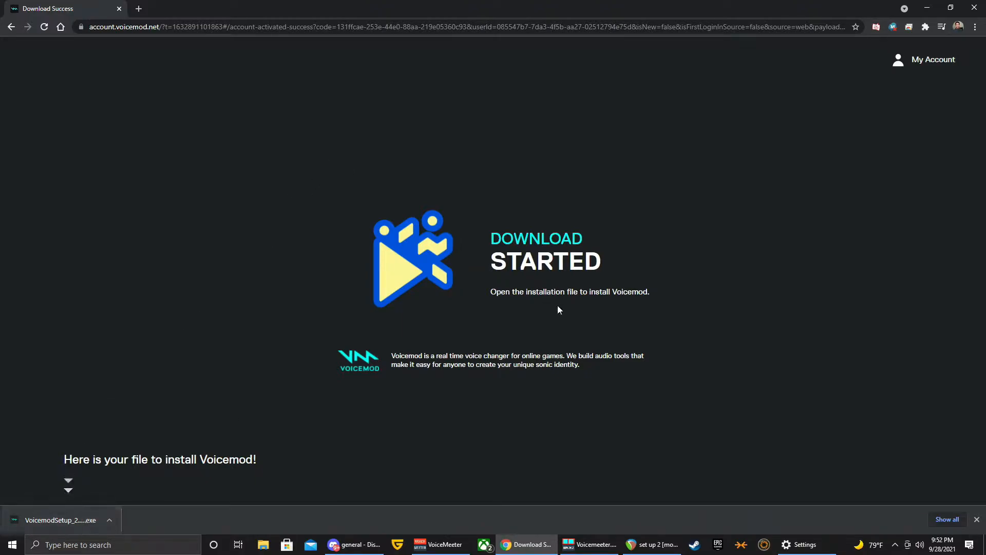
mouse_move(868, 377)
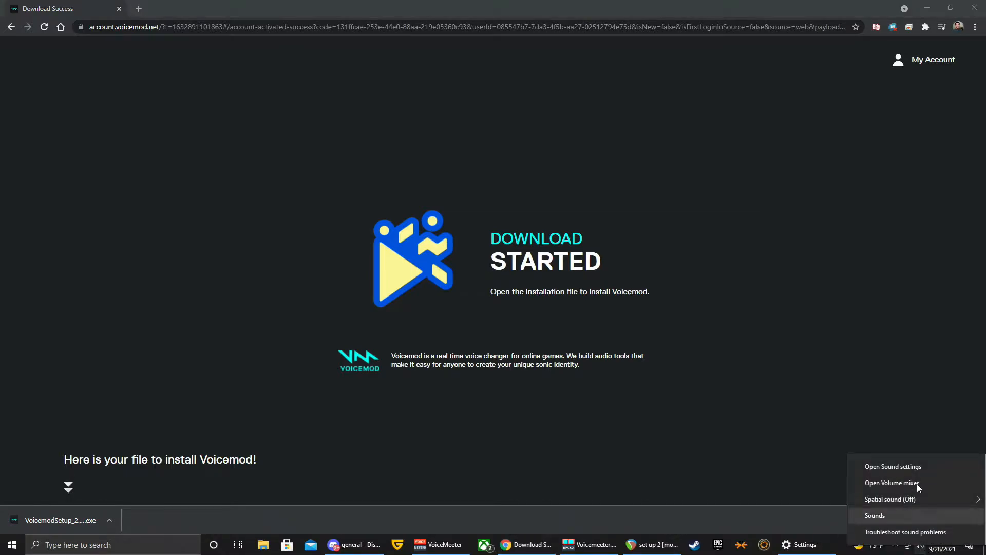
Bring up Windows Sound settings and review the input device list, keeping CABLE-A Output.
left_click(893, 467)
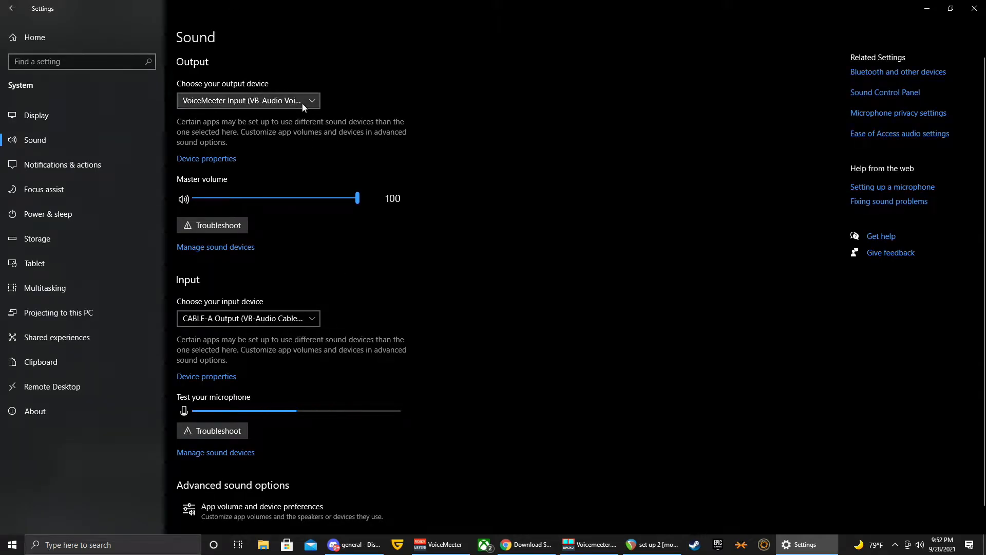
left_click(247, 319)
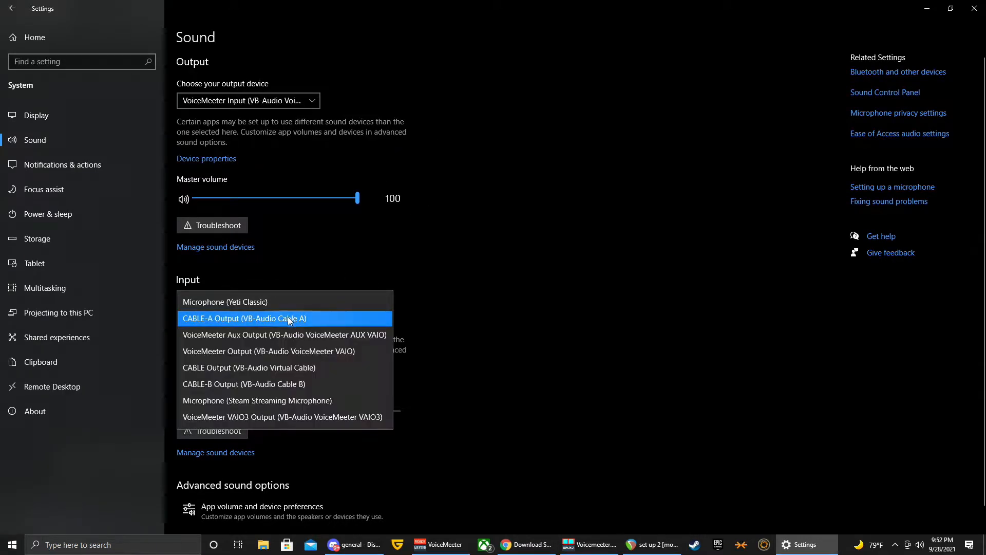
left_click(243, 319)
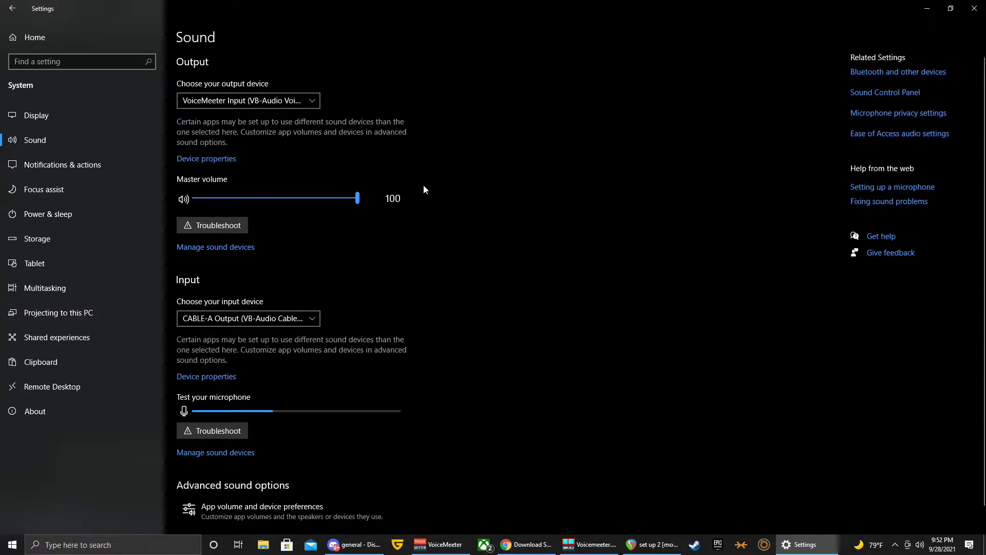
mouse_move(343, 103)
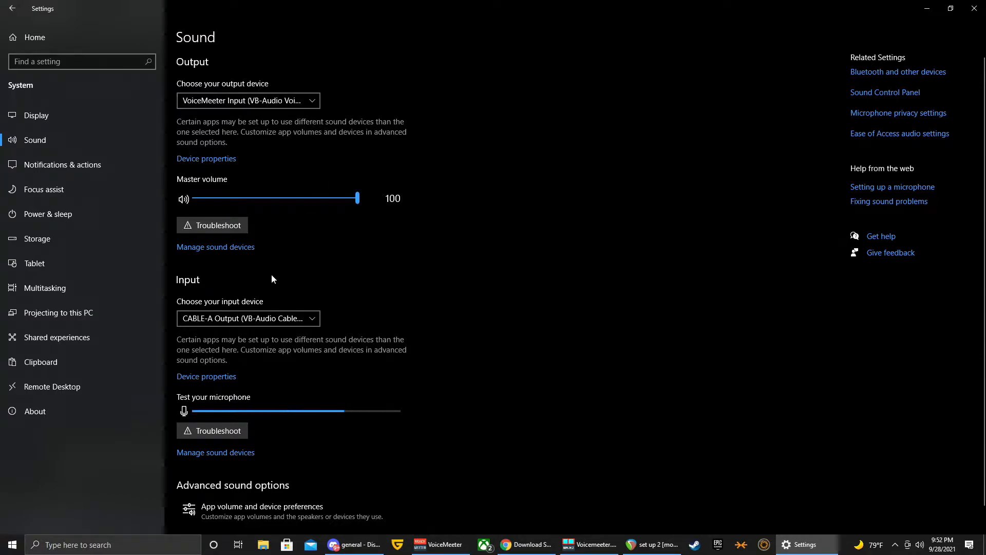
Review the output devices keeping VoiceMeeter Input, then recheck inputs unchanged.
left_click(247, 100)
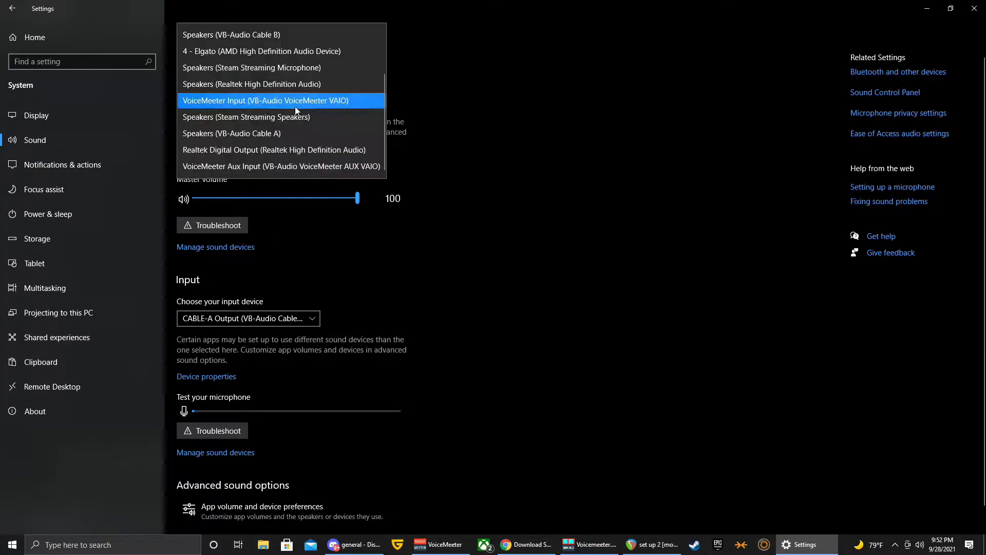
left_click(265, 101)
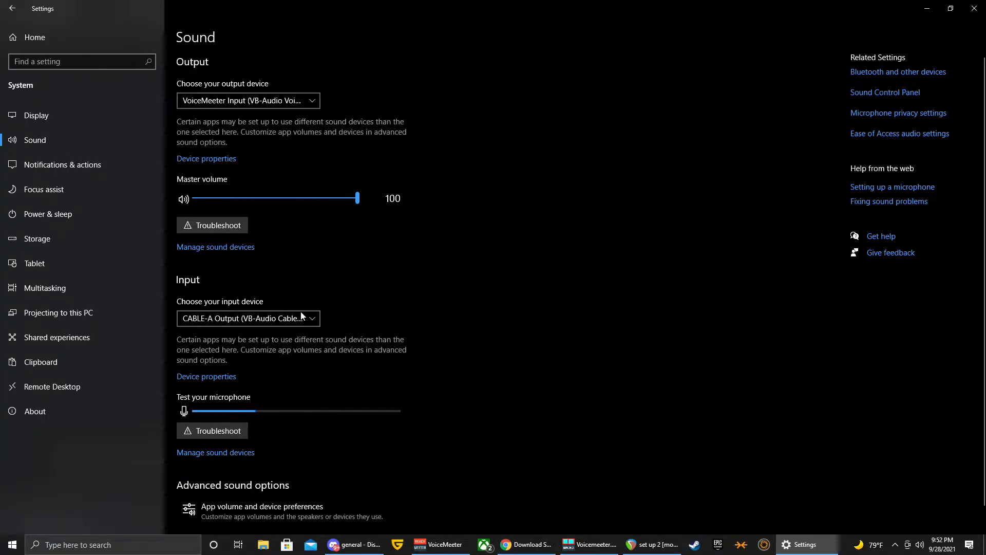
left_click(247, 318)
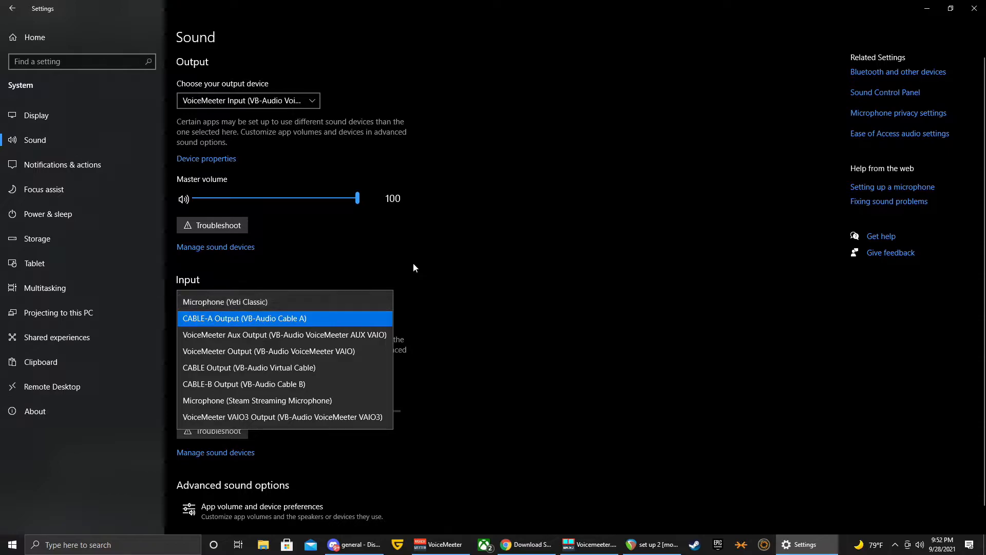
left_click(243, 318)
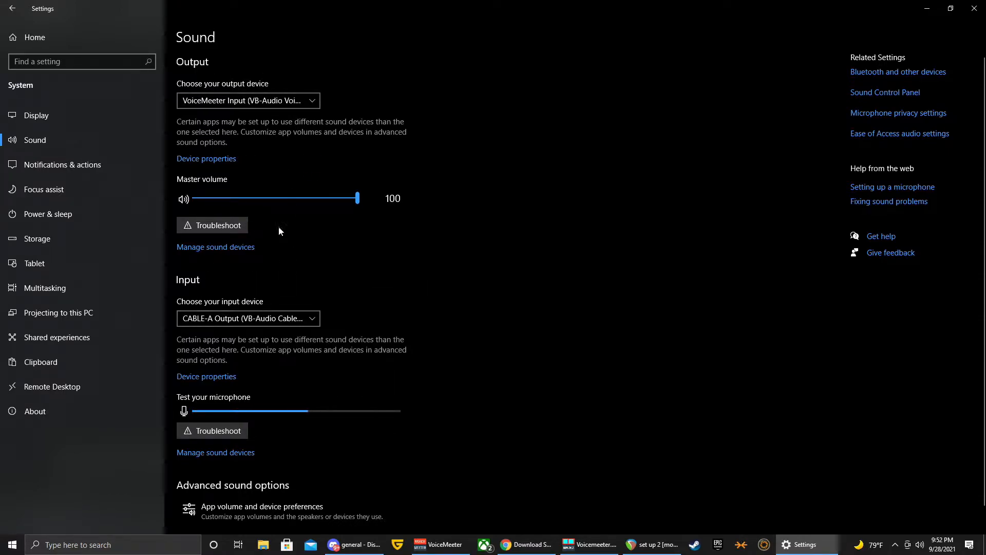
mouse_move(279, 218)
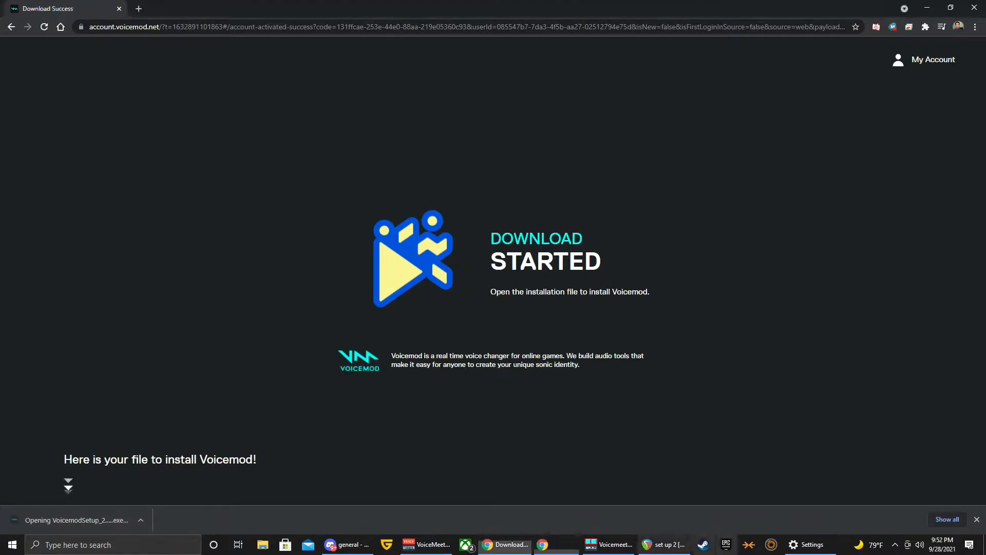
Launch VoicemodSetup, keep English as setup language and accept the license agreement.
left_click(805, 544)
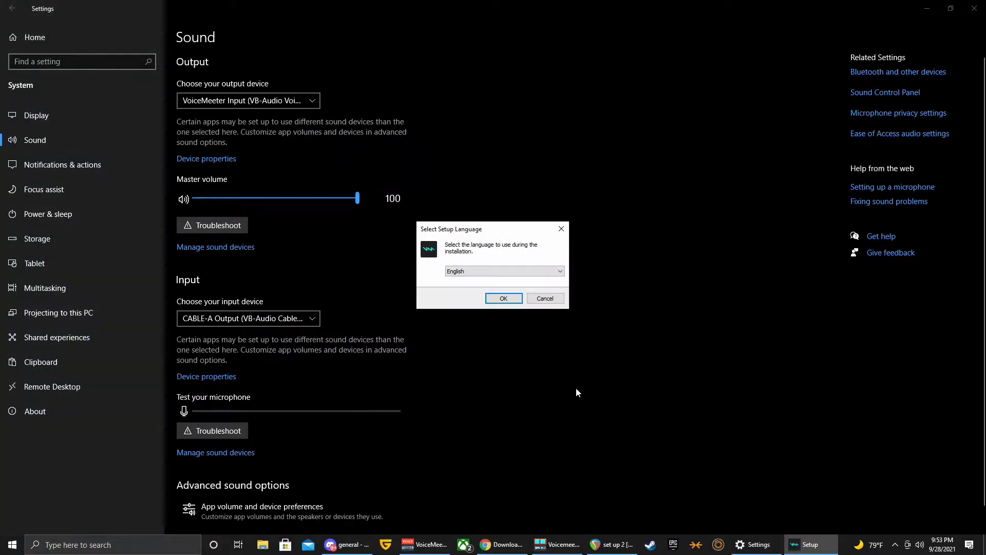
left_click(504, 297)
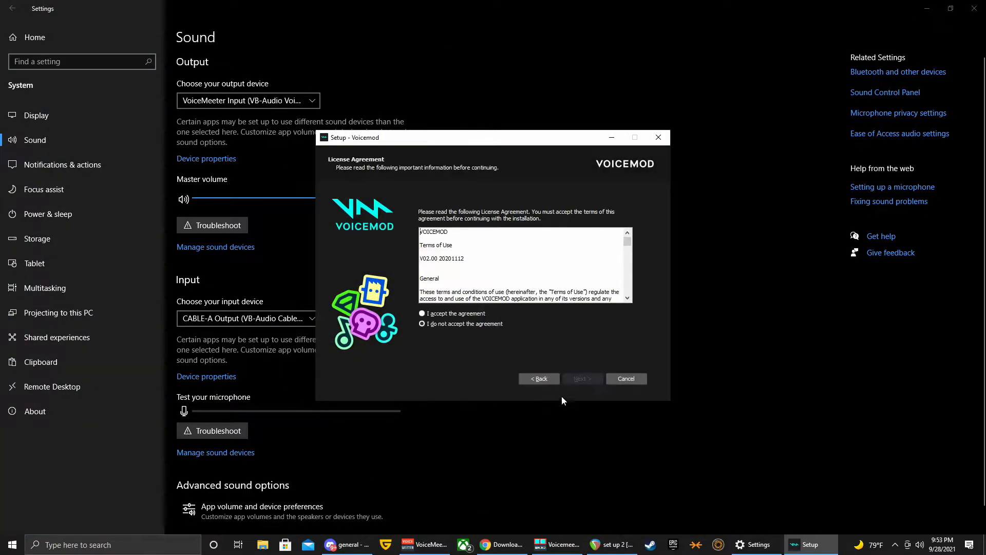
left_click(422, 313)
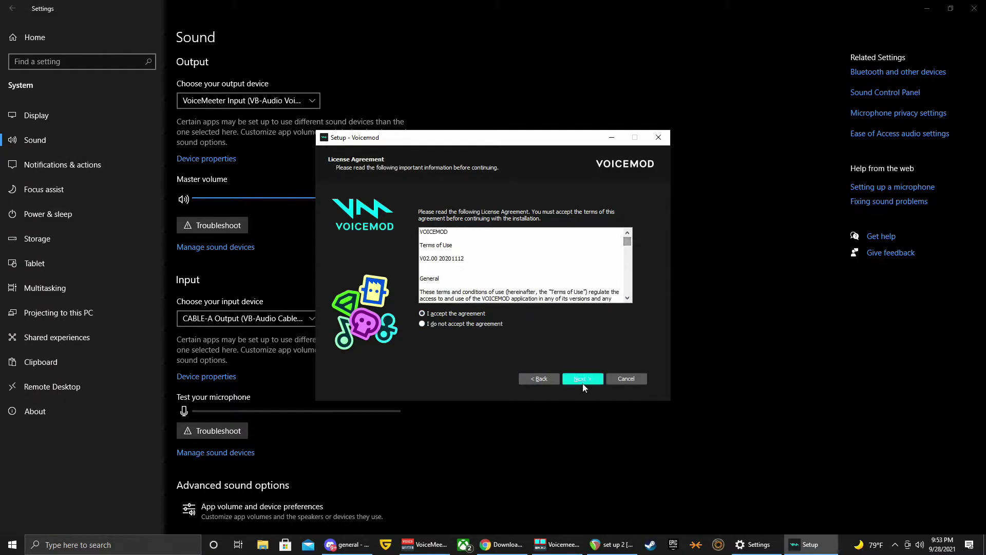
Continue through shortcut options unchanged and start the Voicemod installation.
left_click(583, 378)
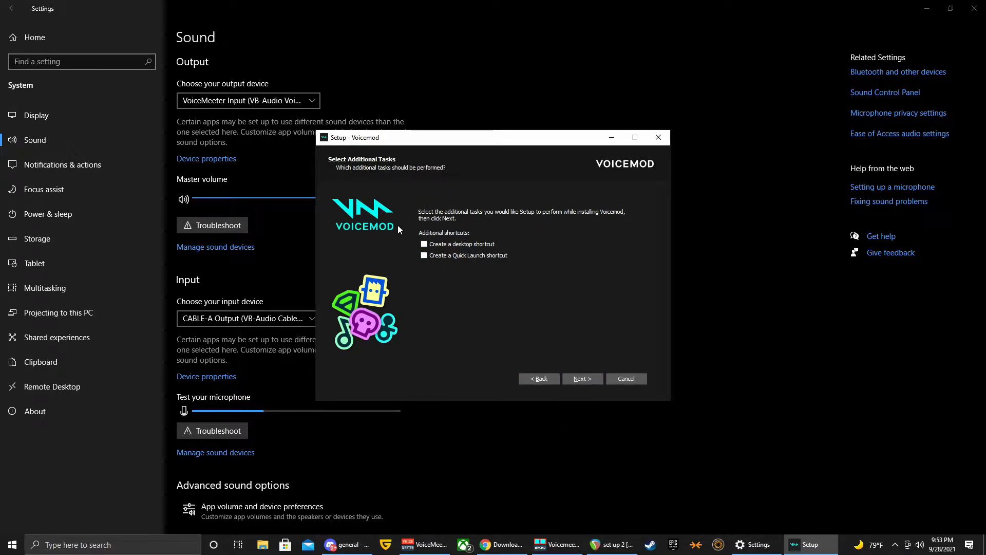
left_click(582, 378)
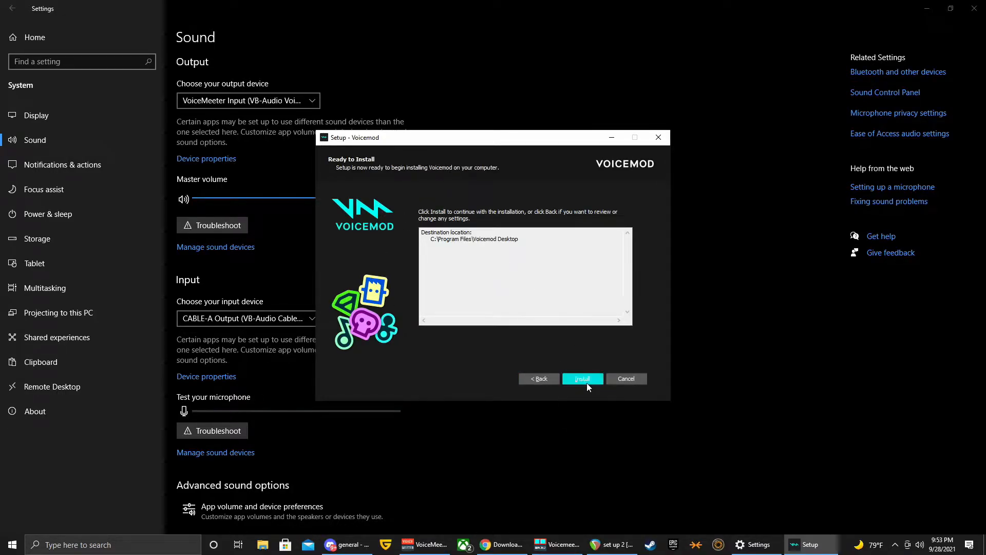
left_click(583, 378)
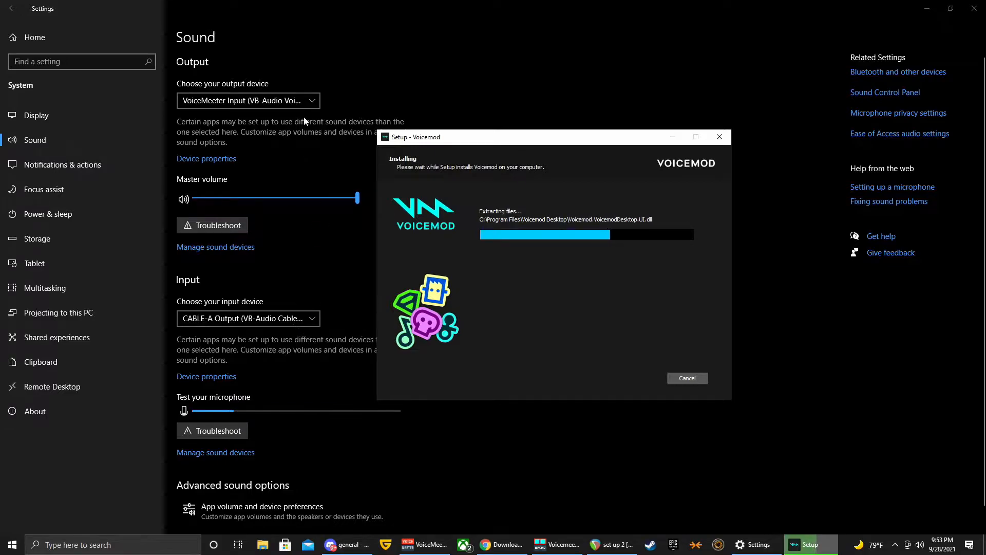
mouse_move(324, 337)
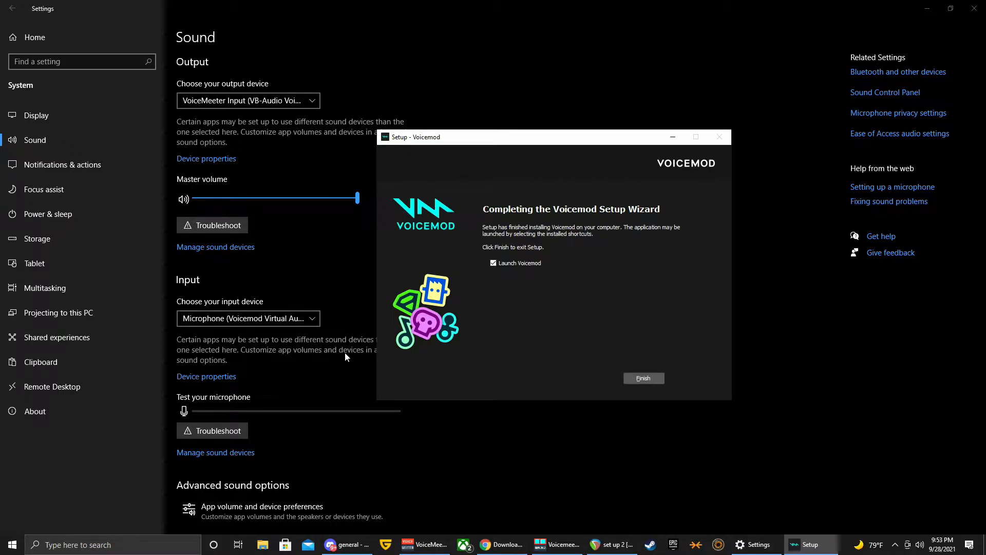
mouse_move(247, 355)
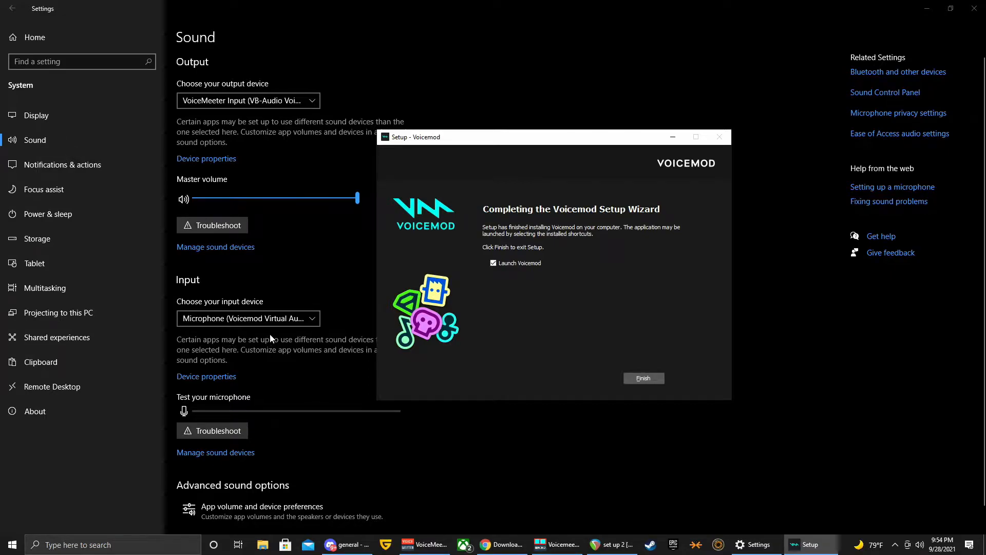
mouse_move(252, 341)
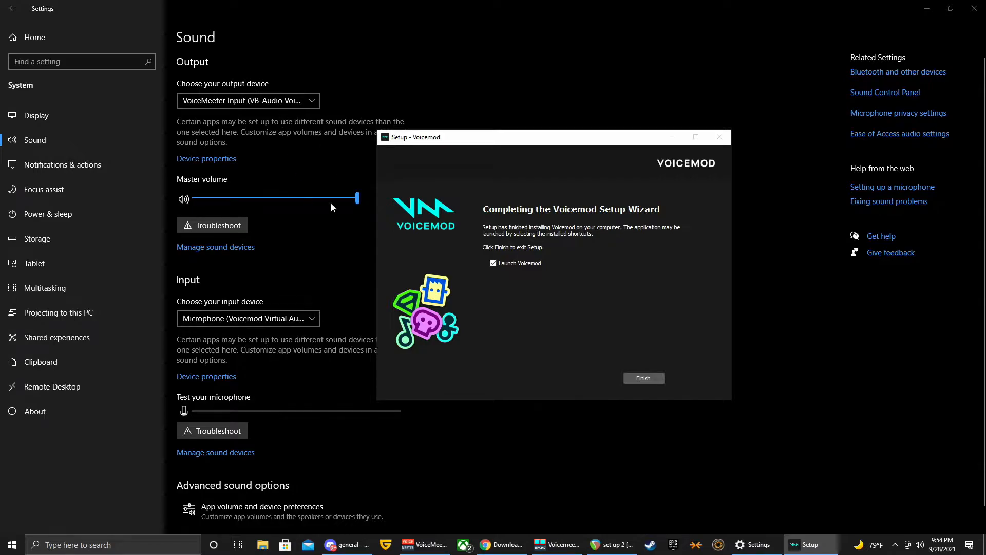
mouse_move(335, 291)
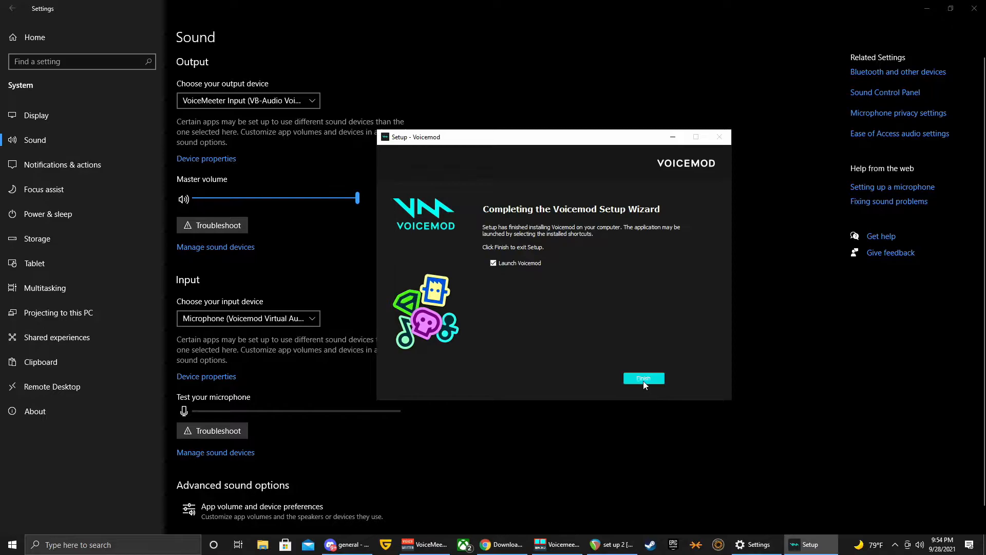
Finish setup launching Voicemod, enter past the welcome terms and return after browser login.
left_click(643, 378)
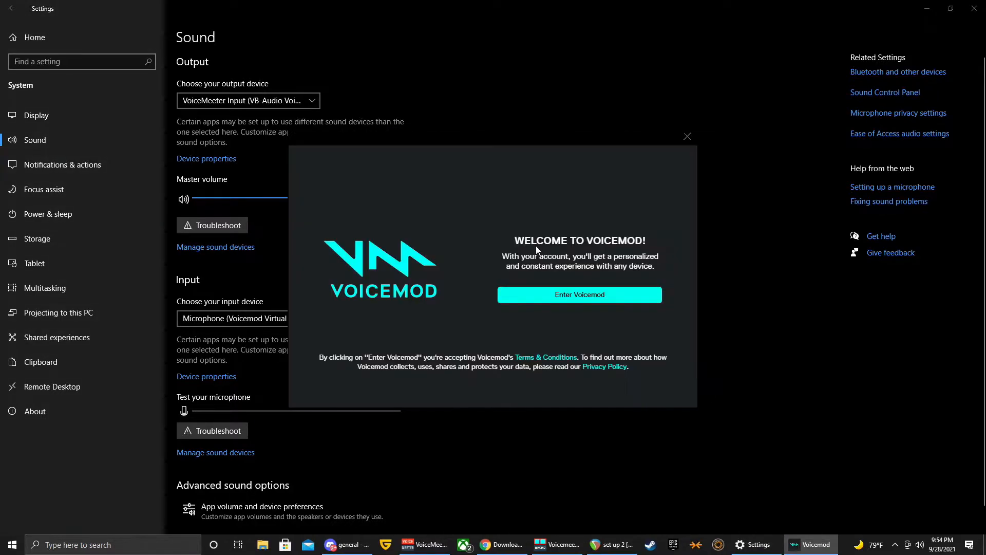
mouse_move(590, 263)
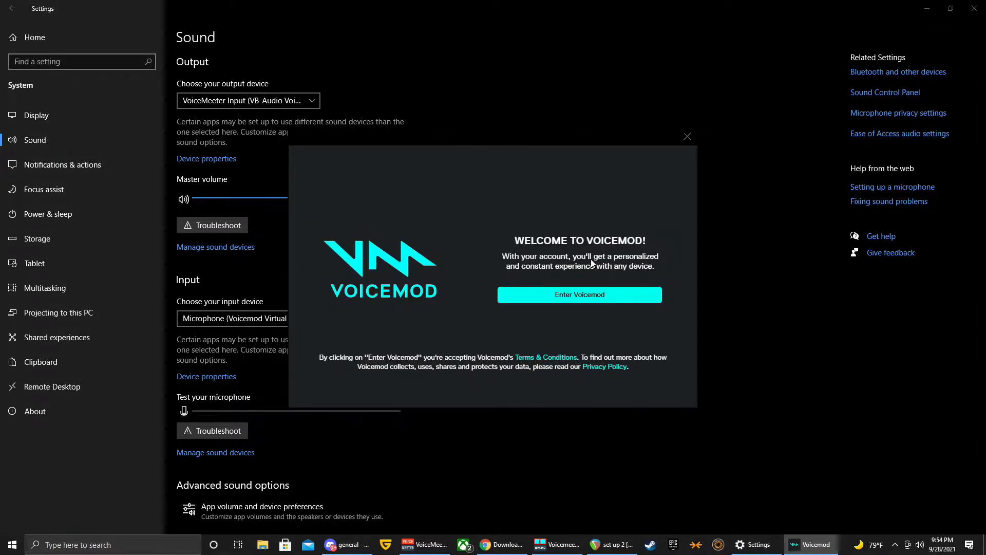
mouse_move(599, 276)
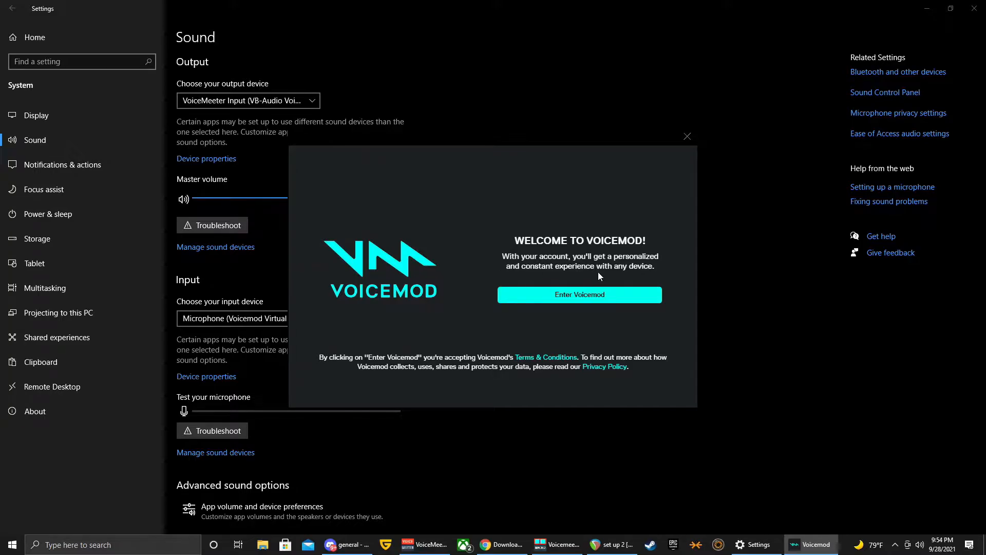
mouse_move(585, 299)
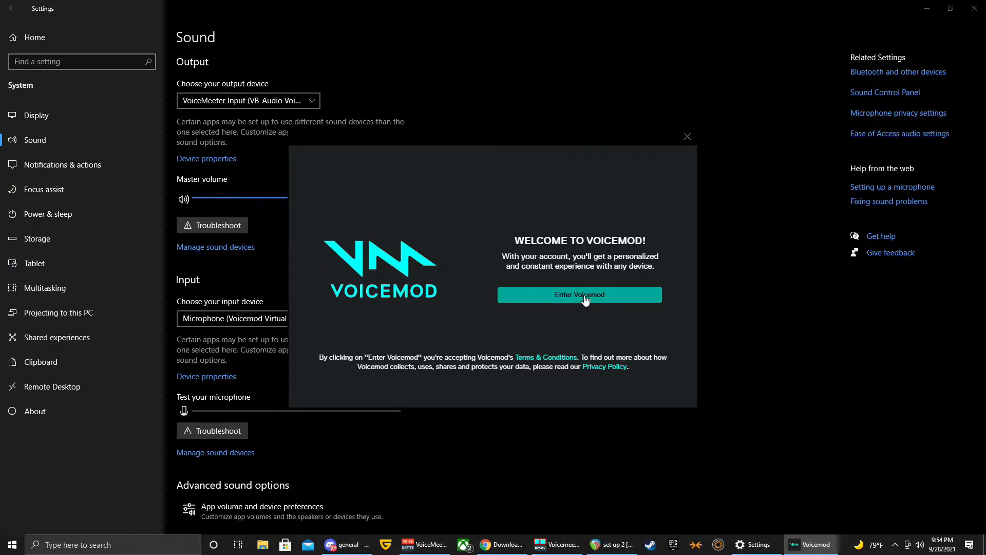
left_click(580, 294)
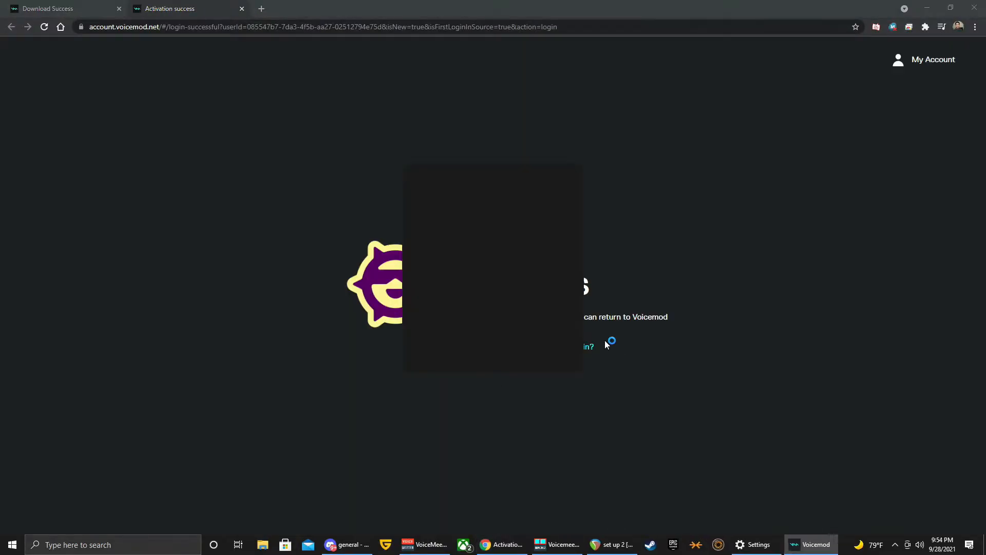
left_click(810, 545)
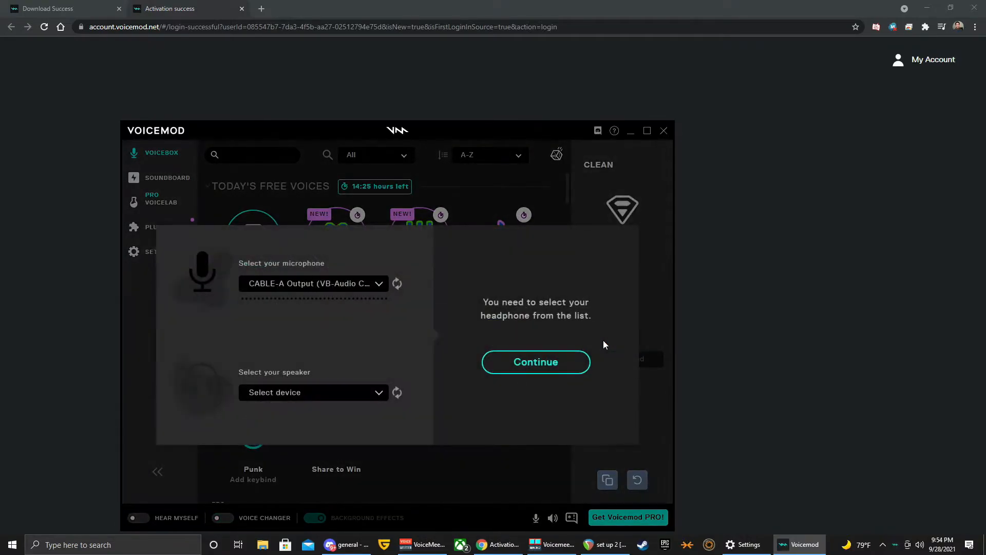
mouse_move(252, 382)
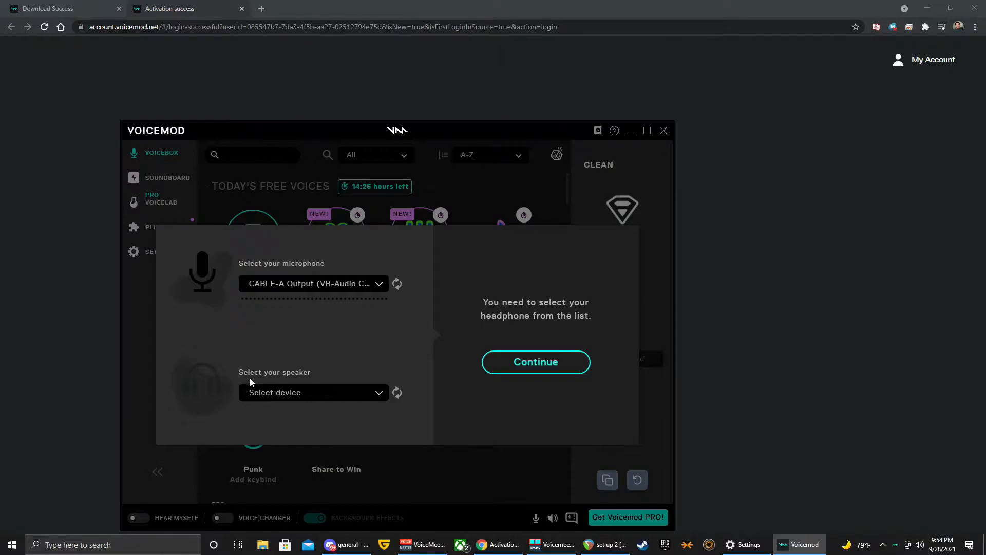
mouse_move(324, 387)
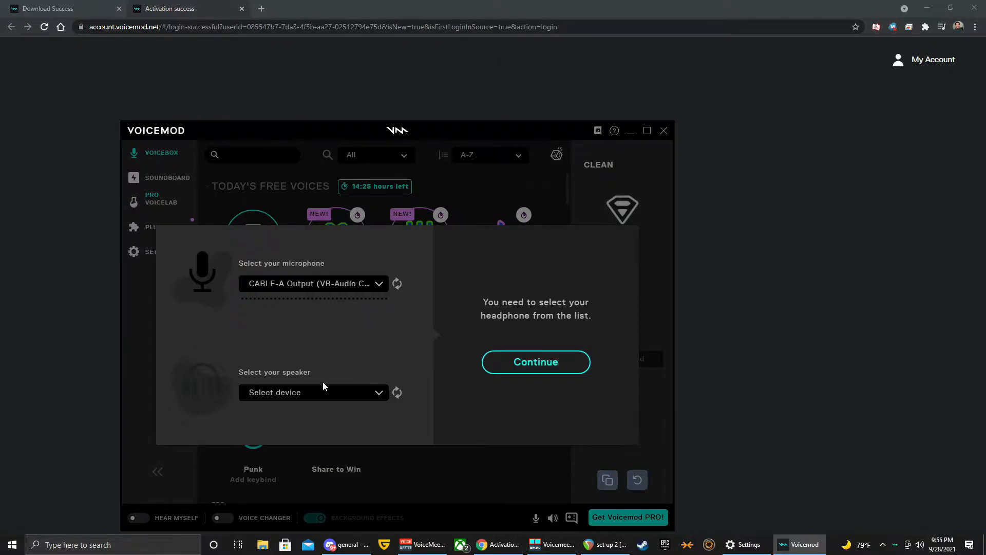
Choose VoiceMeeter Input as the speaker and continue through the listening check to the voice test.
left_click(313, 393)
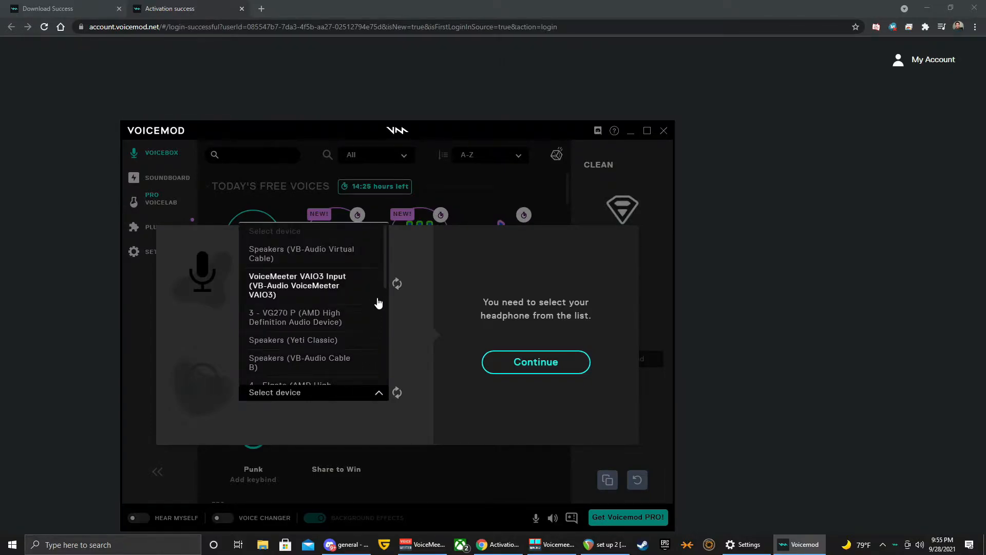
scroll("down", 3)
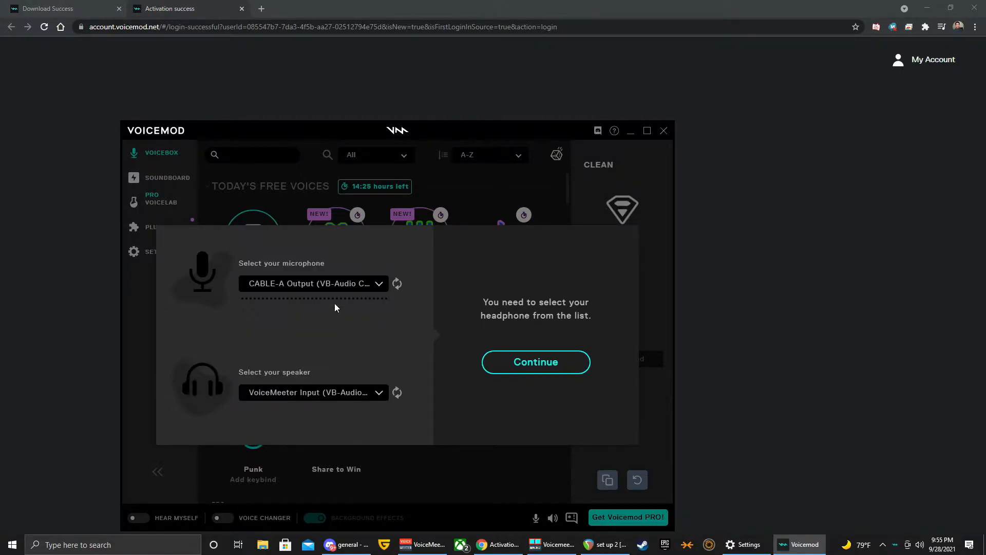
left_click(536, 362)
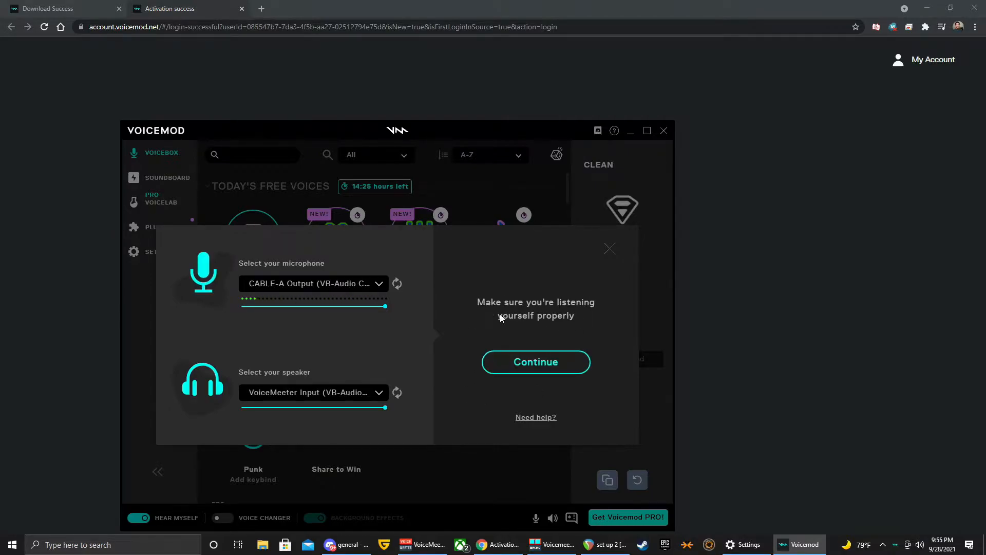
mouse_move(512, 359)
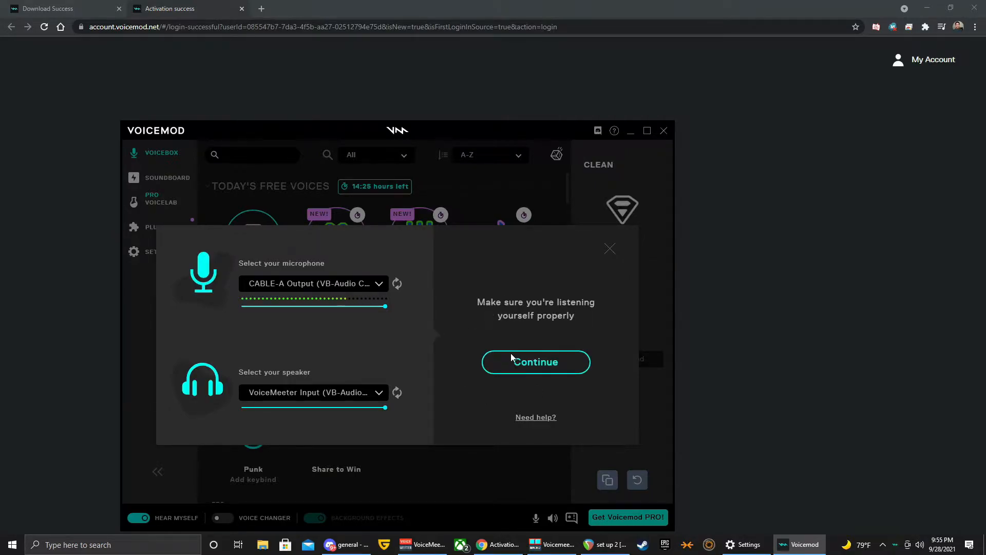
left_click(536, 361)
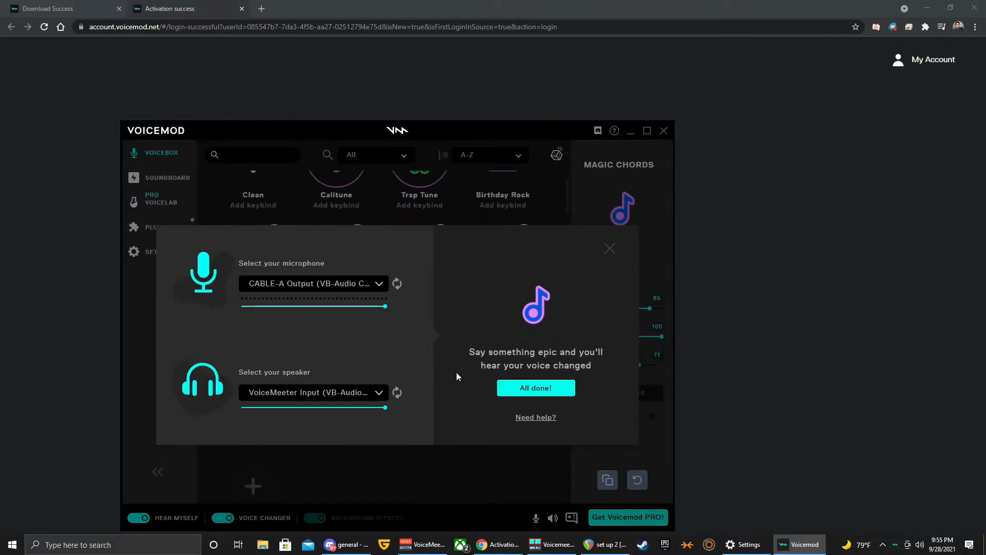
mouse_move(460, 373)
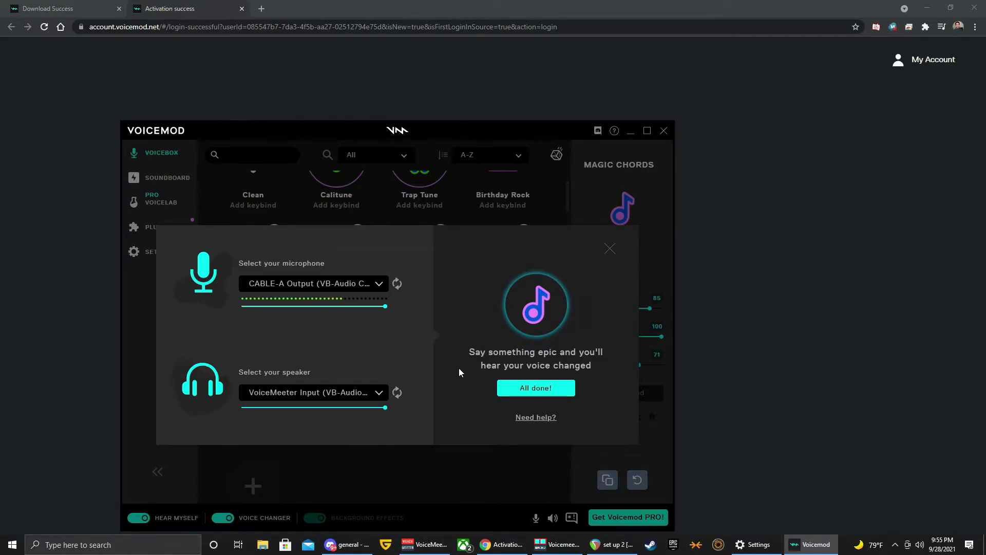
Finish the audio setup with 'All done!', reaching the voice library.
left_click(536, 388)
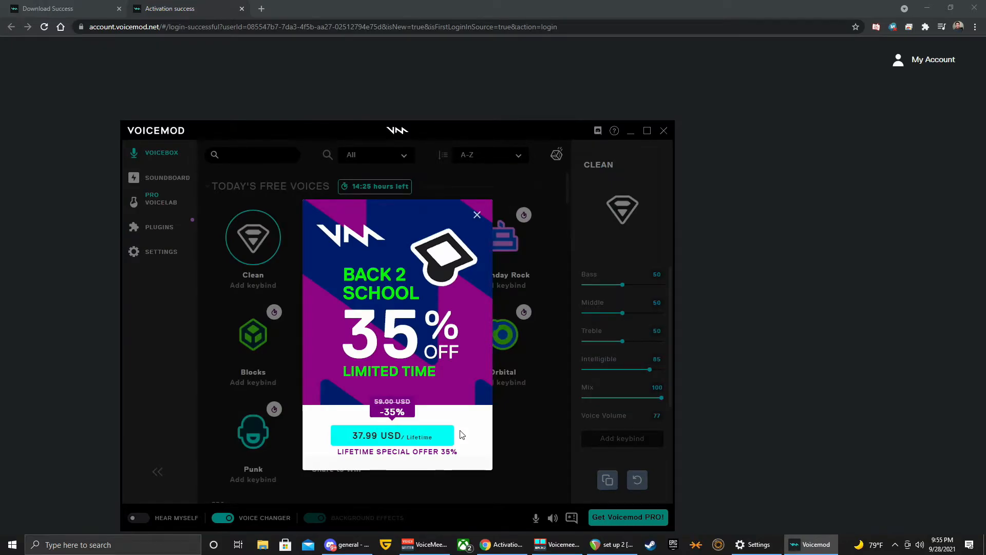
mouse_move(415, 314)
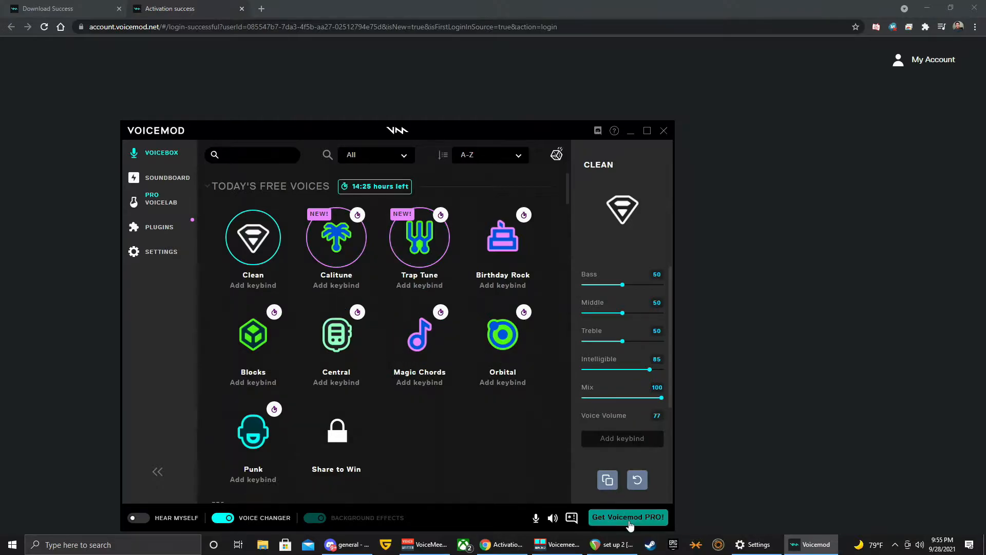
Choose 'Get Voicemod PRO!' to show quarterly, annual and lifetime pricing.
left_click(628, 517)
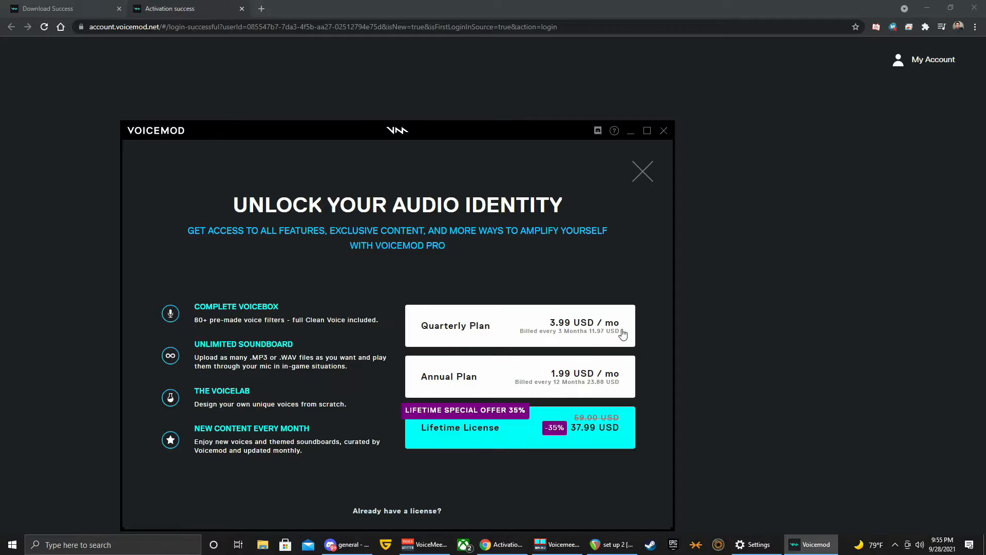
mouse_move(570, 428)
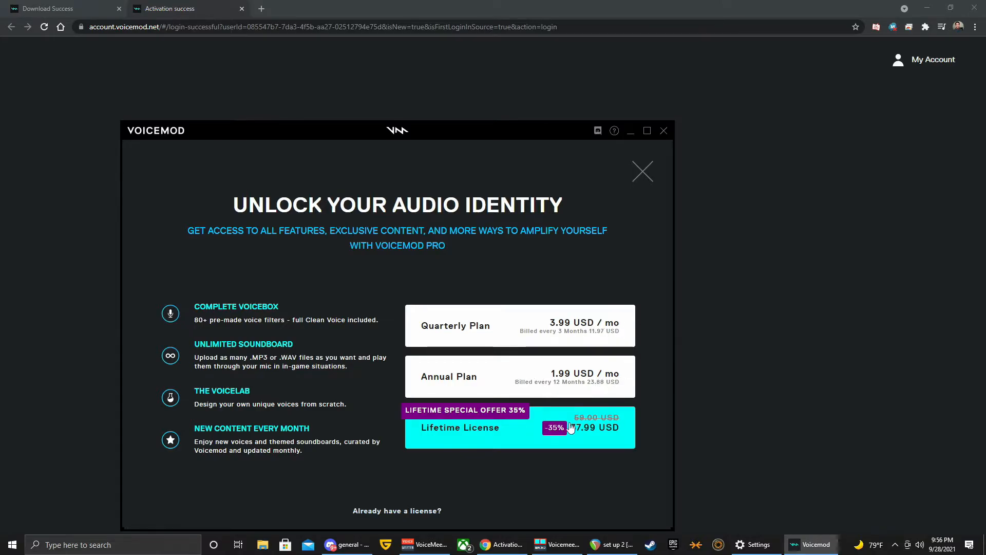
mouse_move(606, 348)
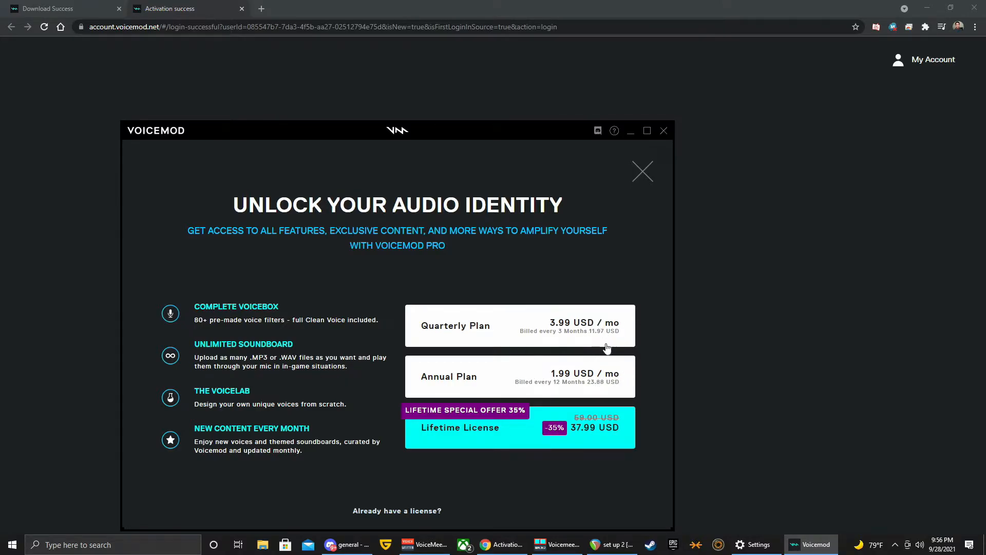
mouse_move(627, 433)
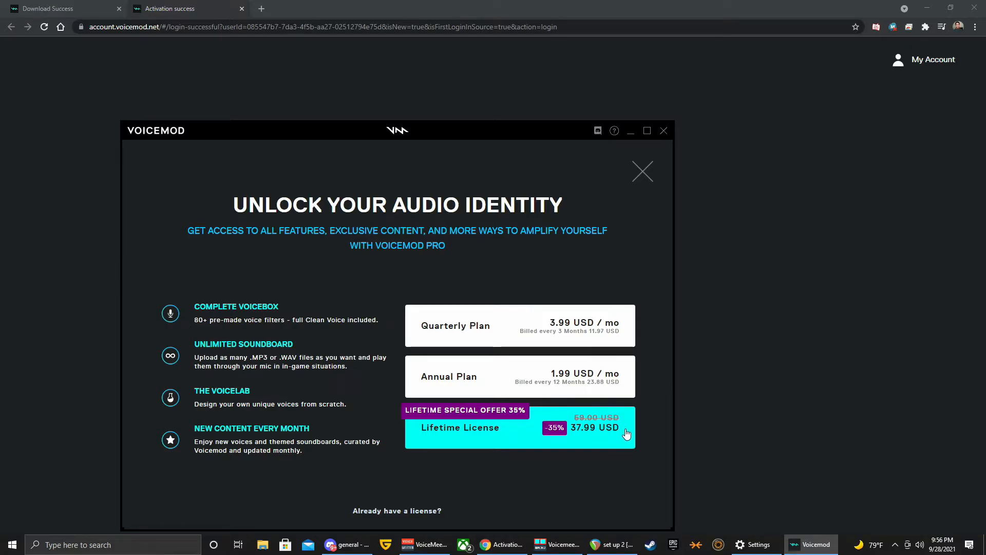
mouse_move(219, 320)
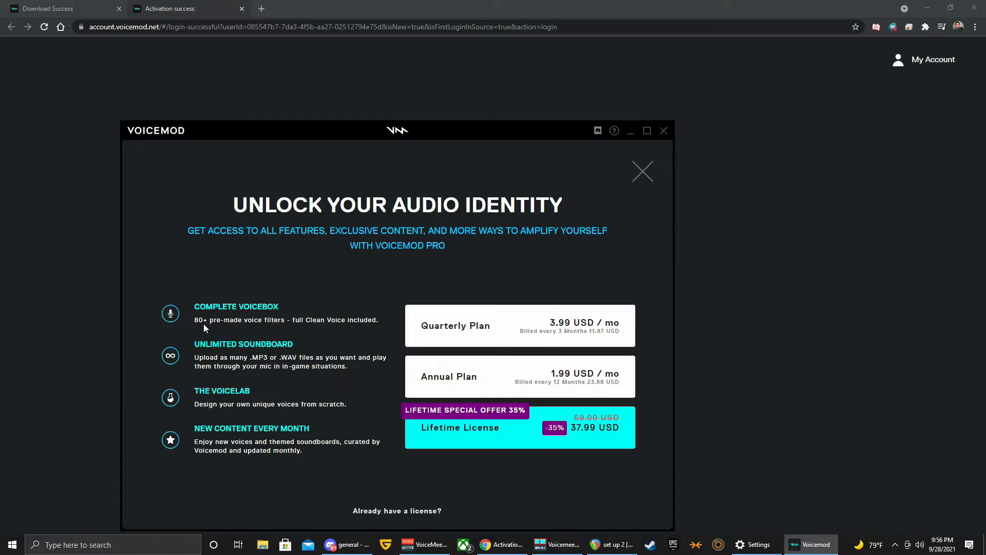
mouse_move(366, 331)
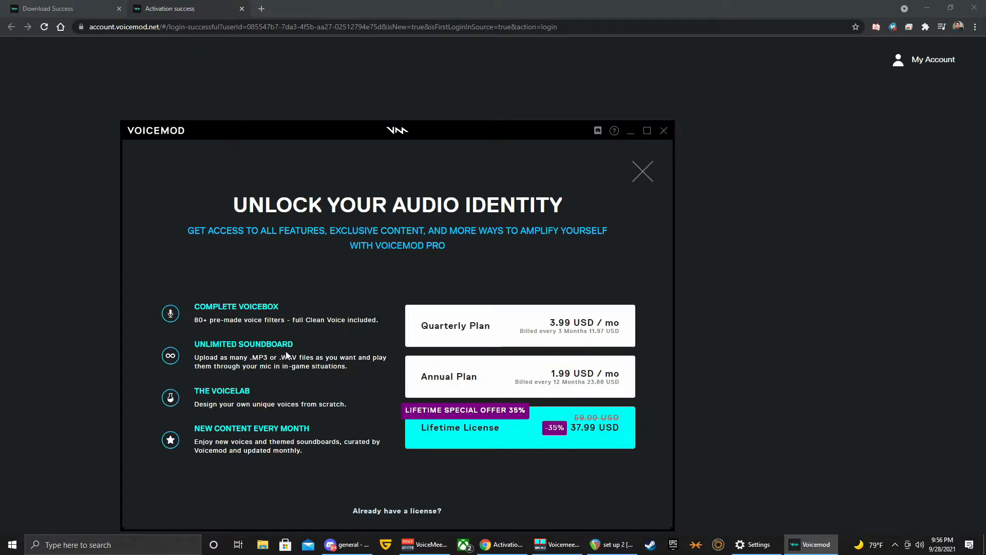
mouse_move(256, 366)
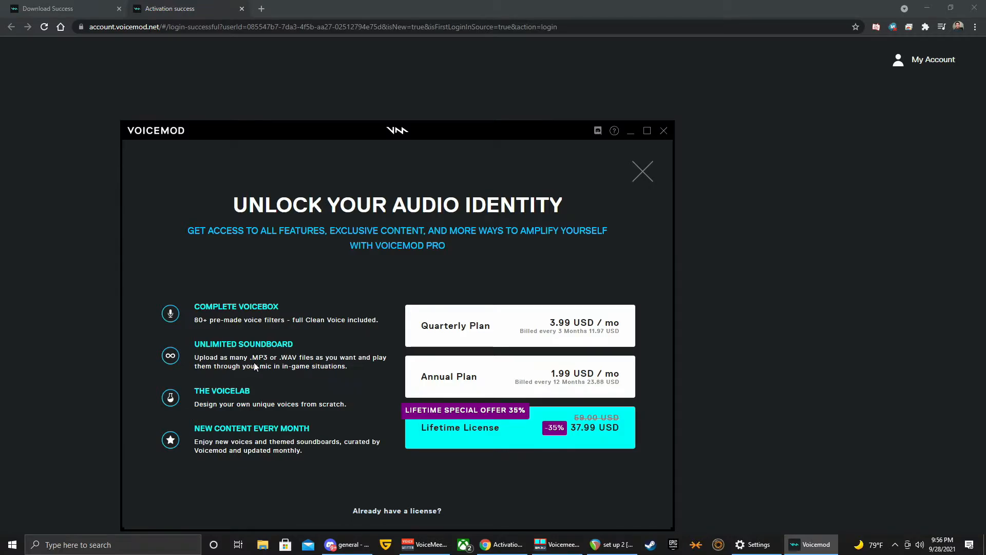
mouse_move(282, 377)
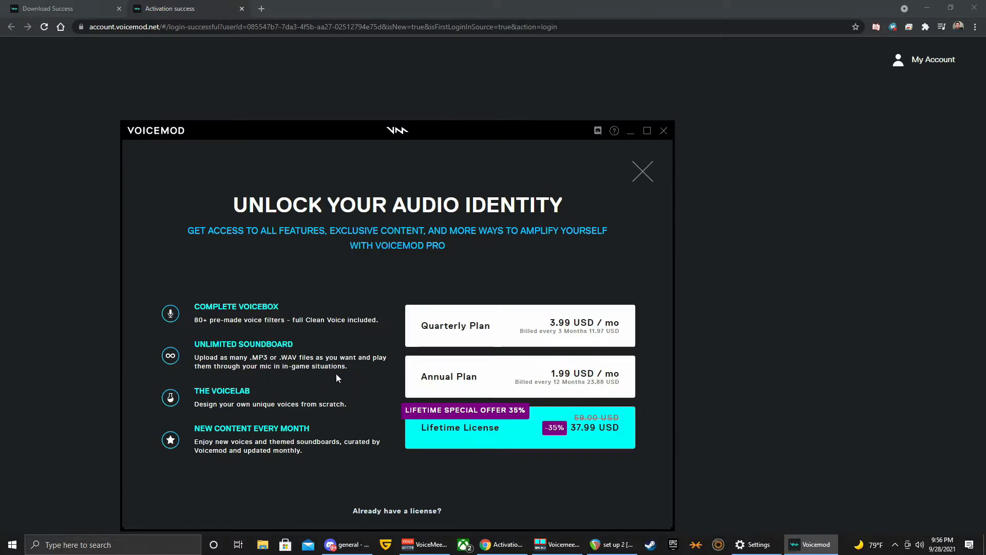
mouse_move(213, 421)
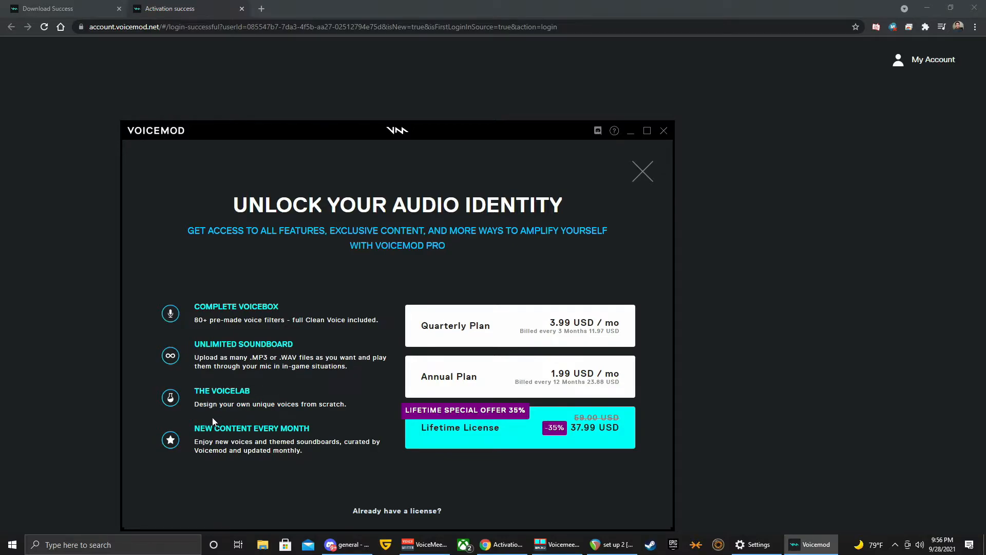
mouse_move(334, 415)
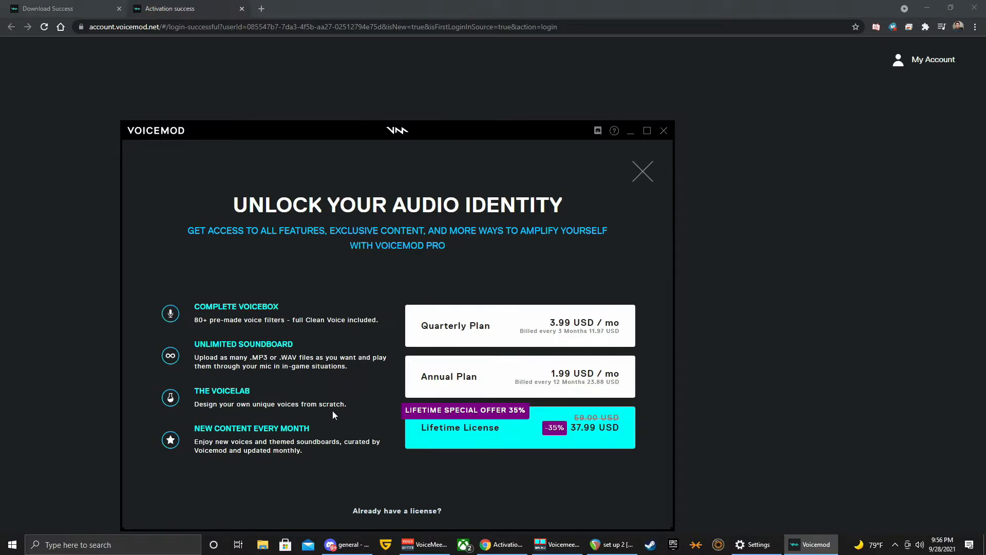
mouse_move(308, 439)
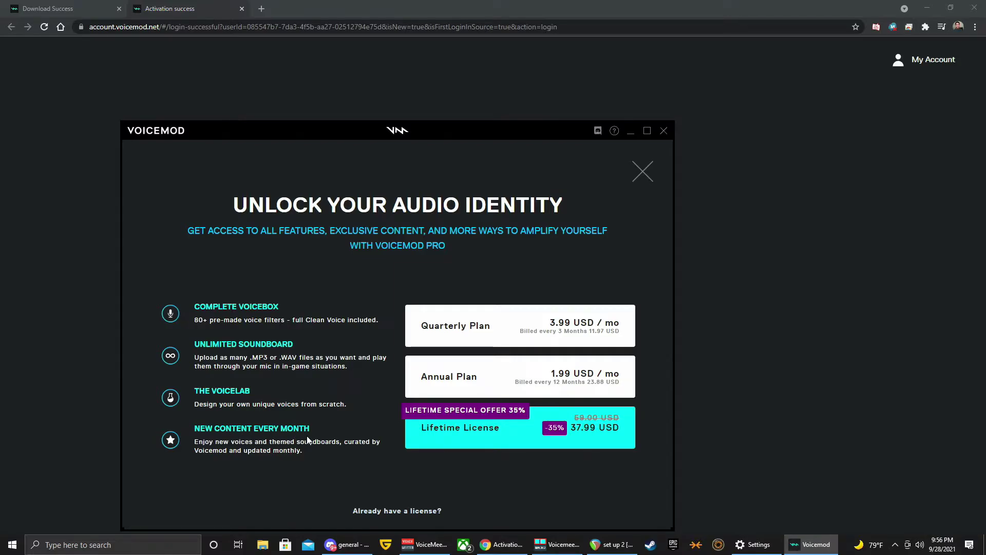
mouse_move(294, 451)
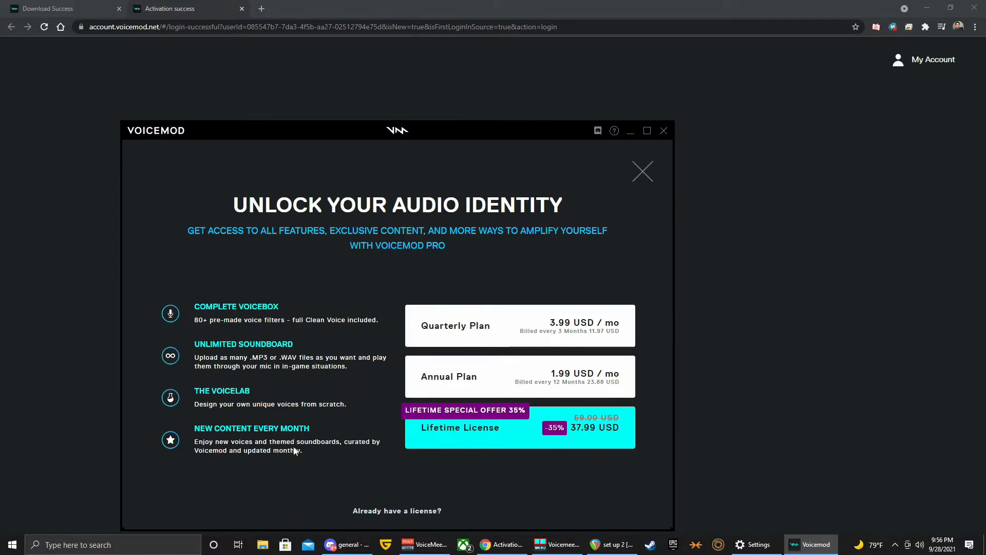
mouse_move(213, 468)
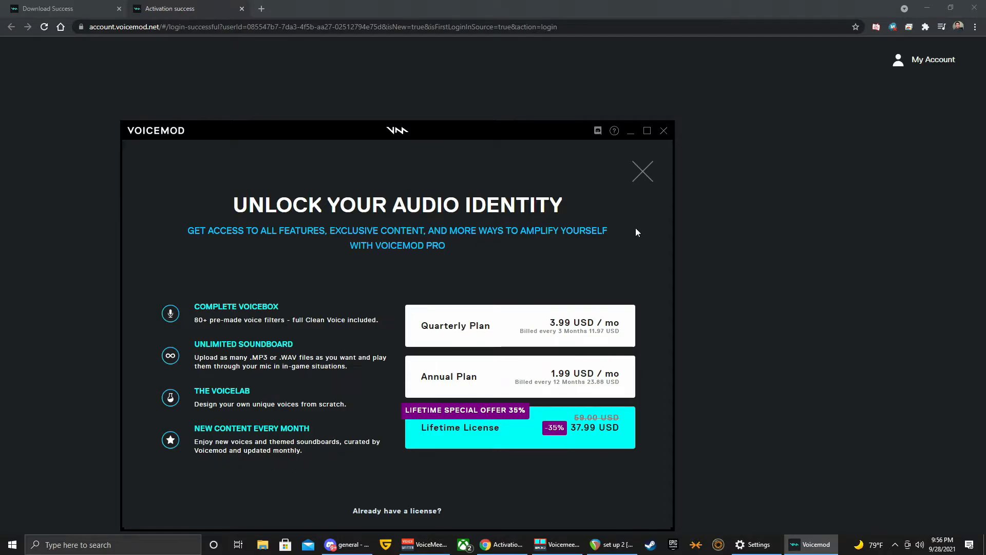
left_click(642, 172)
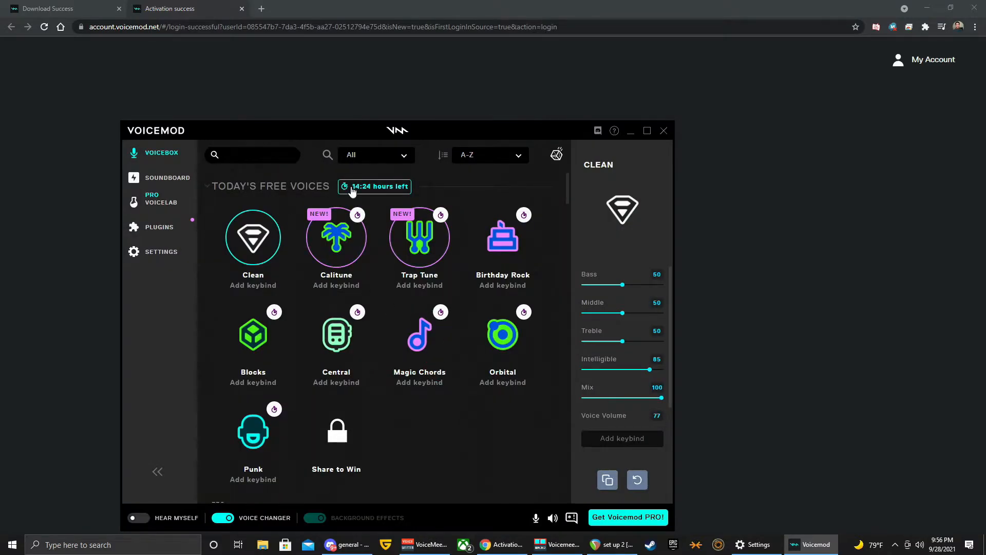
mouse_move(363, 200)
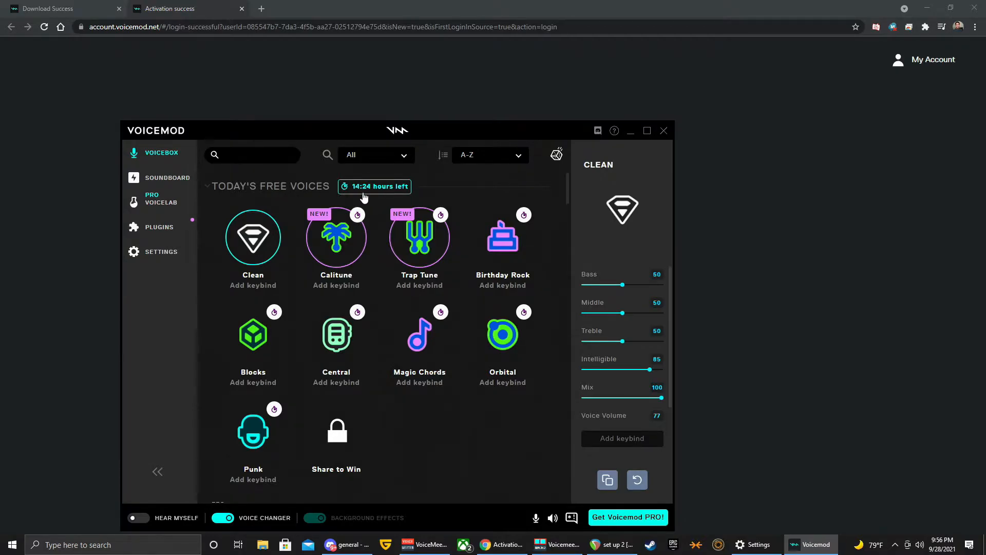
mouse_move(419, 191)
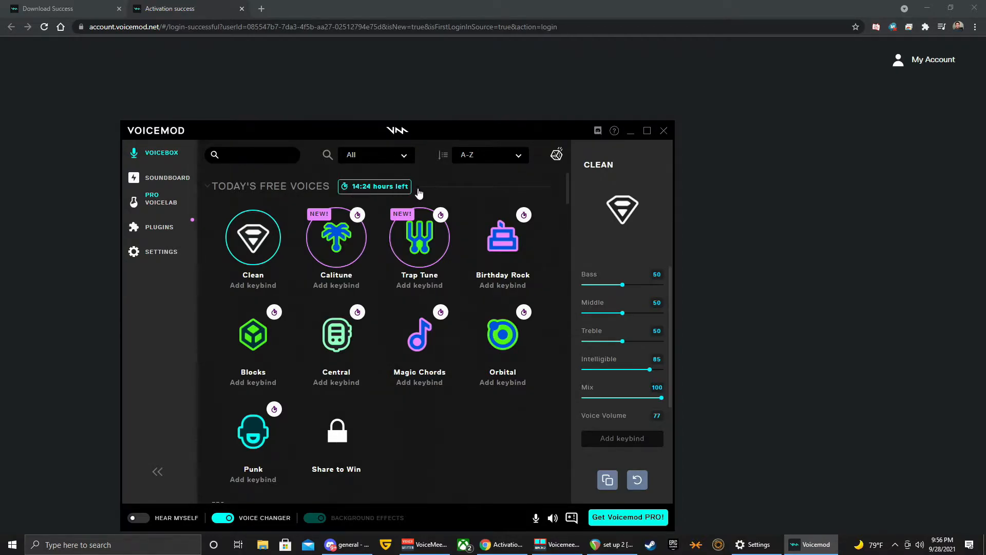
scroll("down", 3)
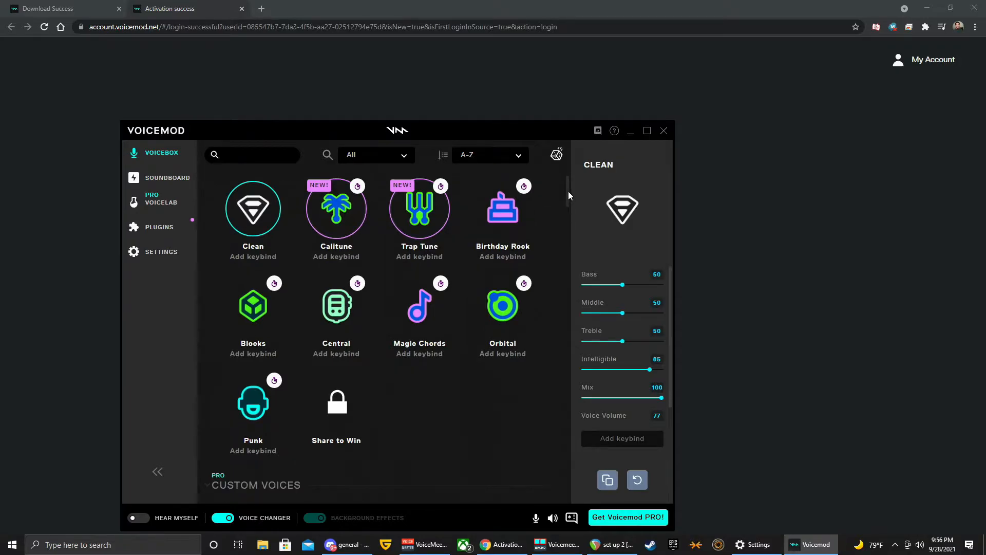
scroll("down", 3)
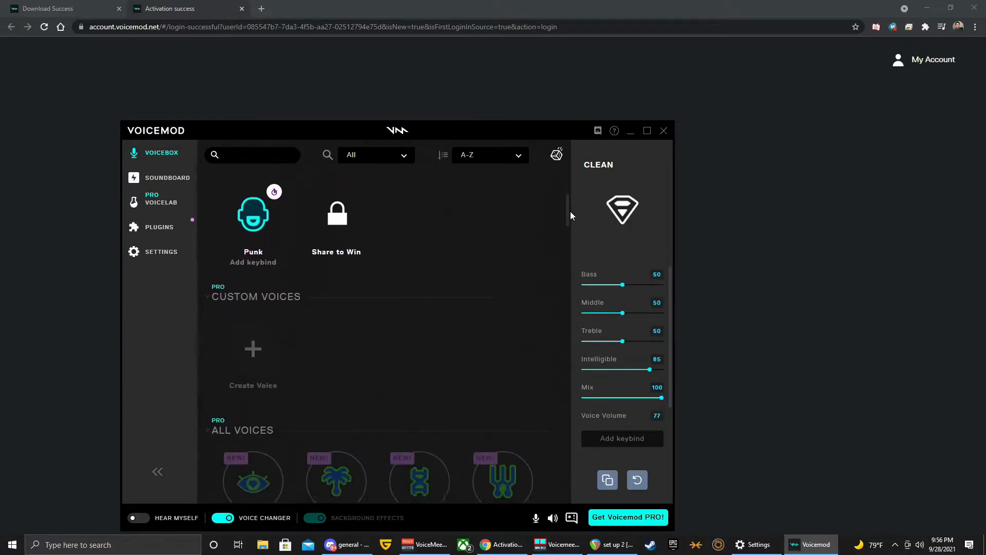
scroll("down", 3)
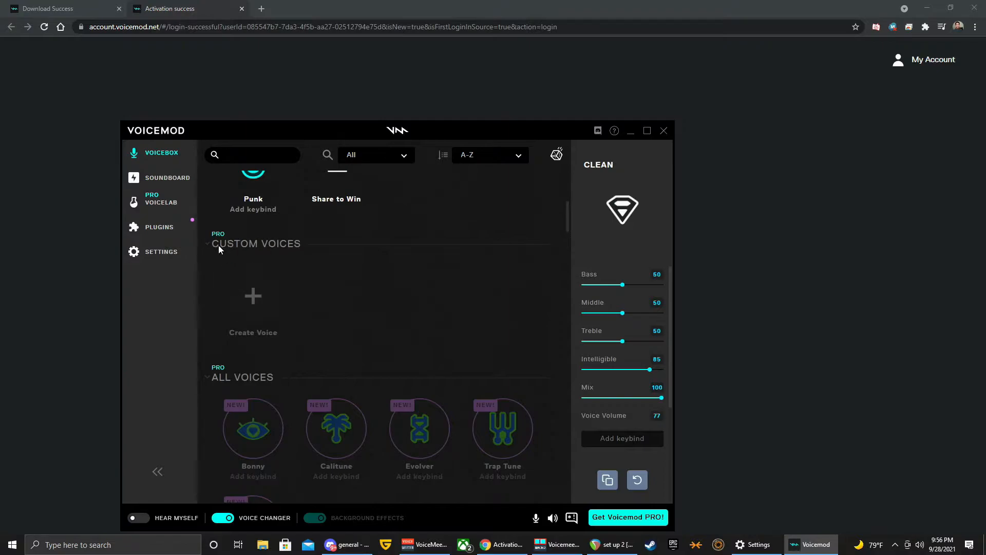
scroll("down", 3)
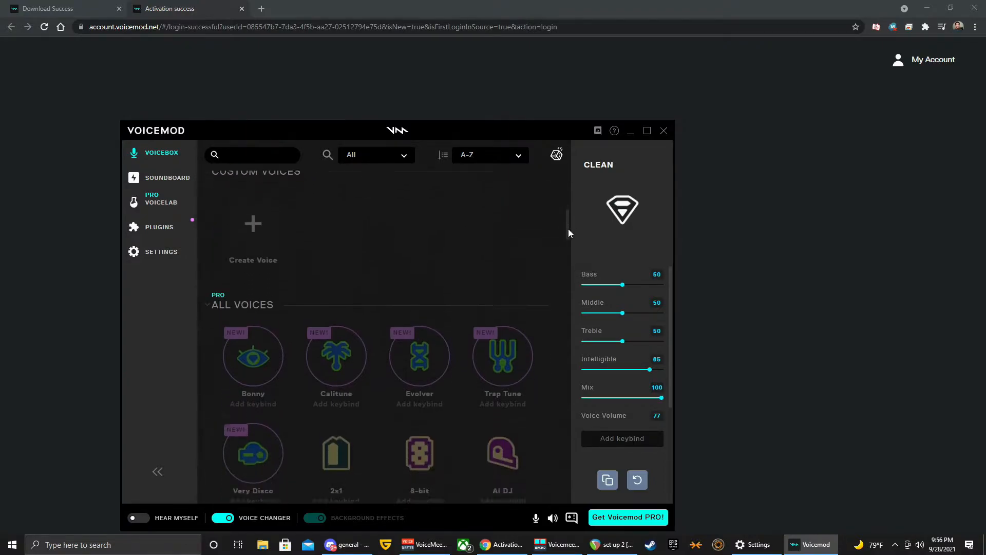
scroll("down", 3)
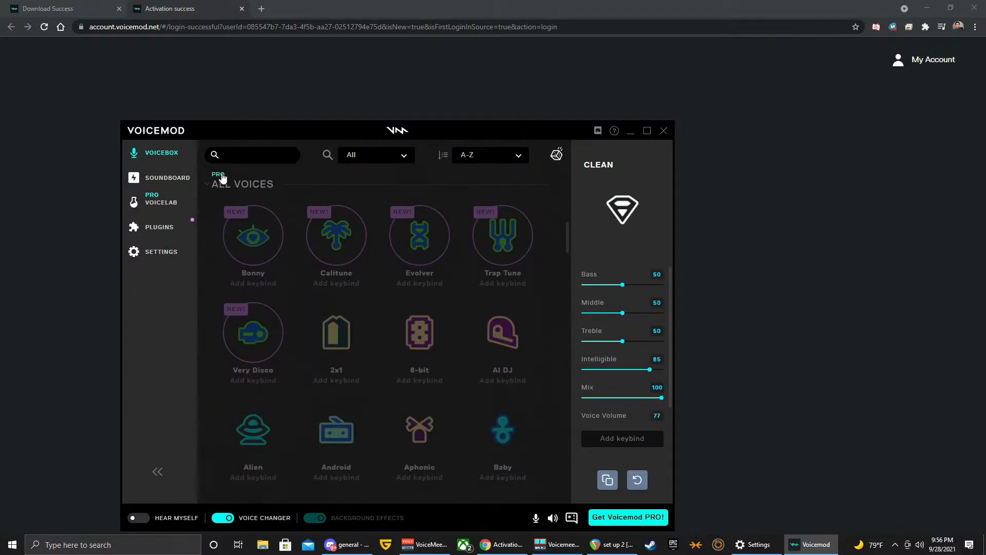
scroll("down", 3)
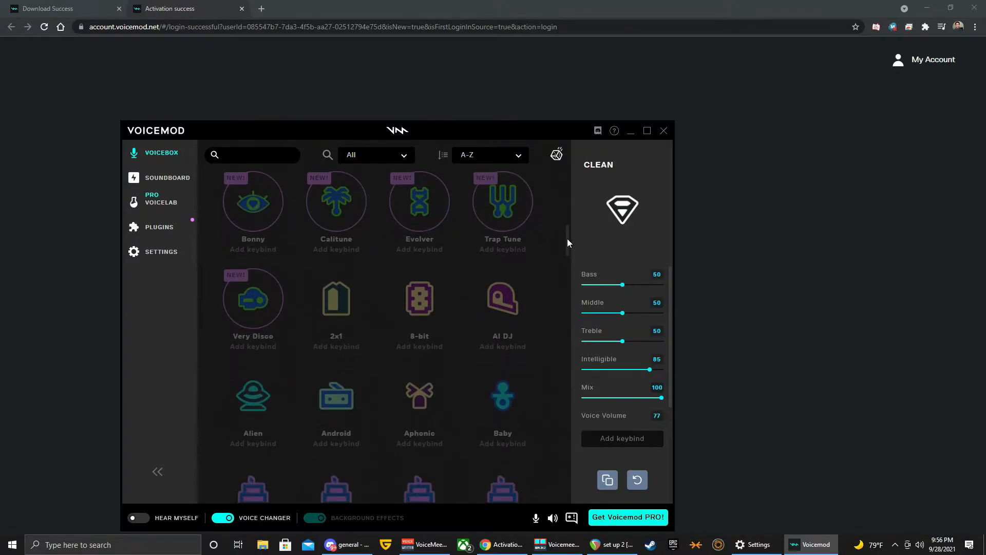
scroll("down", 3)
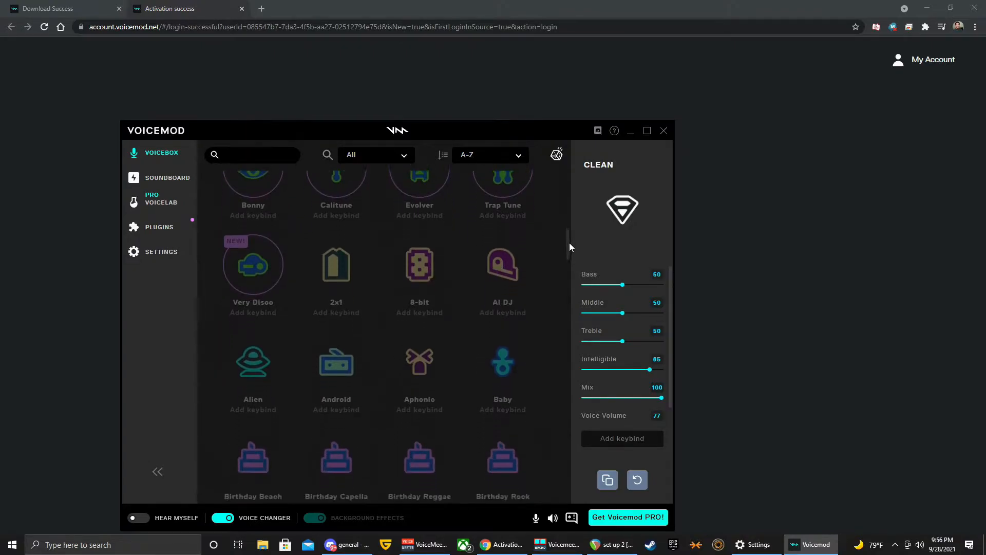
scroll("down", 3)
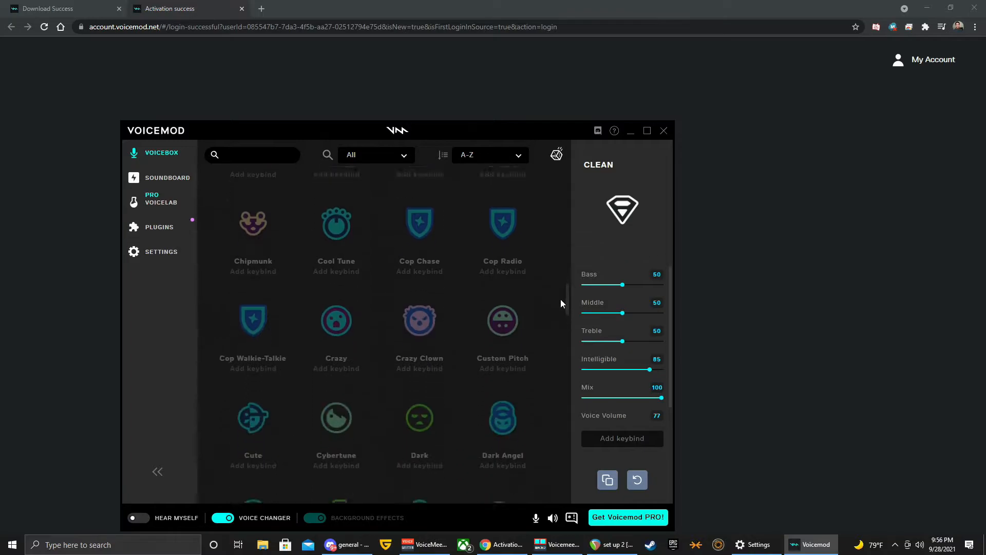
scroll("down", 3)
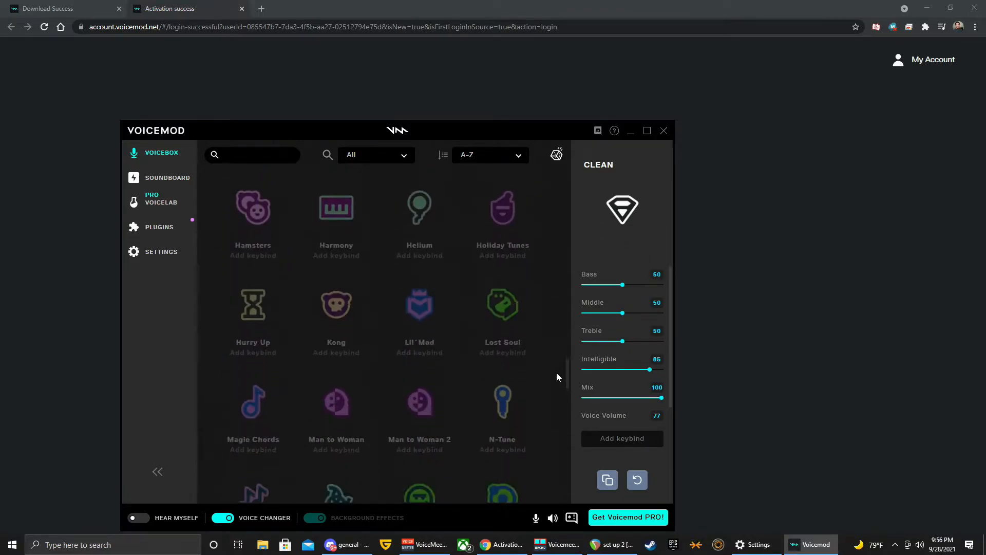
scroll("down", 3)
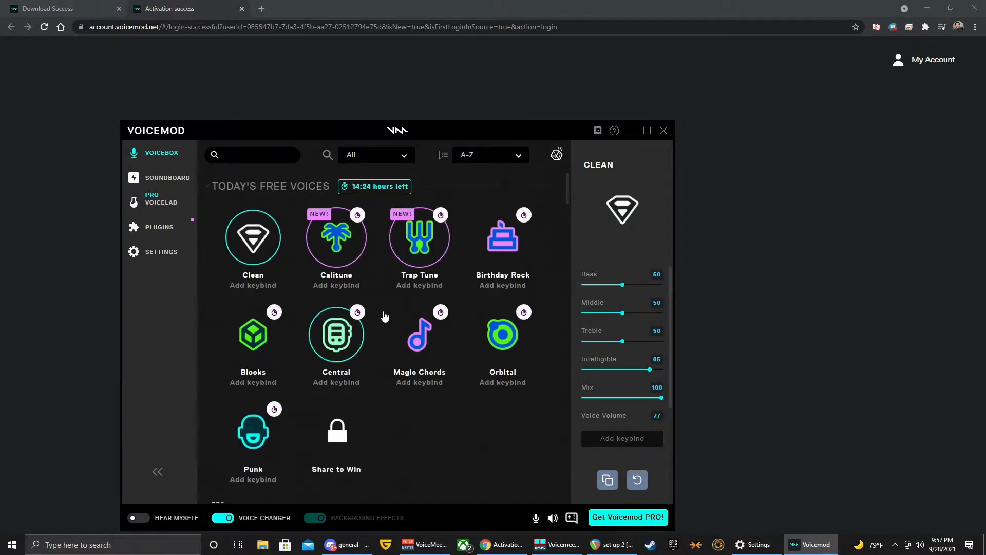
mouse_move(343, 388)
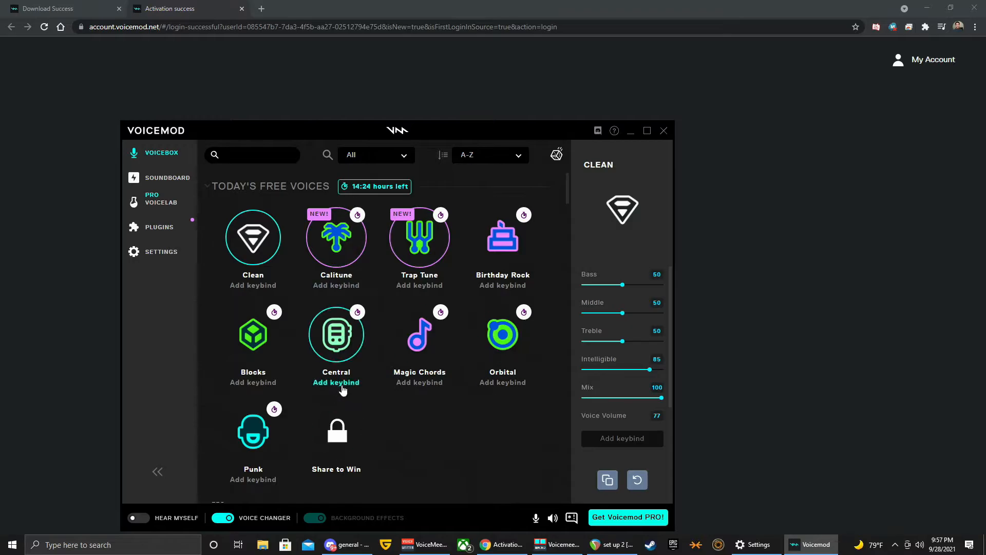
mouse_move(543, 349)
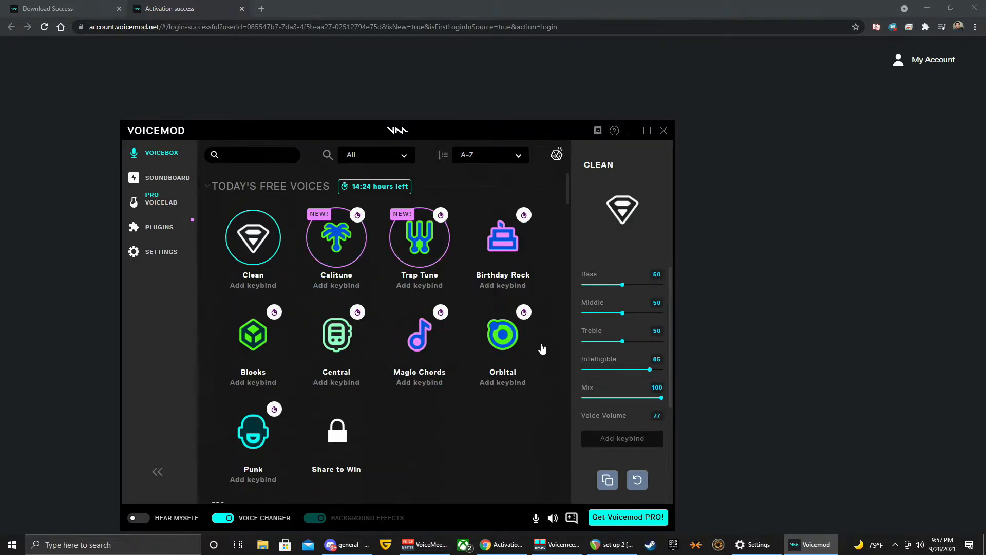
mouse_move(368, 341)
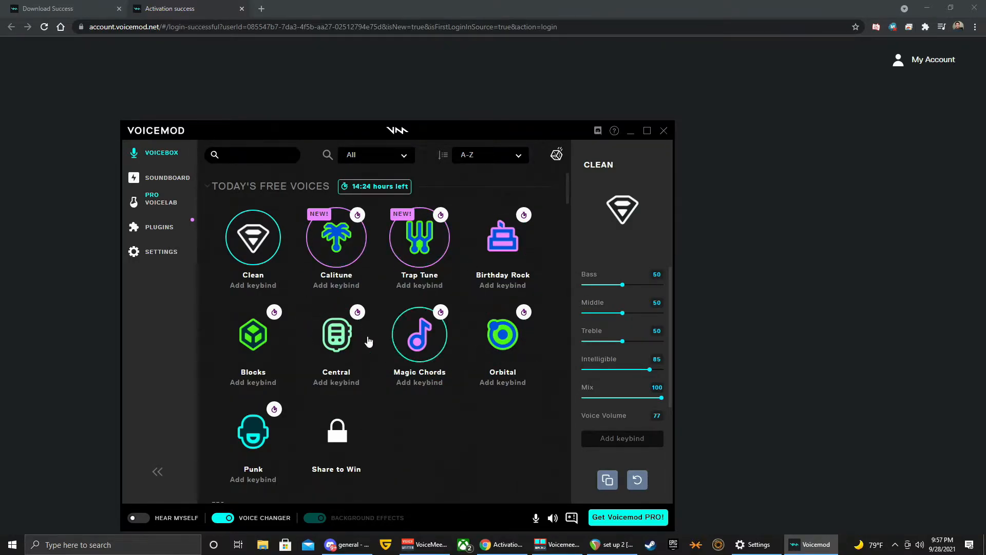
mouse_move(399, 335)
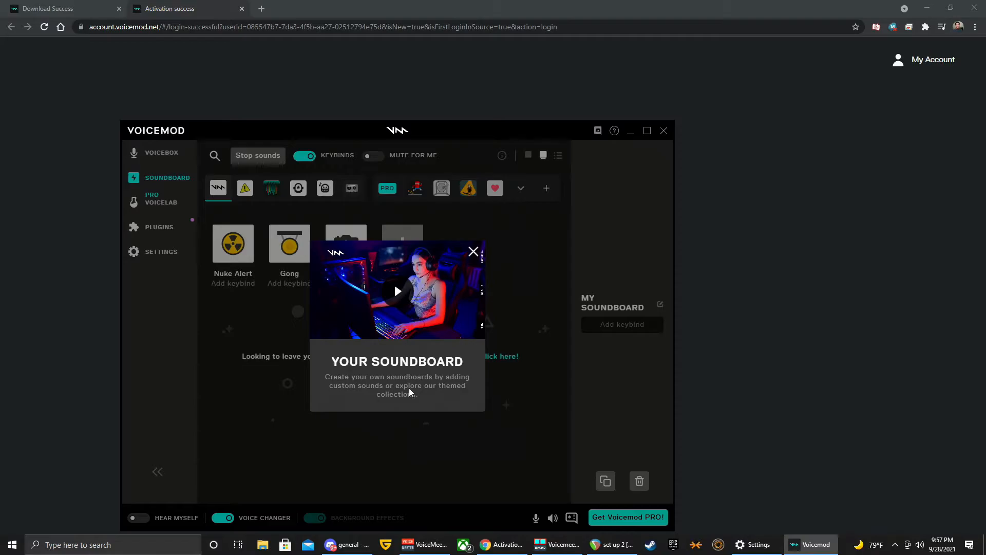
mouse_move(447, 397)
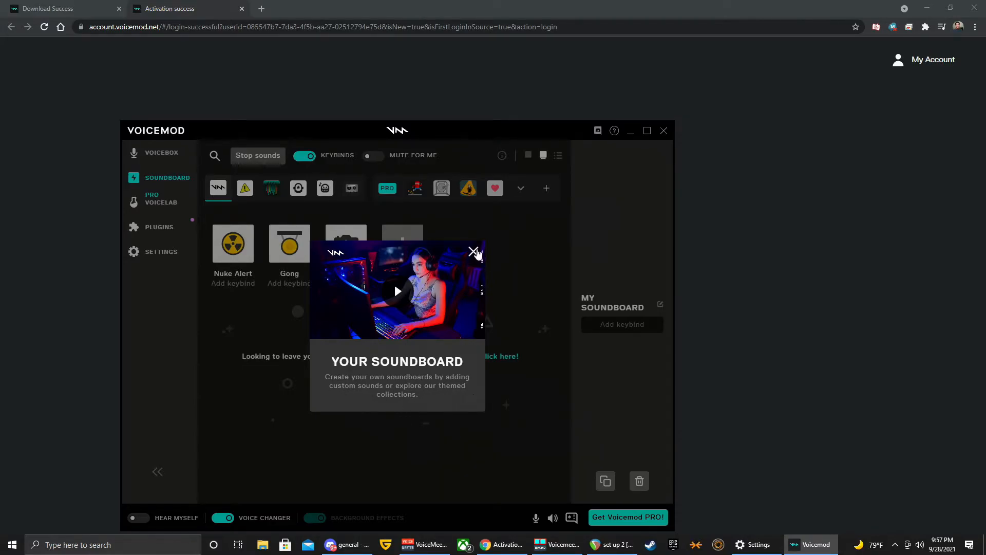
Dismiss the soundboard intro and preview Gong and Honk across the default and Prankster collections.
left_click(473, 252)
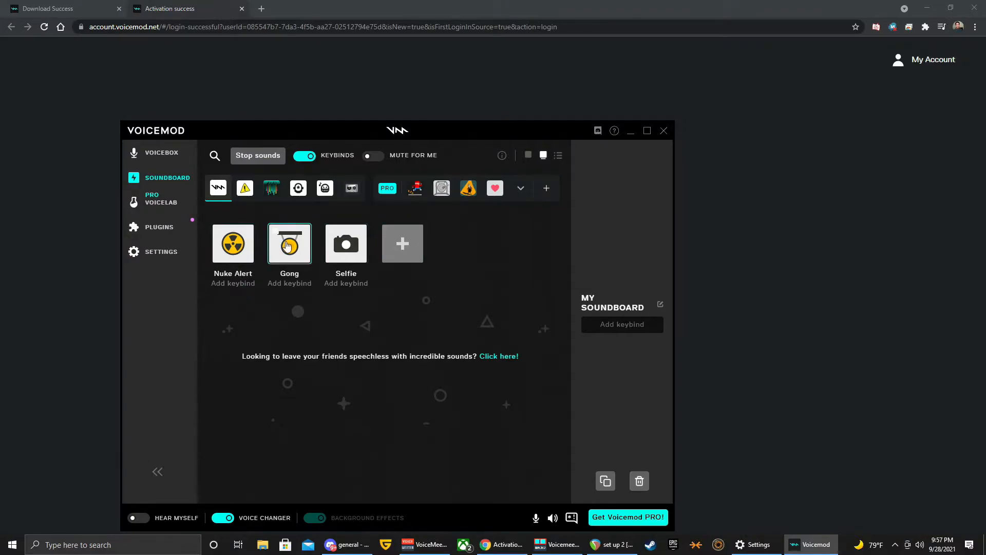
left_click(289, 243)
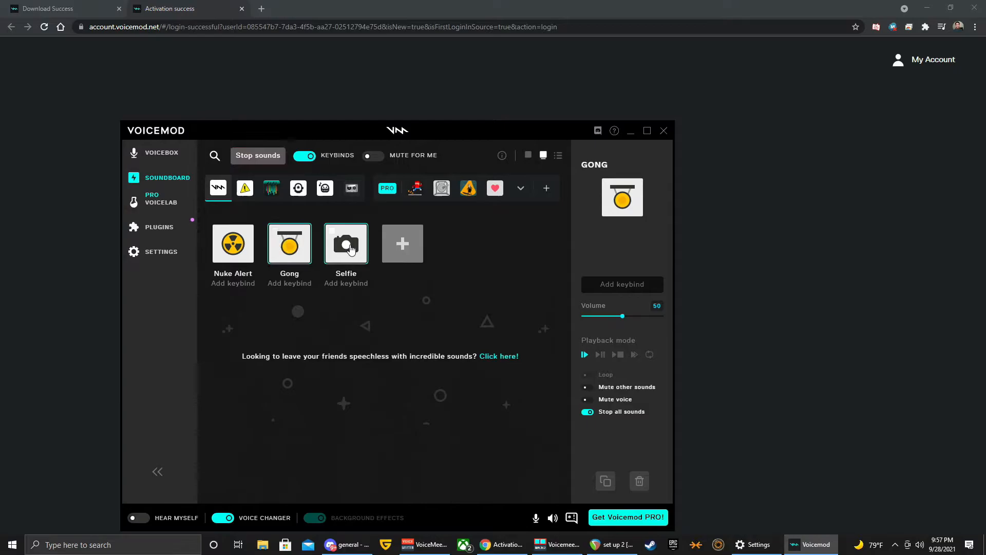
left_click(245, 188)
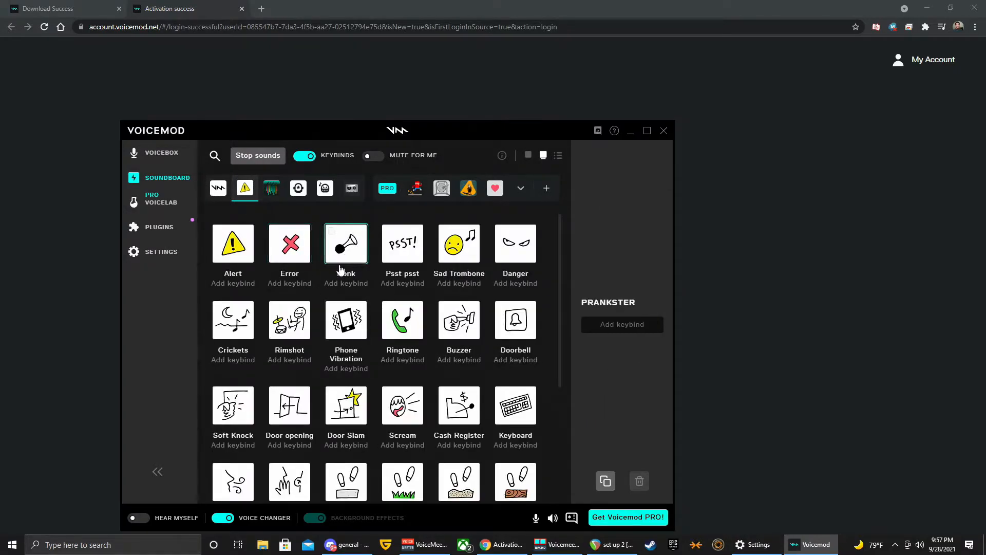
left_click(346, 244)
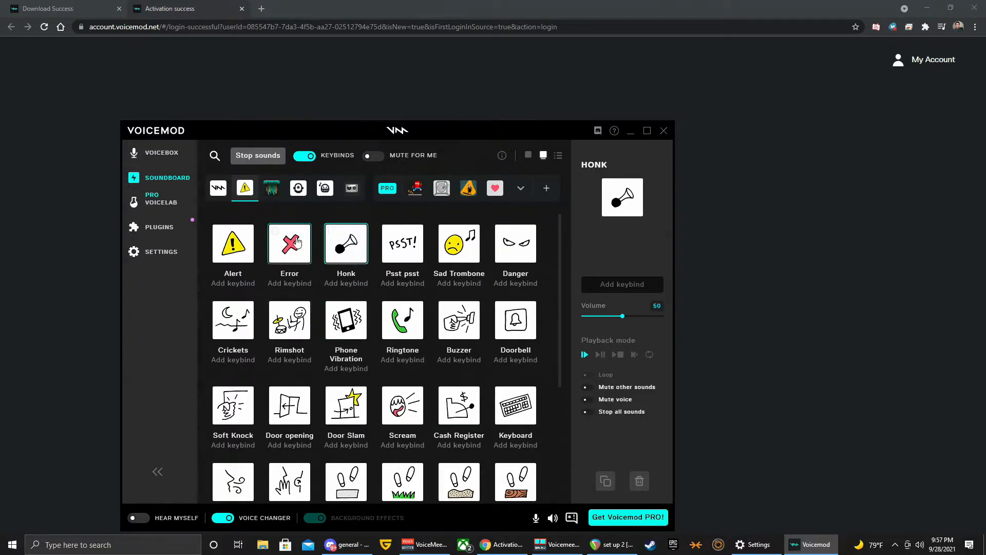
mouse_move(271, 188)
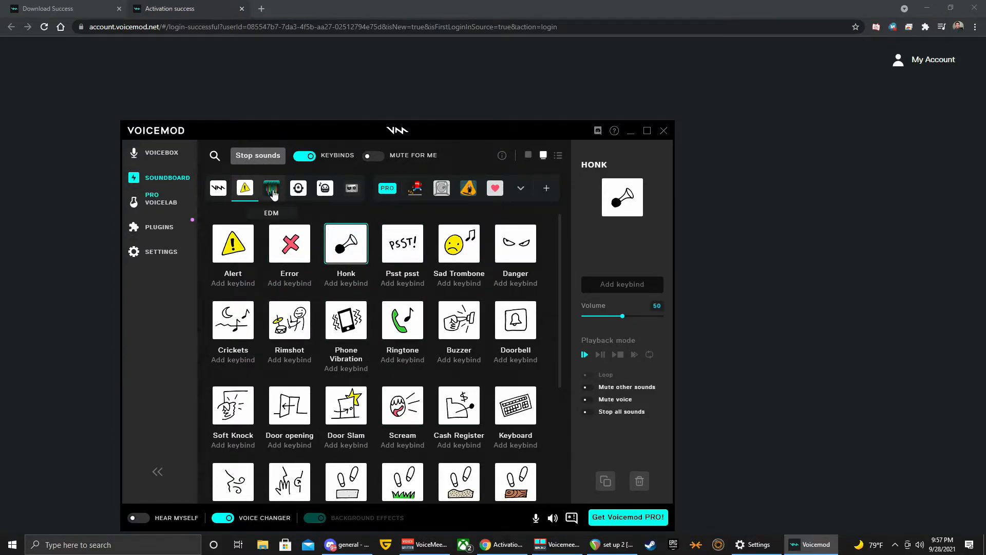
Browse EDM, Voicebox Backgrounds and Lo-Fi Vibes collections, peek at the rest, then go to Plugins.
left_click(271, 188)
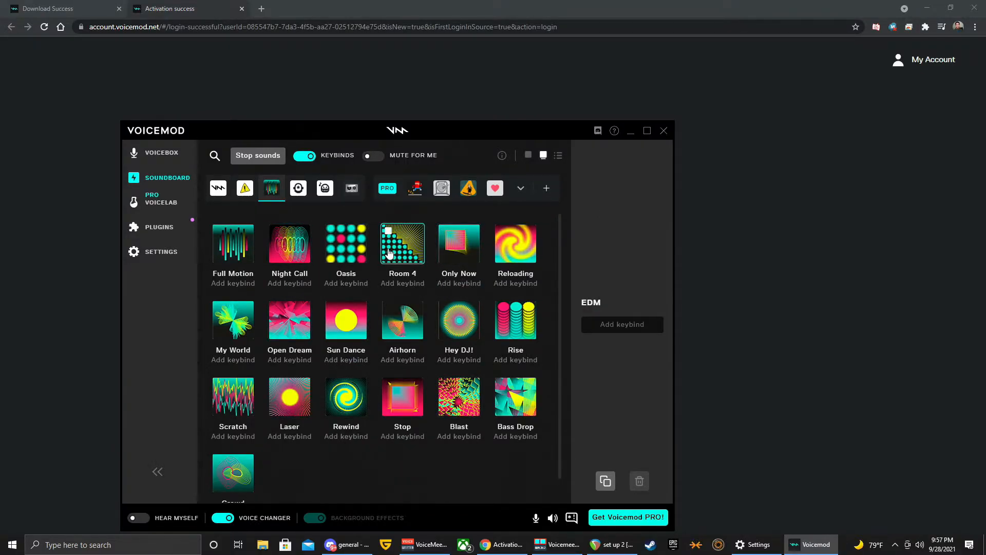
left_click(299, 188)
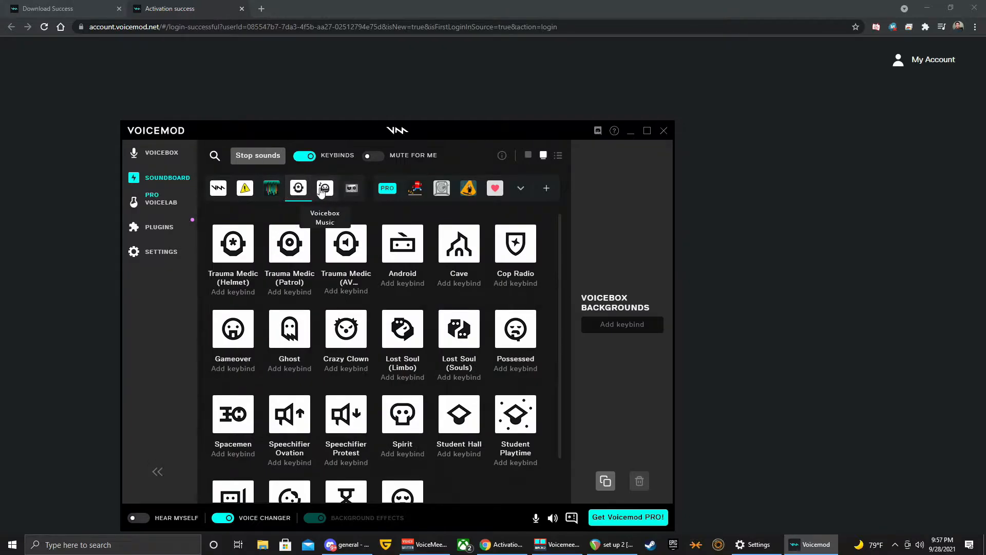
left_click(351, 188)
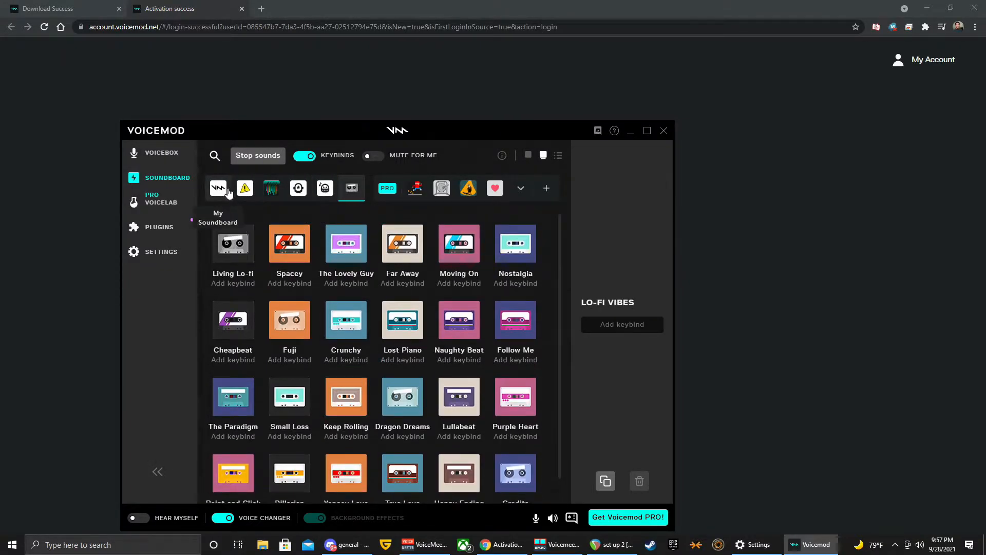
left_click(521, 188)
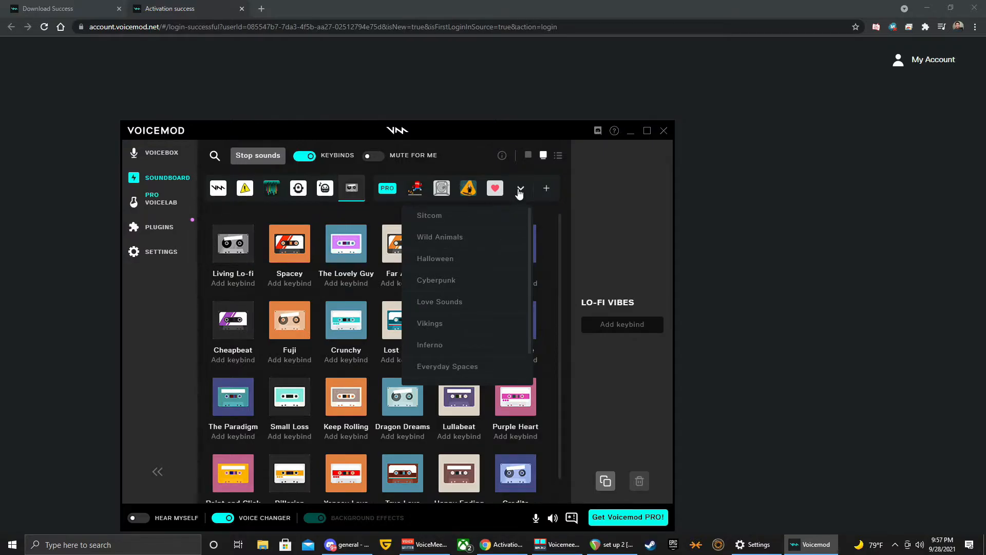
left_click(521, 188)
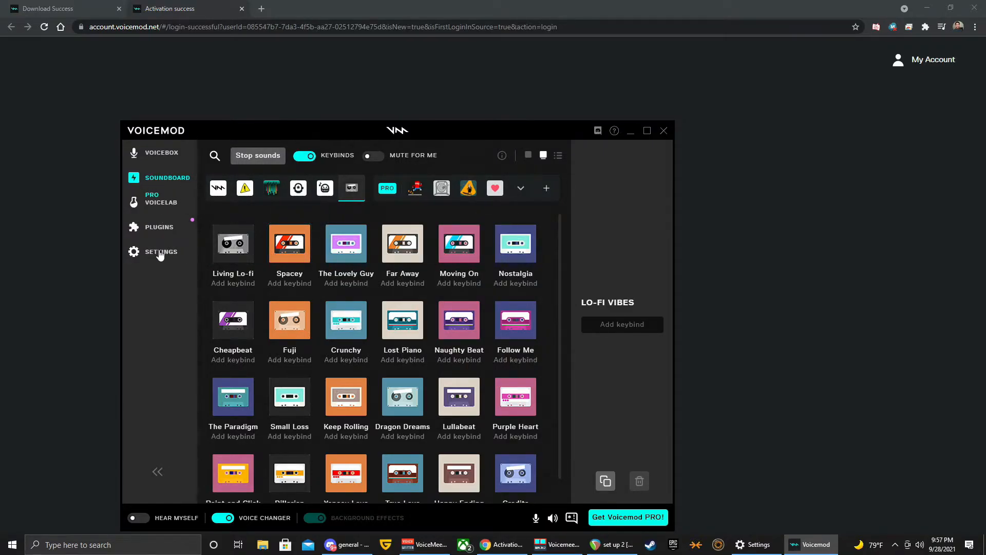
left_click(159, 226)
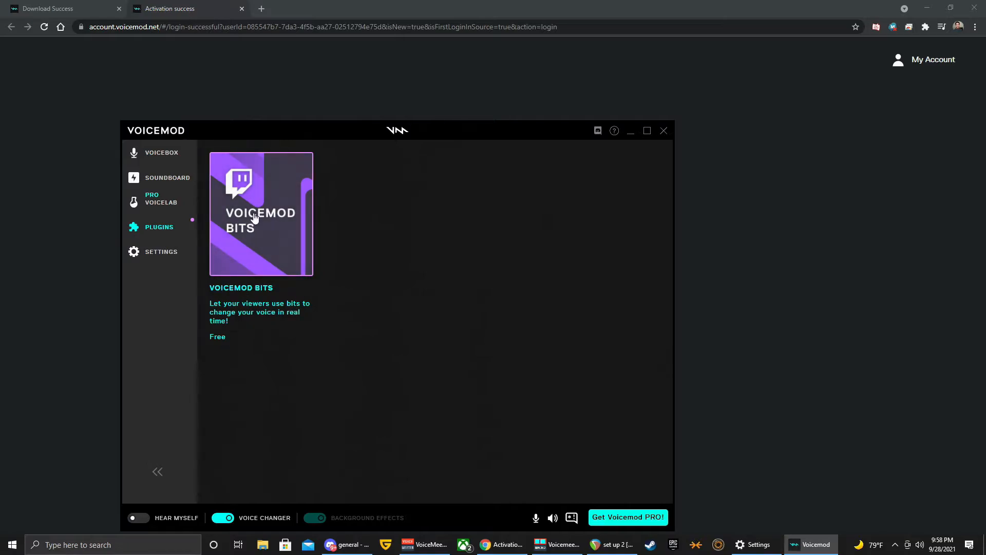
From audio settings, run the guided audio assistant through its listening check and close it.
left_click(161, 251)
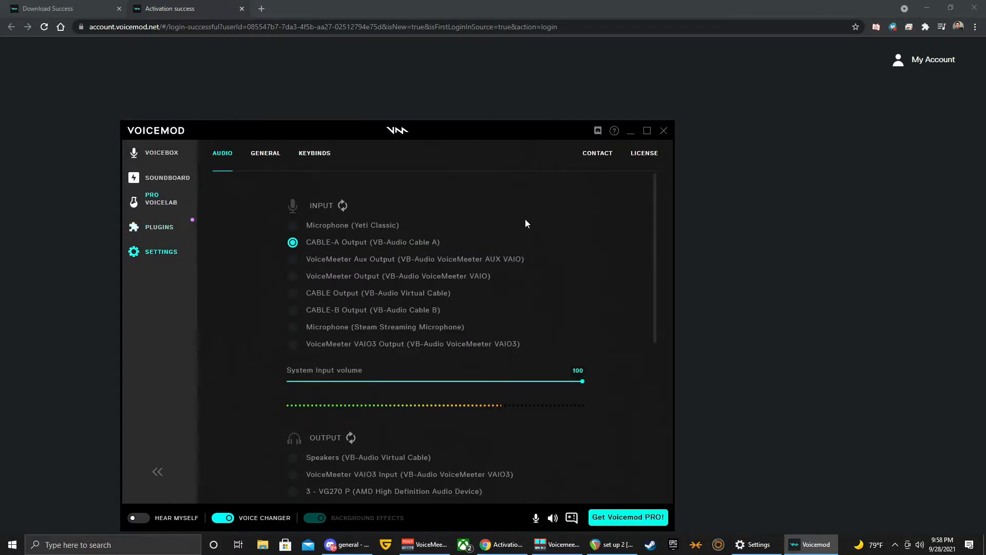
scroll("down", 3)
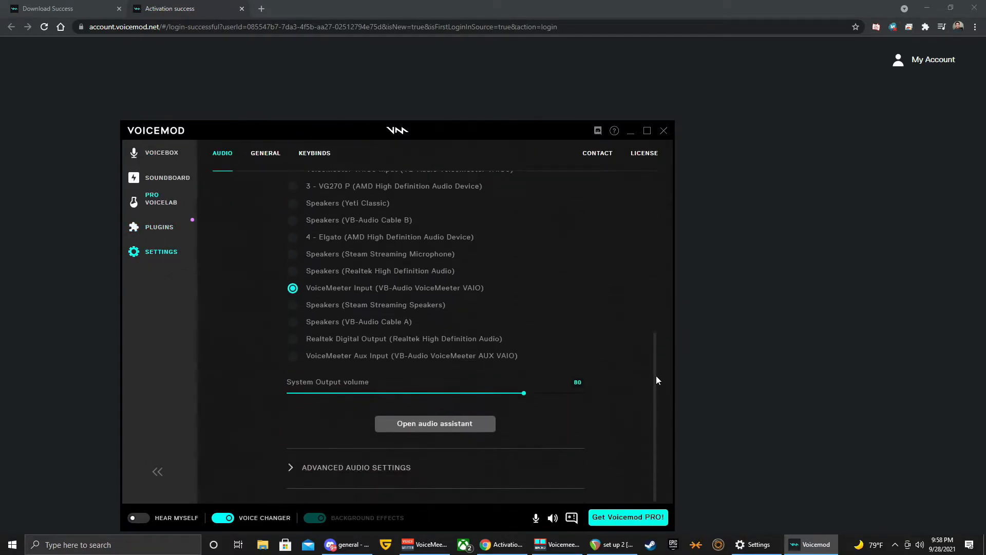
mouse_move(459, 427)
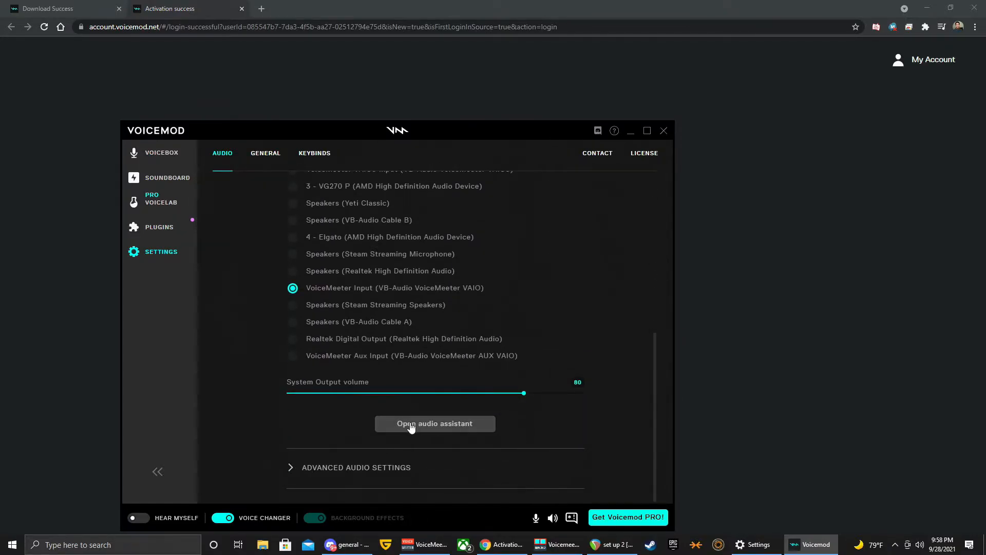
left_click(435, 423)
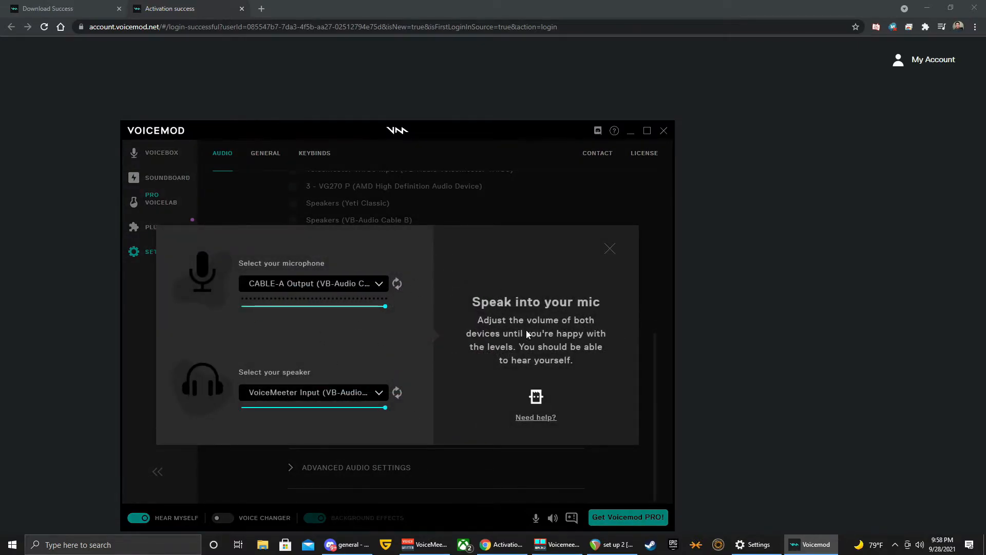
mouse_move(494, 370)
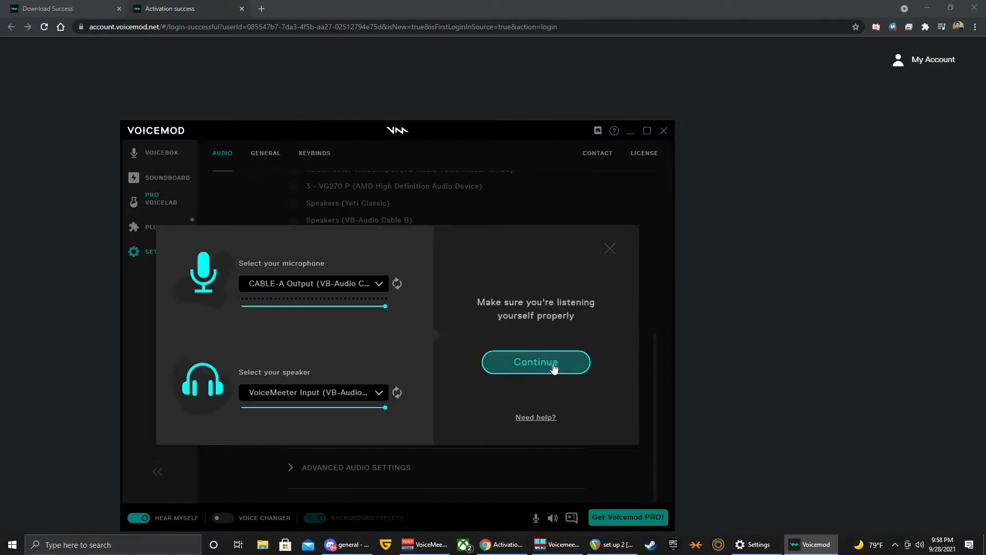
left_click(536, 362)
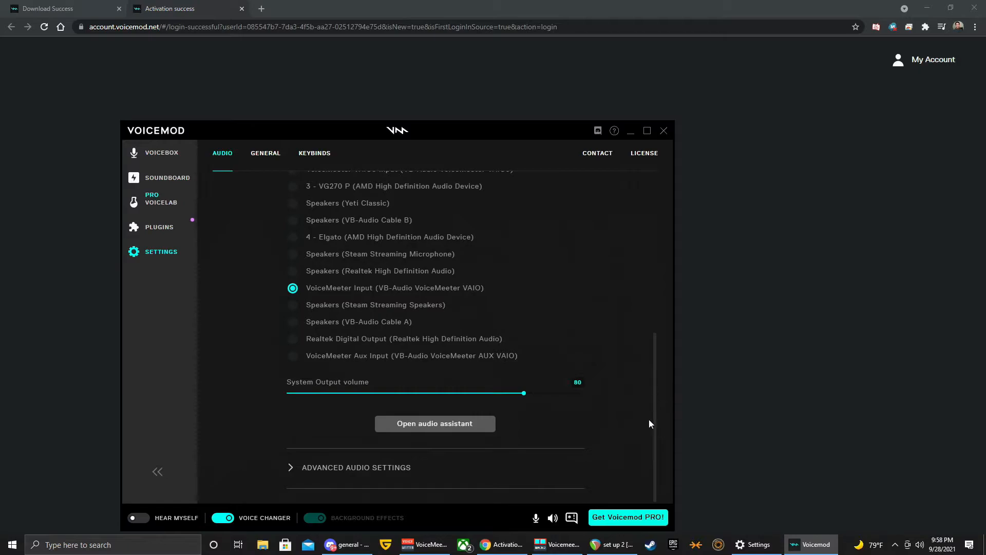
Expand Advanced Audio Settings to show Eliminate Popping and Mic Exclusive Mode, both off.
left_click(356, 467)
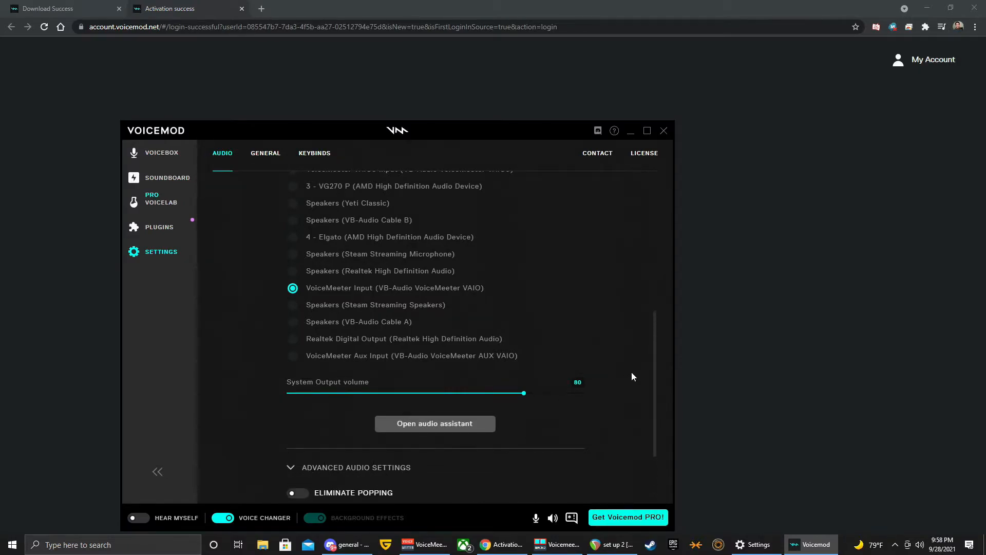
scroll("down", 3)
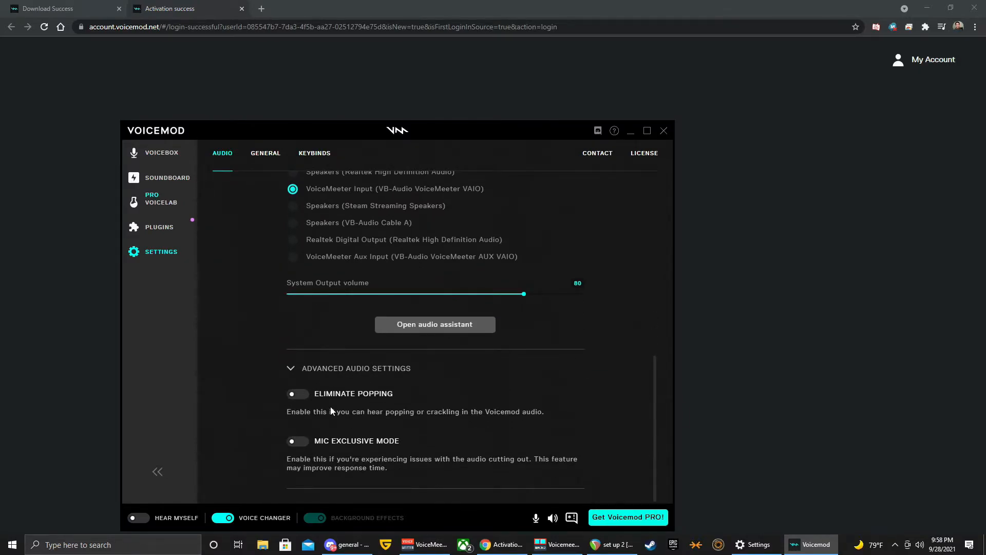
mouse_move(326, 453)
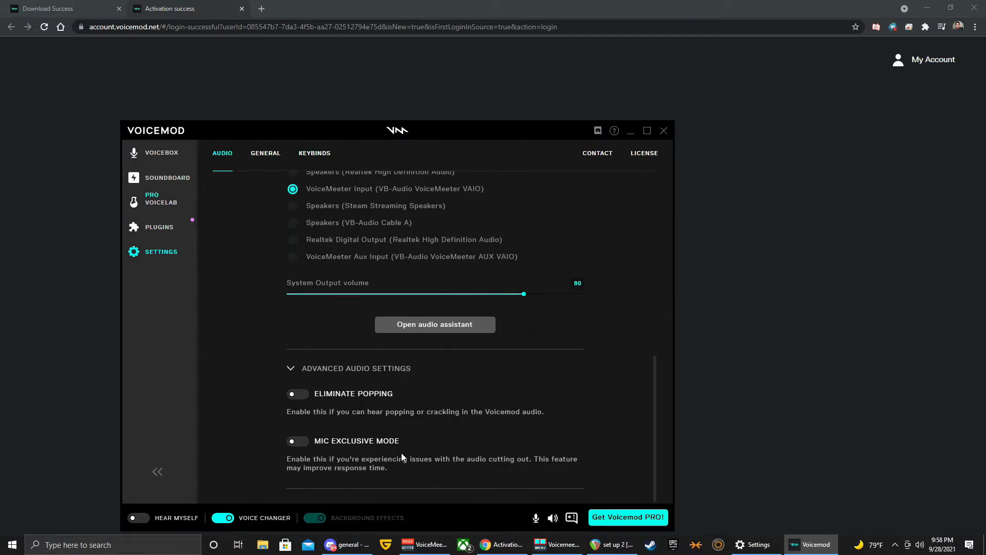
mouse_move(463, 408)
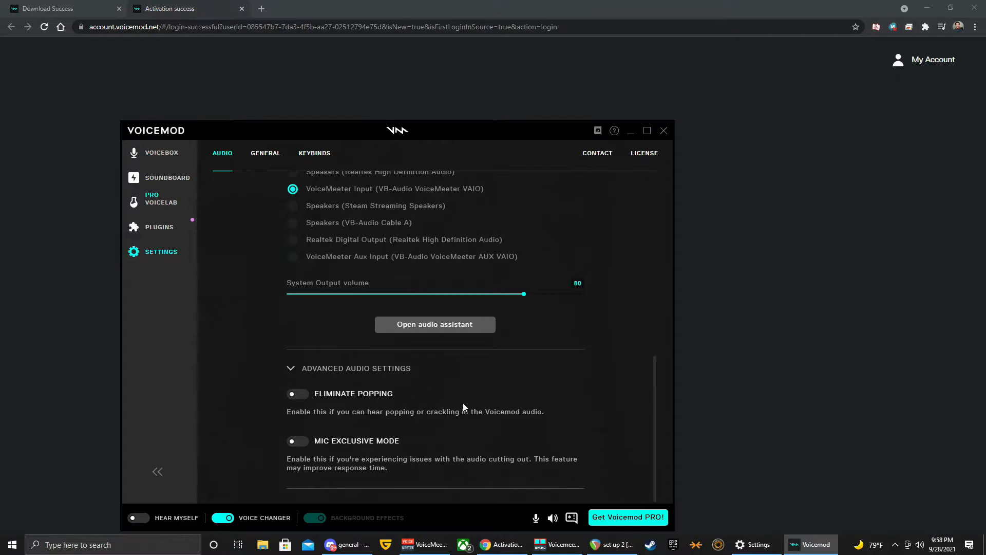
mouse_move(532, 386)
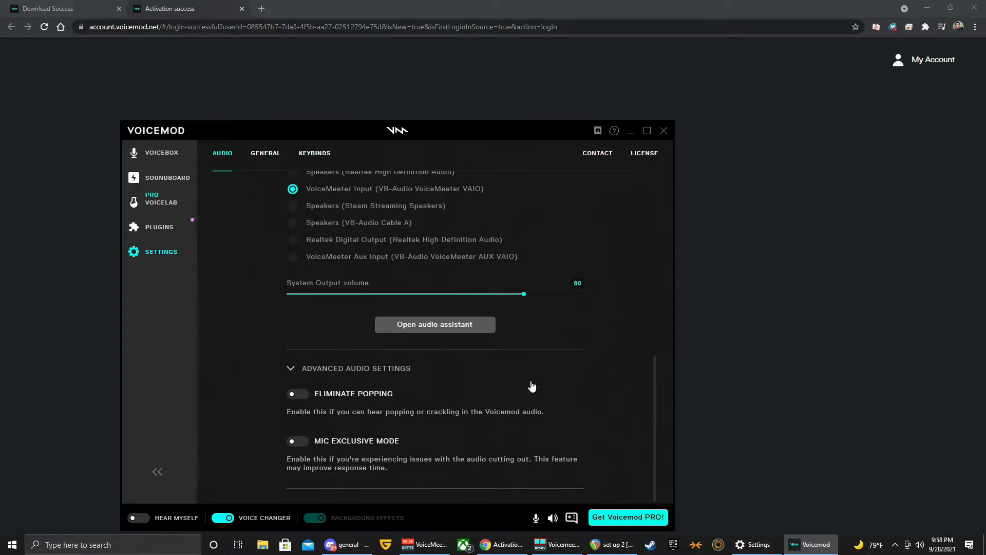
mouse_move(303, 454)
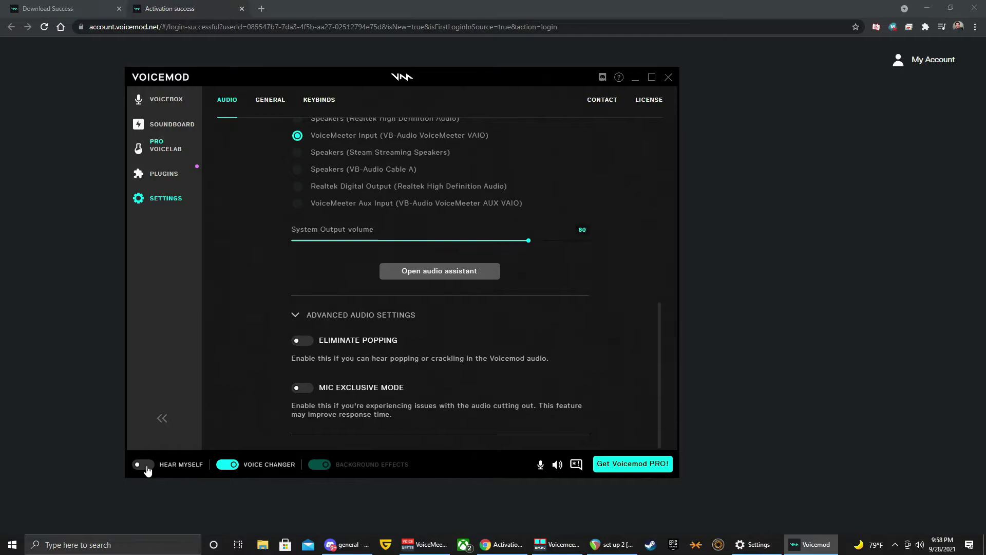
left_click(143, 464)
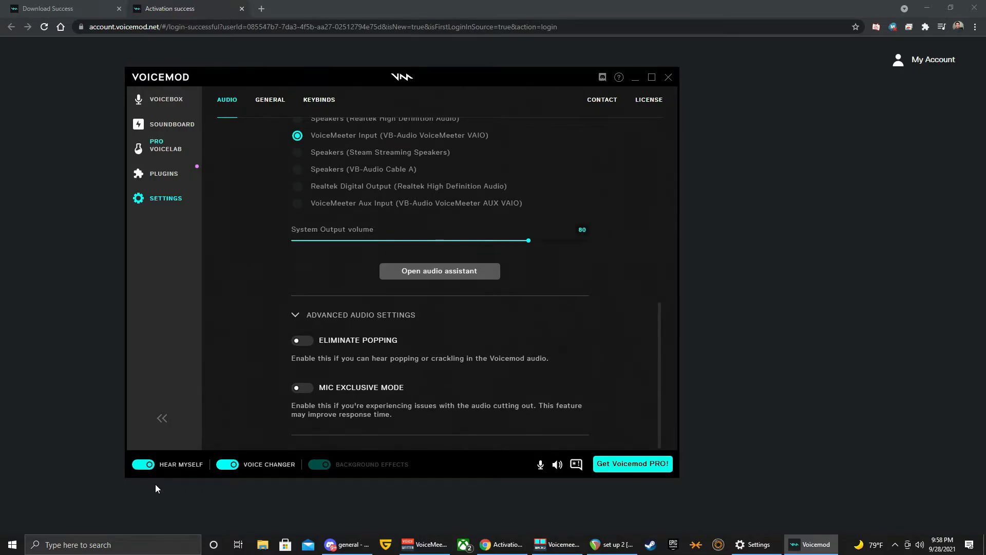
left_click(142, 465)
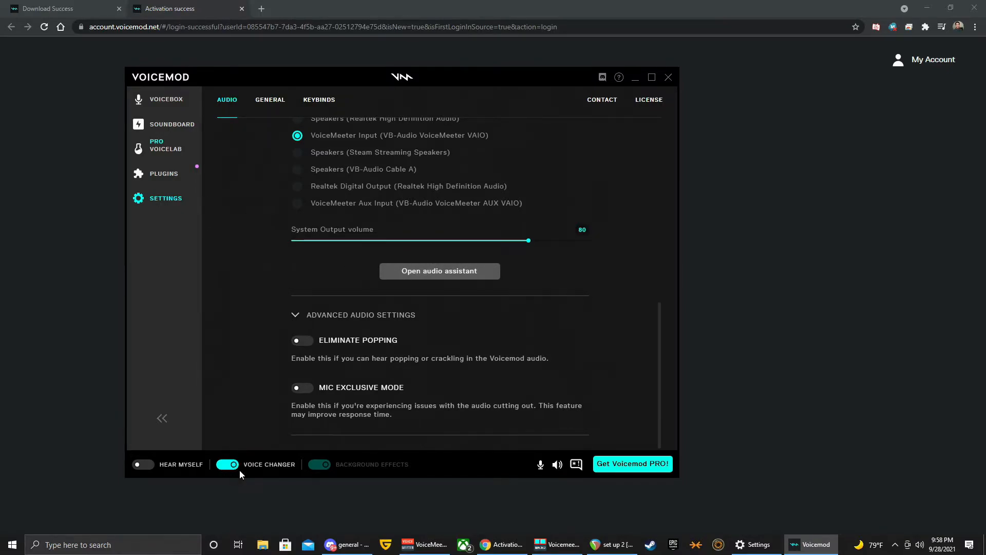
left_click(227, 464)
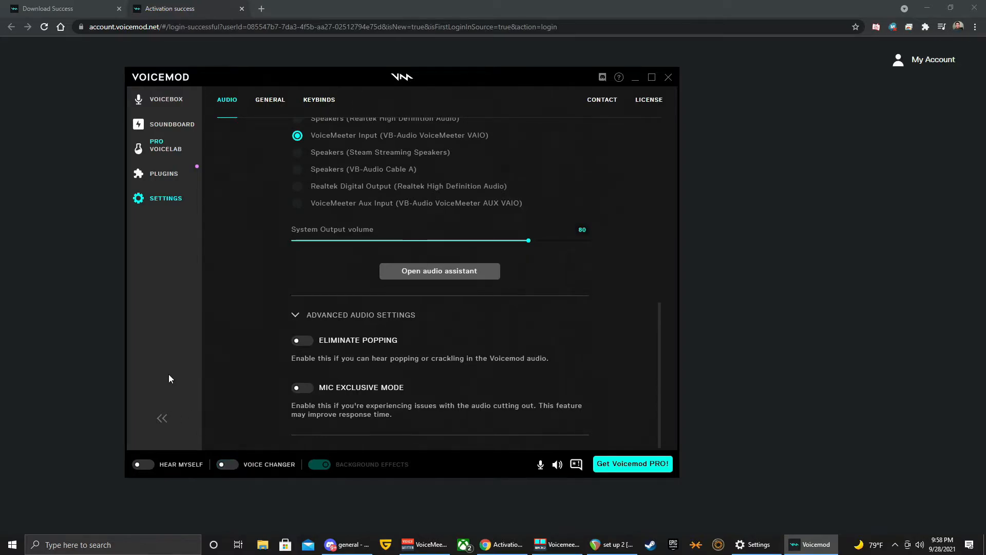
mouse_move(256, 302)
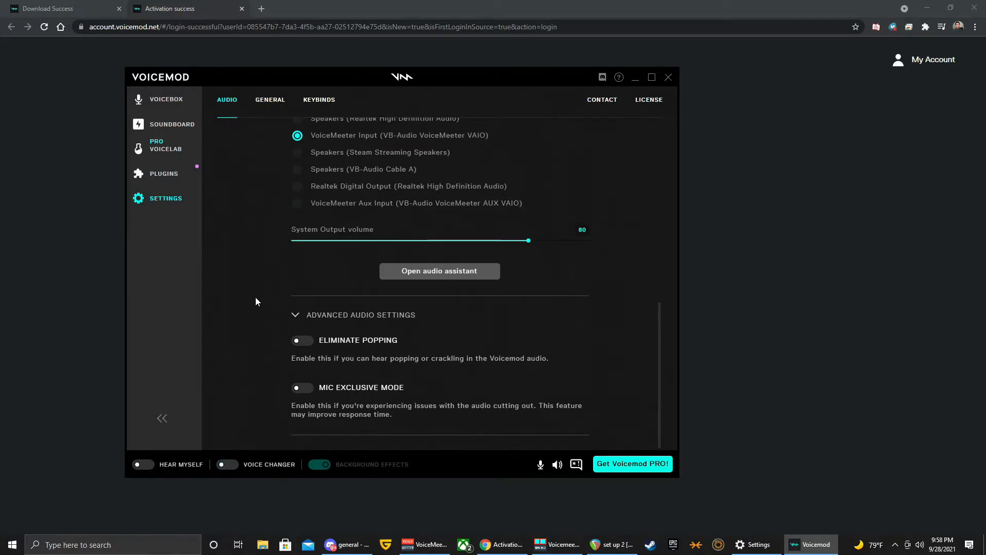
mouse_move(269, 254)
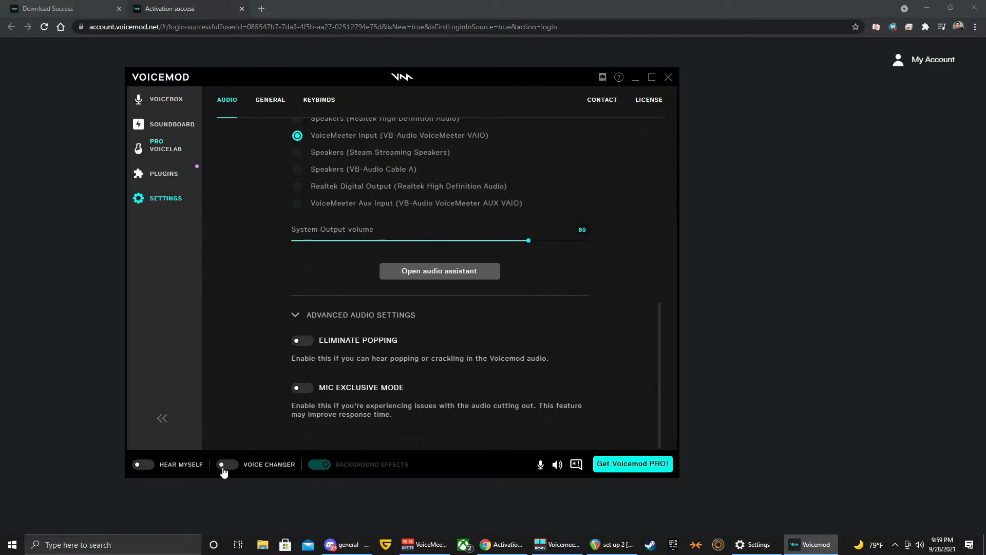
left_click(227, 464)
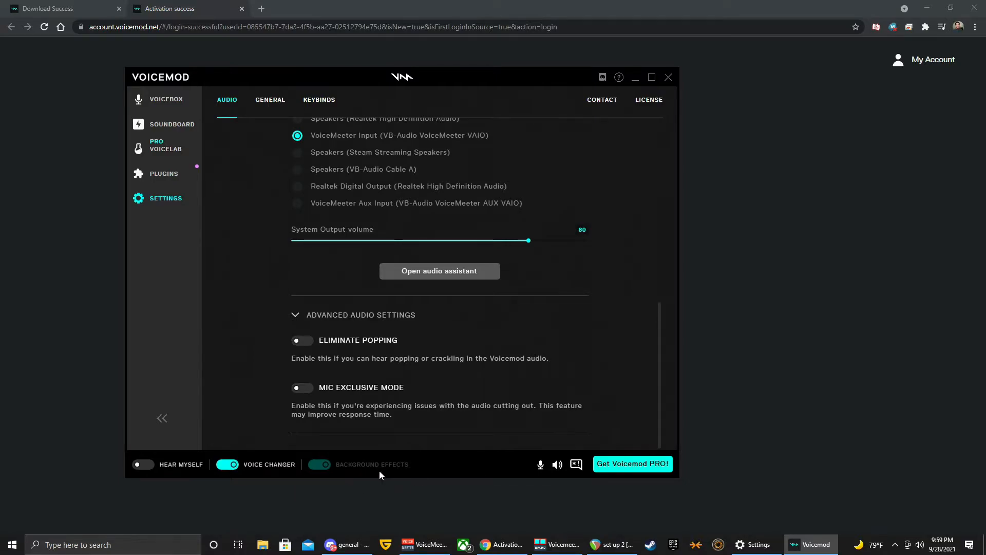
mouse_move(319, 470)
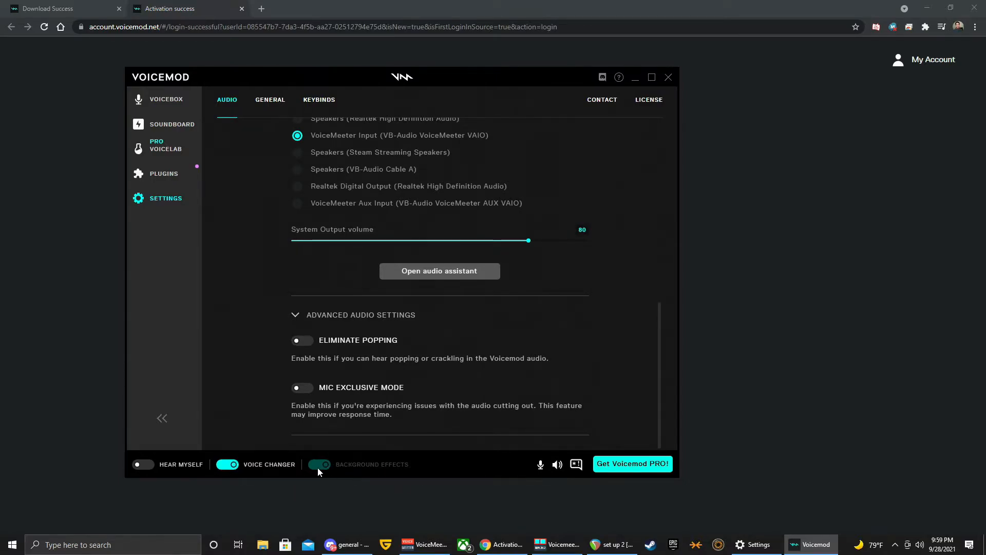
mouse_move(324, 473)
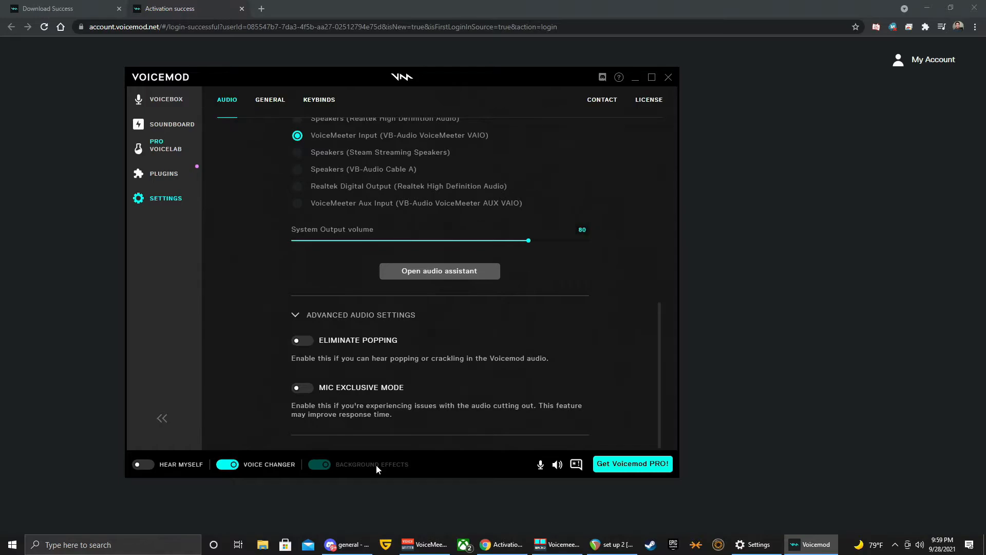
mouse_move(332, 478)
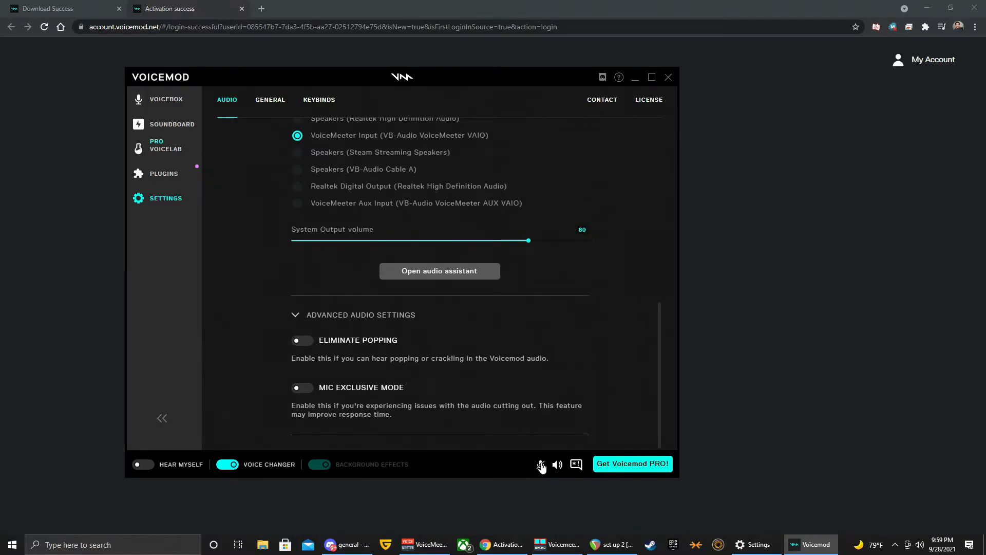
left_click(540, 464)
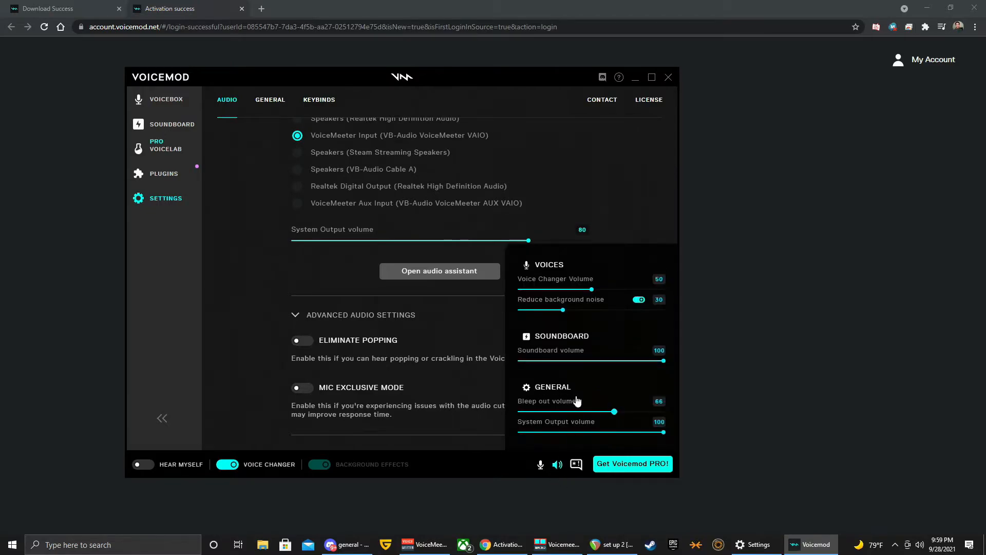
mouse_move(566, 290)
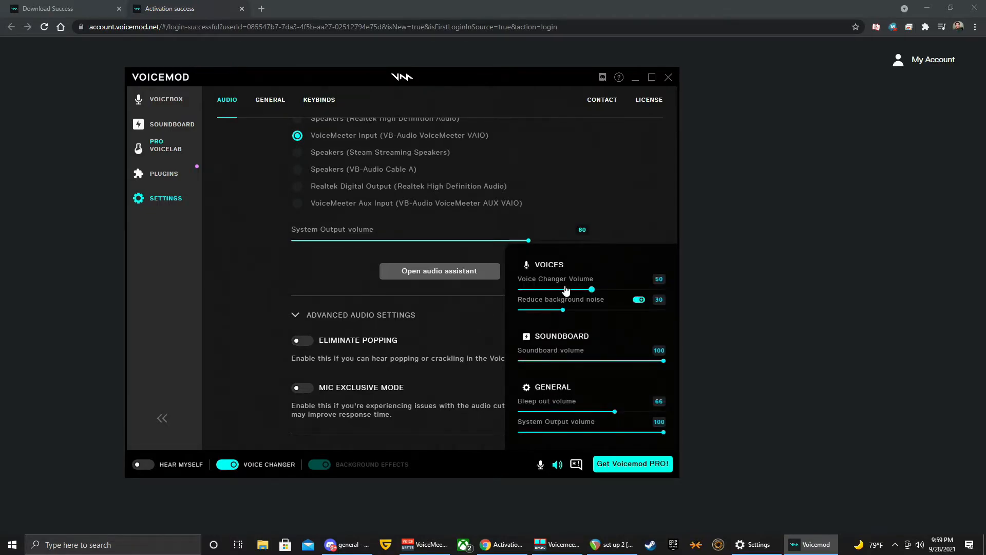
mouse_move(546, 408)
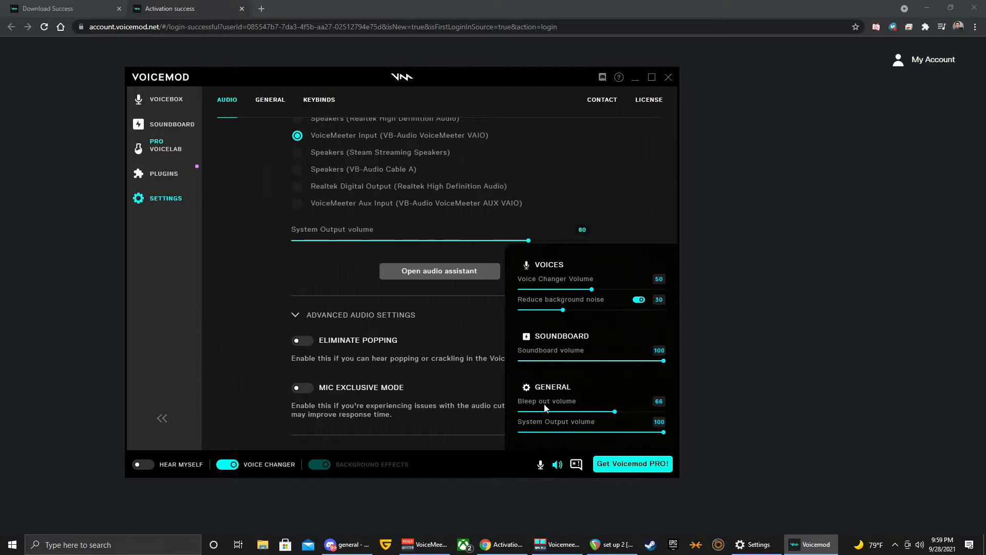
mouse_move(596, 289)
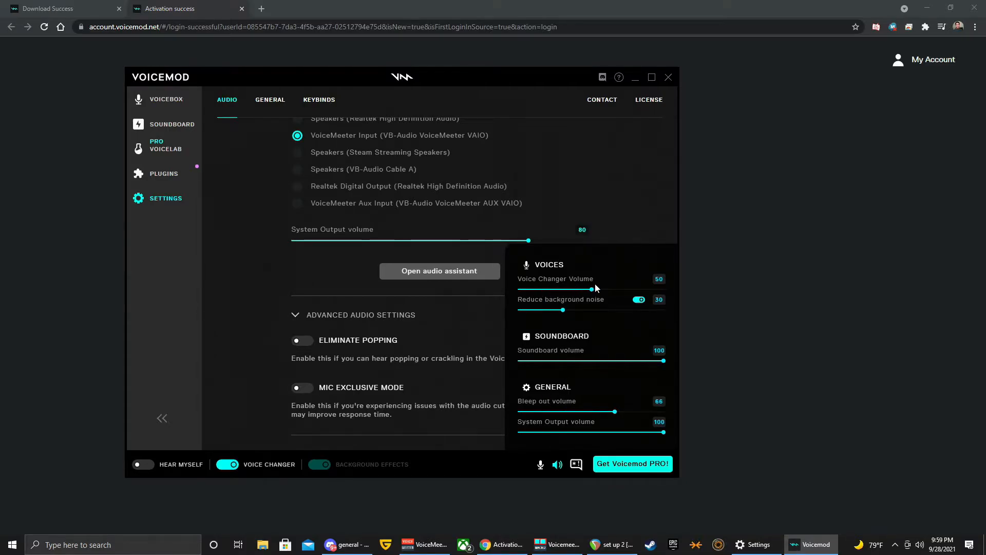
mouse_move(605, 291)
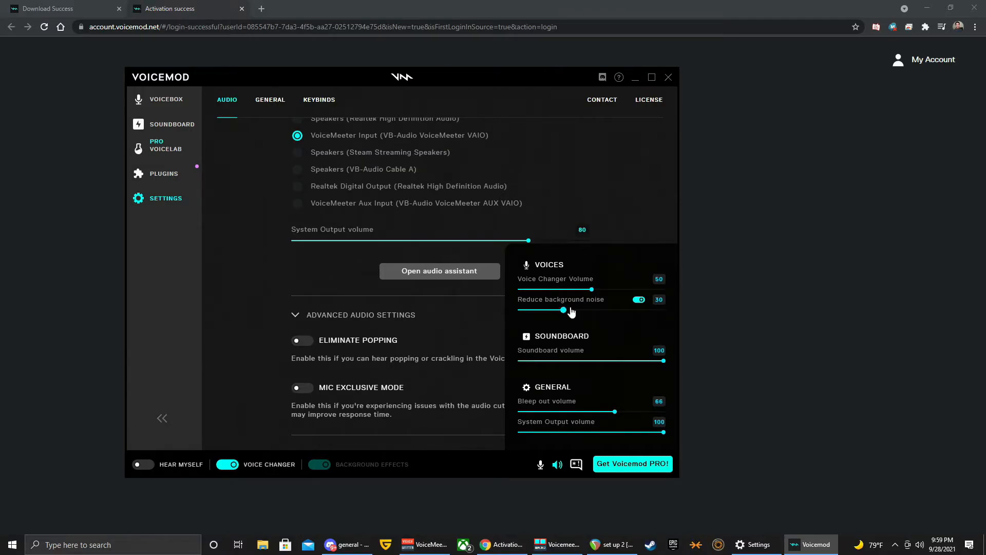
mouse_move(574, 316)
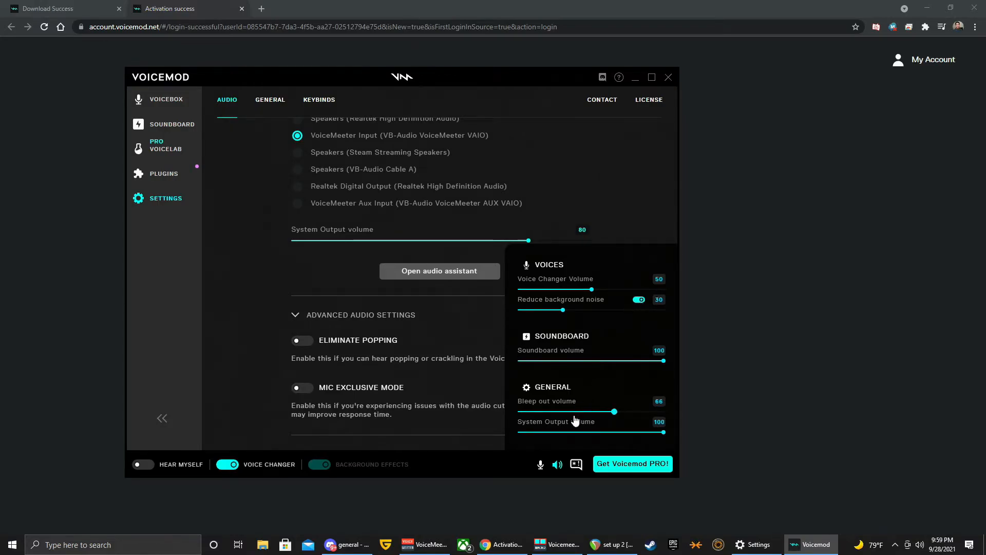
mouse_move(585, 427)
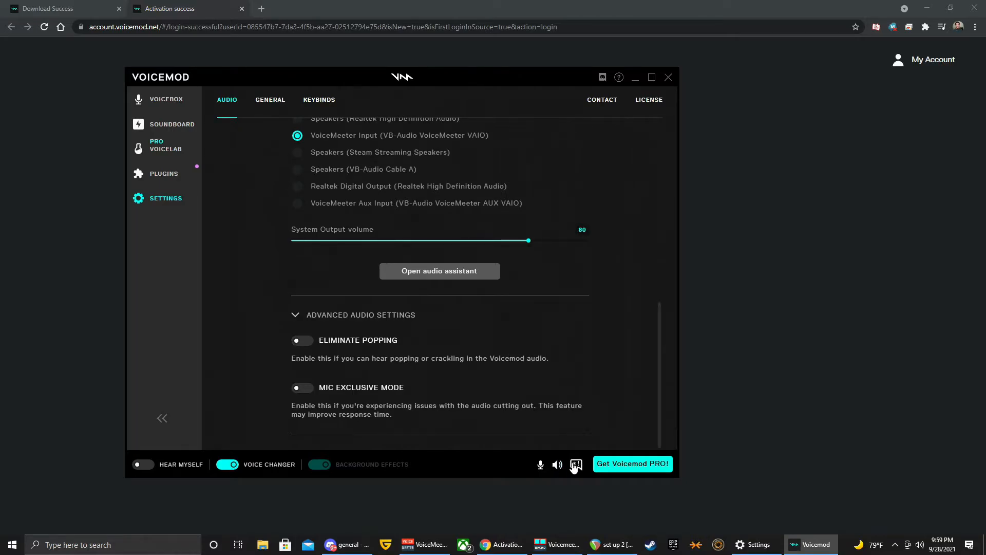
mouse_move(505, 378)
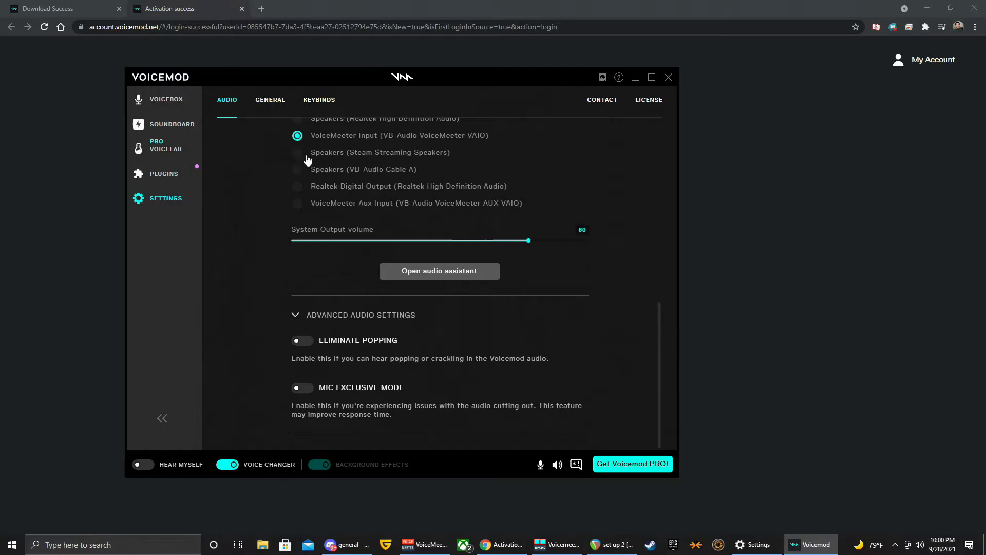
Show the General settings tab down to the Export/Import section.
left_click(270, 100)
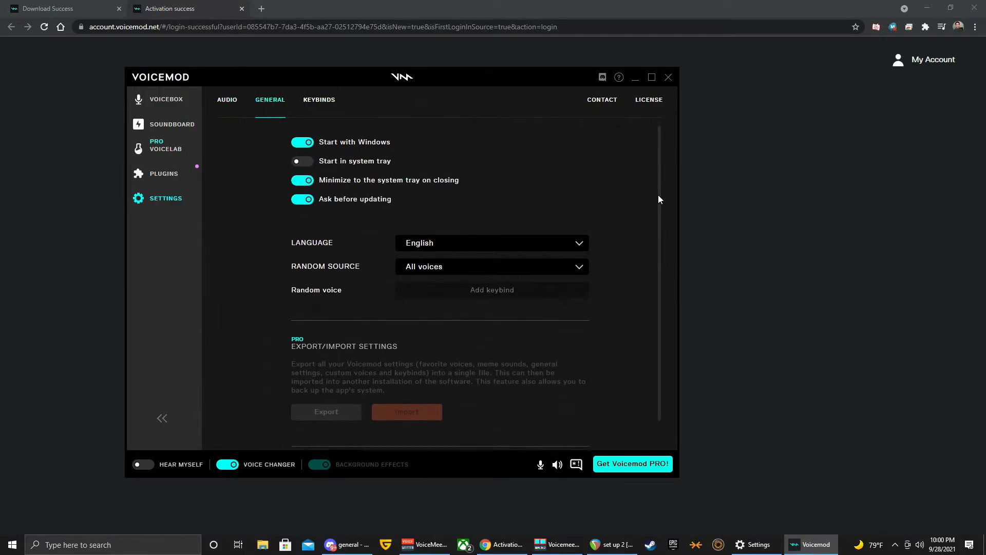
scroll("down", 3)
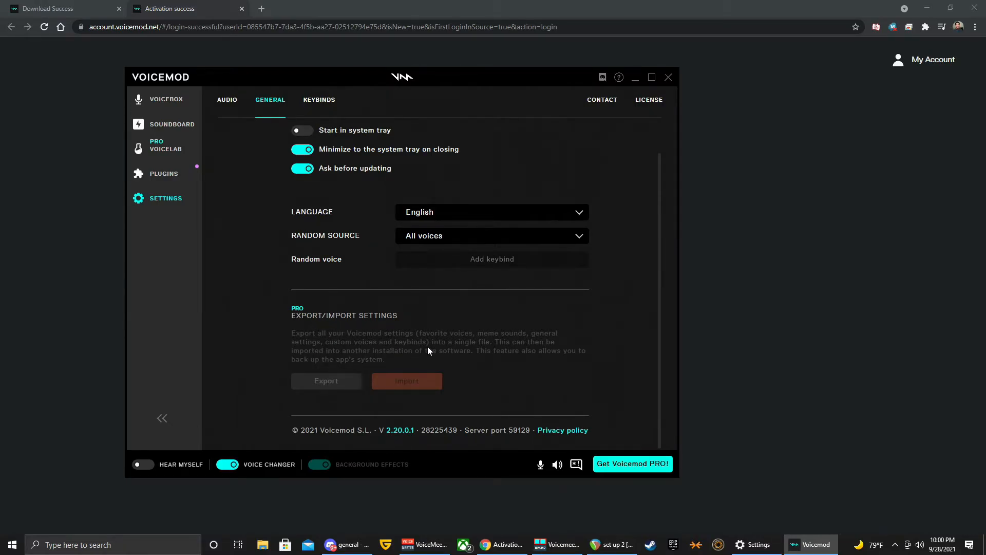
left_click(319, 99)
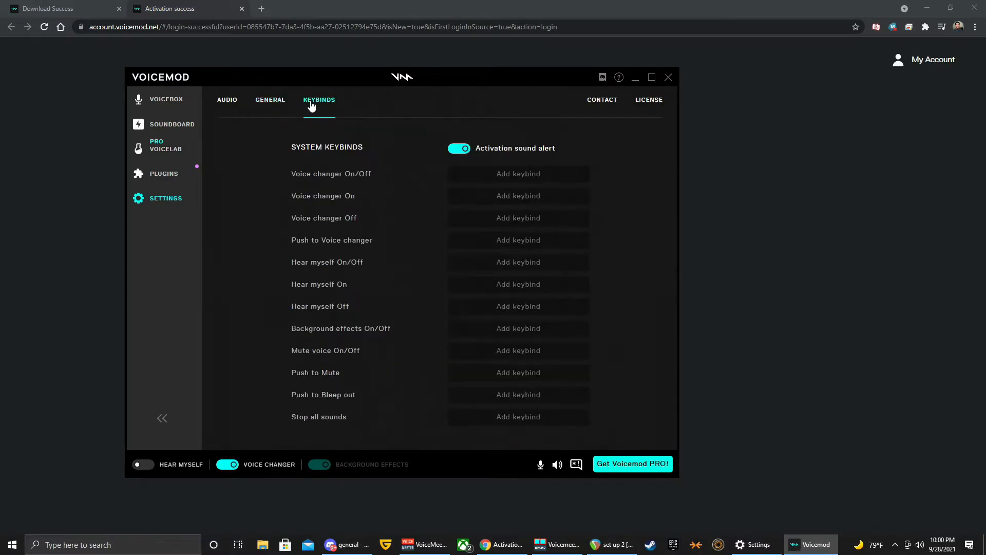
mouse_move(444, 377)
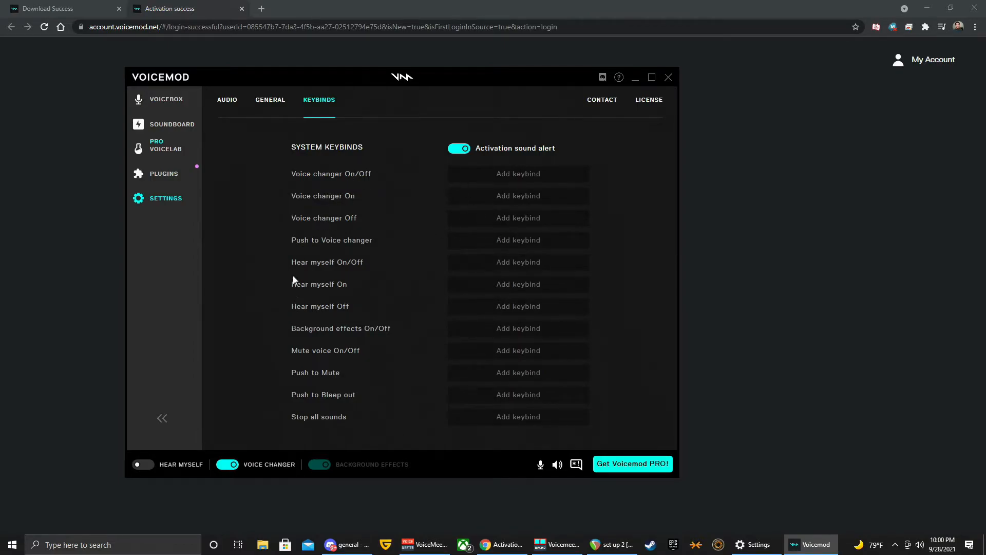
mouse_move(274, 178)
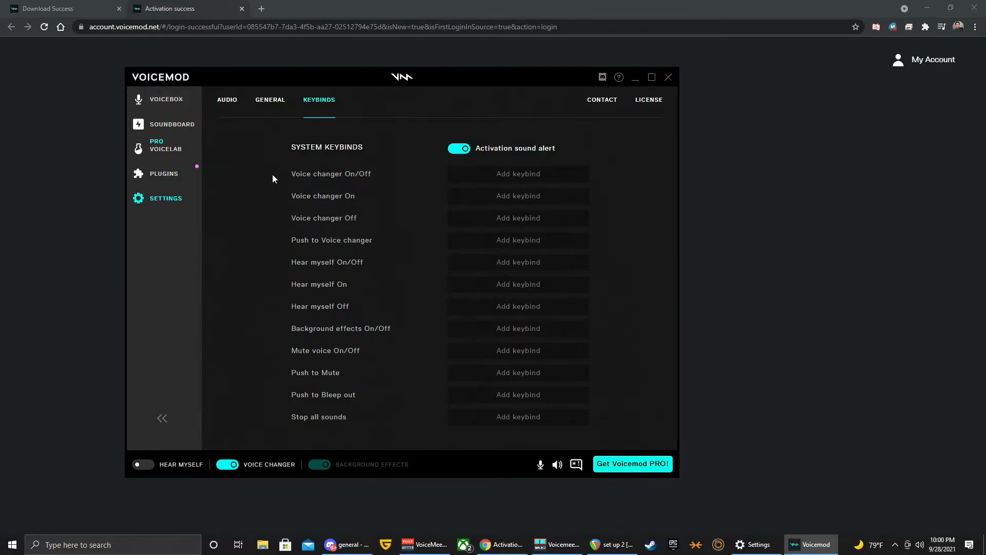
mouse_move(530, 298)
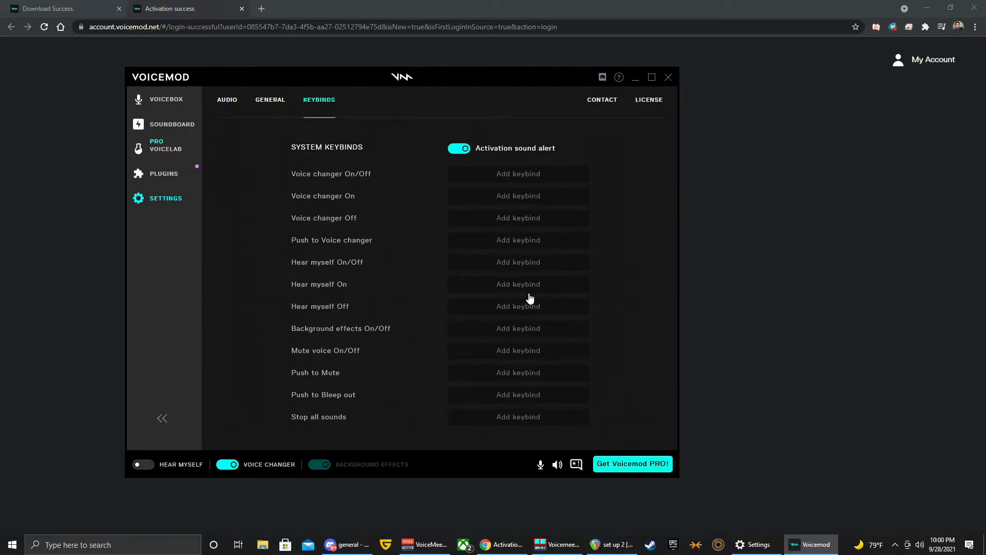
mouse_move(329, 198)
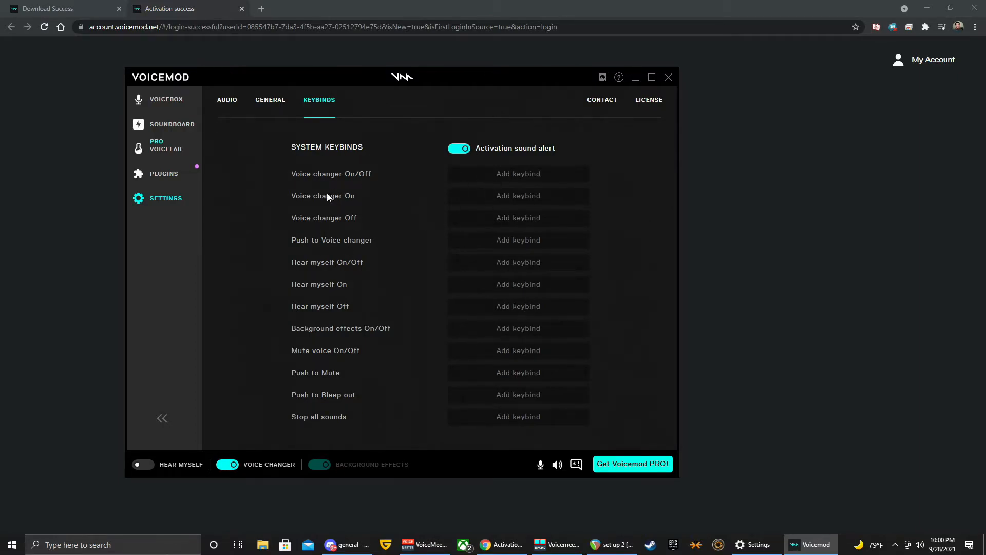
mouse_move(416, 311)
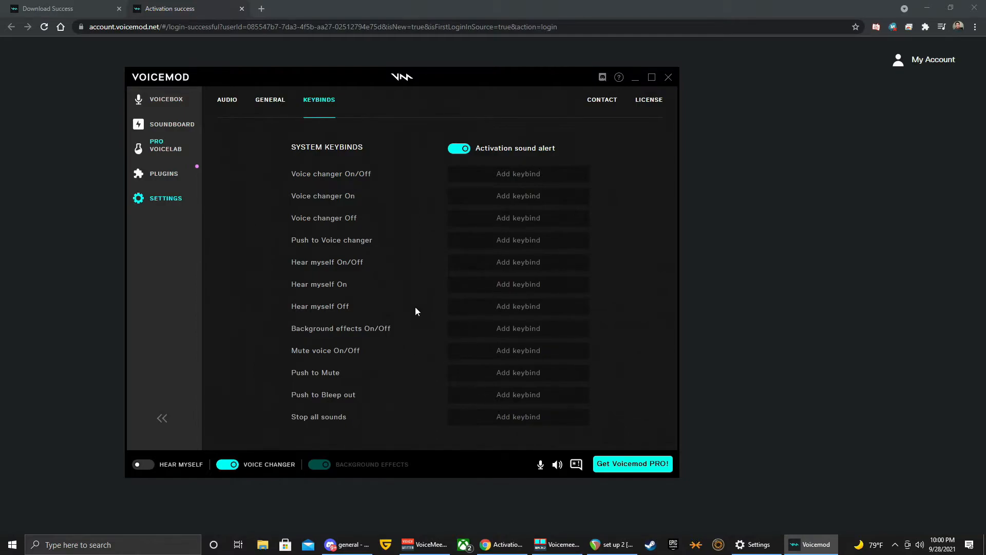
mouse_move(572, 206)
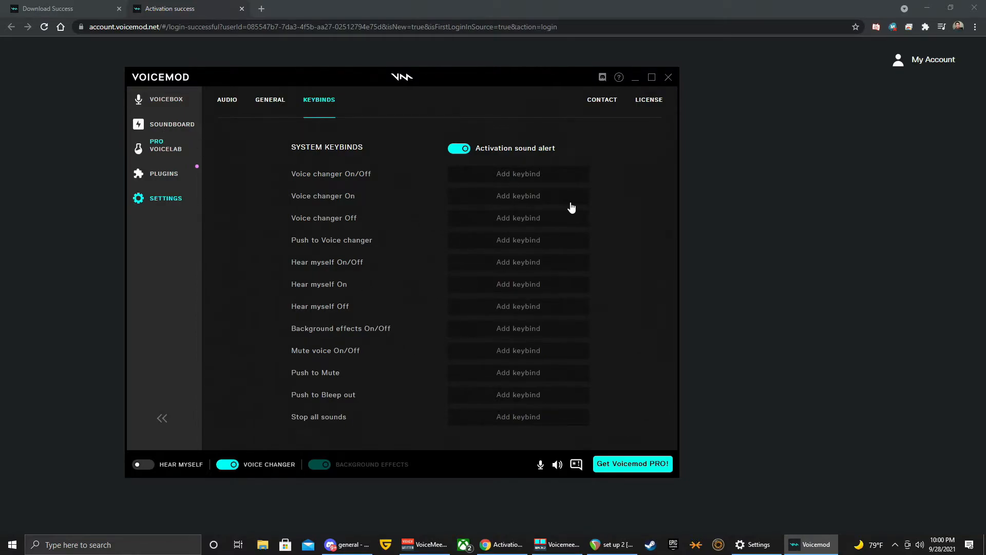
Visit the Voicelab page, then the Plugins page listing the free Voicemod Bits plugin.
left_click(166, 145)
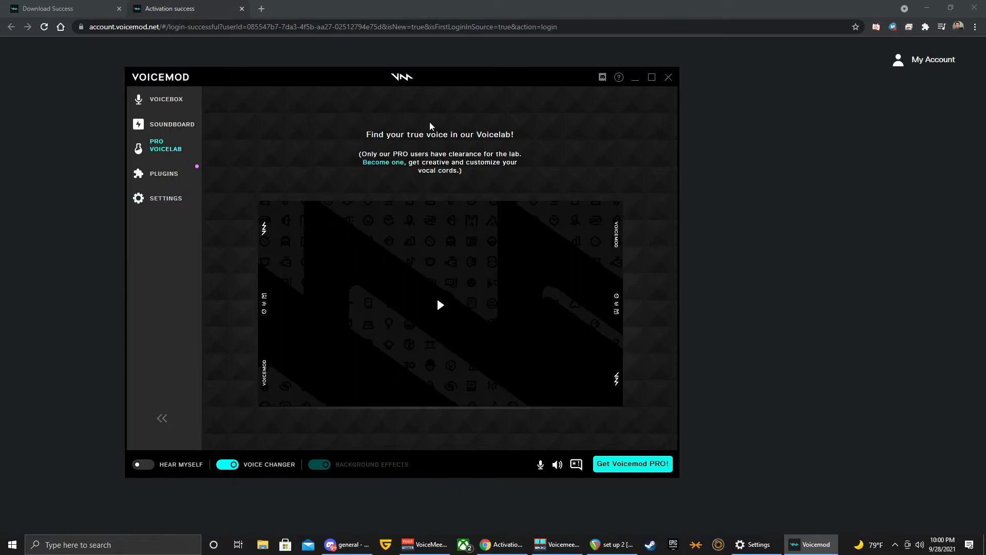
mouse_move(410, 356)
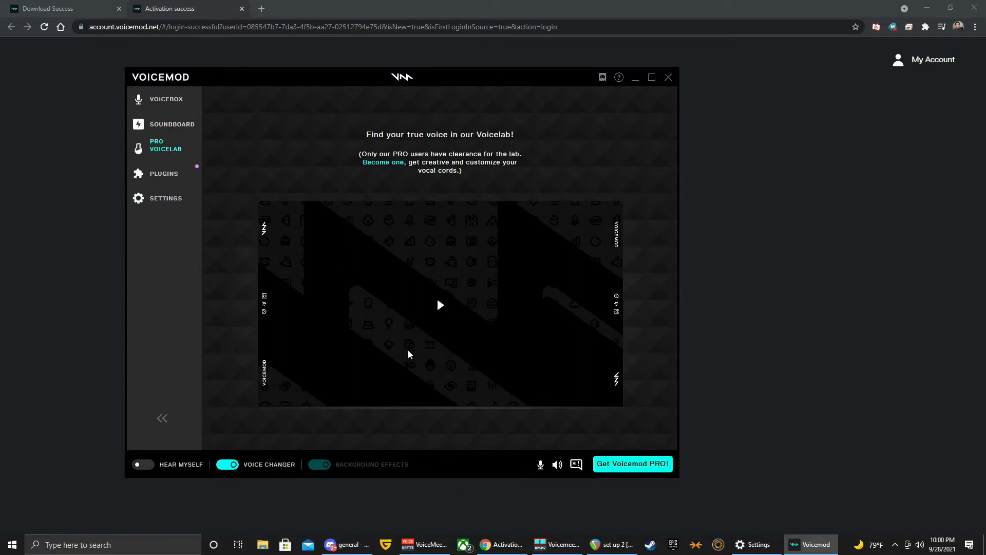
mouse_move(179, 133)
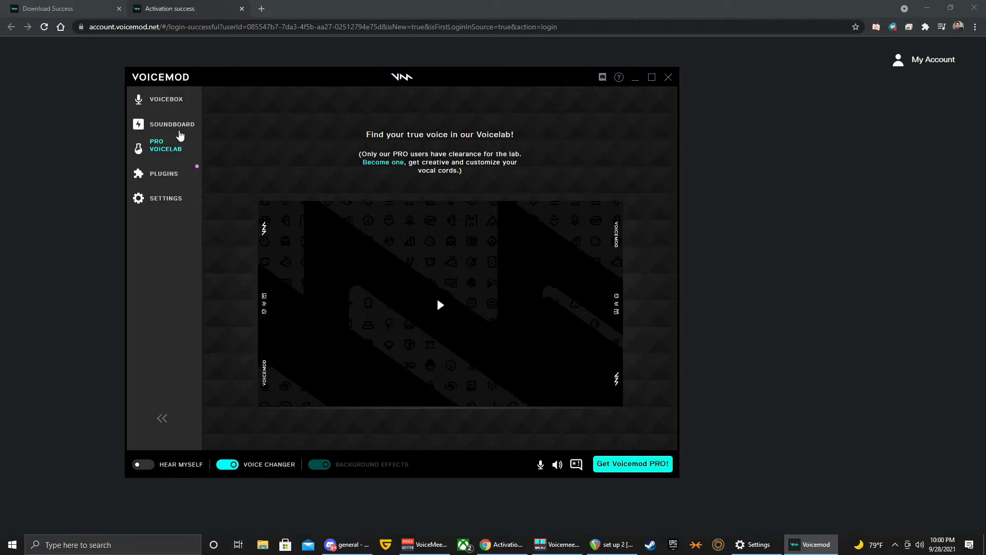
left_click(164, 174)
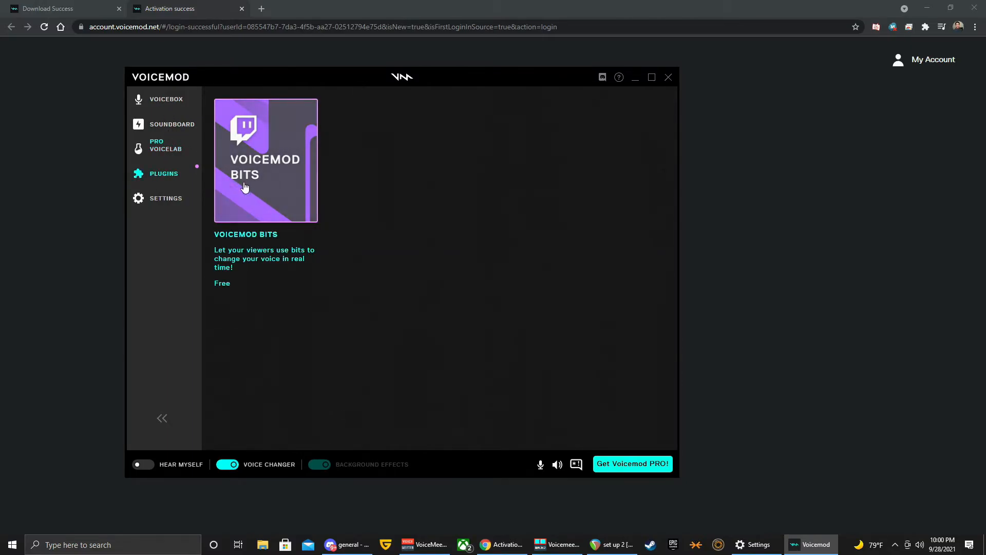
mouse_move(235, 188)
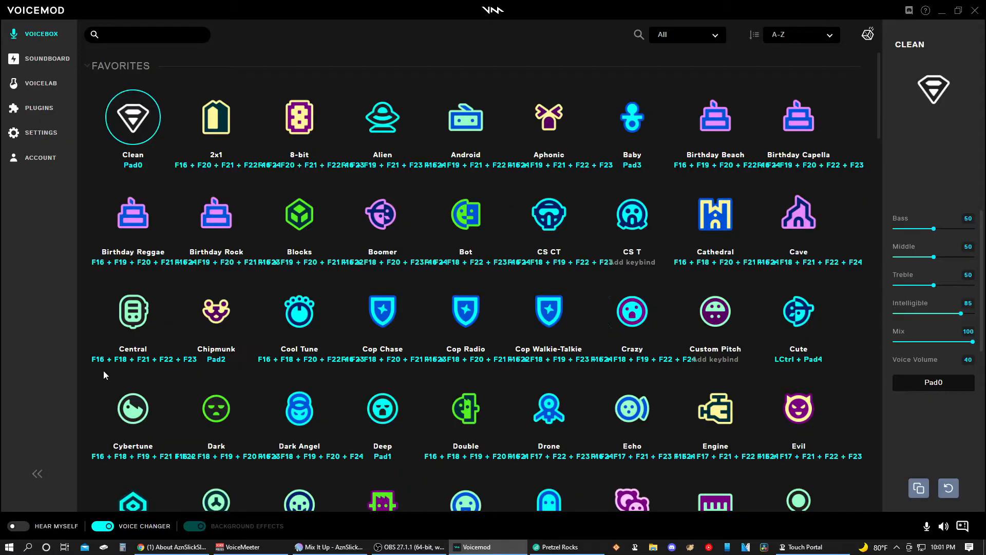
mouse_move(100, 139)
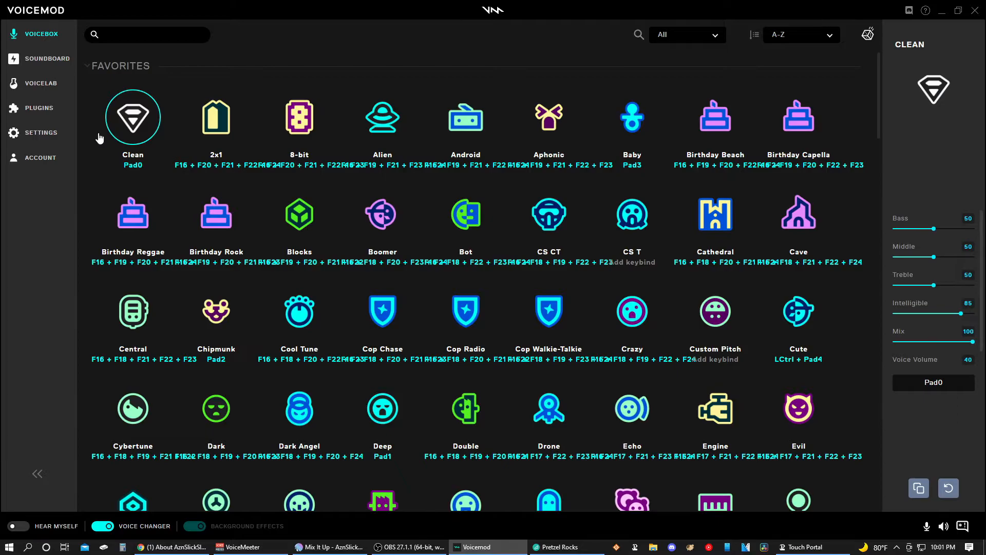
mouse_move(83, 101)
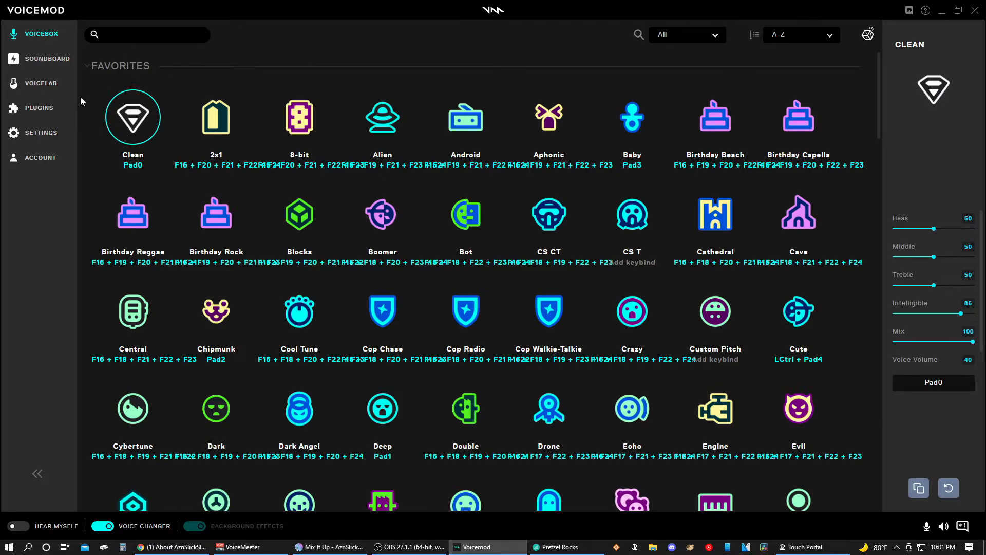
Open the Voicemod Bits plugin page showing its secret key and Connected status.
left_click(39, 108)
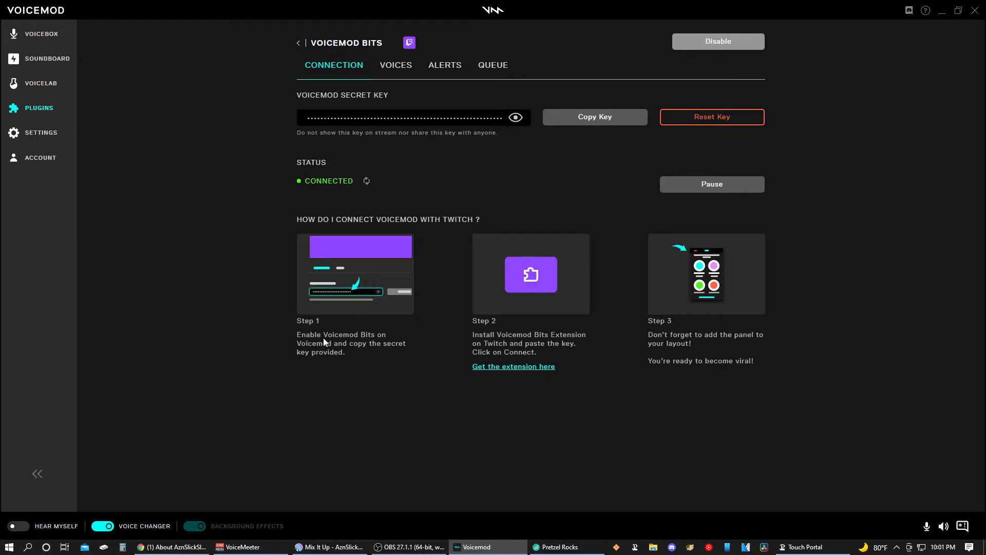
mouse_move(379, 351)
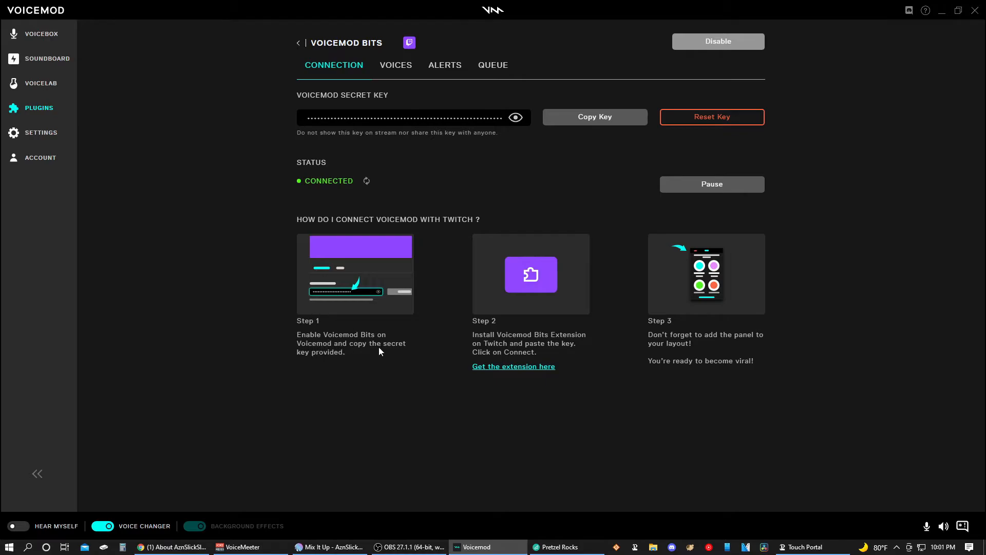
mouse_move(376, 133)
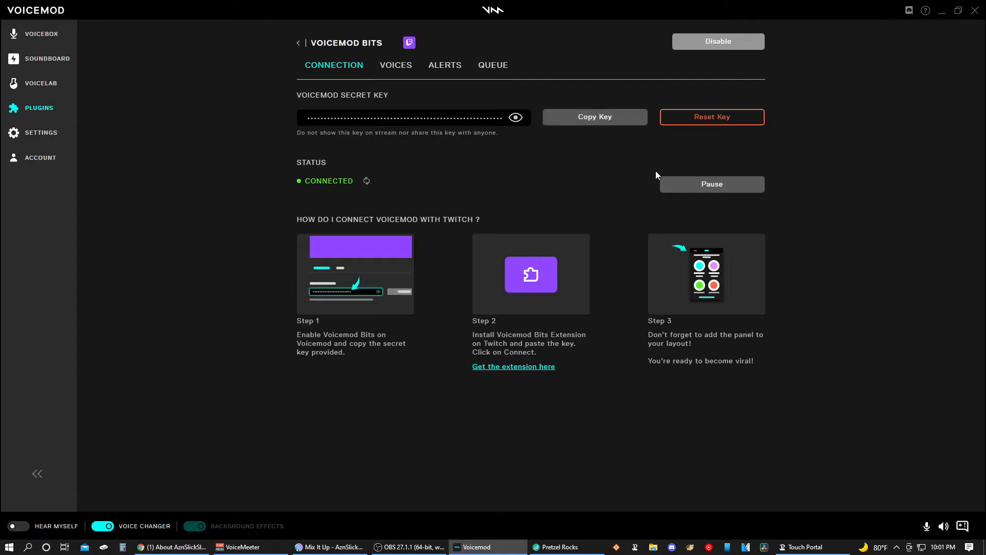
mouse_move(498, 341)
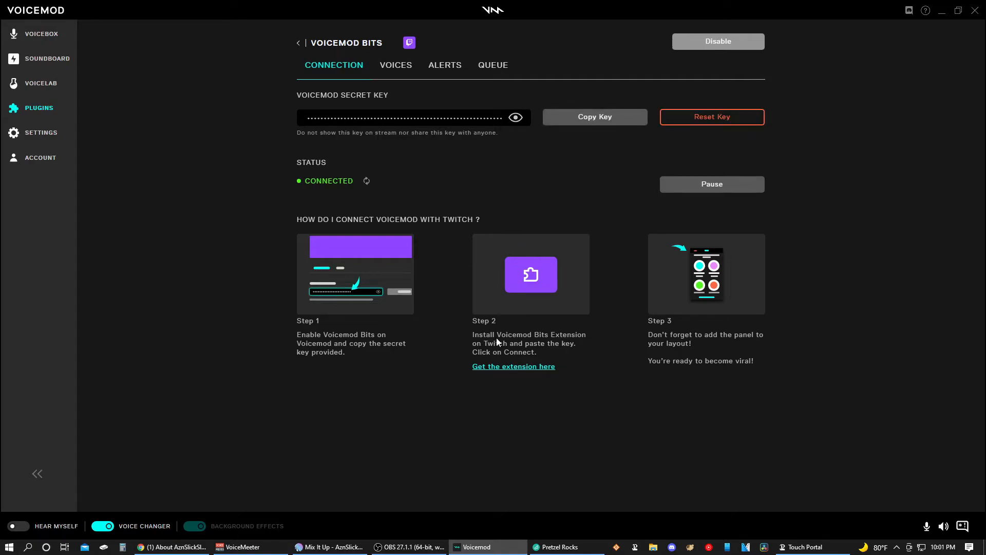
mouse_move(484, 355)
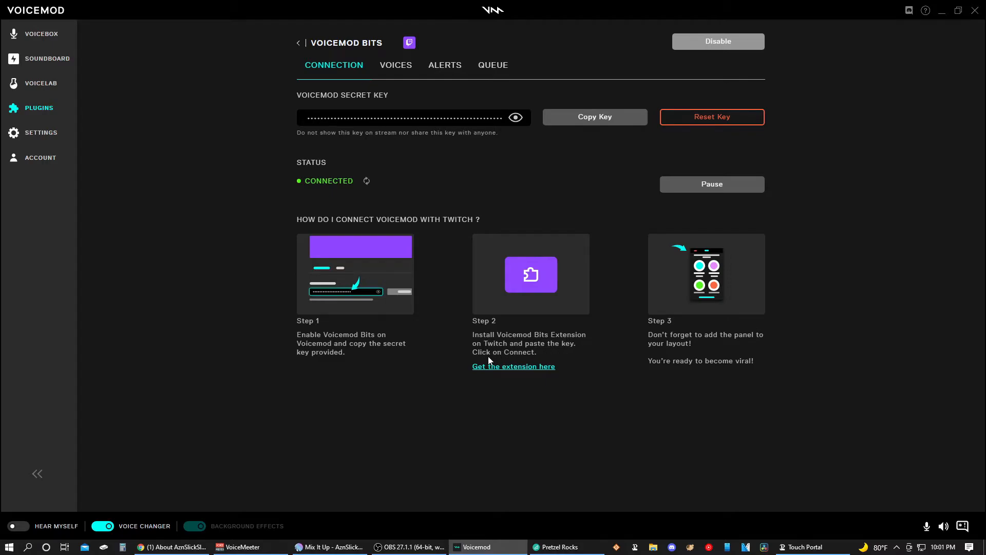
mouse_move(522, 279)
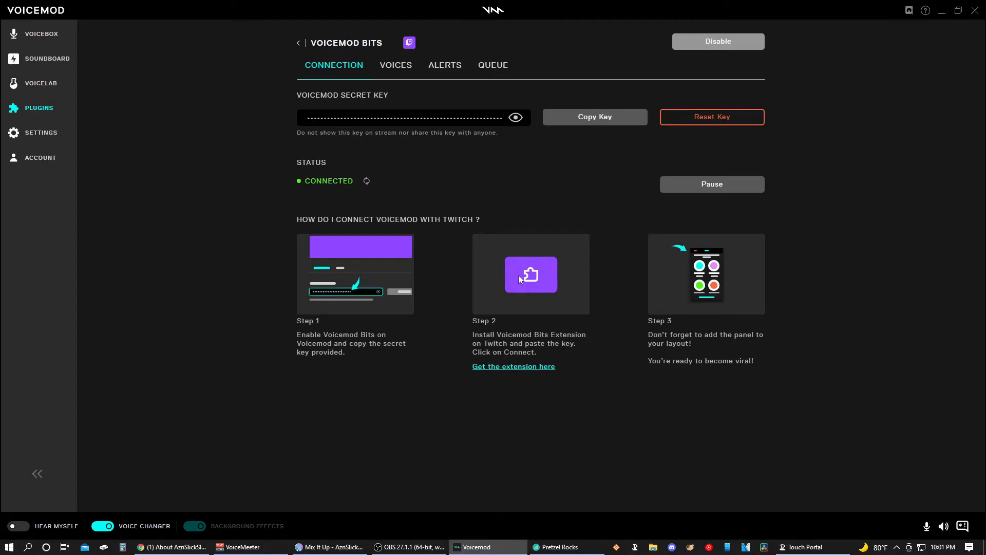
mouse_move(282, 414)
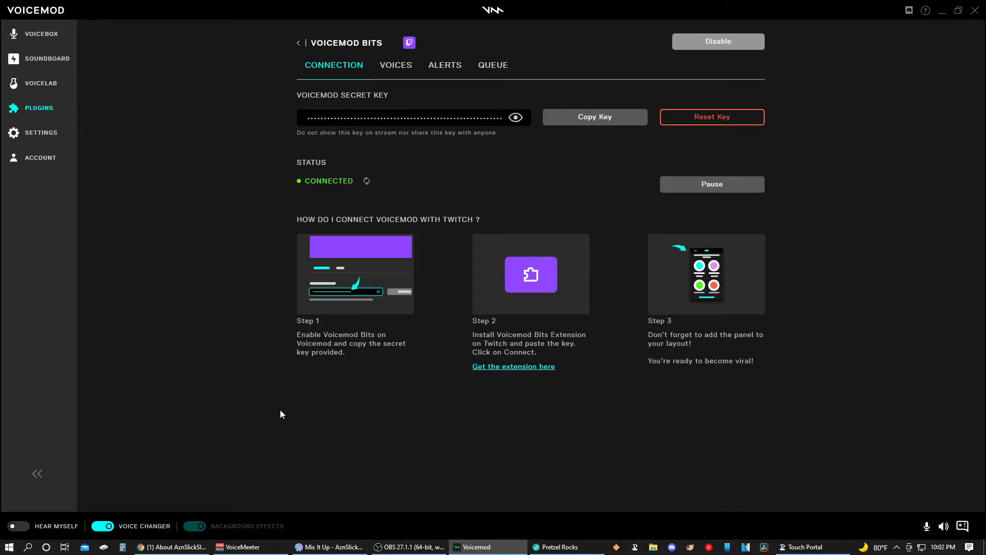
mouse_move(759, 220)
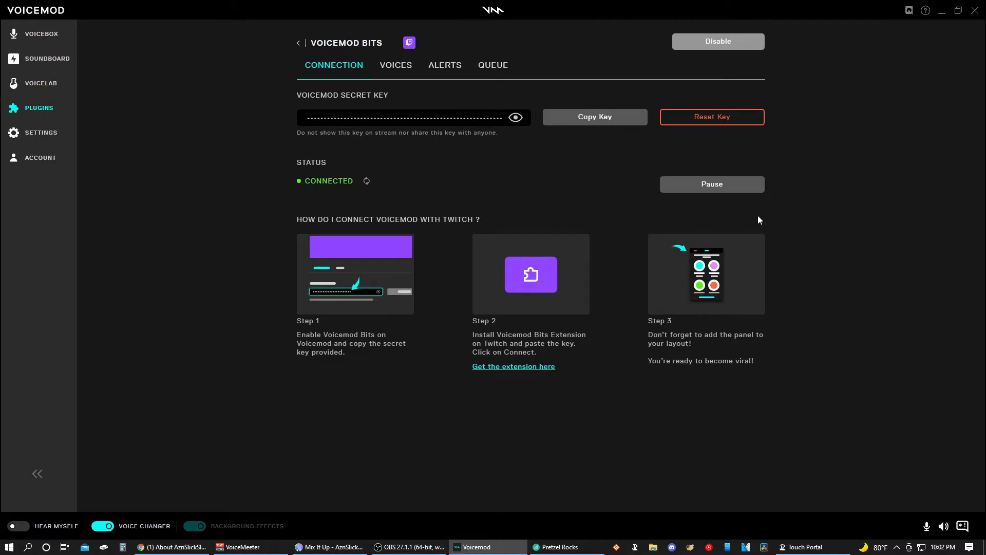
mouse_move(247, 300)
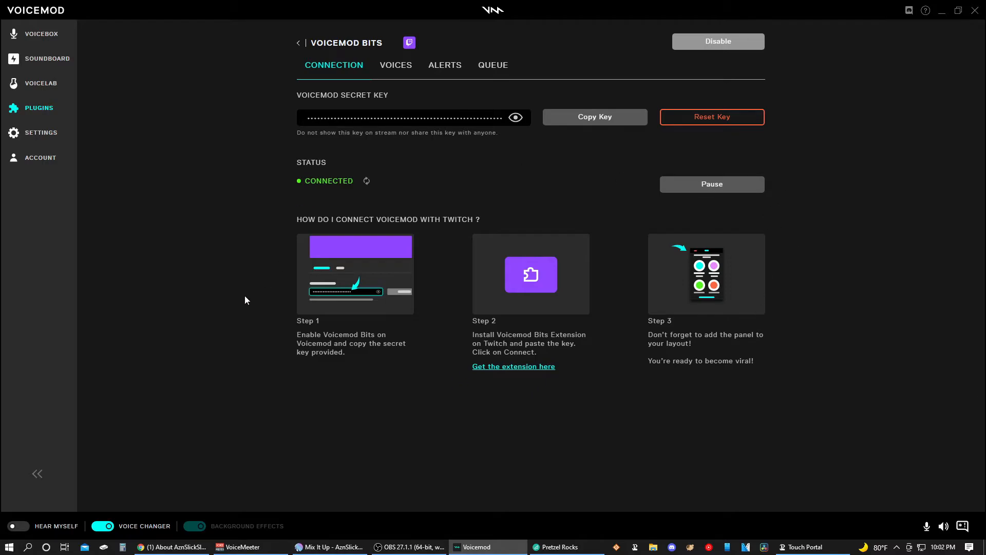
mouse_move(218, 424)
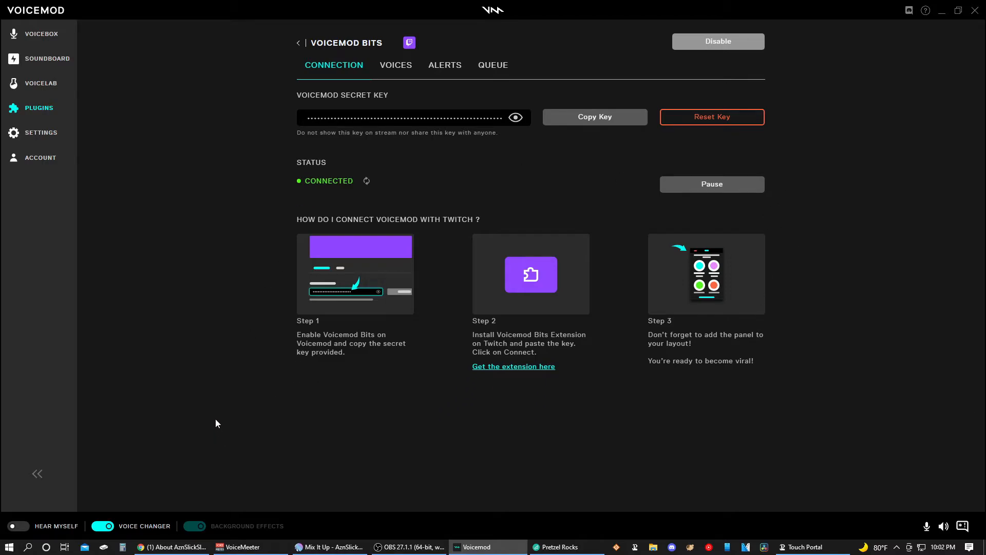
left_click(173, 546)
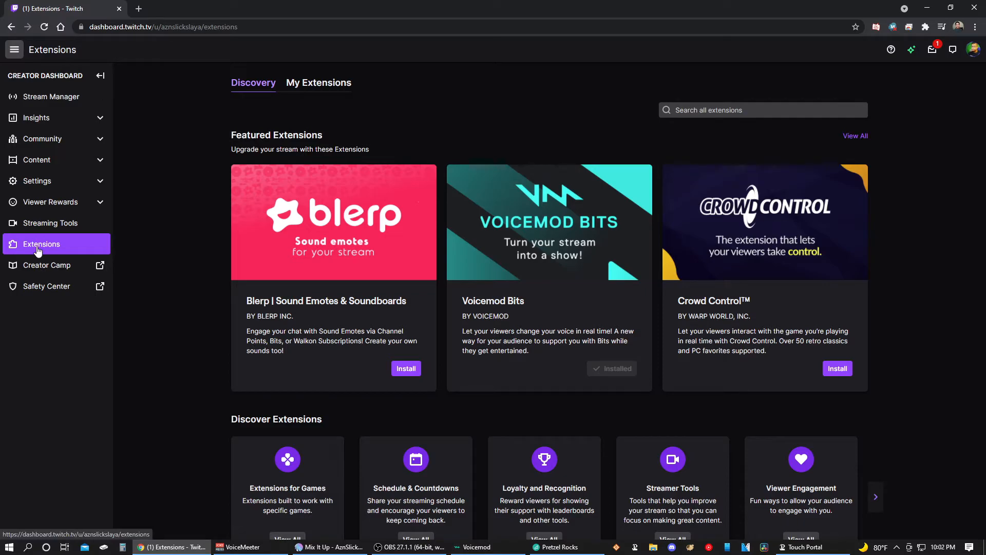
mouse_move(583, 231)
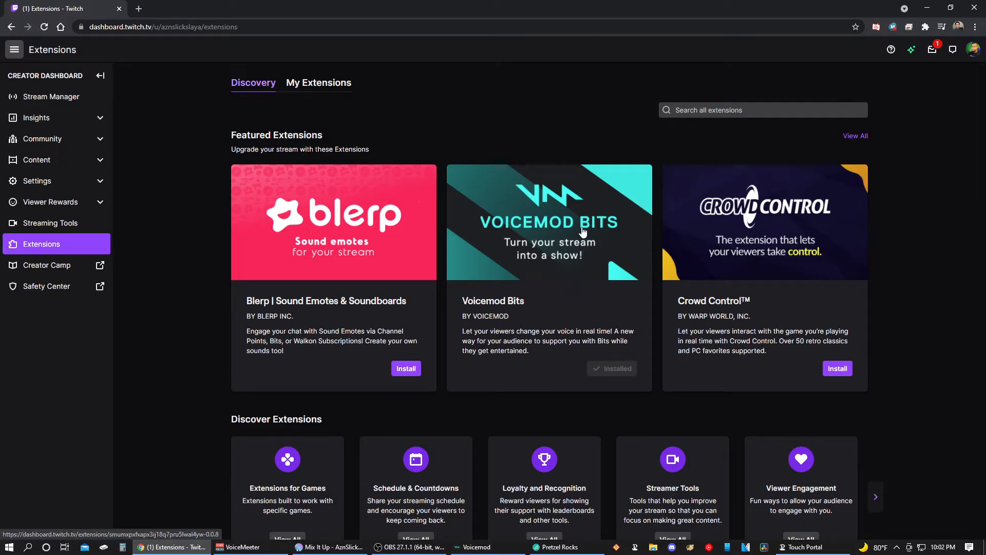
Connect the Voicemod Bits extension with the secret key so its status reads Connected.
left_click(763, 109)
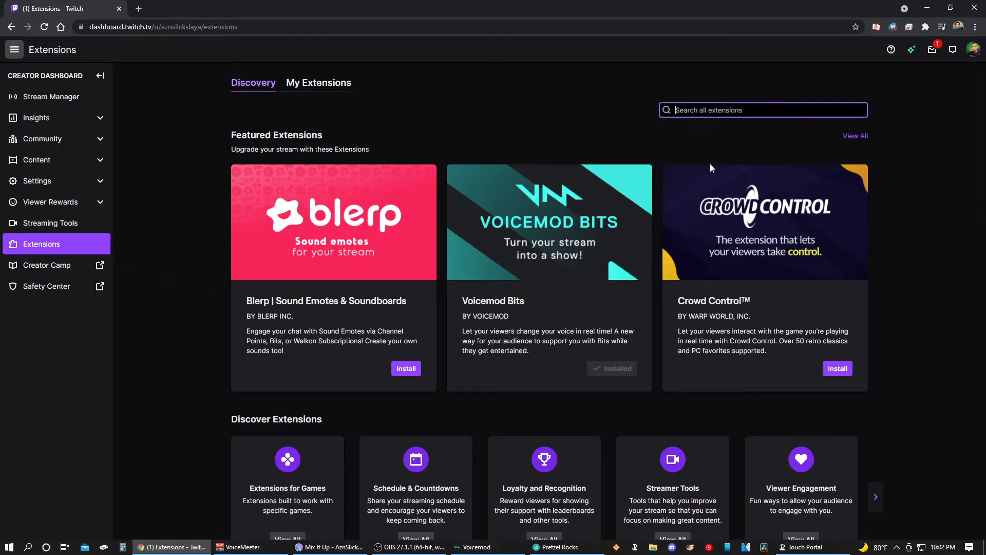
mouse_move(567, 267)
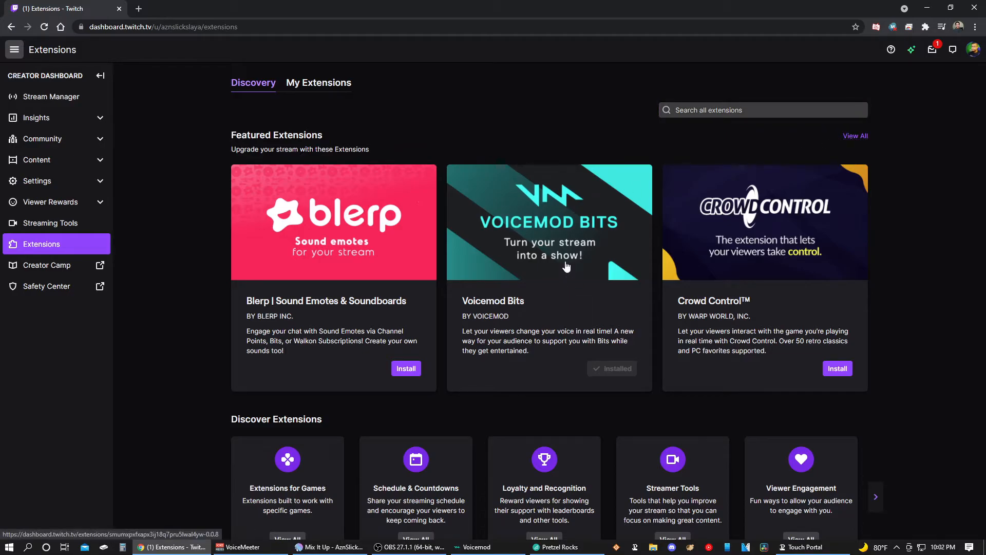
mouse_move(605, 370)
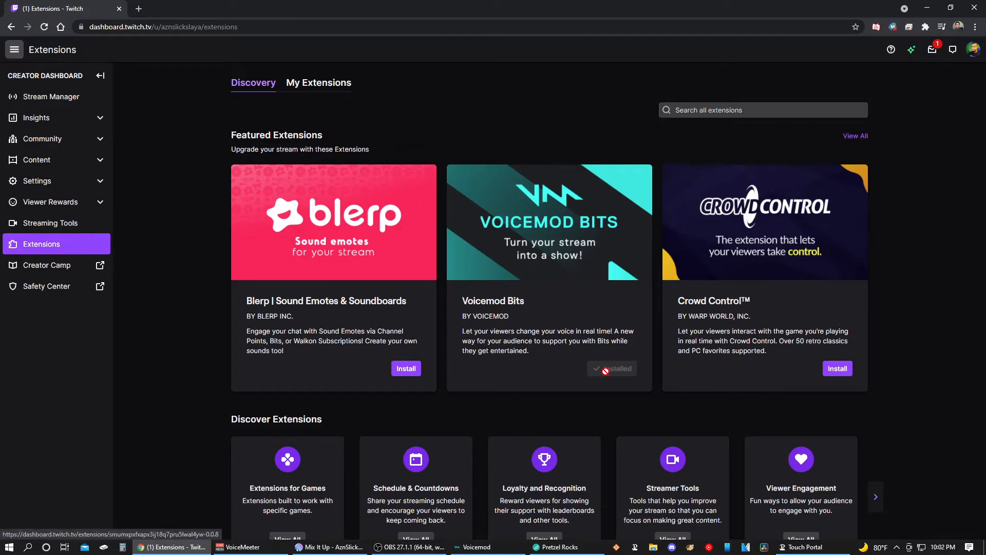
mouse_move(437, 370)
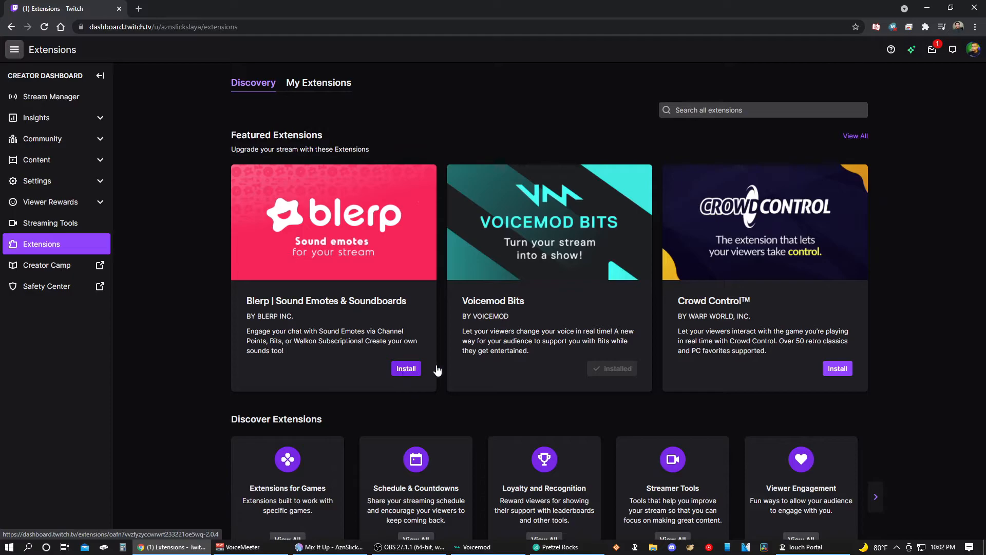
left_click(549, 222)
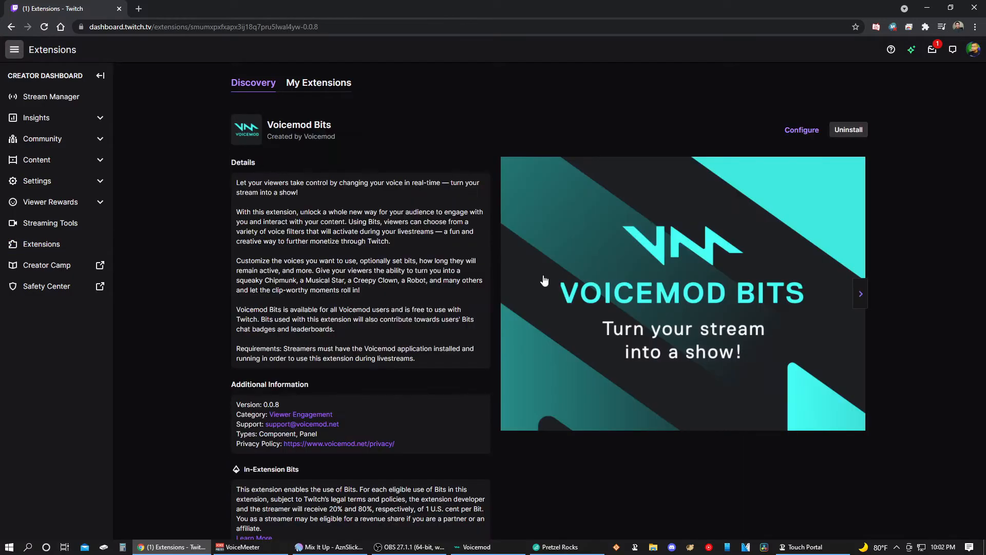
mouse_move(802, 130)
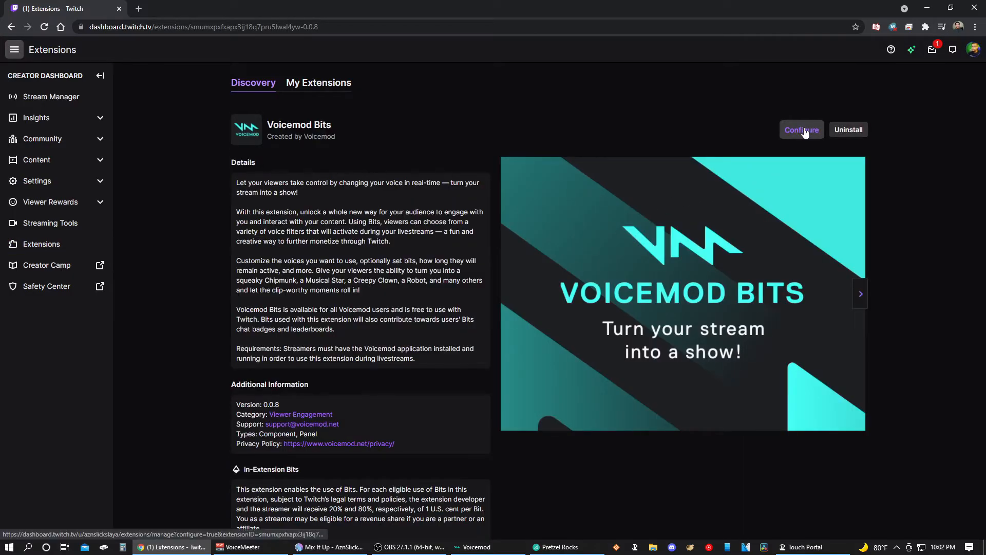
left_click(802, 130)
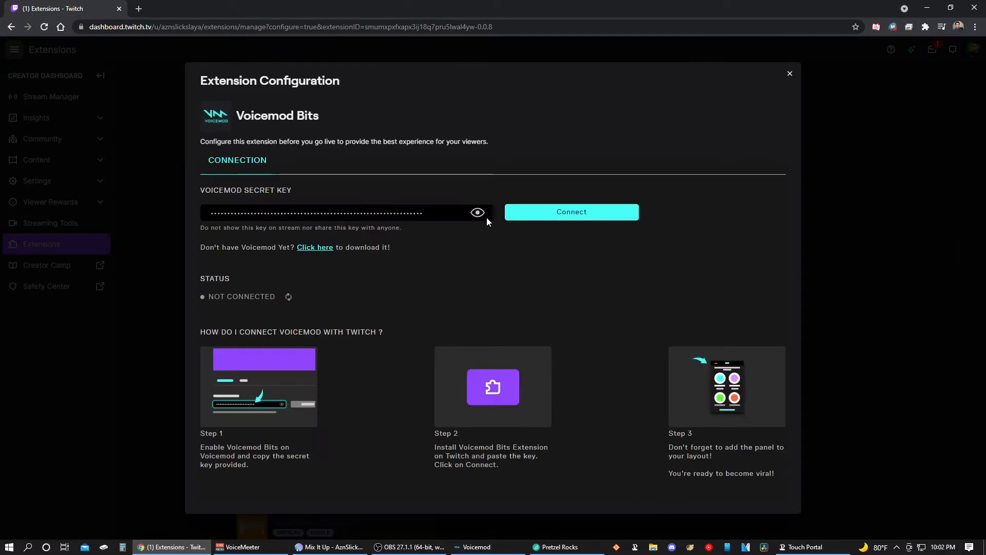
left_click(571, 212)
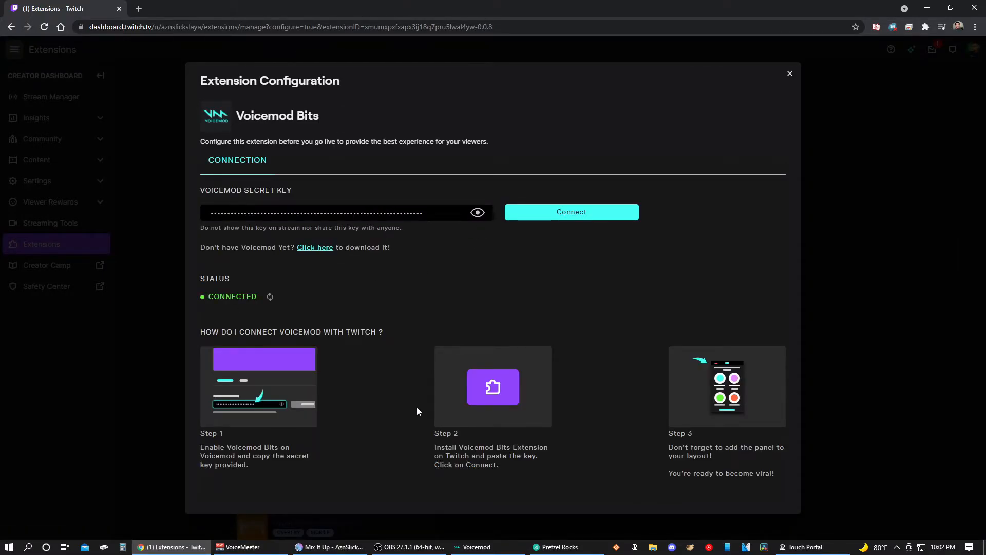
mouse_move(366, 458)
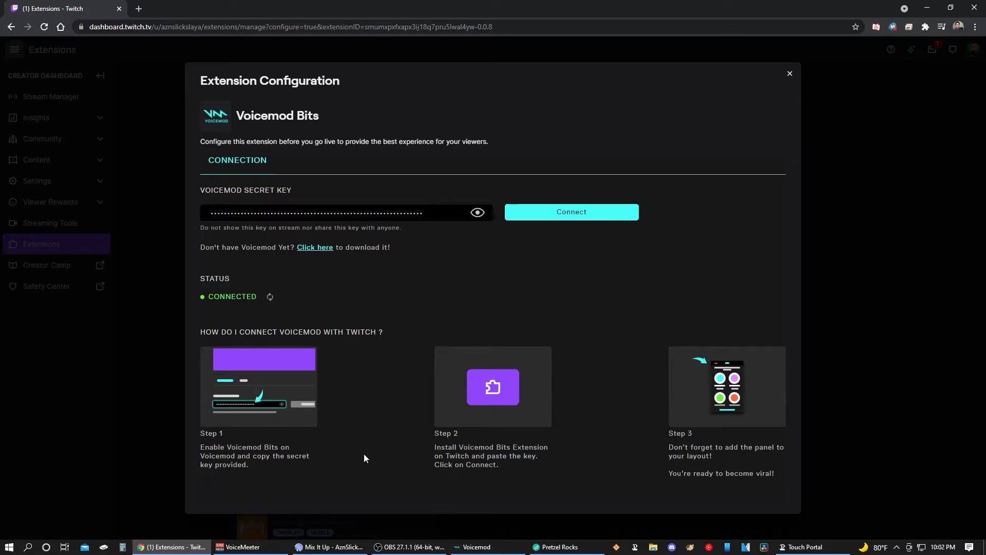
mouse_move(216, 470)
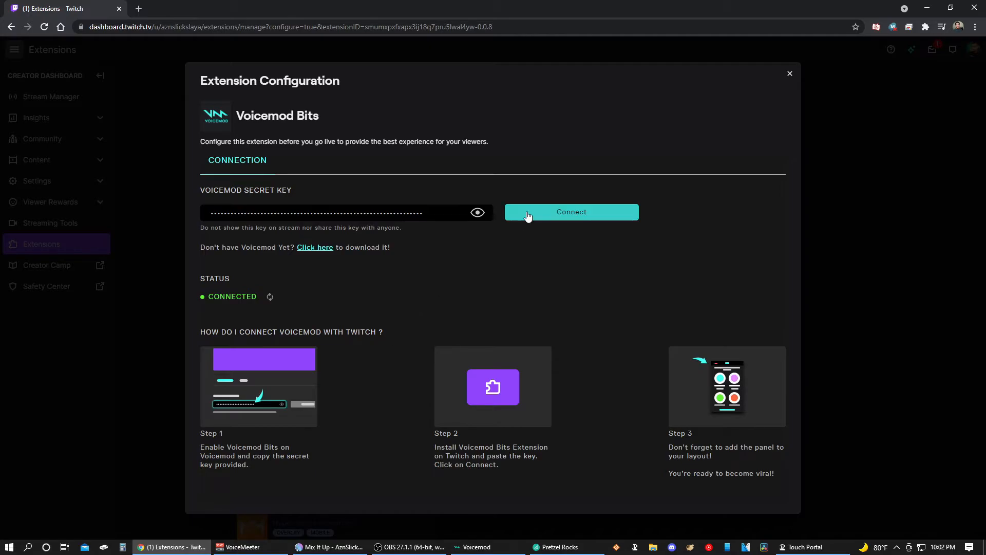
mouse_move(242, 293)
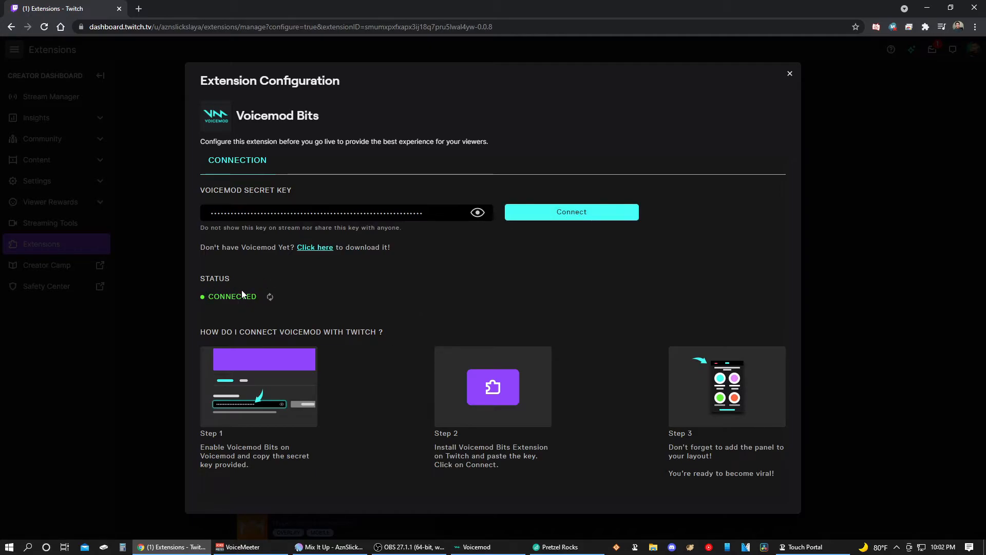
mouse_move(676, 459)
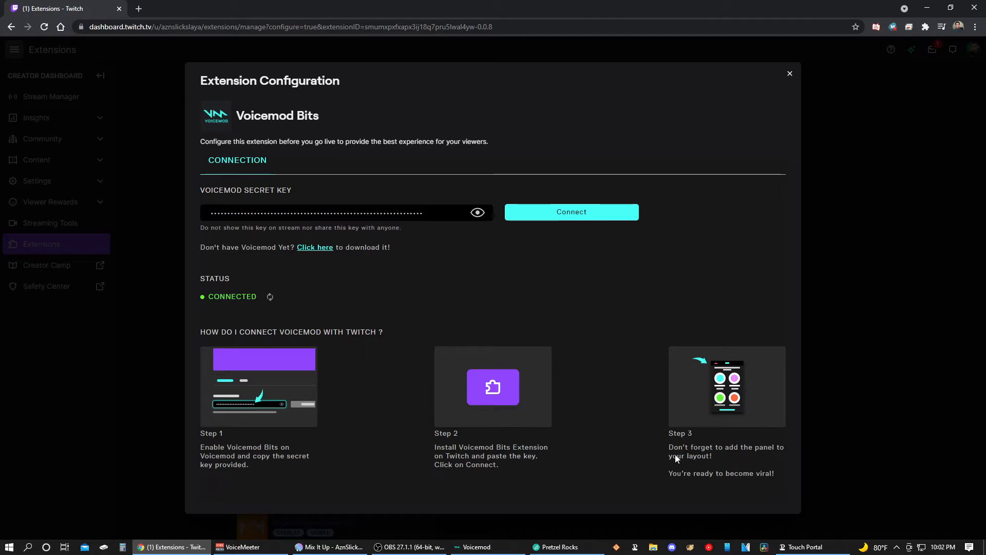
mouse_move(689, 468)
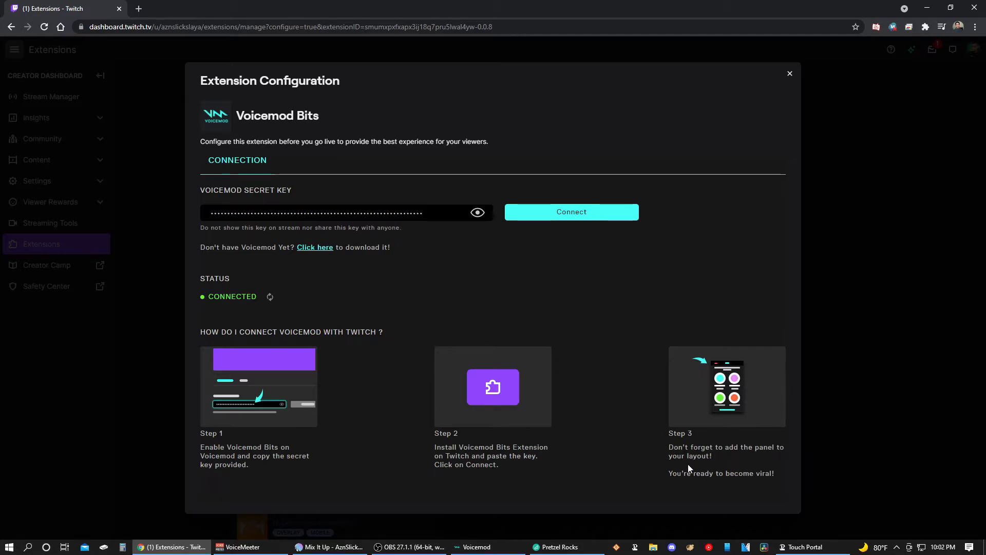
mouse_move(689, 420)
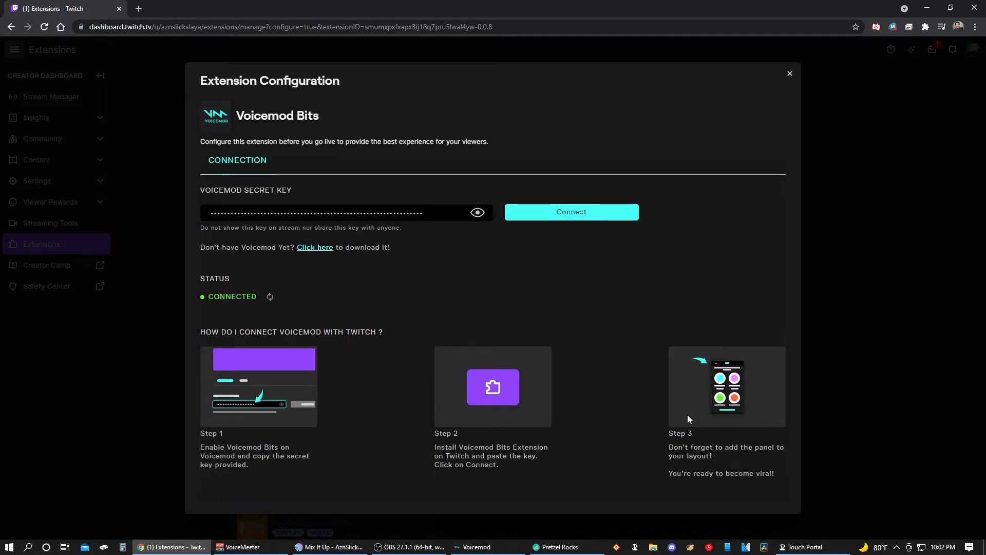
mouse_move(131, 356)
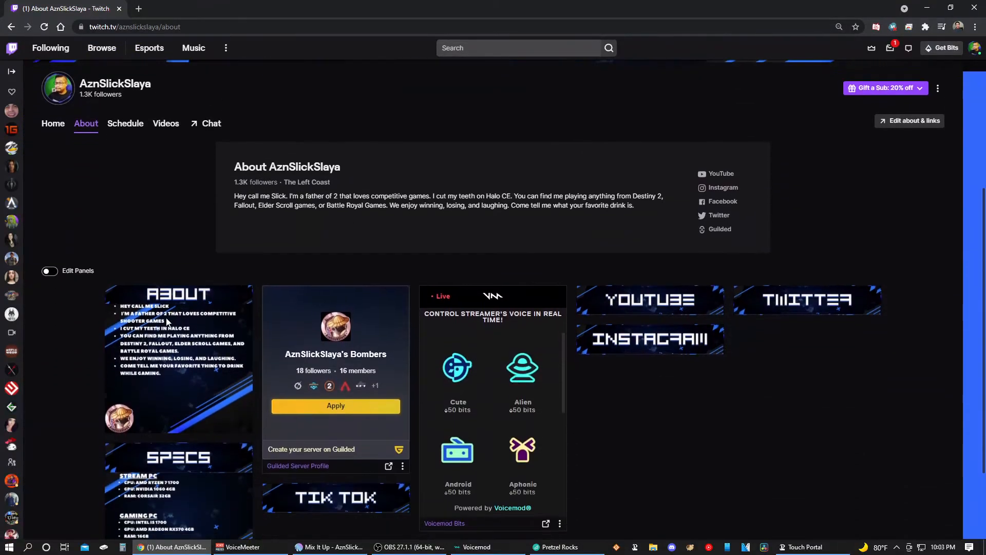
Scroll the channel's About page to the Voicemod Bits panel offering voices for bits.
scroll("down", 3)
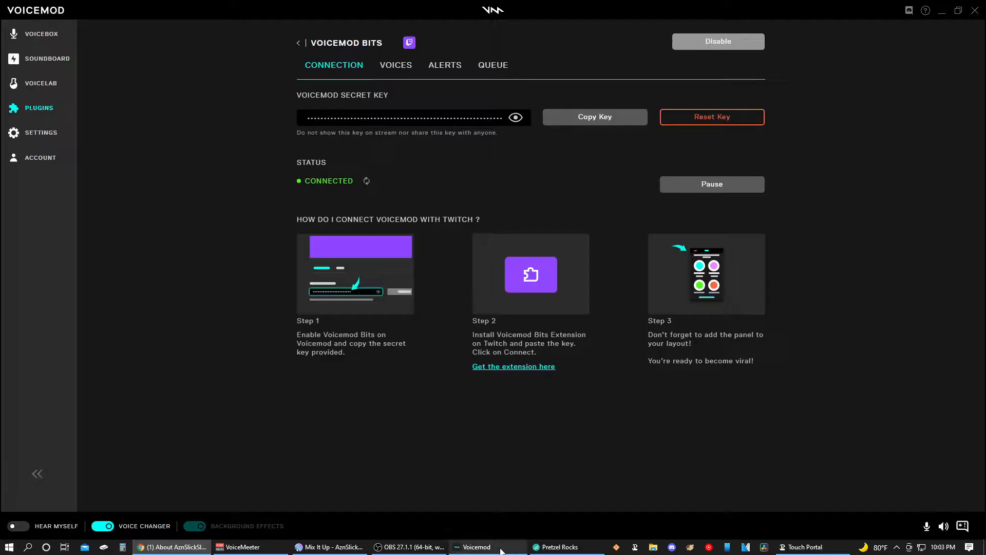
Check the Voices tab settings (50 bits minimum, 45 s, 30 s buffer) and start adding a voice.
left_click(395, 65)
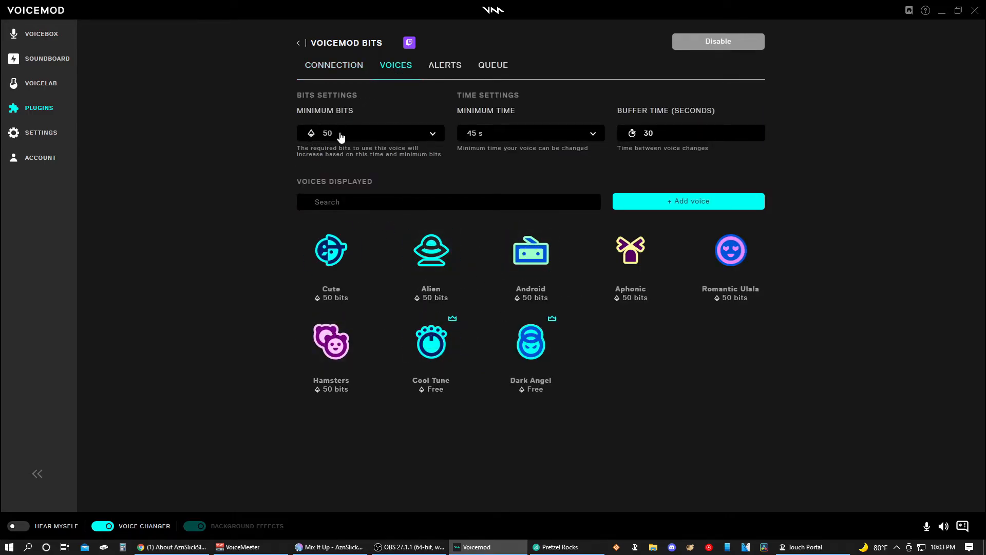
left_click(370, 132)
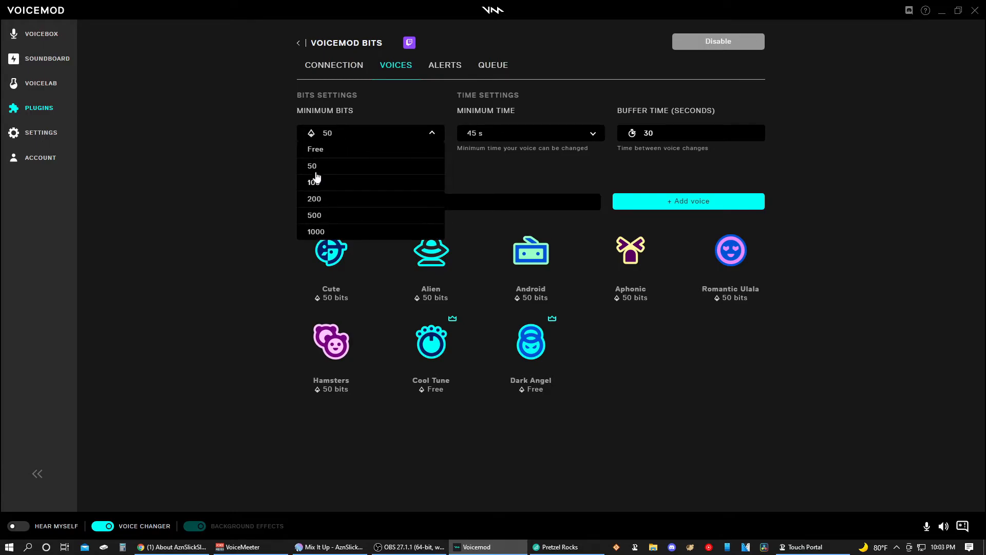
mouse_move(475, 139)
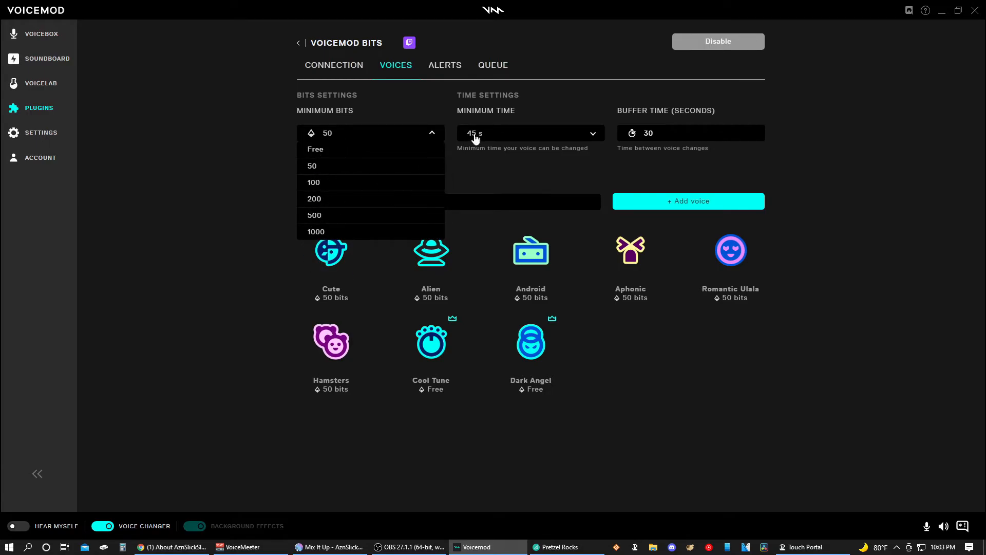
left_click(531, 133)
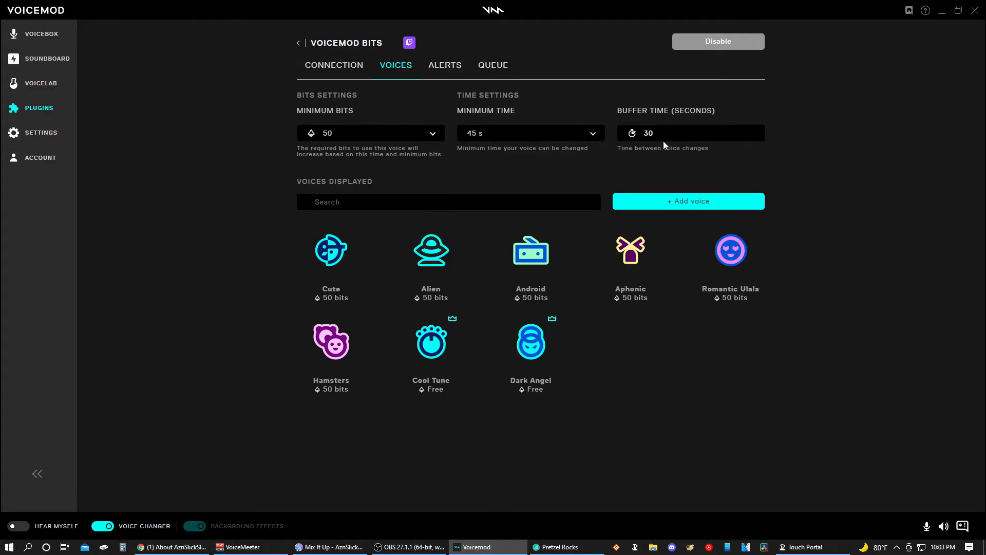
mouse_move(658, 150)
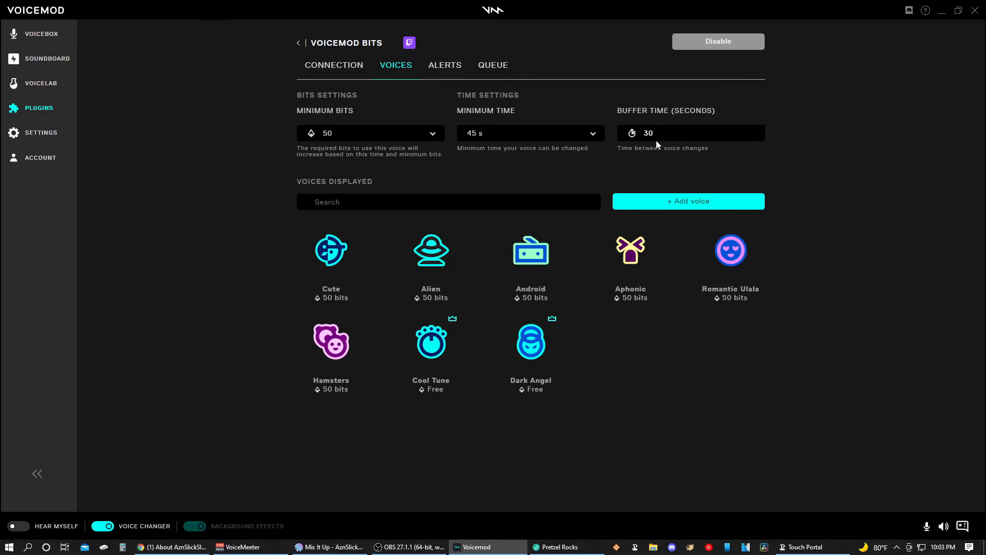
left_click(688, 201)
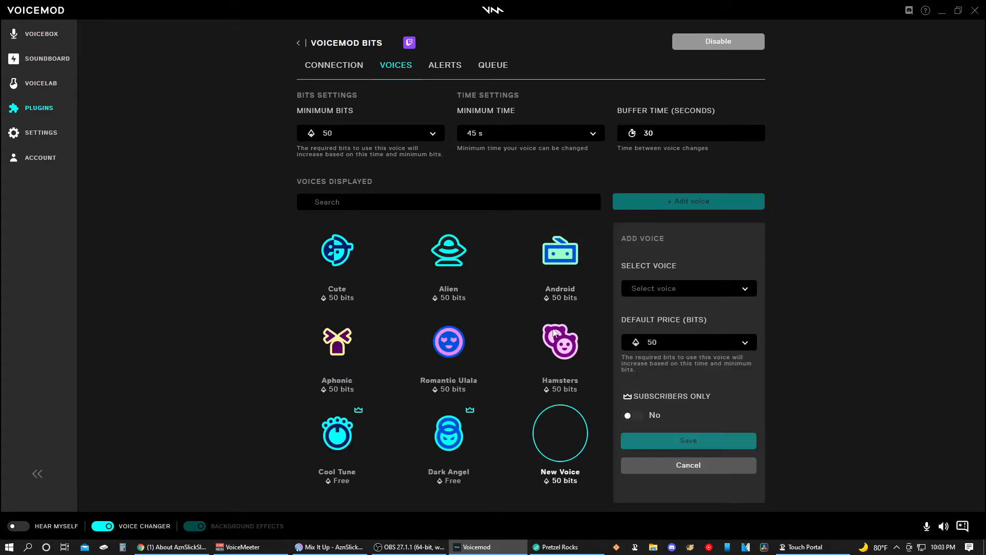
Pick Hamsters from the voice list, then change the selection to Stranger.
left_click(688, 289)
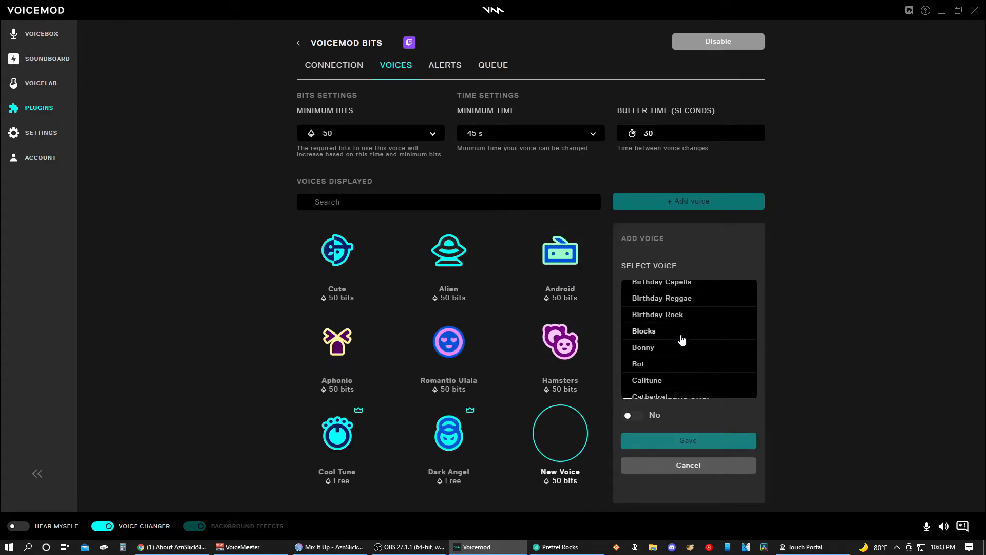
scroll("down", 3)
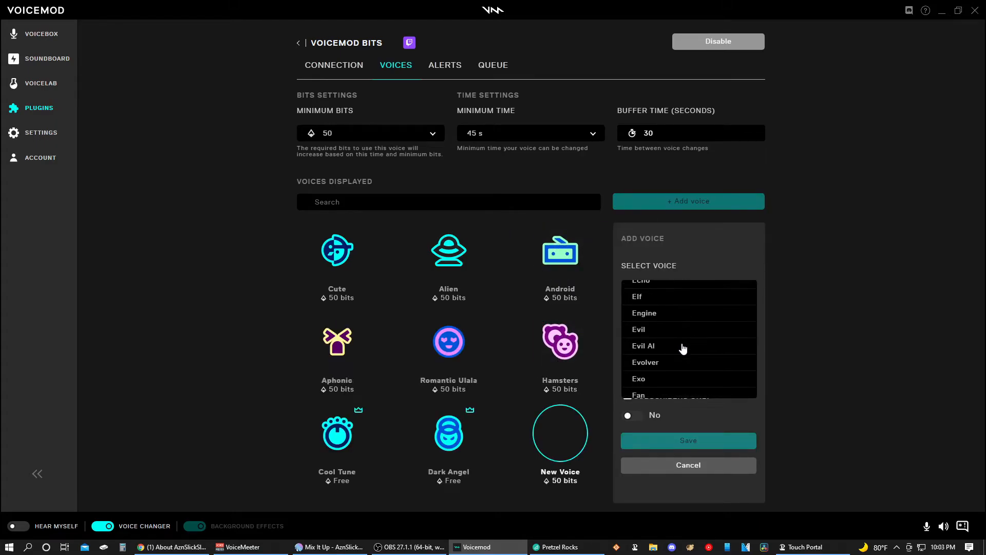
scroll("down", 3)
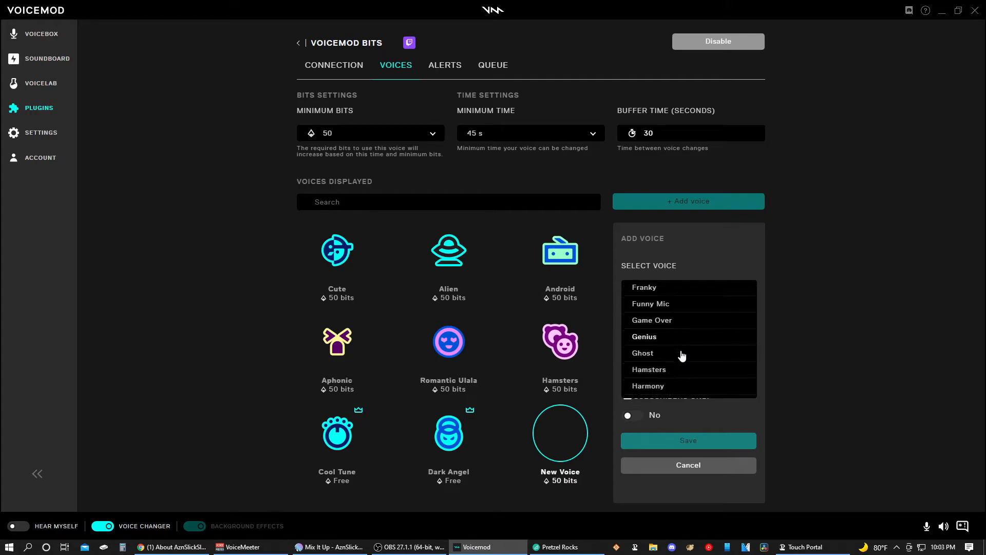
left_click(649, 369)
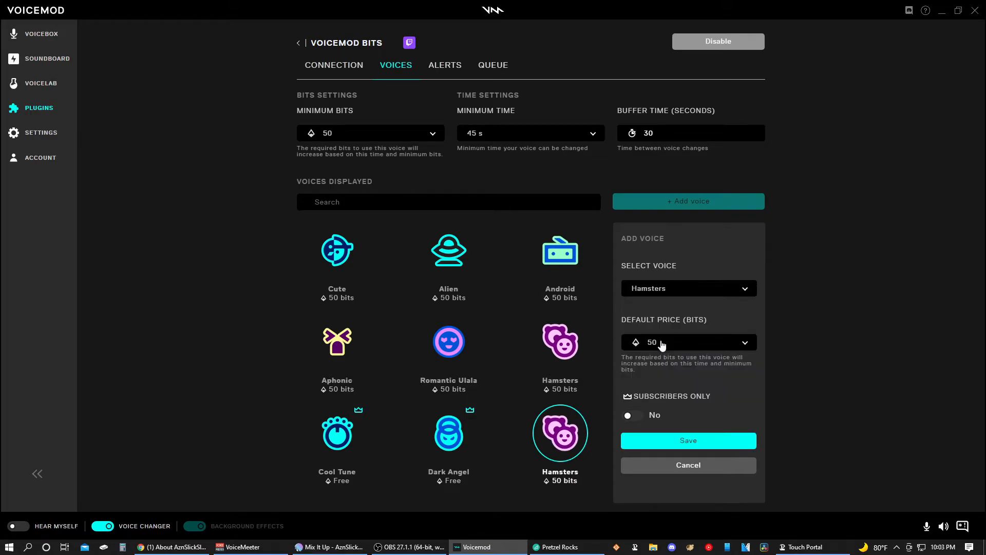
left_click(689, 288)
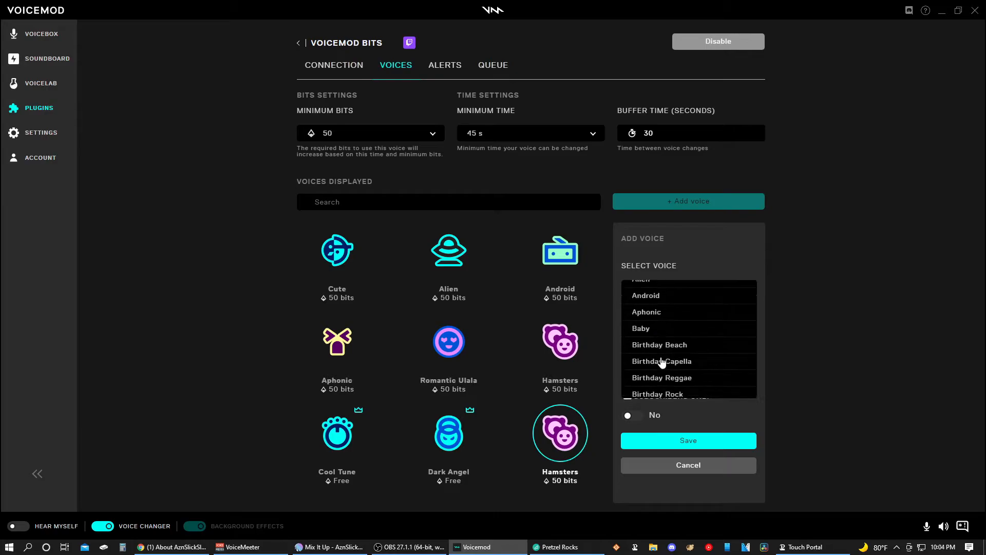
scroll("down", 3)
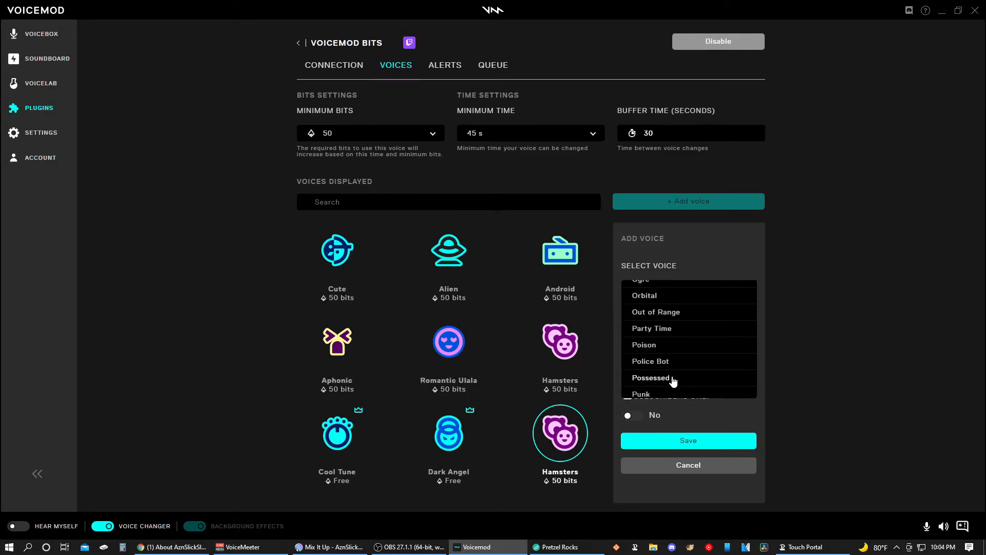
scroll("down", 3)
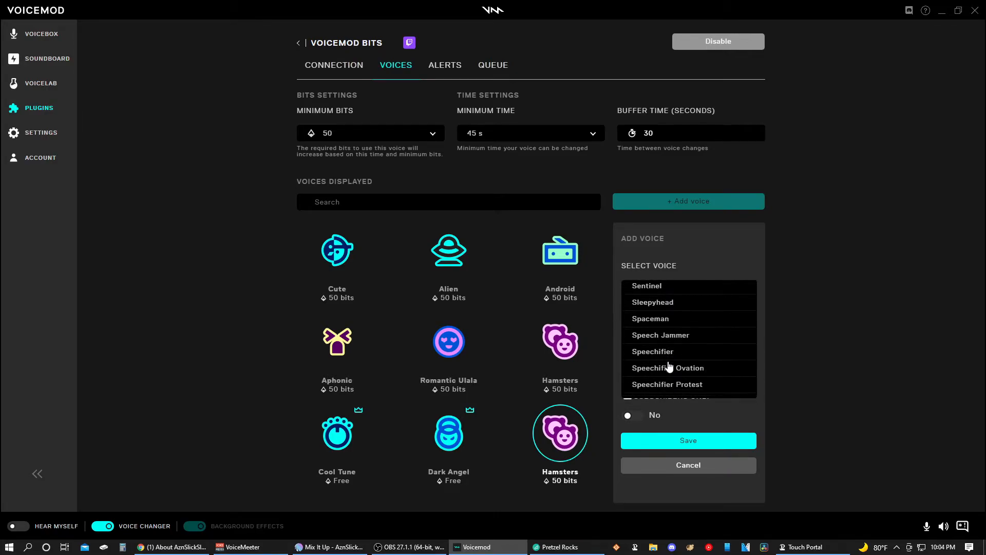
scroll("down", 3)
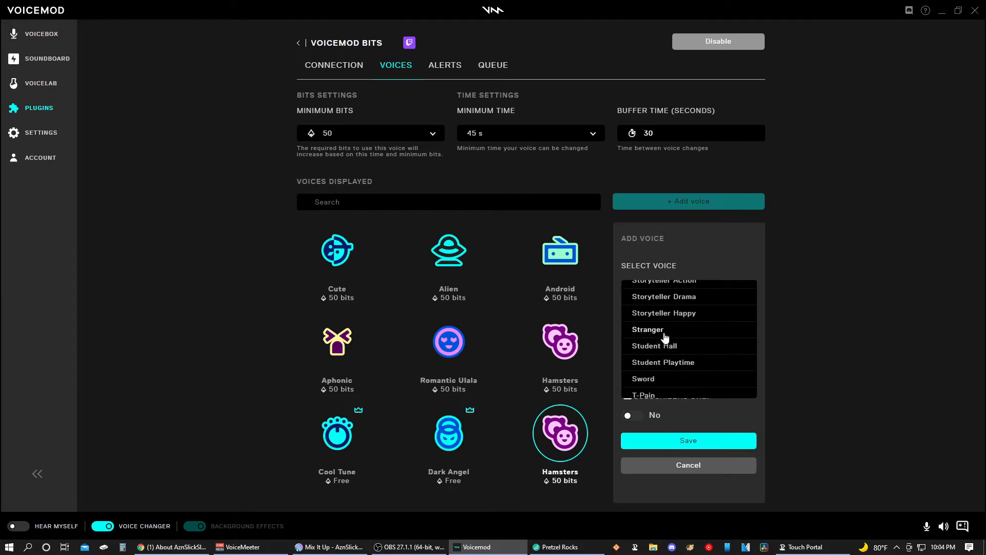
left_click(647, 330)
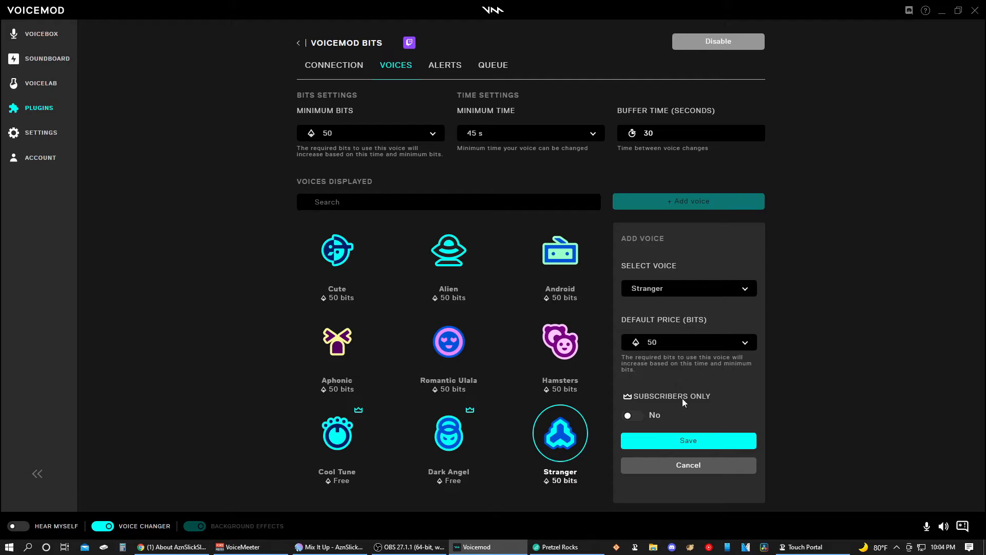
Try a 1000-bit subscribers-only price, revert to 50 bits and save Stranger as a free Bits voice.
left_click(688, 342)
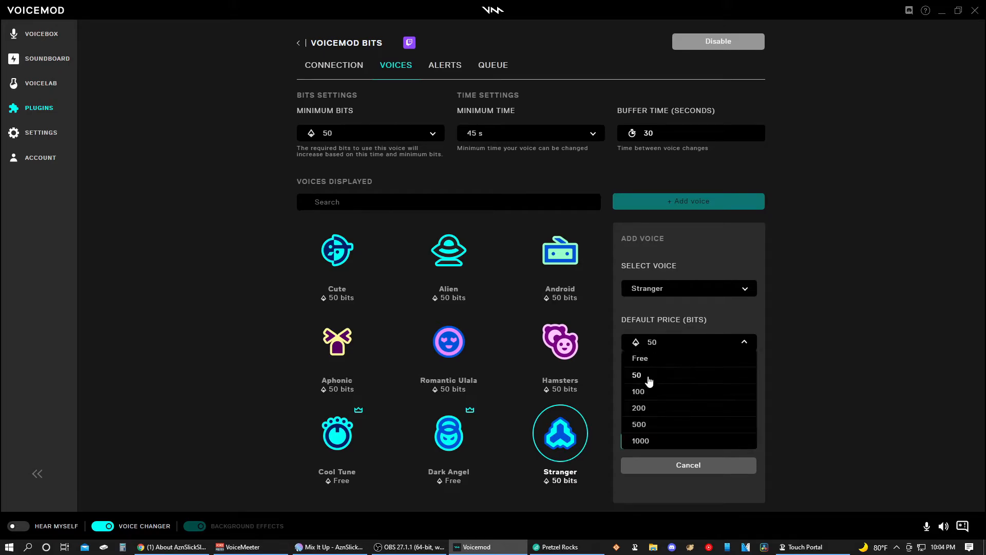
left_click(641, 440)
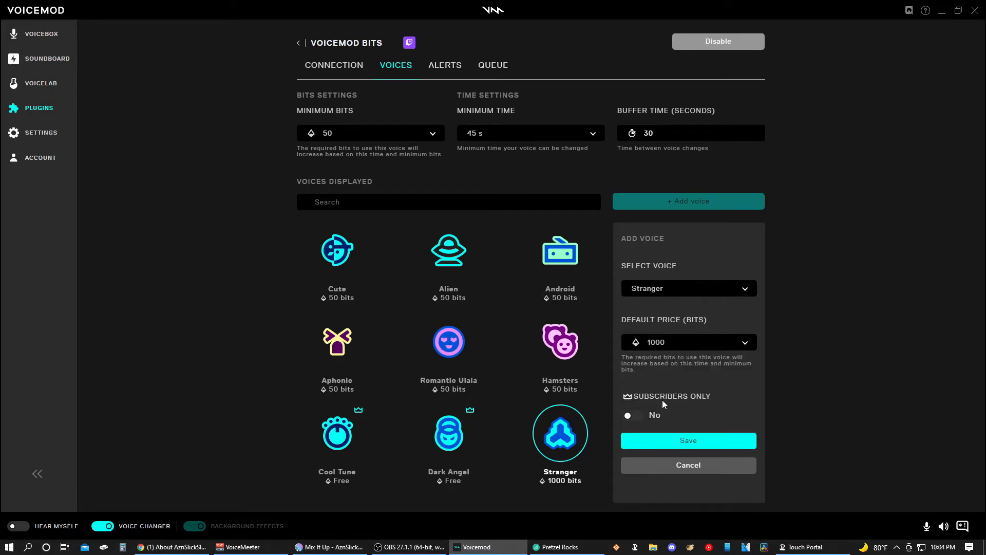
left_click(632, 416)
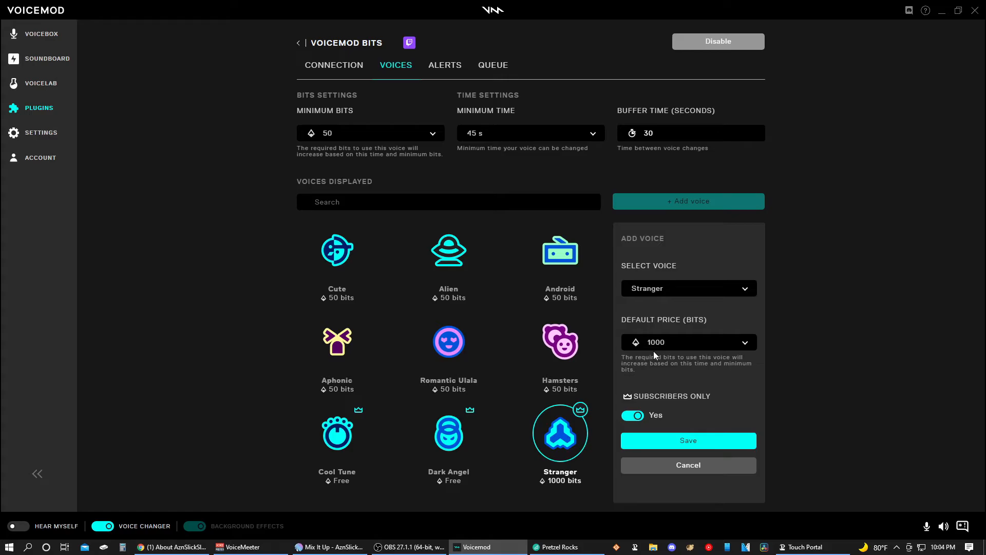
mouse_move(648, 365)
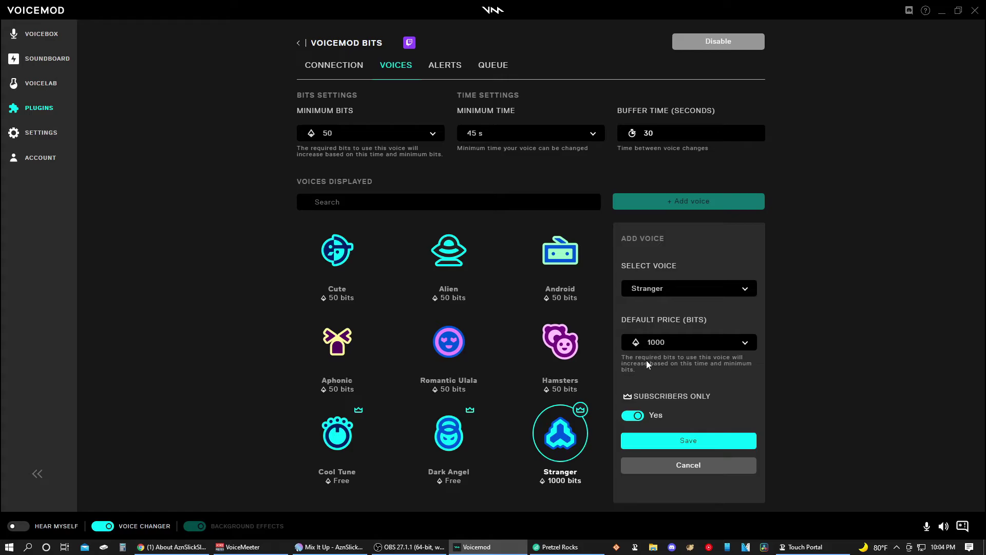
mouse_move(552, 290)
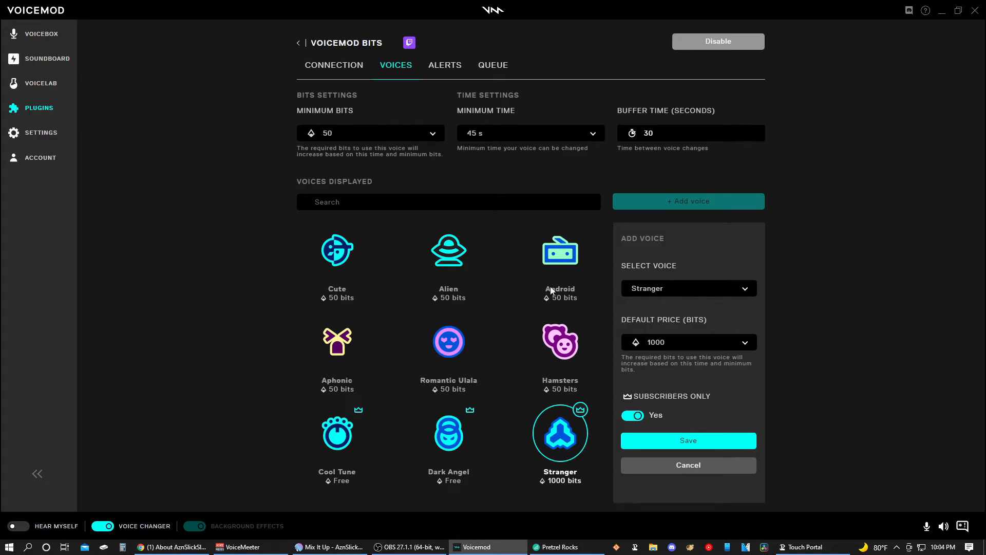
left_click(688, 342)
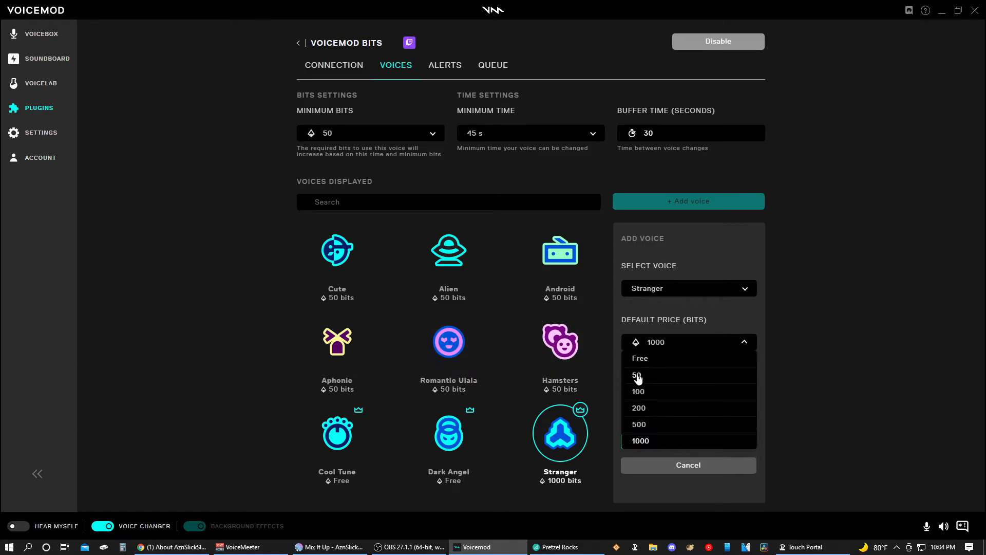
left_click(636, 375)
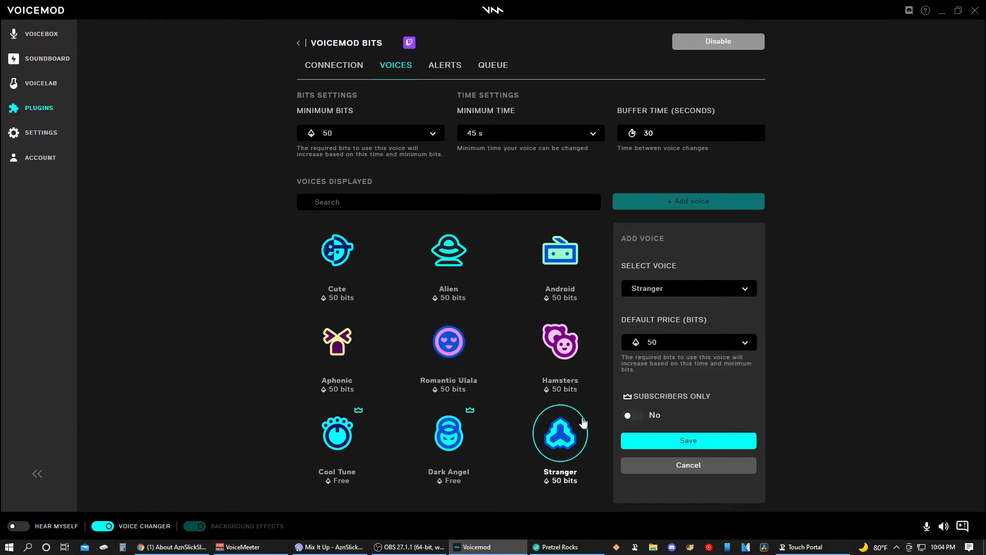
mouse_move(587, 422)
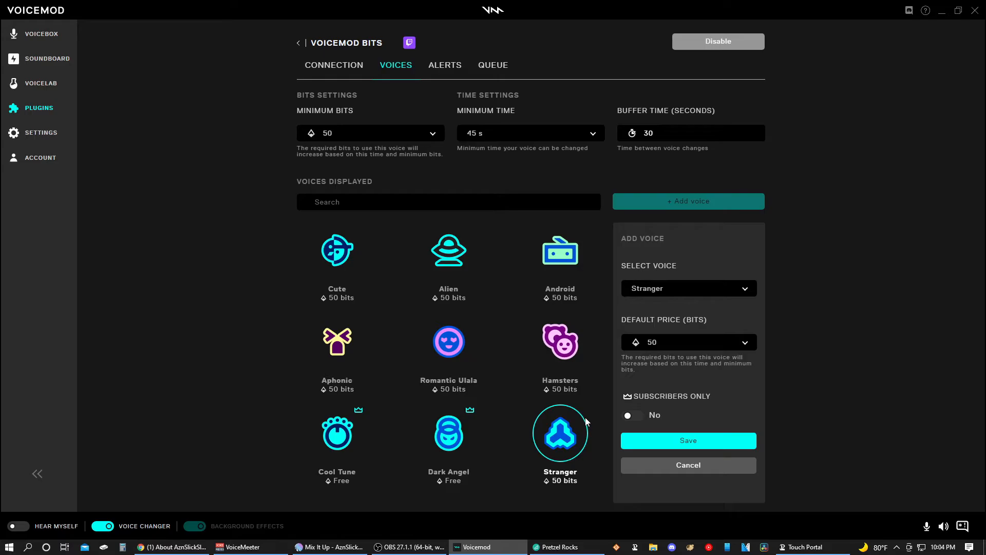
mouse_move(674, 352)
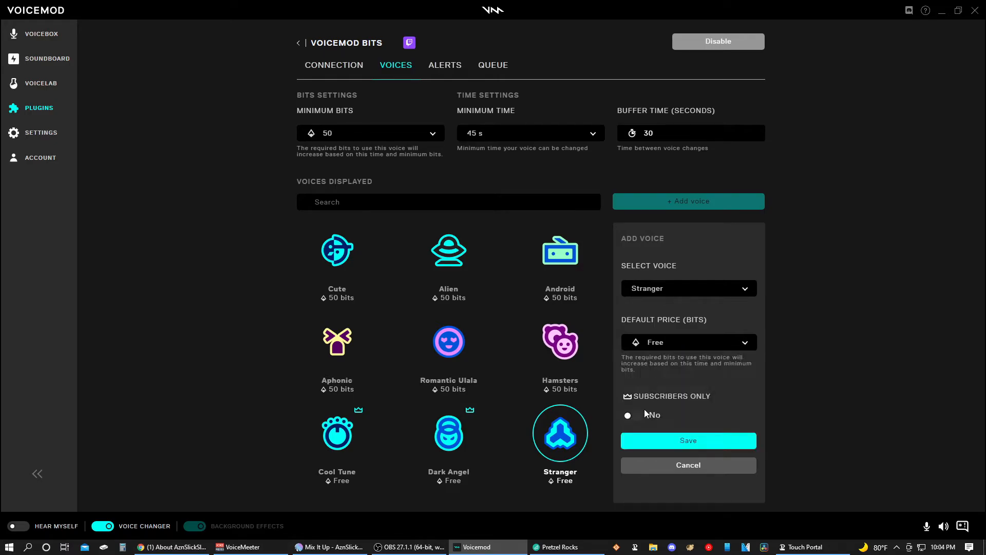
left_click(628, 415)
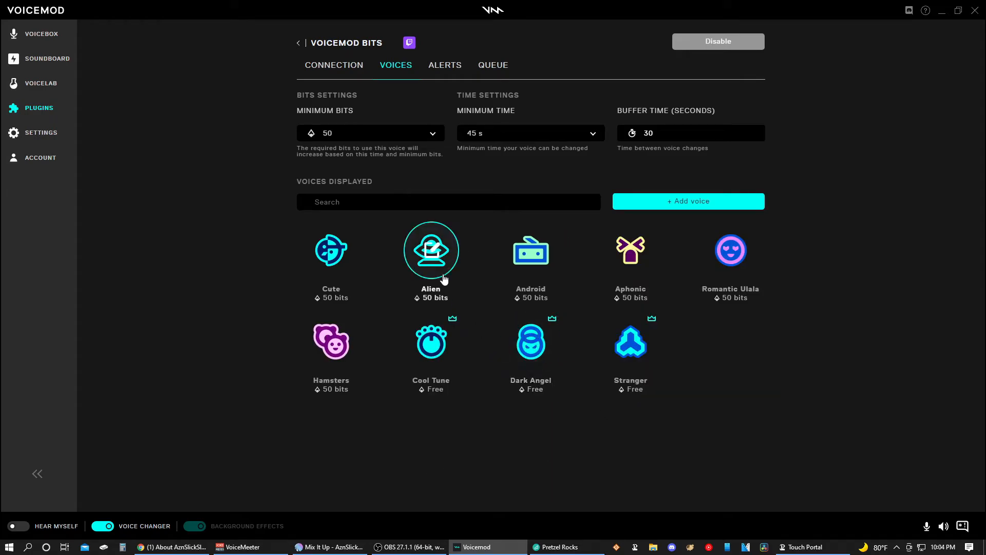
Review the Bits Alerts tab, then the Queue showing a 50-Bit Cute voice redemption for 45 s.
left_click(444, 65)
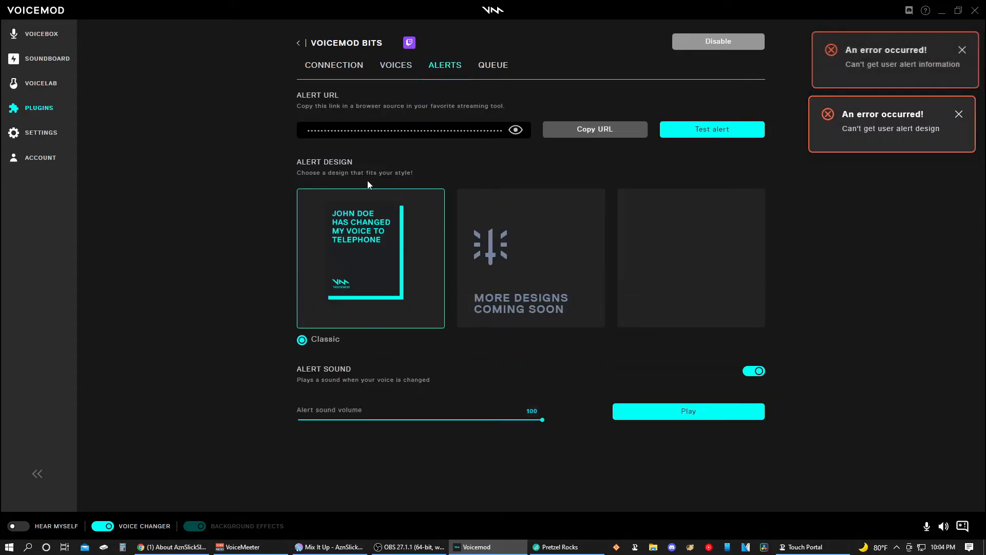
mouse_move(516, 154)
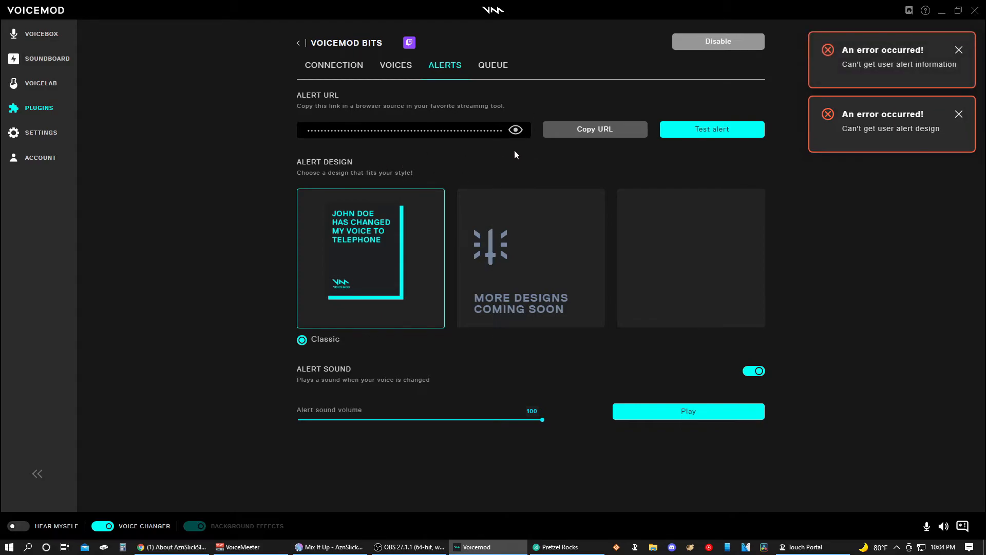
mouse_move(488, 183)
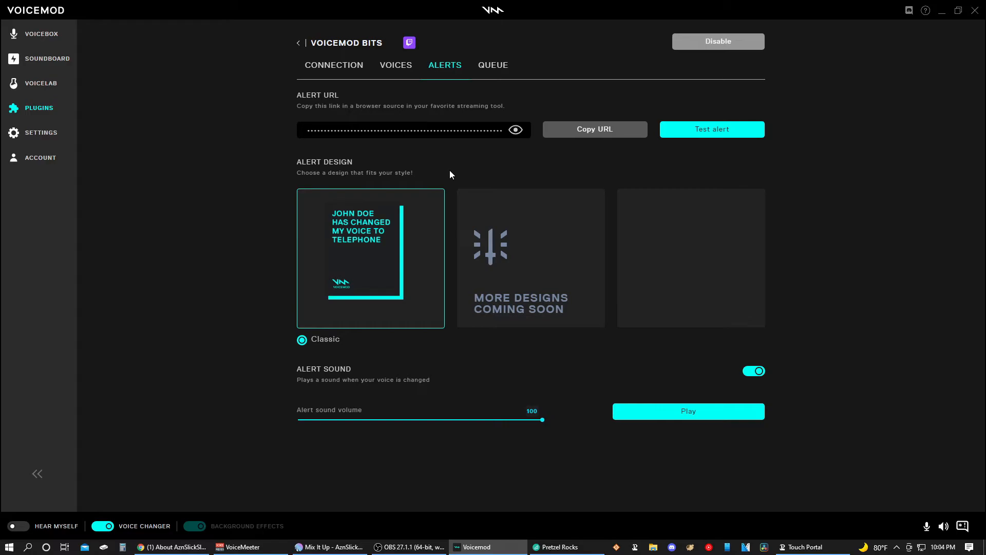
mouse_move(293, 244)
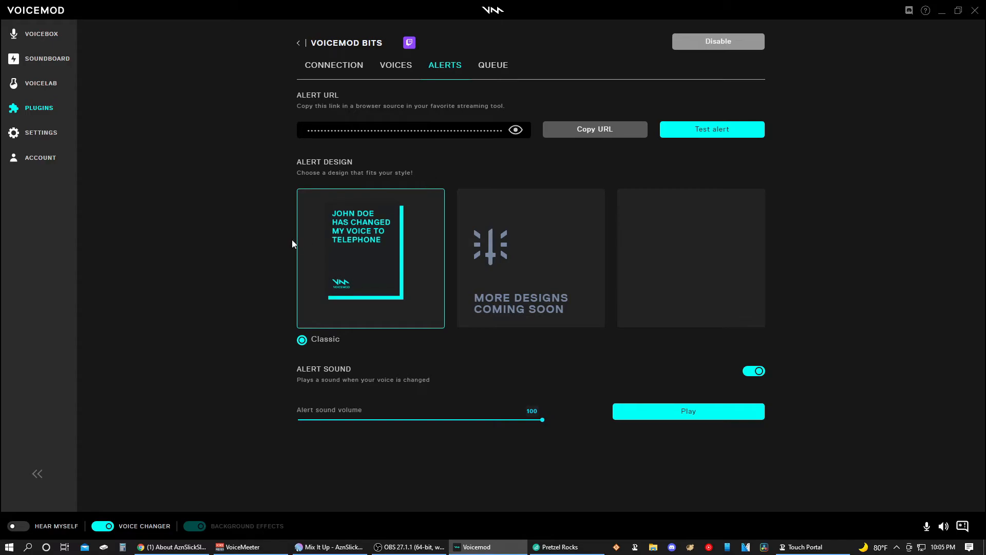
mouse_move(291, 247)
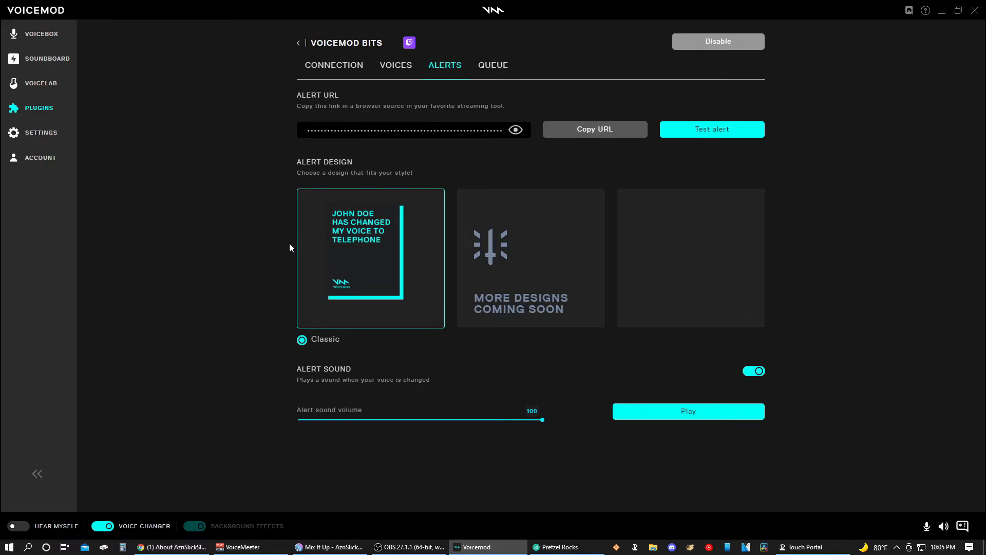
mouse_move(507, 313)
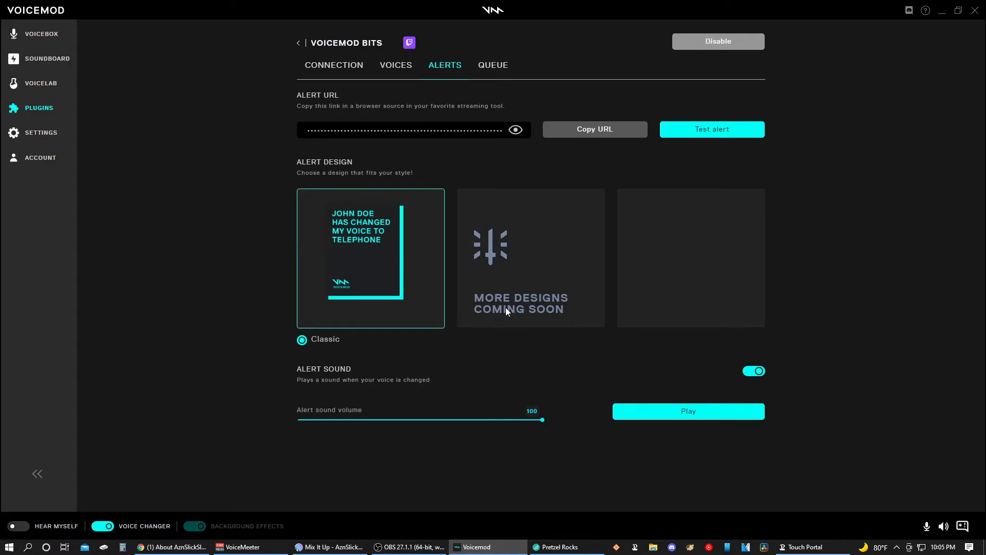
mouse_move(362, 222)
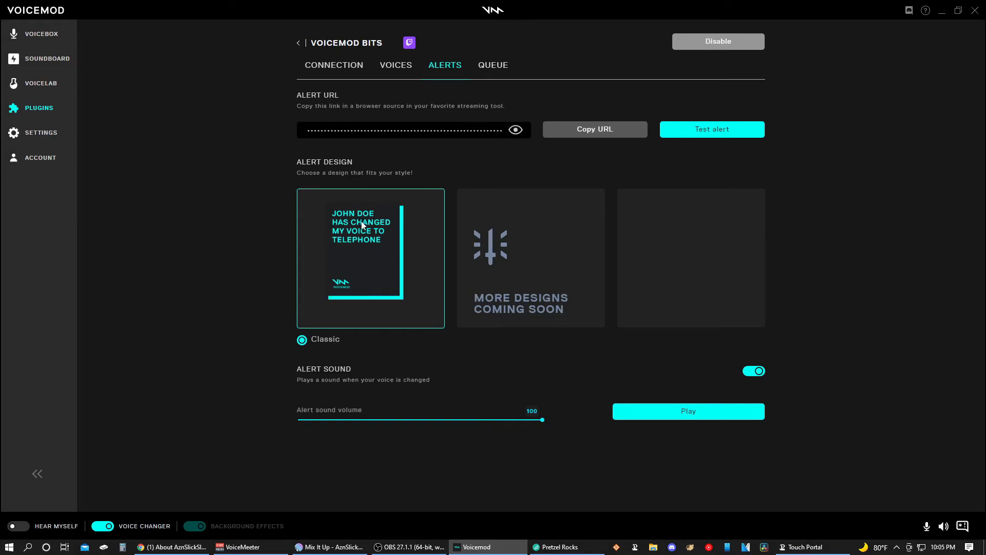
mouse_move(370, 252)
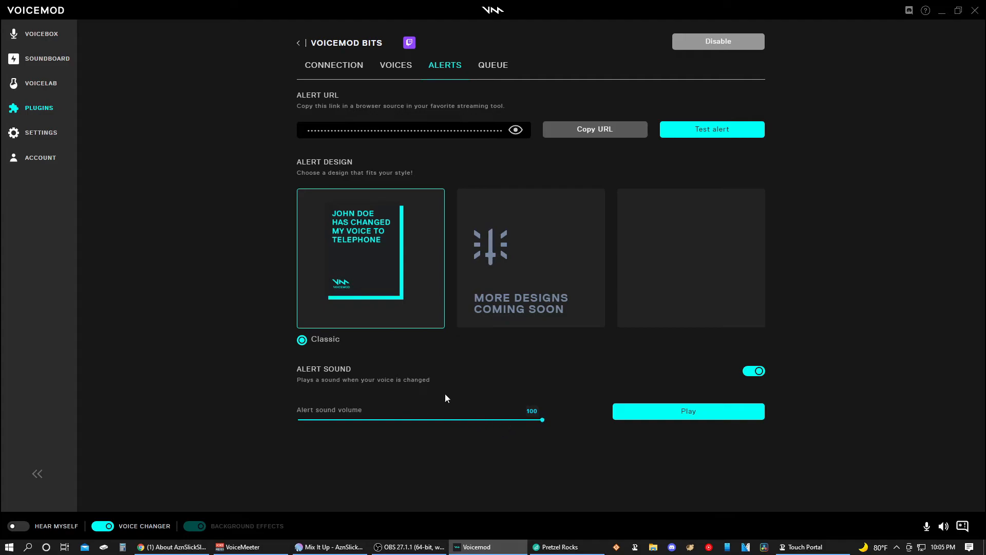
left_click(492, 65)
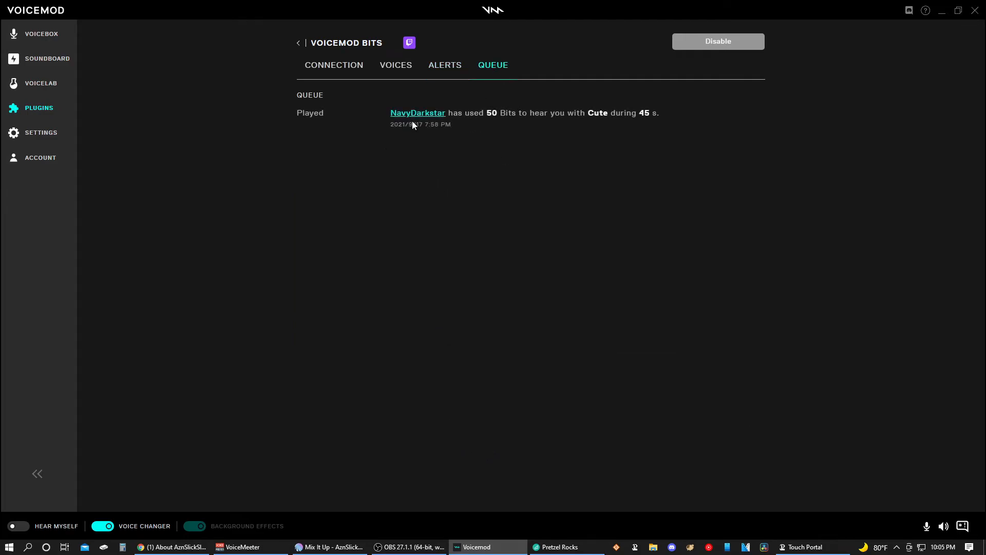
mouse_move(477, 126)
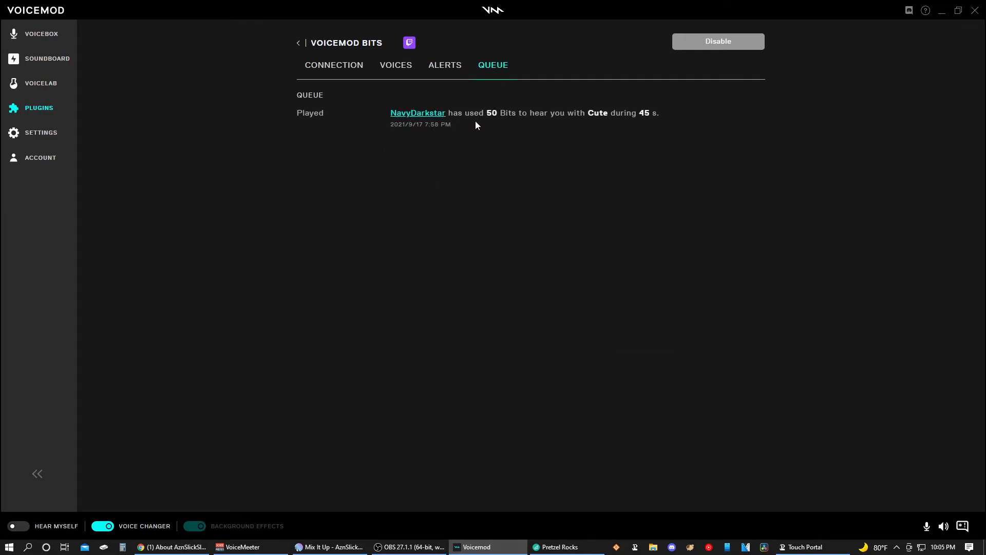
mouse_move(610, 125)
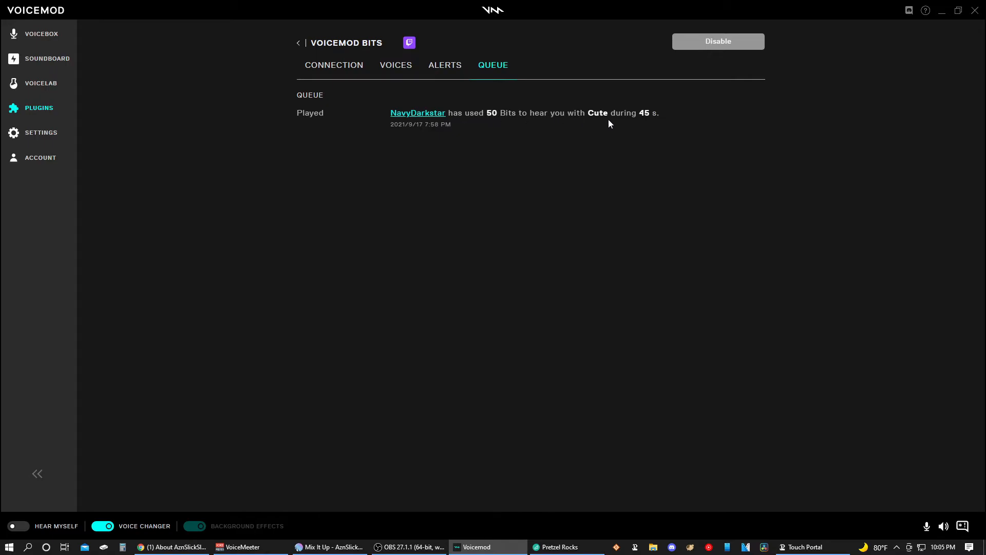
mouse_move(300, 149)
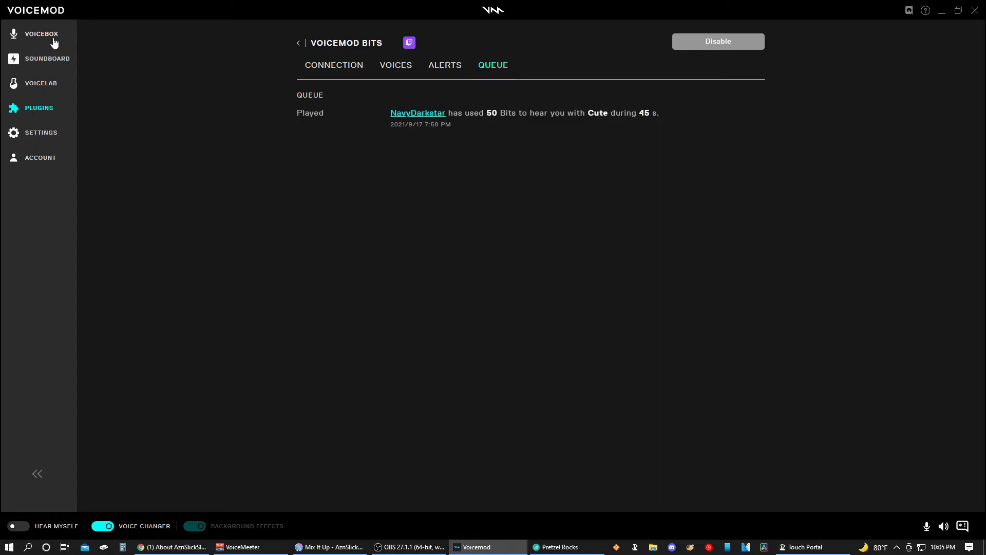
Return to the Voicebox library listing favorite voices with keybinds, Clean voice active.
left_click(41, 34)
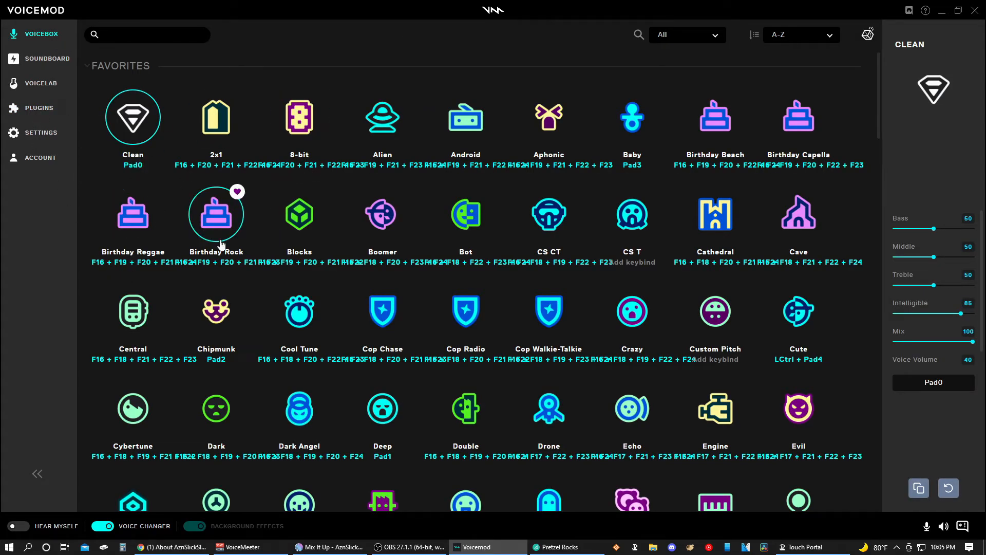
mouse_move(284, 310)
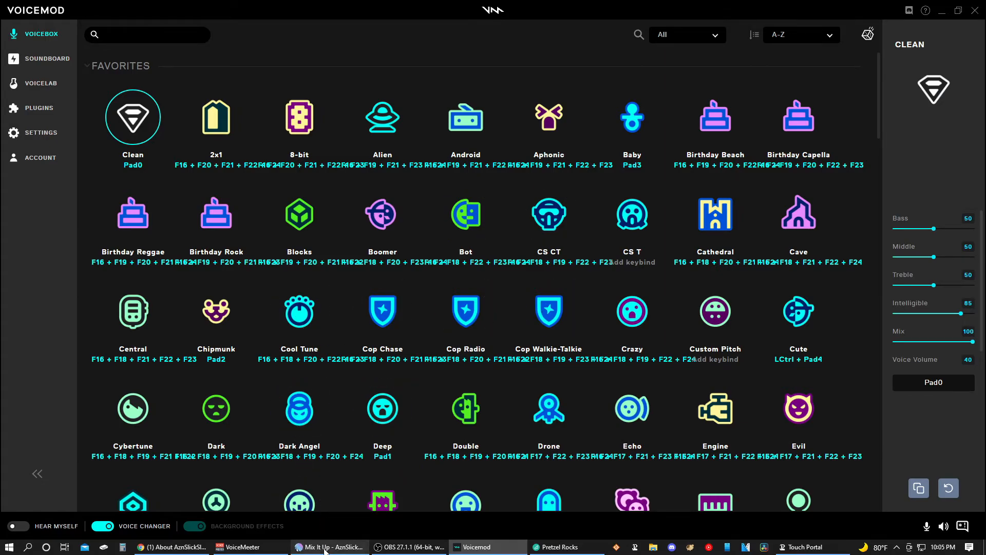
Bring Mix It Up forward and navigate to the Channel Points rewards list.
left_click(331, 547)
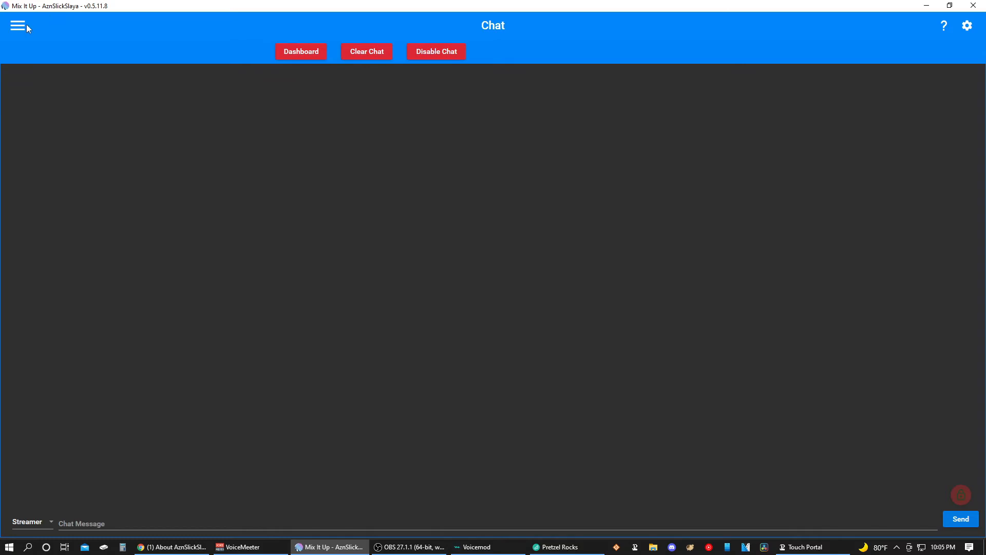
left_click(19, 26)
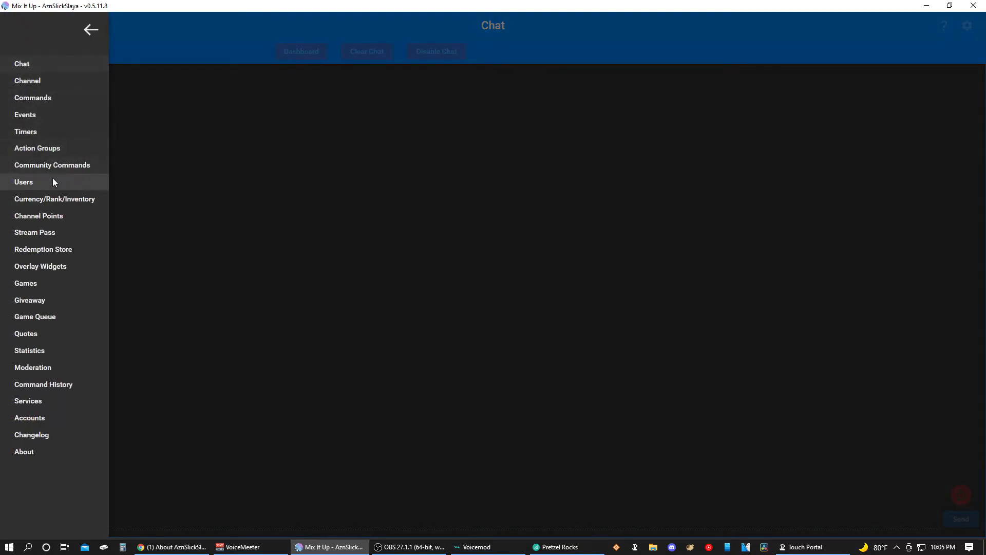
left_click(36, 148)
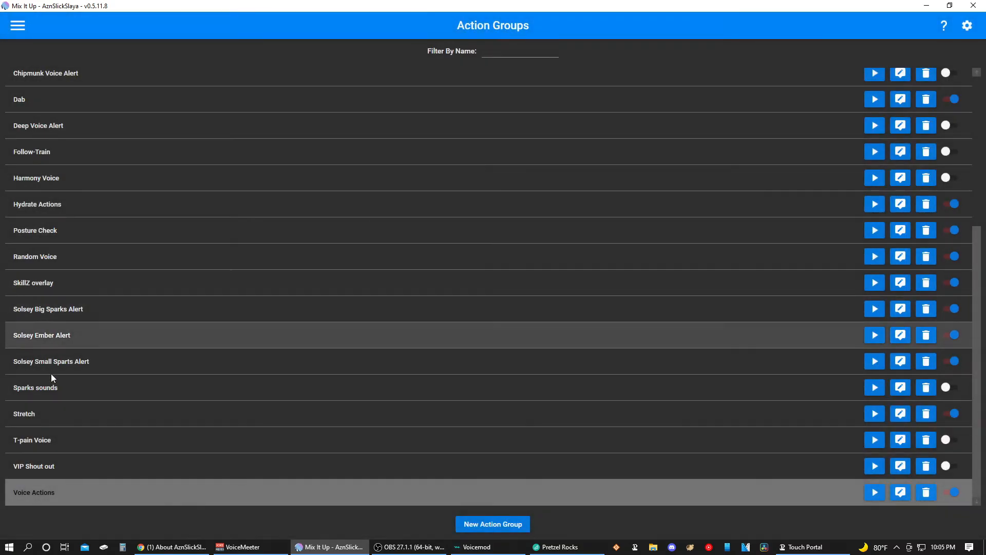
left_click(17, 26)
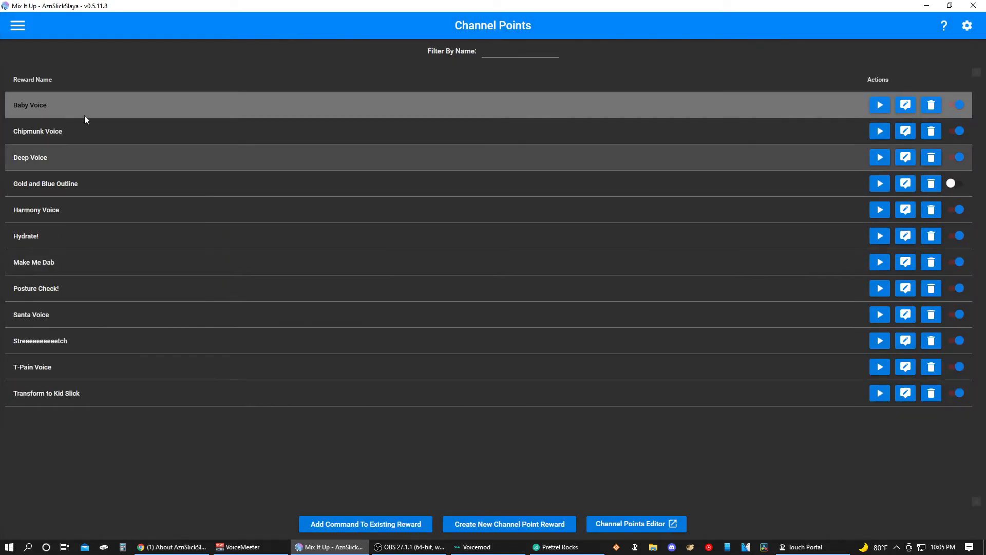
Review the Baby Voice reward's command steps in the Command Editor, then leave it unchanged.
left_click(905, 105)
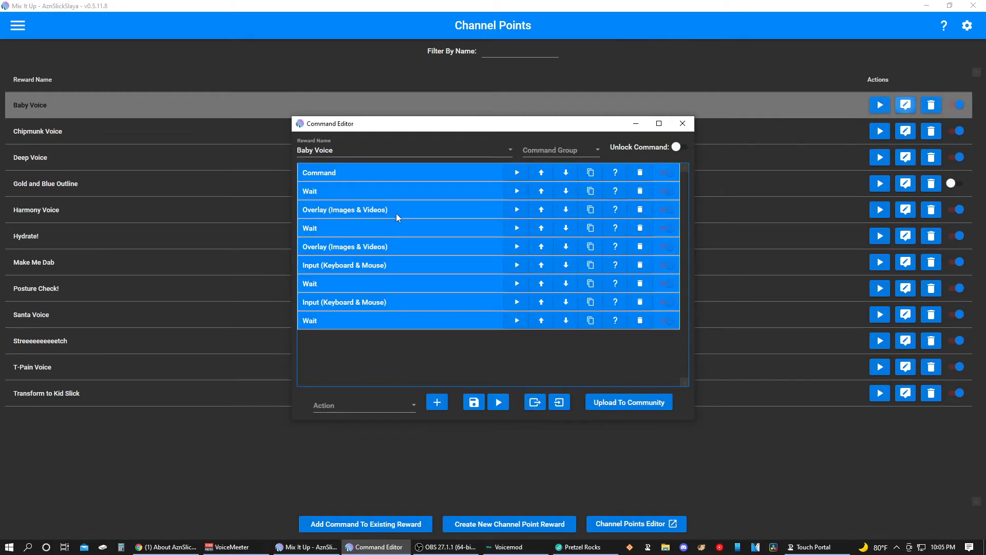
mouse_move(423, 223)
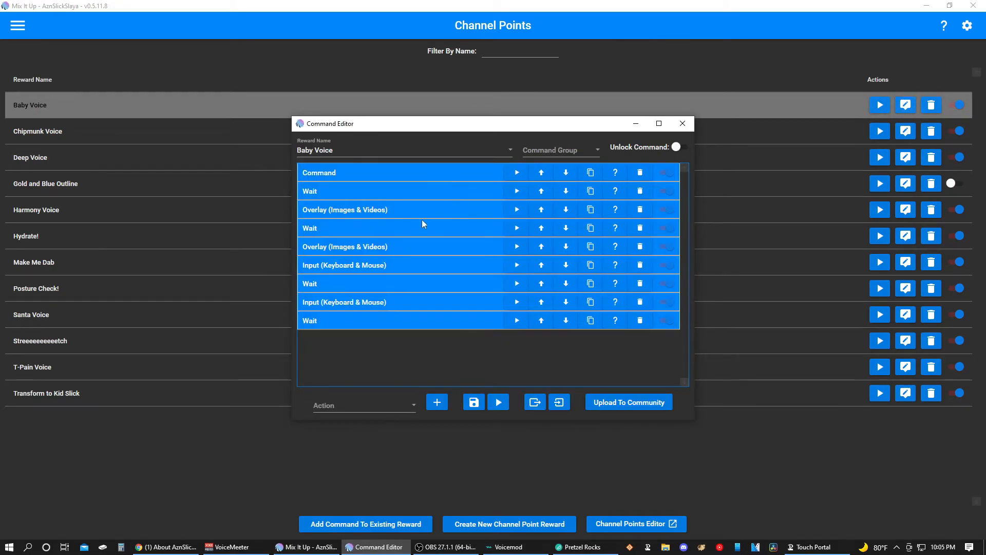
left_click(345, 246)
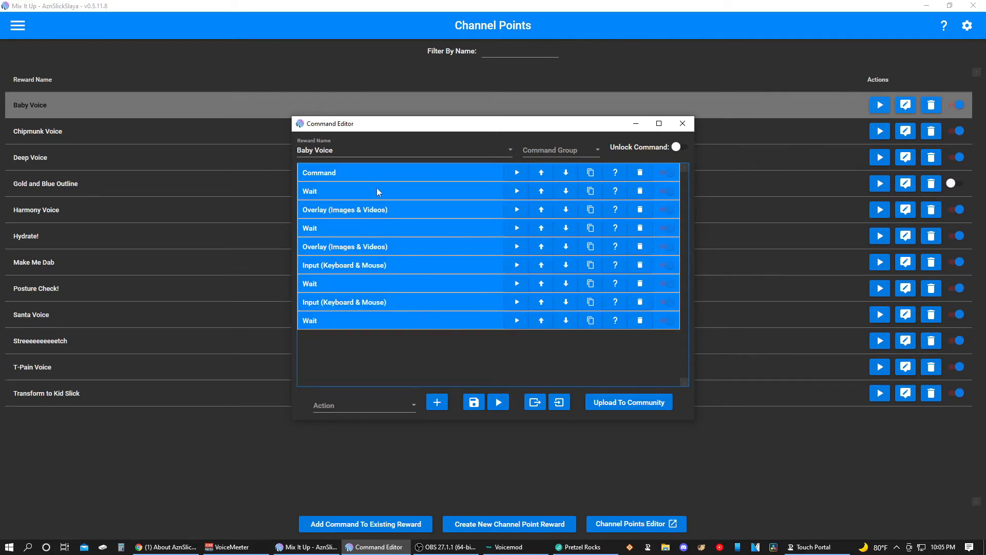
mouse_move(686, 133)
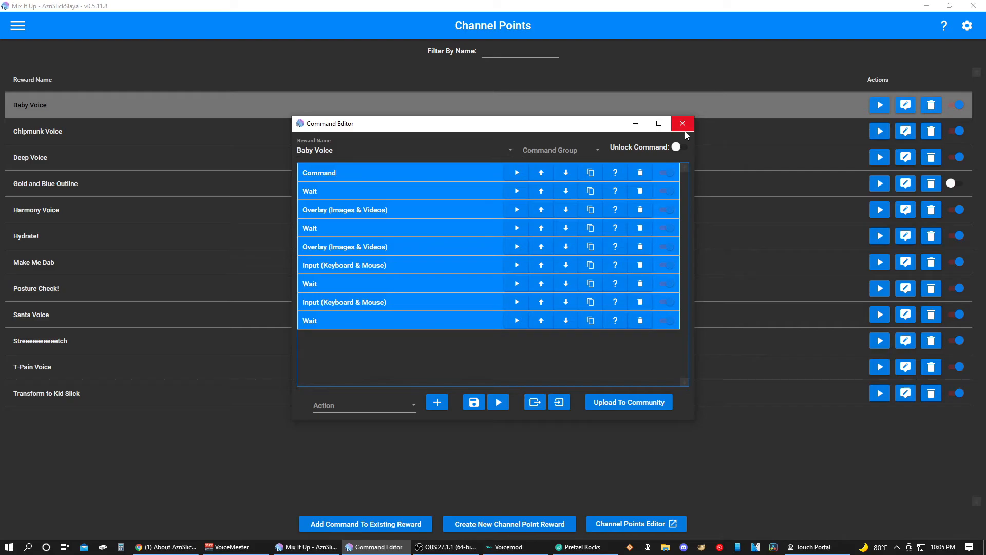
left_click(683, 123)
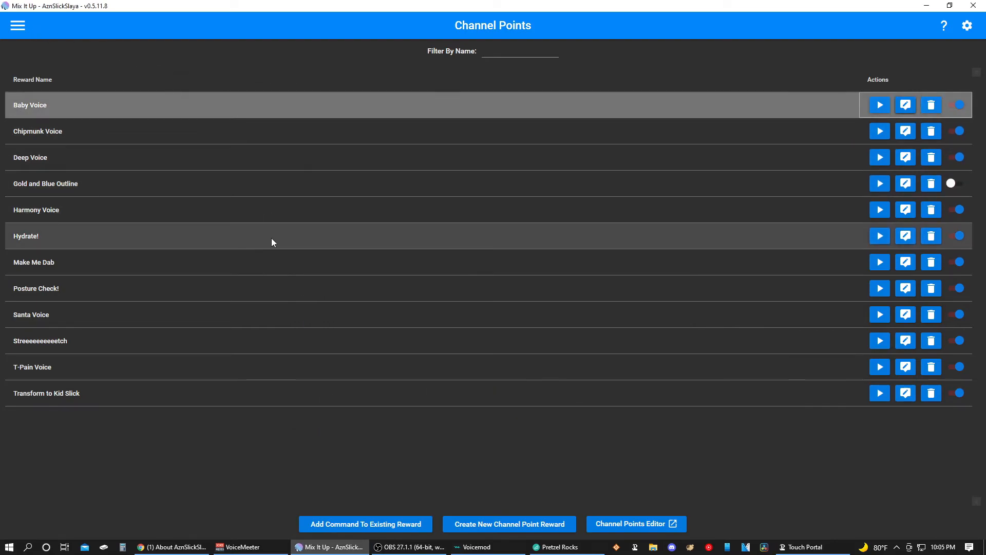
On the Commands page, add a Voicemod action set to Select Voice with the Android voice.
left_click(17, 25)
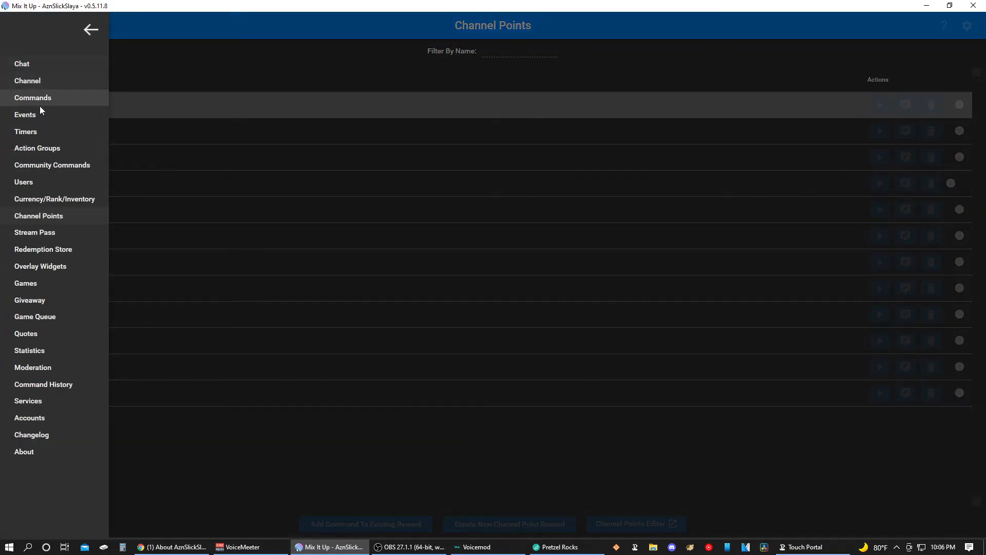
left_click(32, 98)
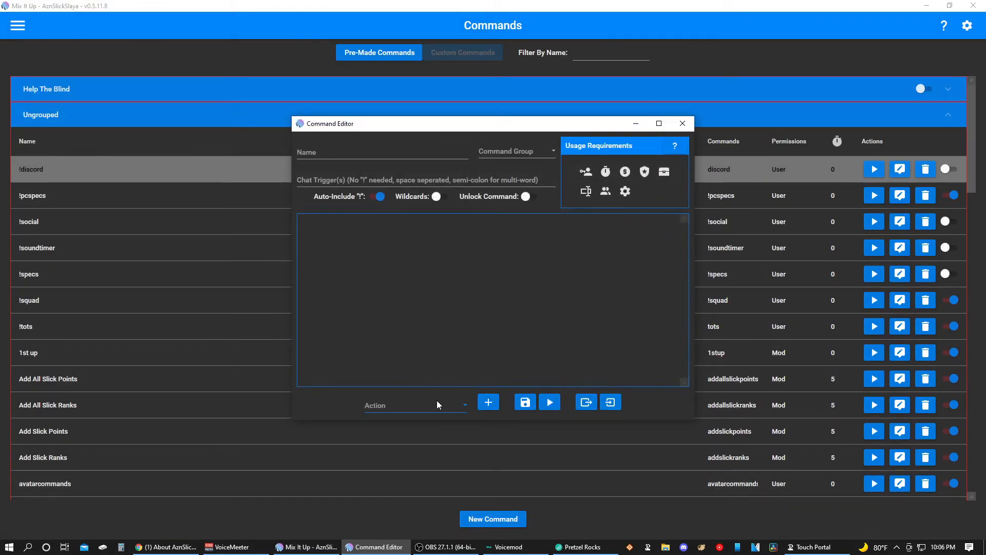
left_click(415, 406)
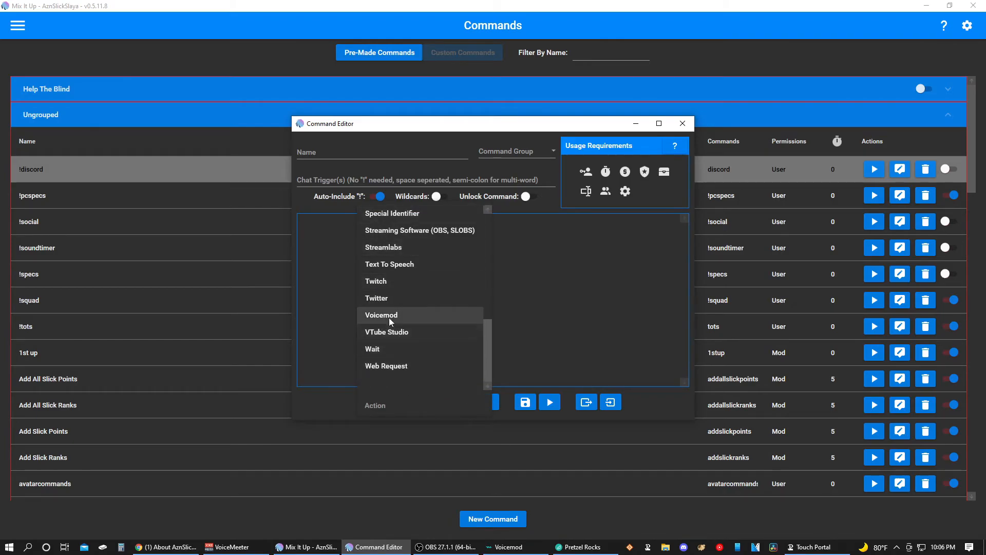
left_click(381, 315)
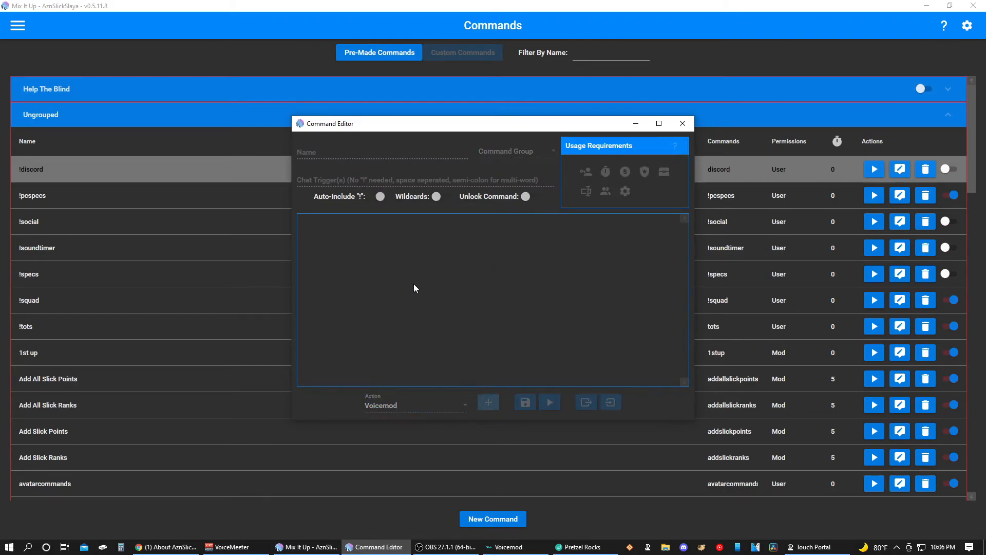
left_click(488, 402)
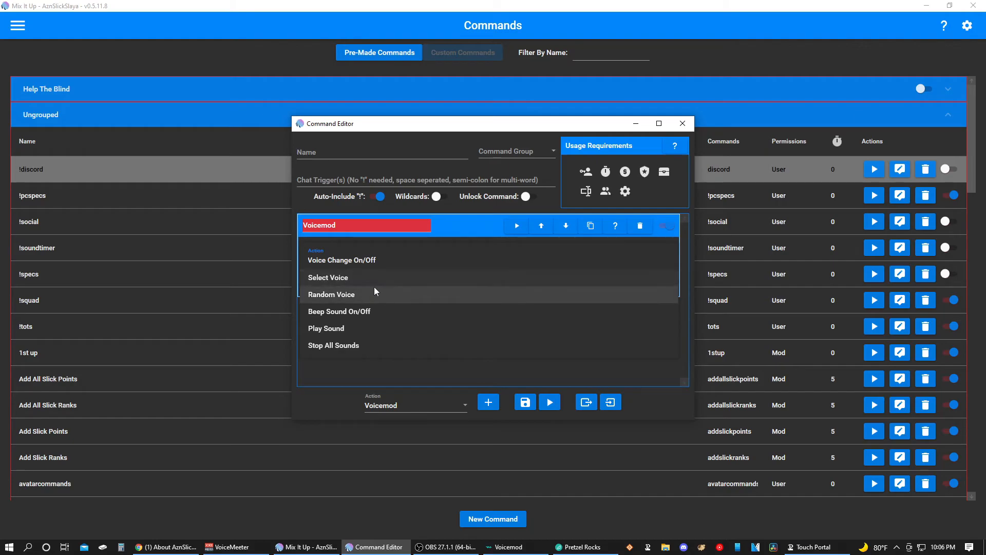
left_click(328, 277)
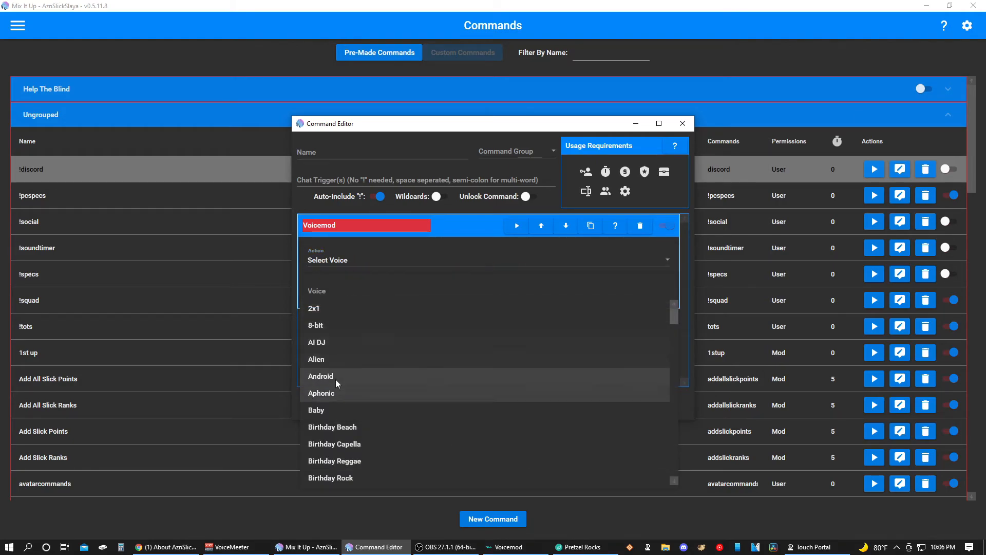
left_click(320, 376)
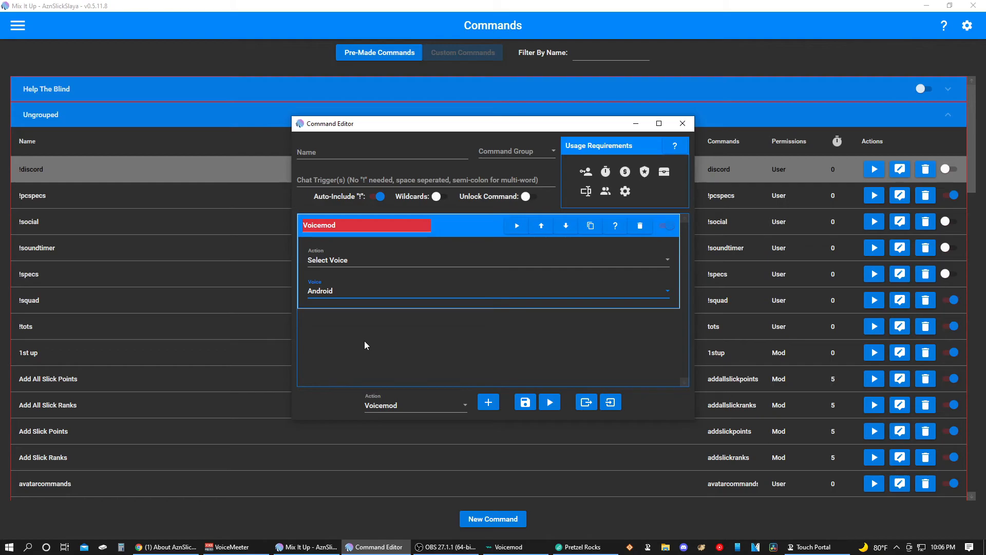
mouse_move(594, 405)
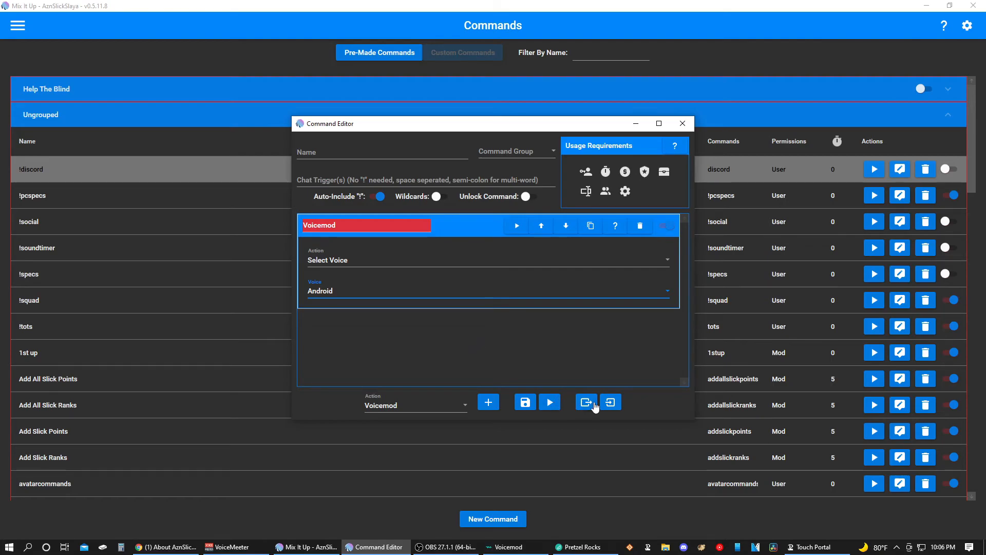
mouse_move(550, 402)
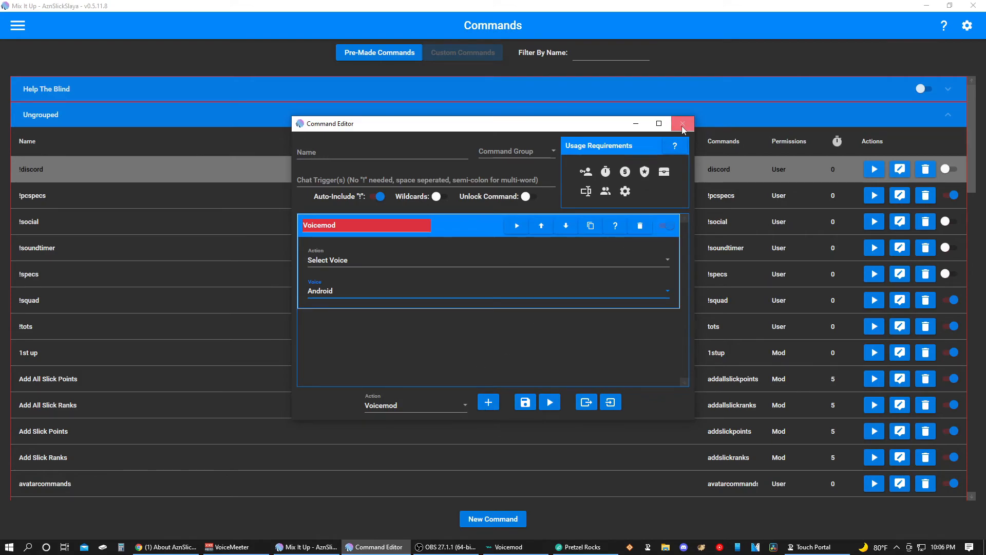
Leave the Android command, view the !discord command's Upload To Community form and cancel it.
left_click(683, 123)
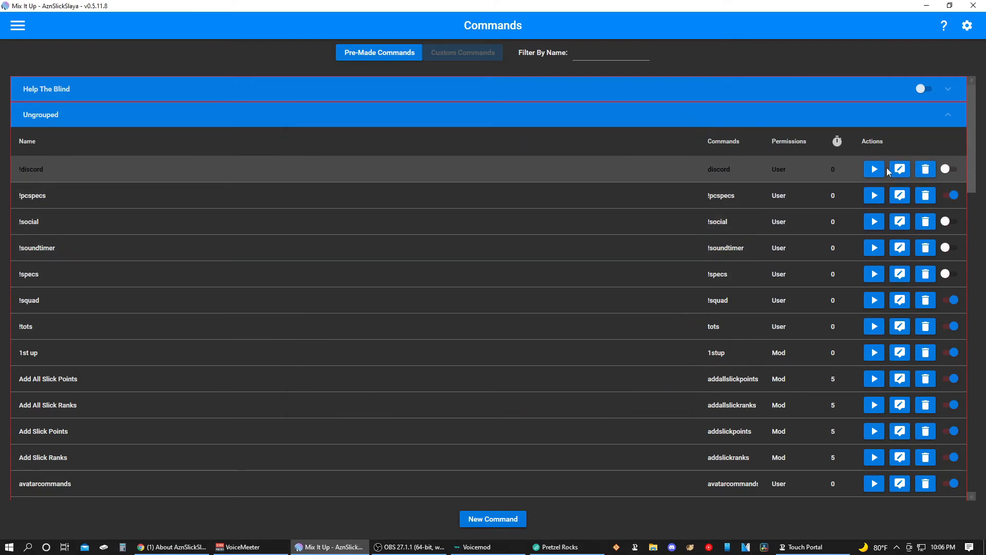
left_click(899, 169)
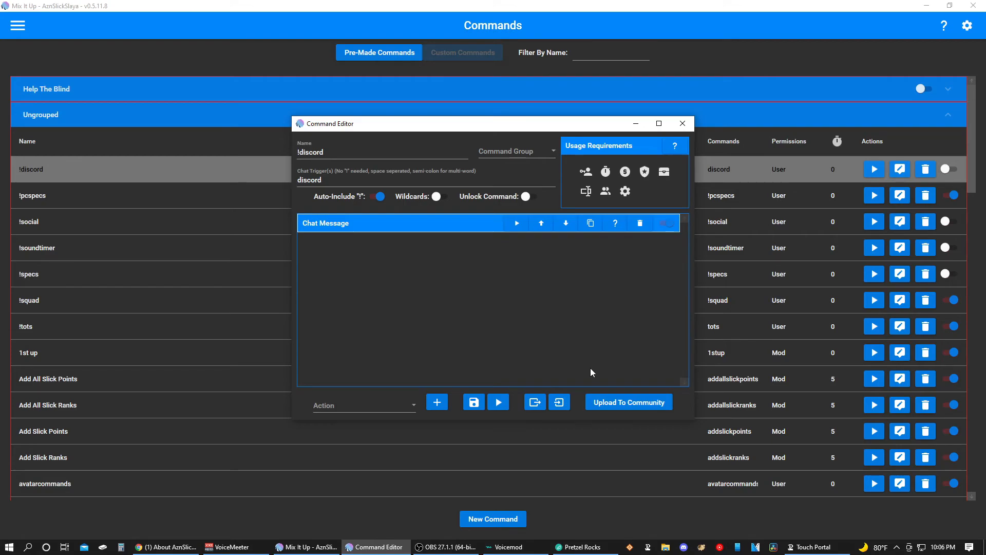
mouse_move(634, 406)
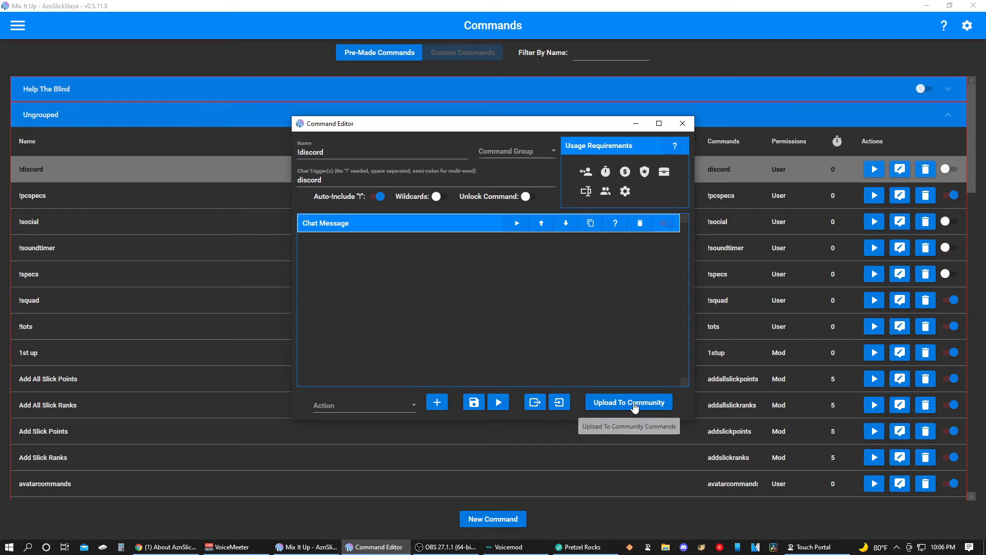
left_click(630, 402)
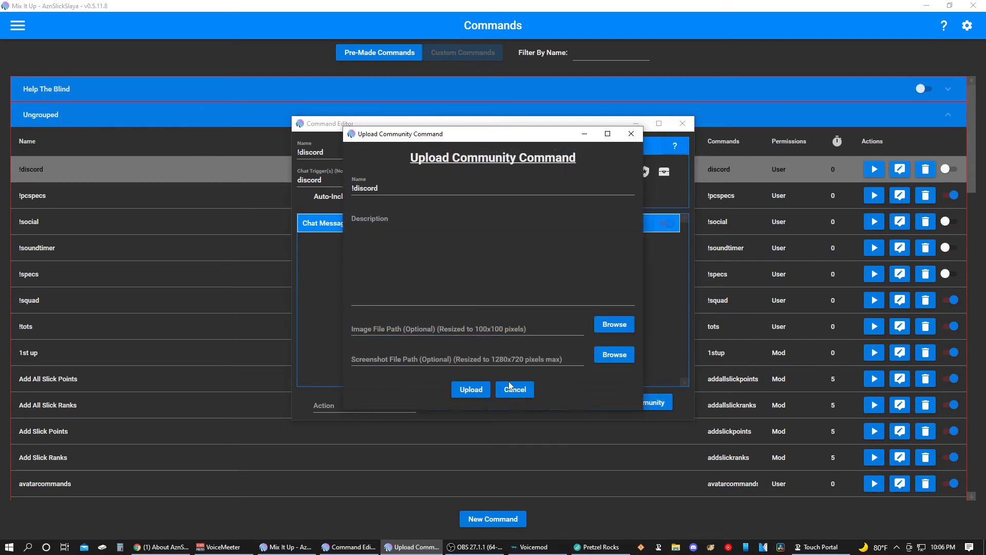
left_click(515, 390)
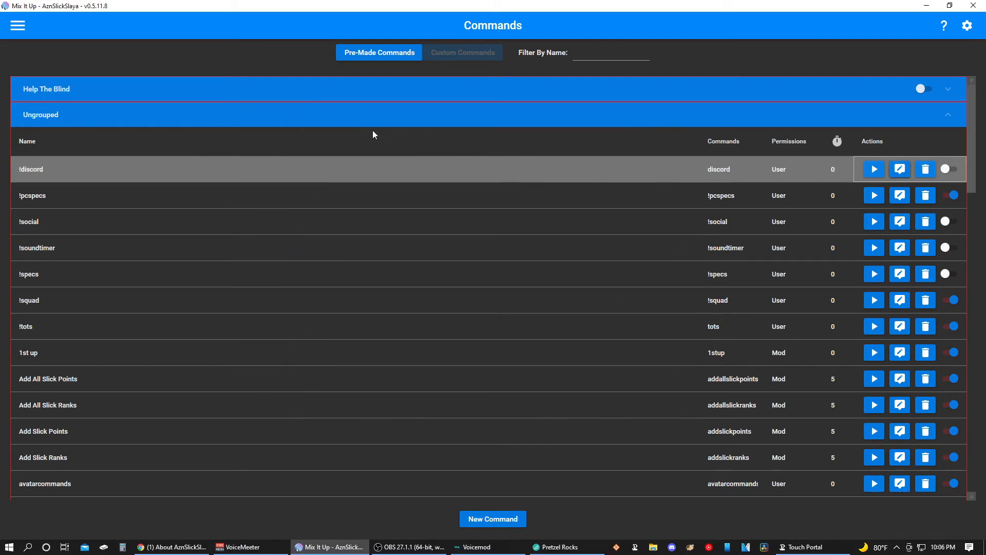
left_click(17, 26)
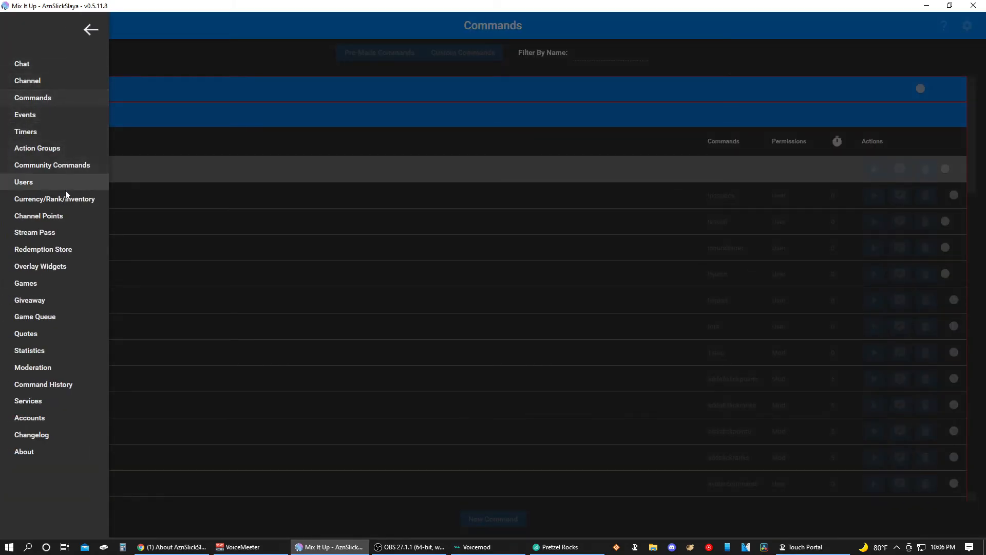
mouse_move(64, 165)
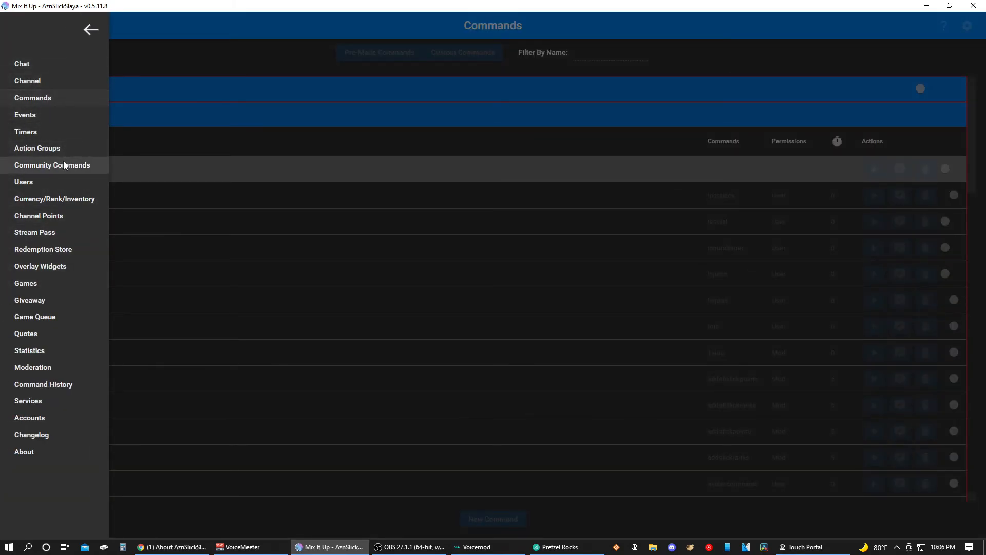
Browse the Community Commands library, then switch to the Chat page.
left_click(52, 165)
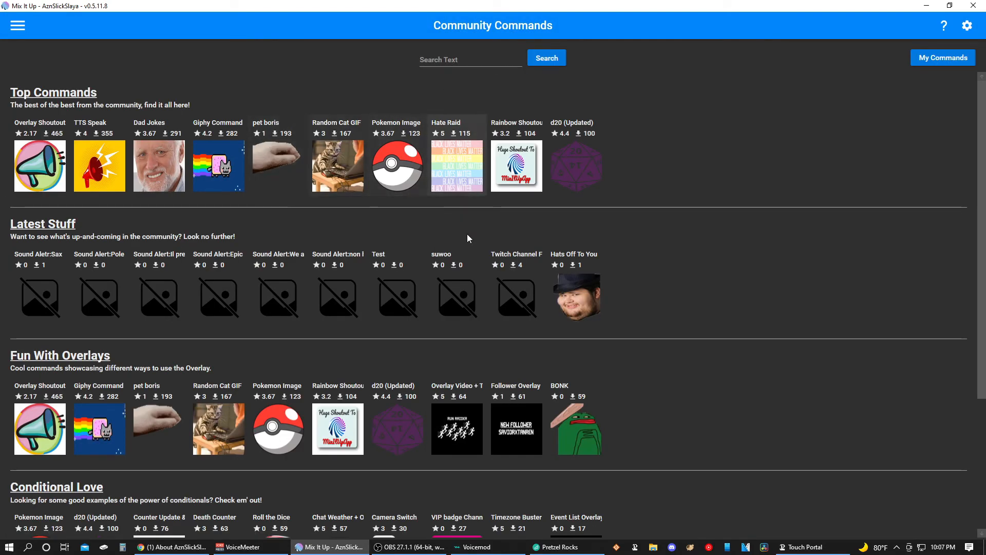
mouse_move(408, 229)
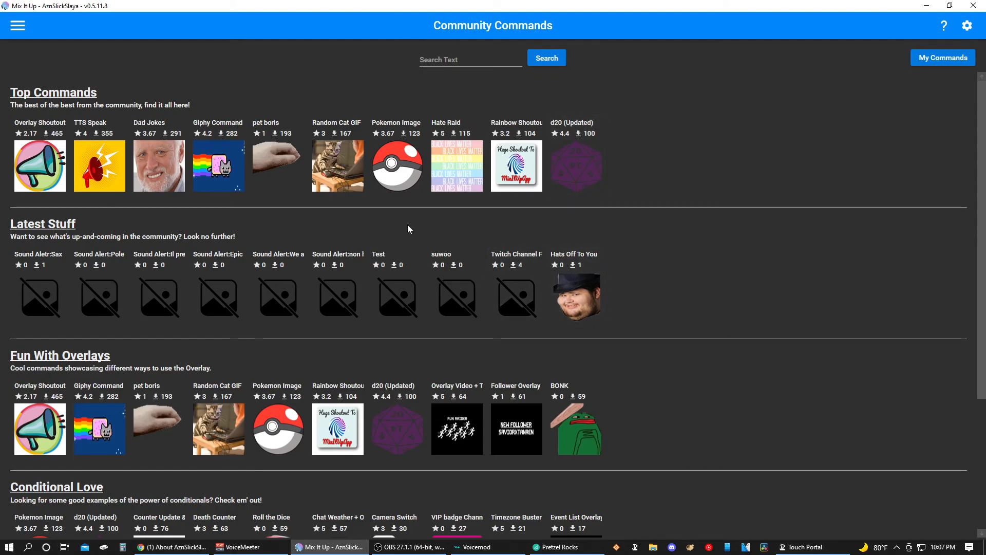
mouse_move(212, 100)
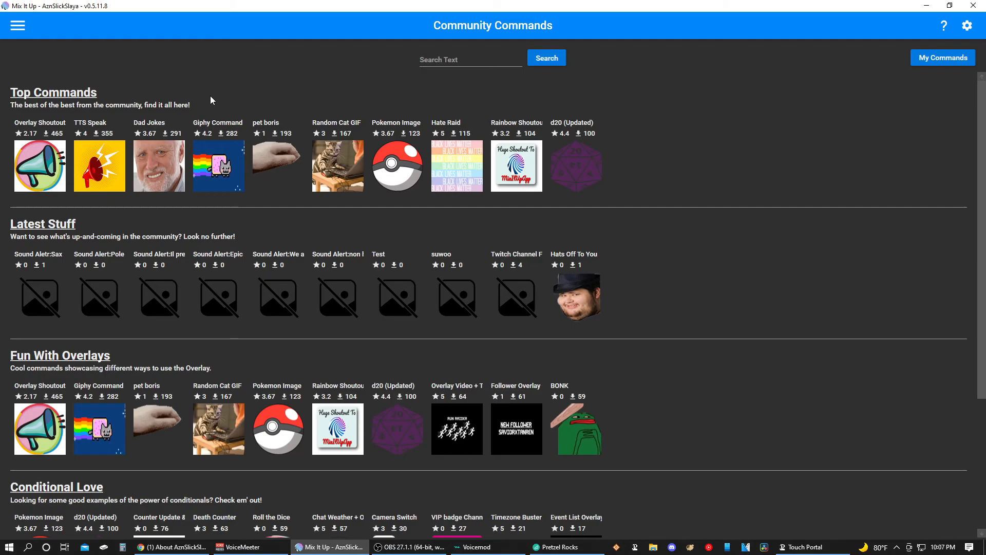
left_click(18, 26)
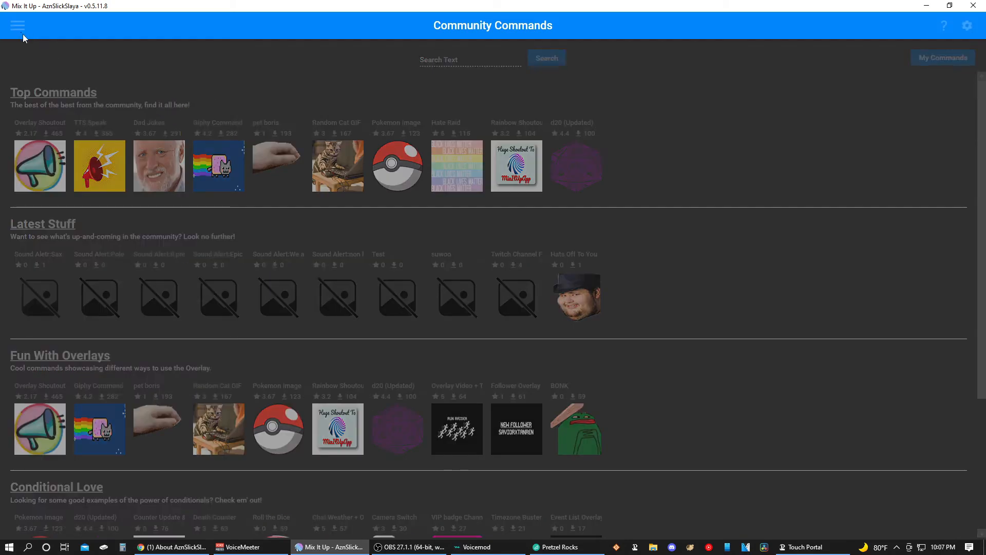
left_click(18, 25)
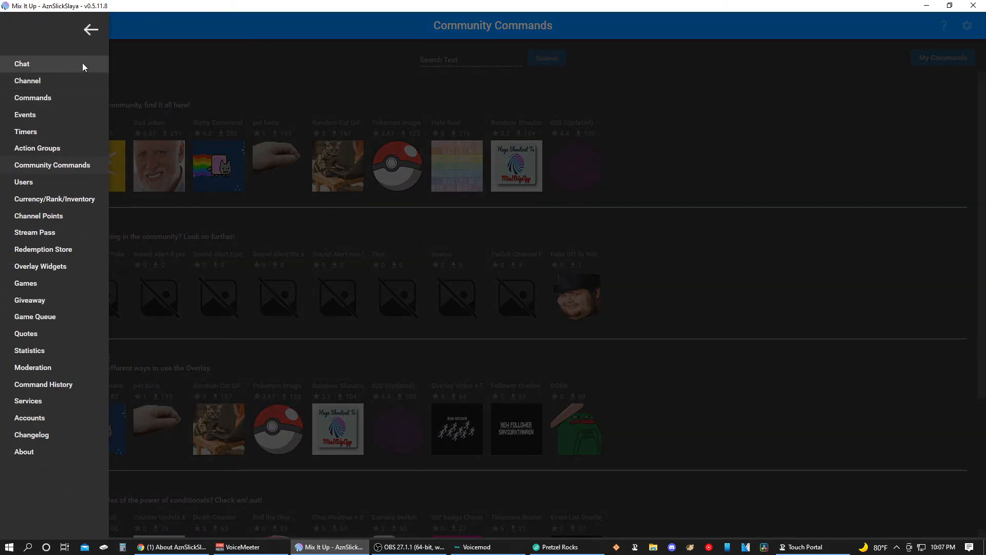
left_click(21, 64)
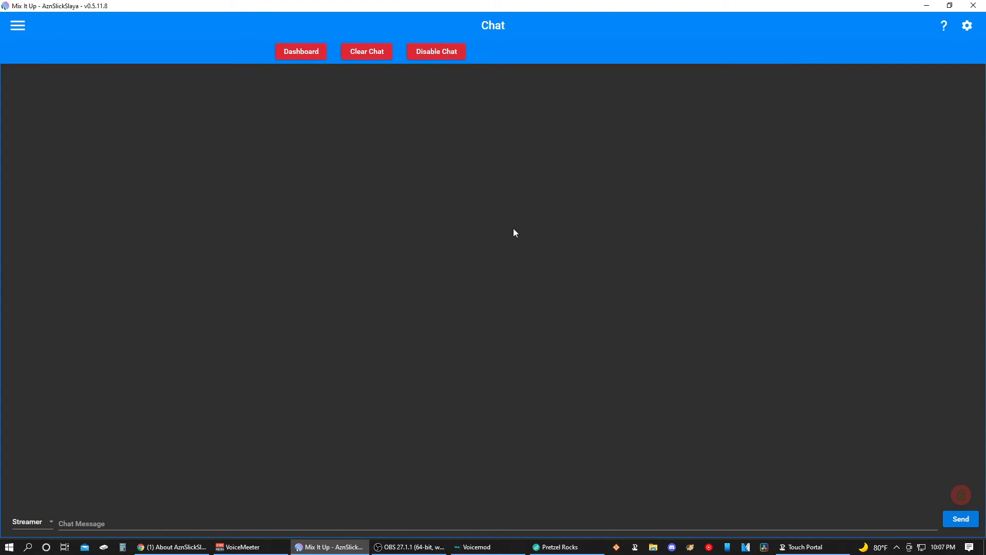
In Touch Portal, browse the Davinci Resolve button's Twitch actions and events, then cancel without changes.
left_click(804, 547)
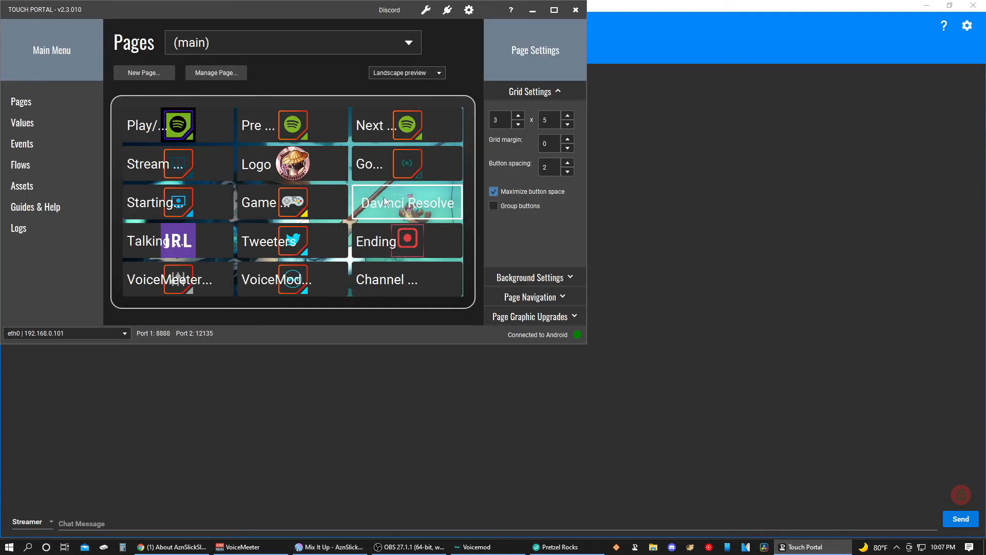
double_click(407, 202)
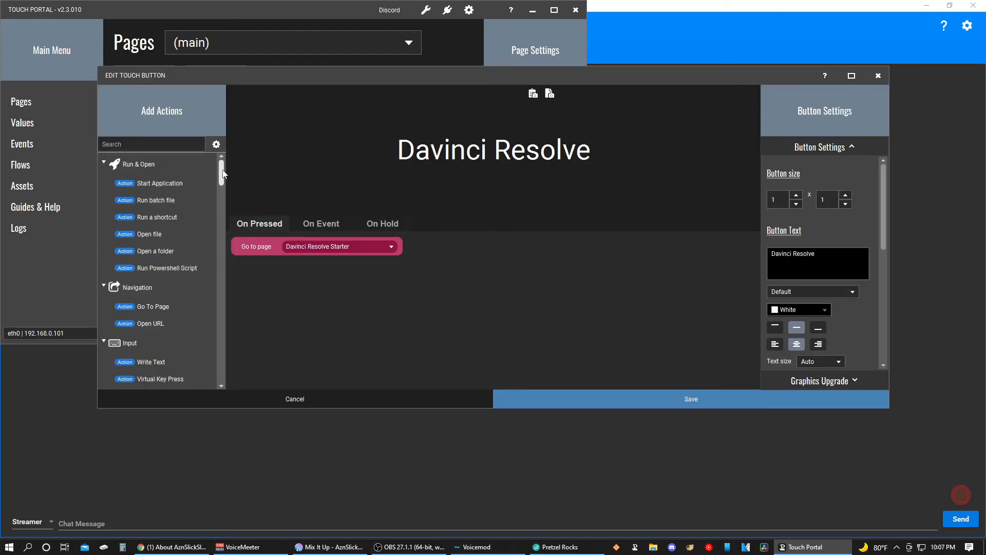
scroll("down", 3)
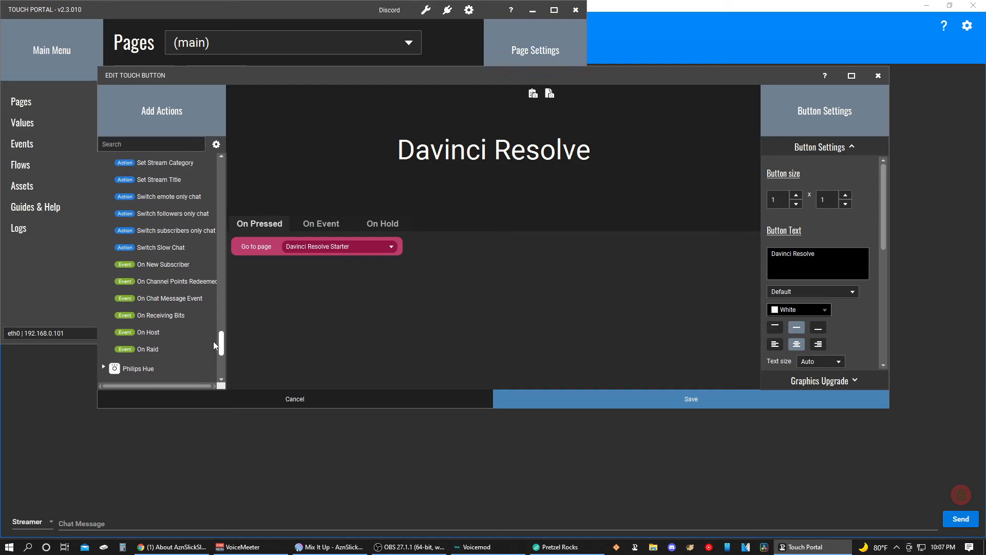
left_click(131, 197)
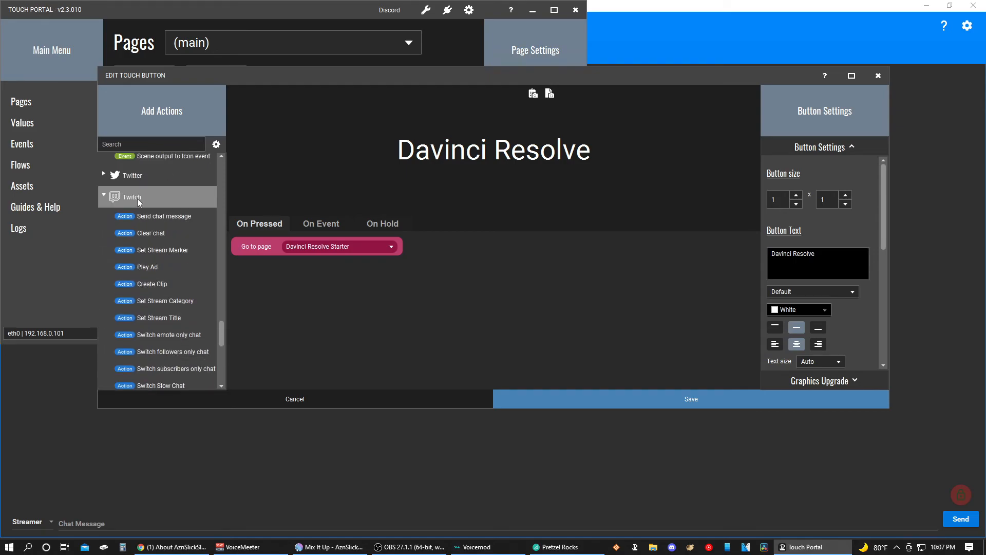
mouse_move(218, 325)
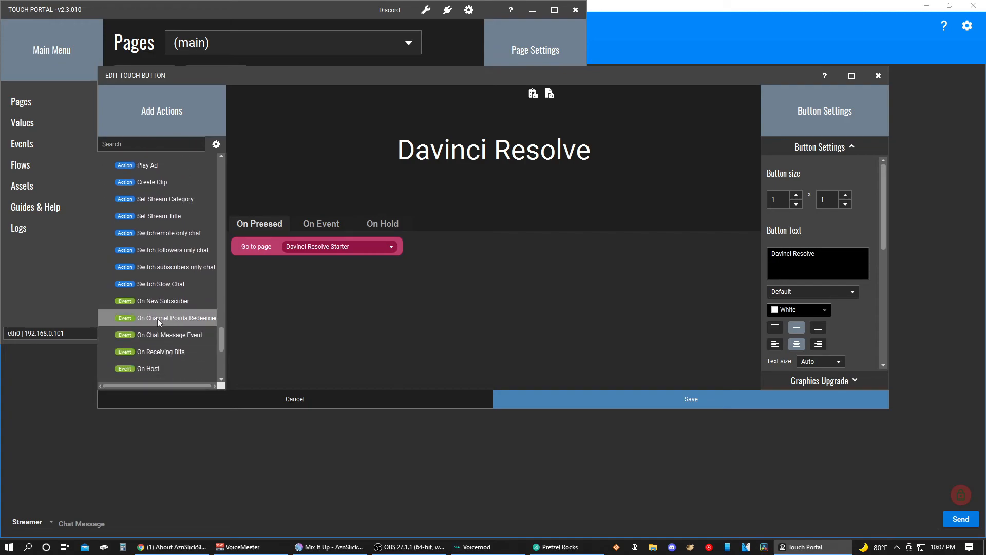
mouse_move(320, 374)
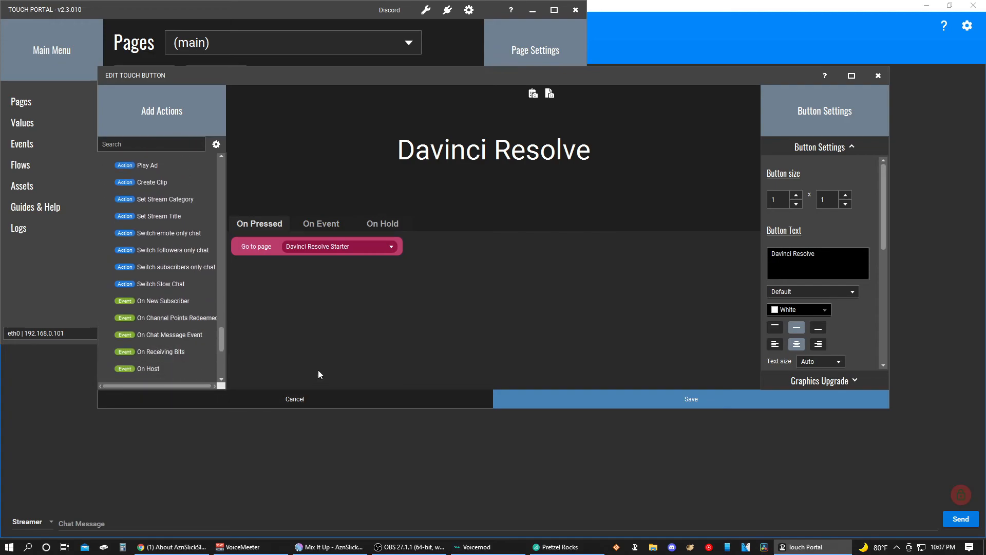
mouse_move(261, 377)
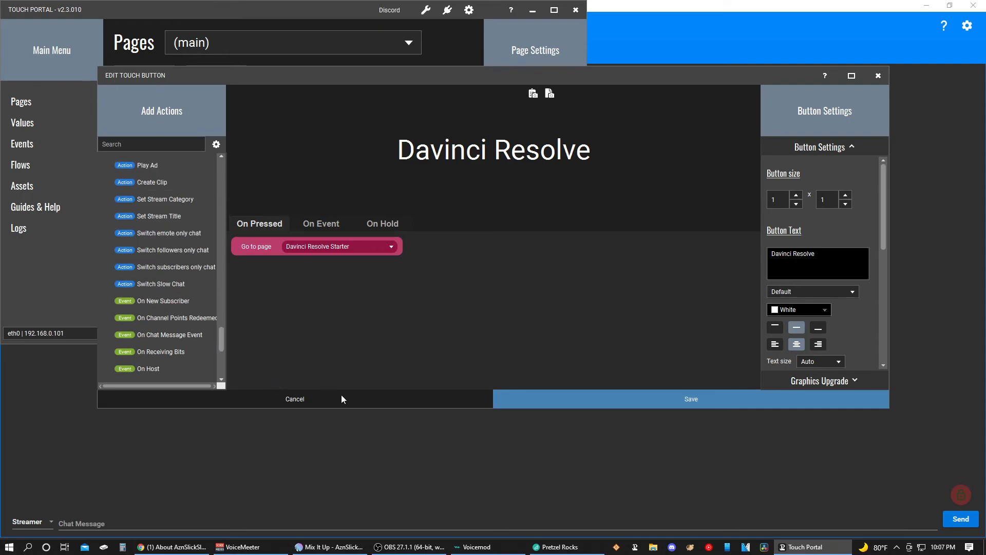
mouse_move(315, 403)
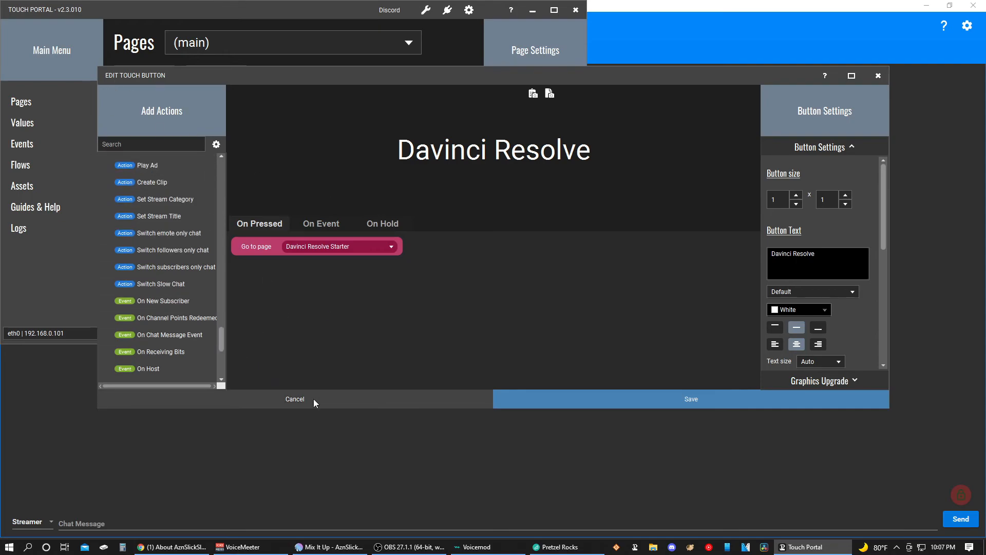
left_click(295, 399)
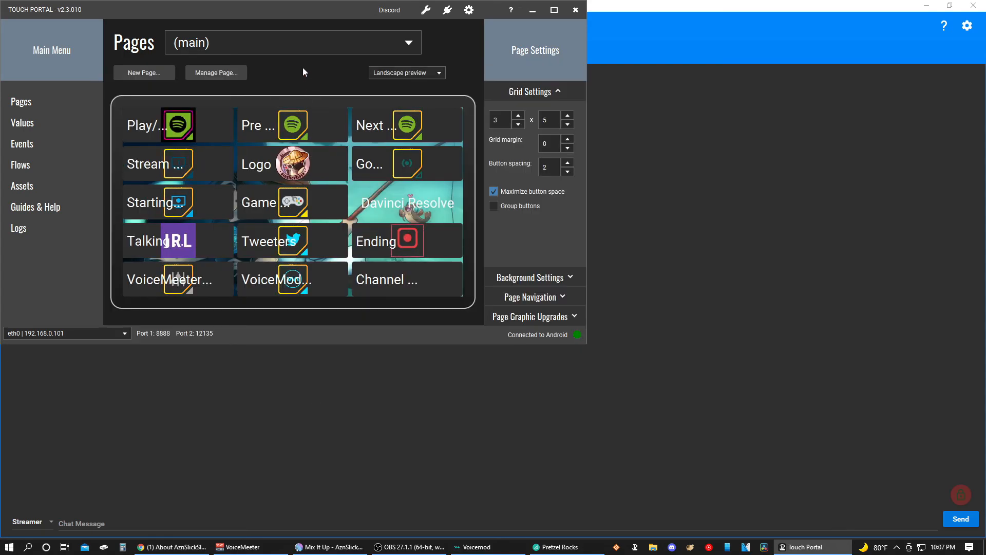